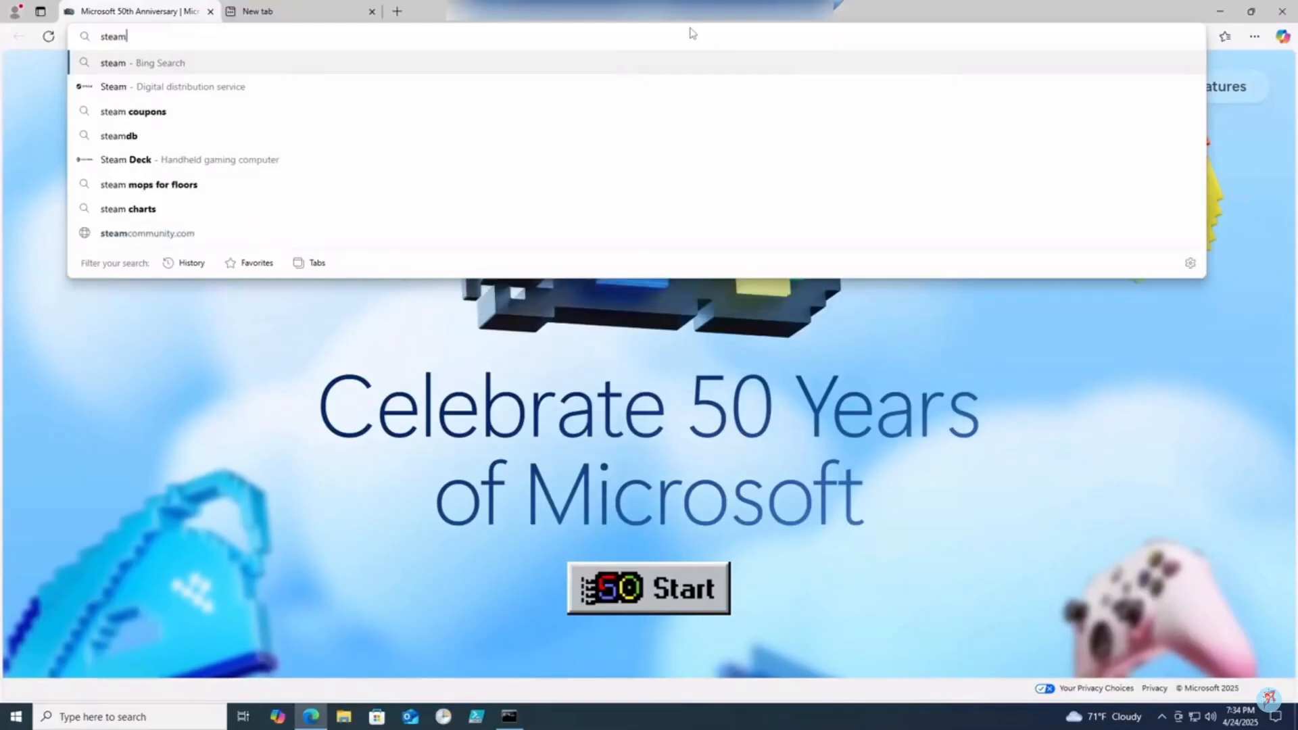
- Search Bing for 'steam cmd download', open the Valve SteamCMD article and jump to its Windows section
type("cmd downl")
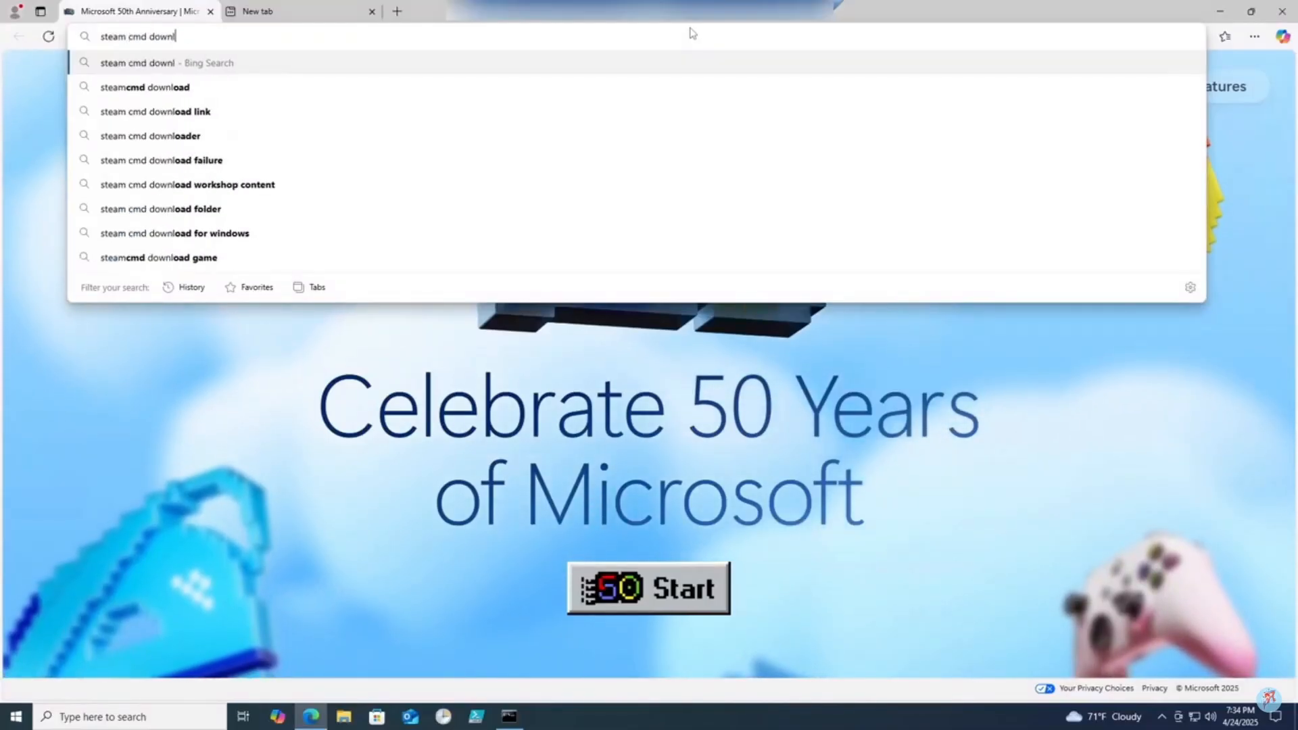
left_click(144, 87)
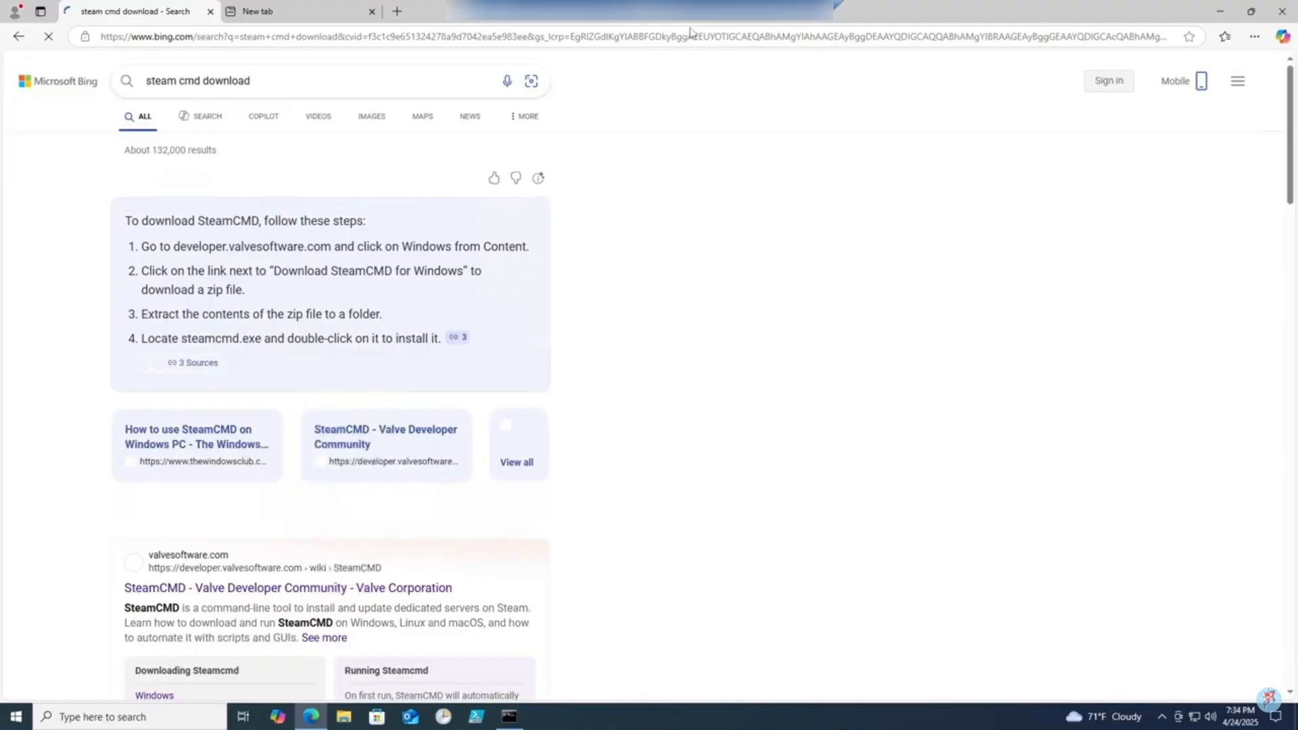
scroll("down", 3)
type("steam cmd")
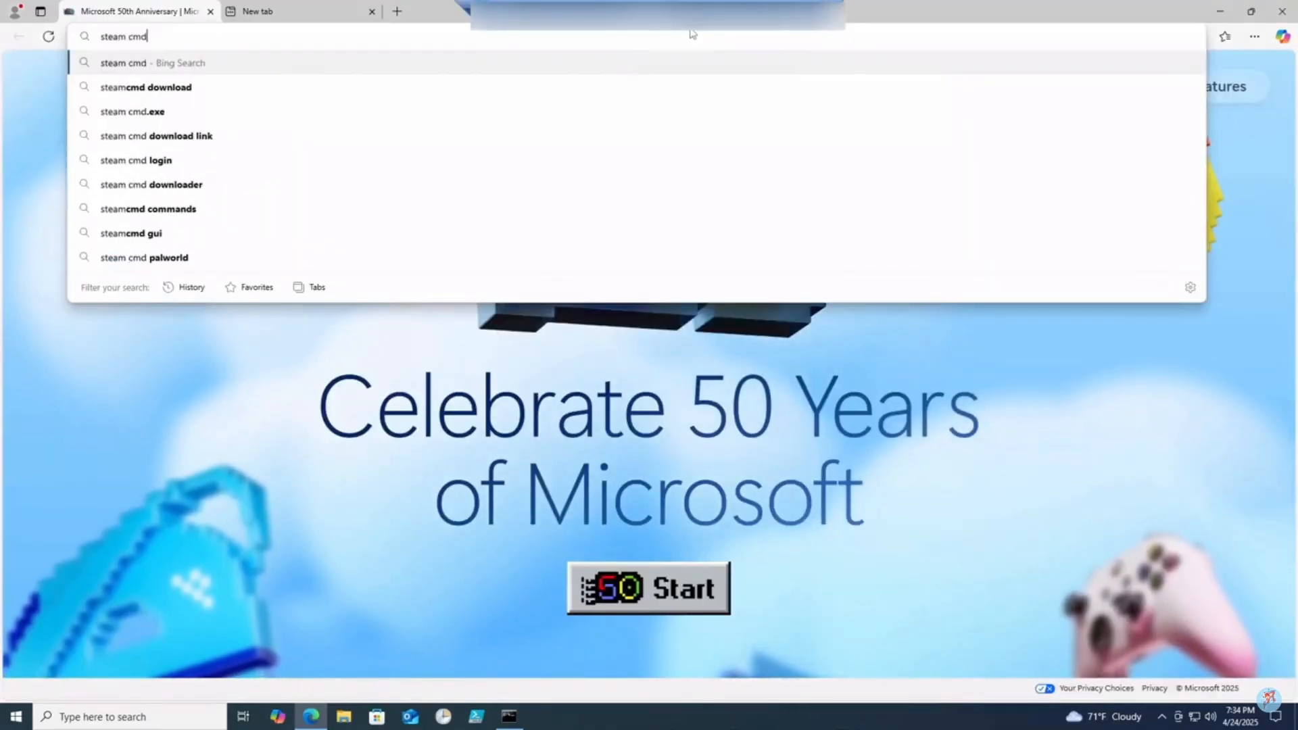
left_click(146, 87)
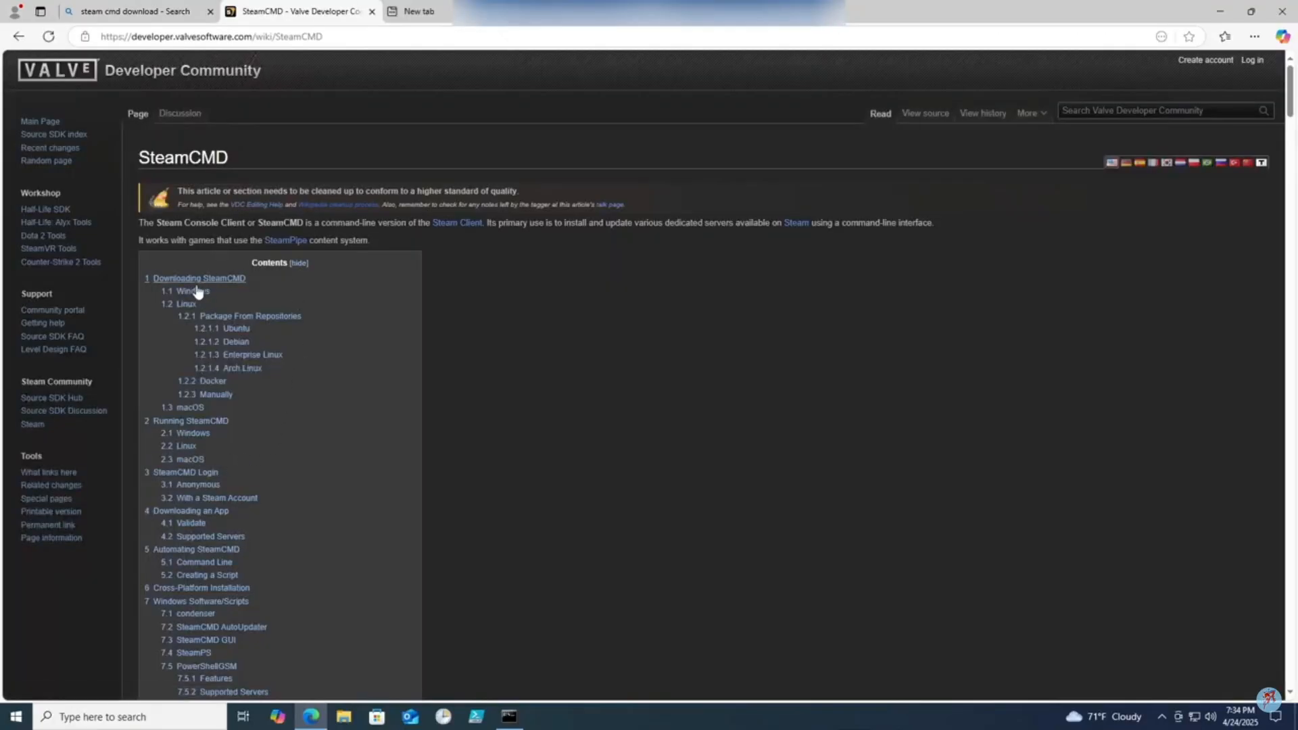
left_click(190, 293)
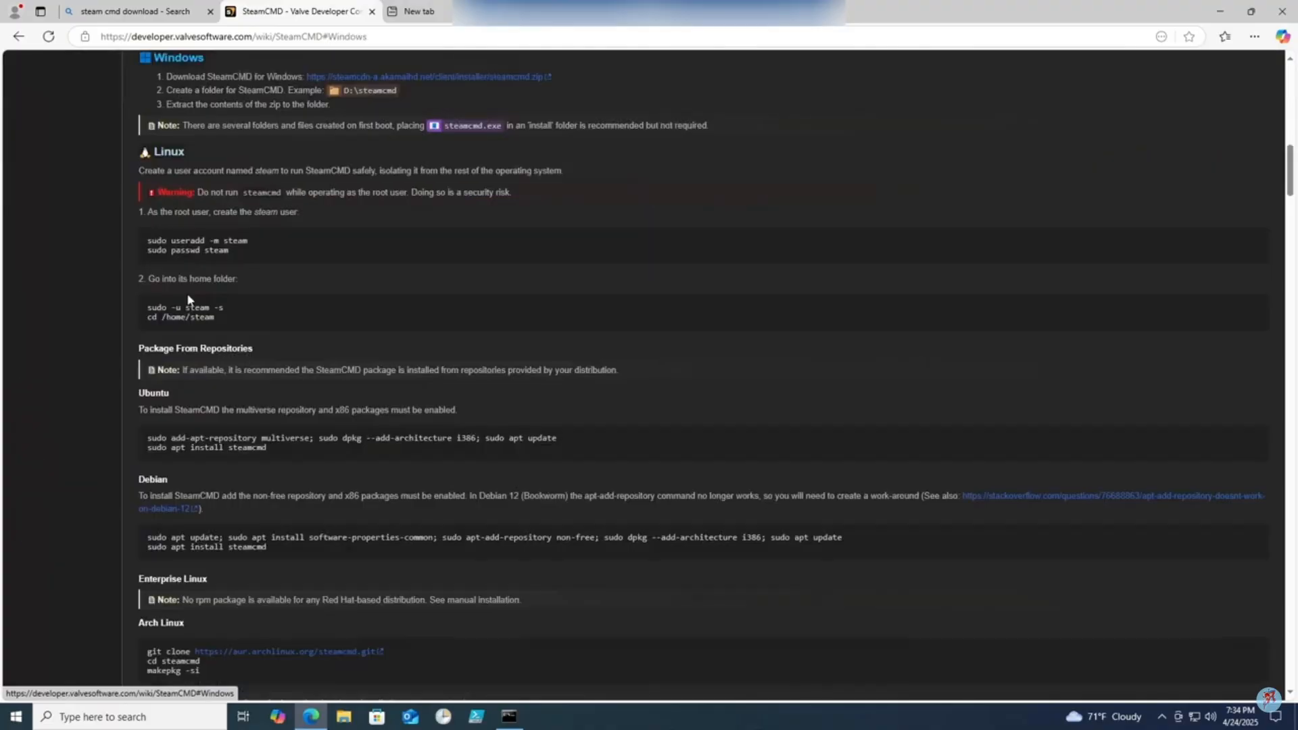
mouse_move(220, 443)
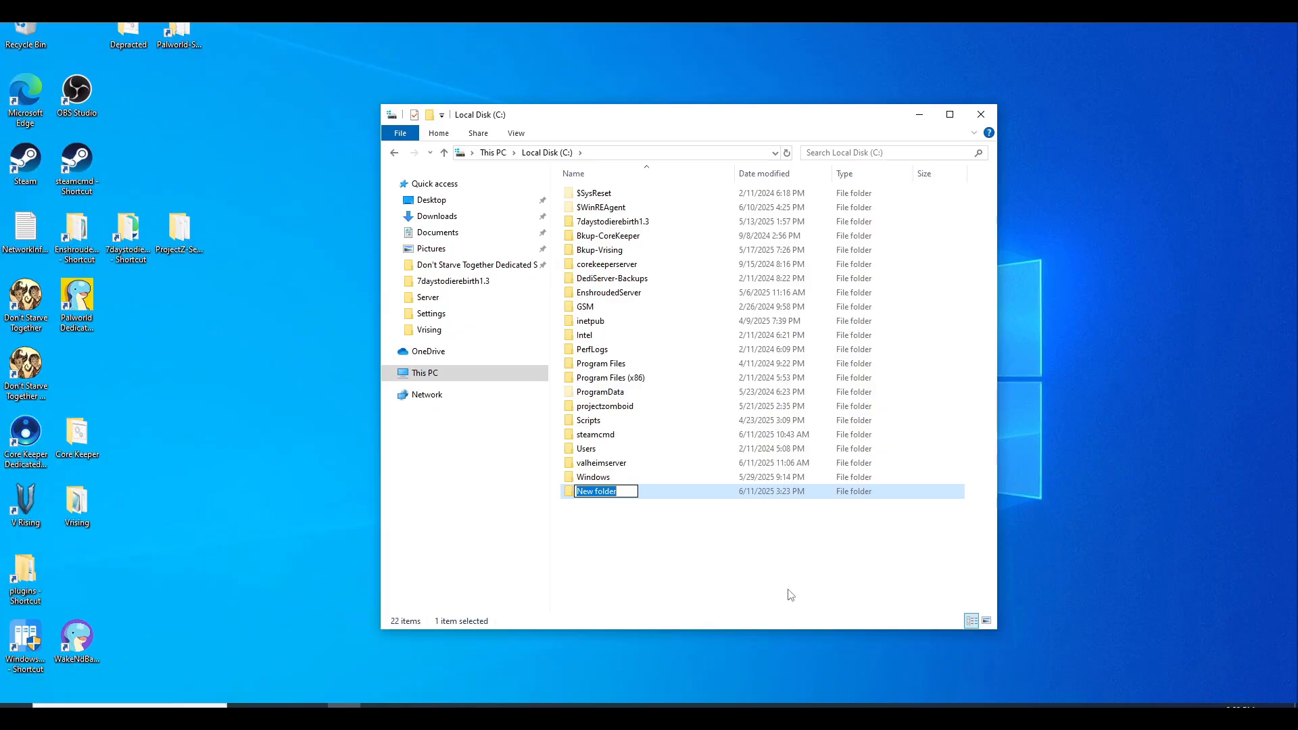
- Name the new folder at the root of C: 'steamcmd'
type("steamcmd")
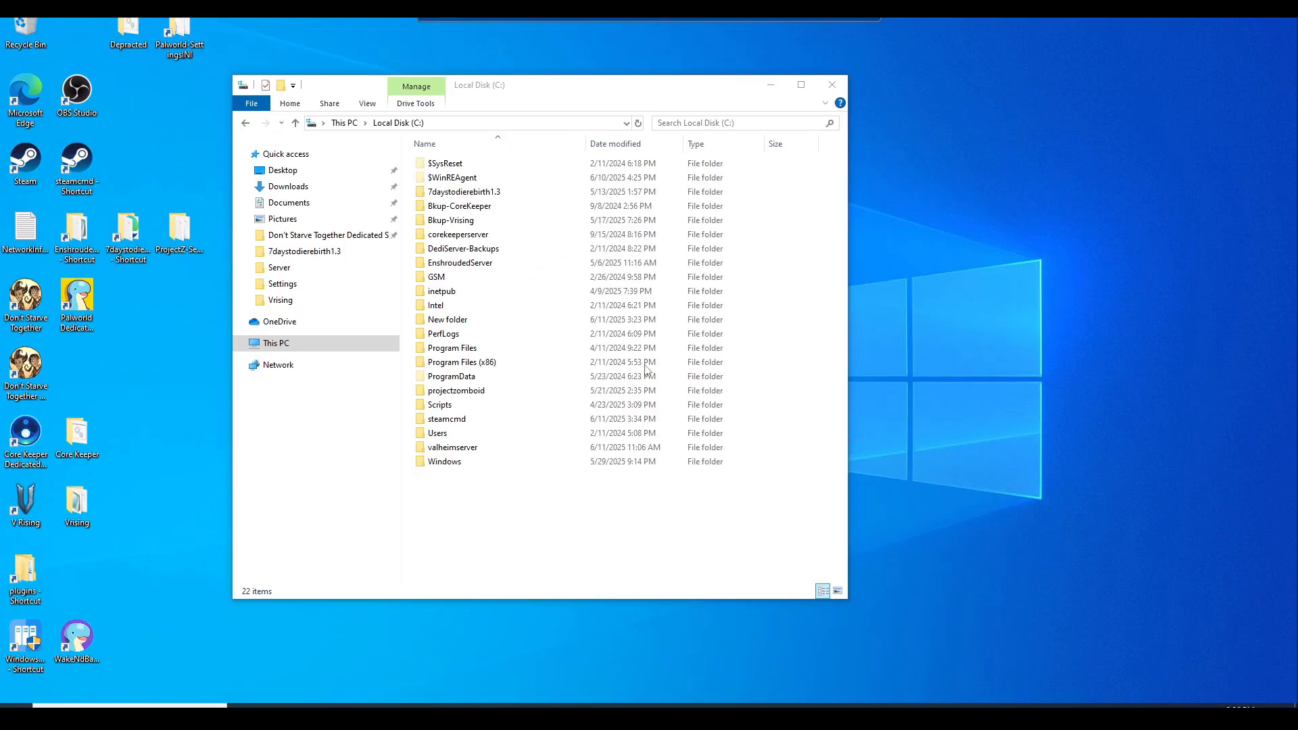
mouse_move(537, 453)
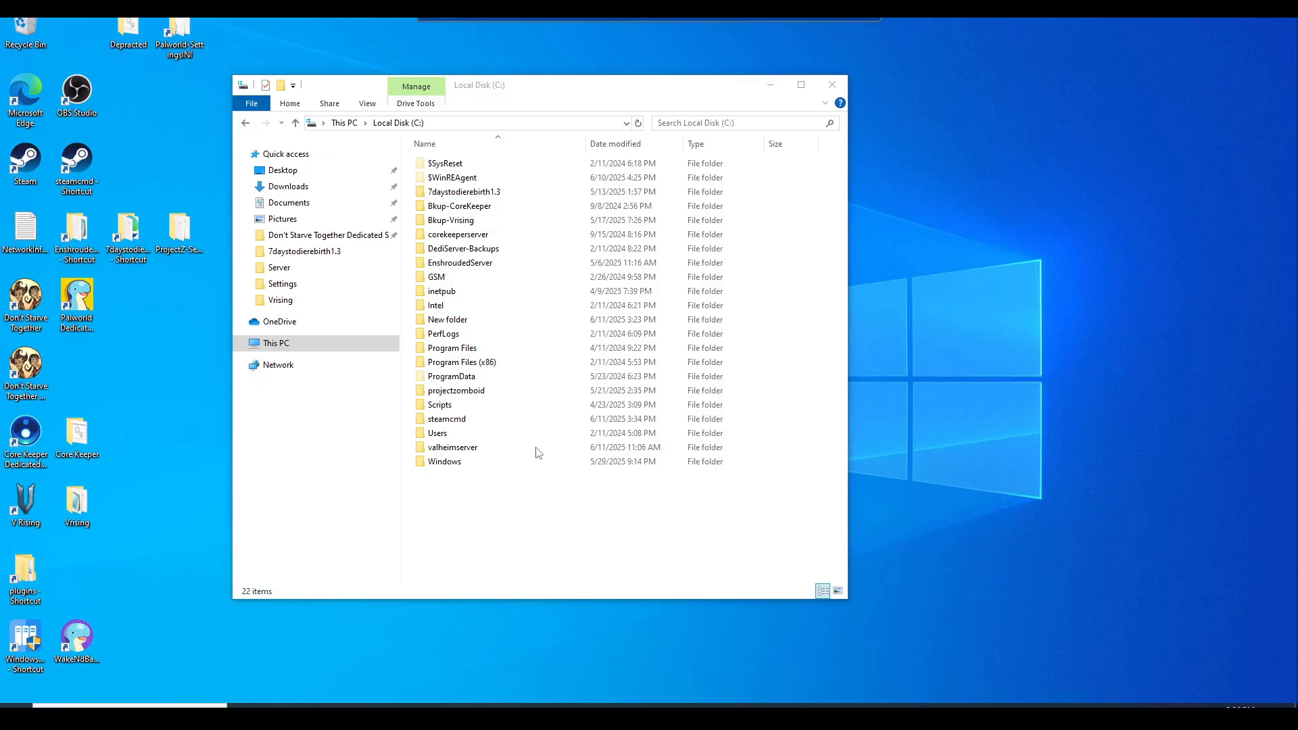
- Extract the SteamCMD zip from Downloads into C:\steamcmd
left_click(288, 187)
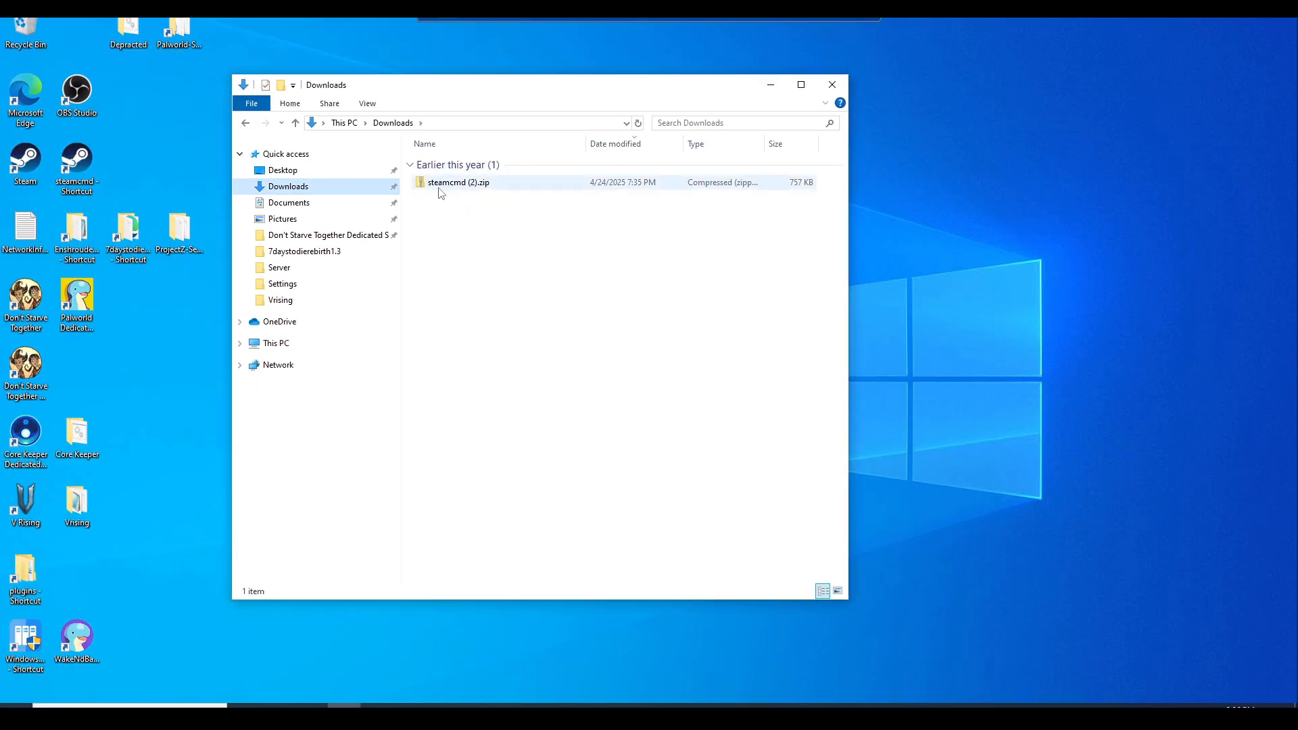
right_click(459, 183)
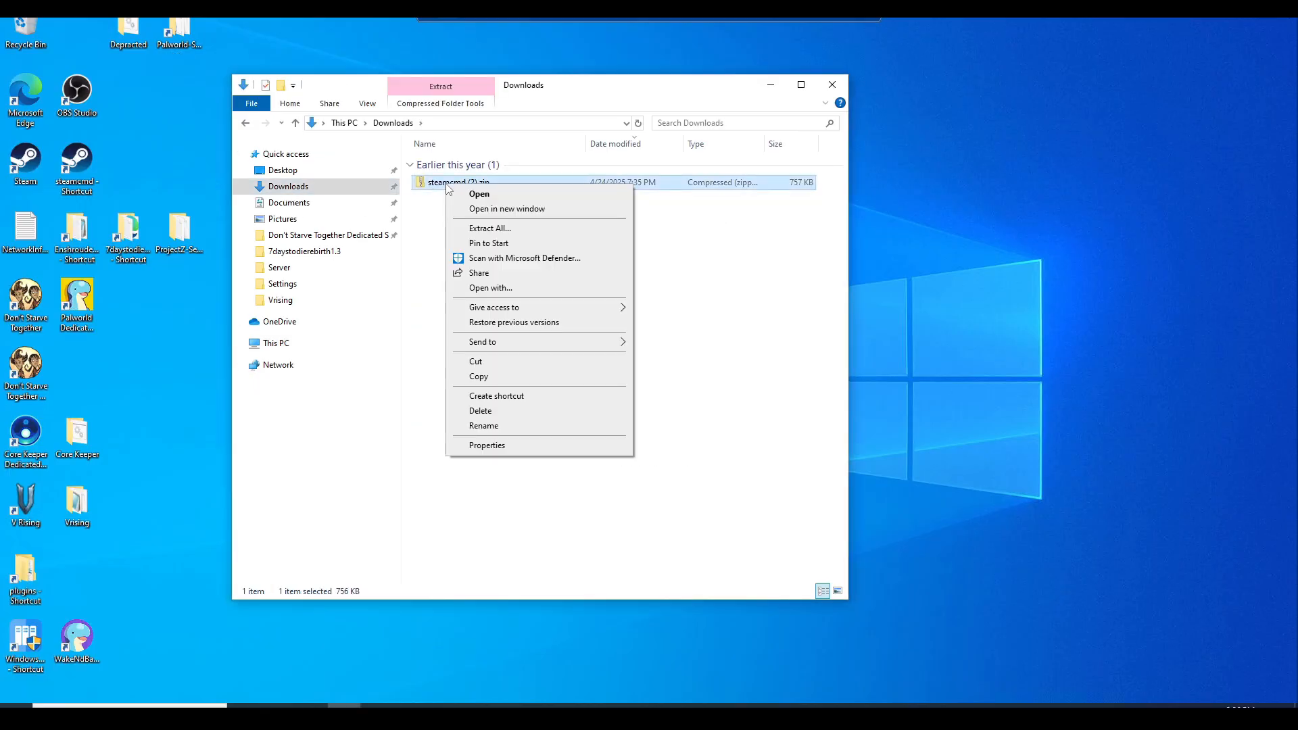
left_click(489, 227)
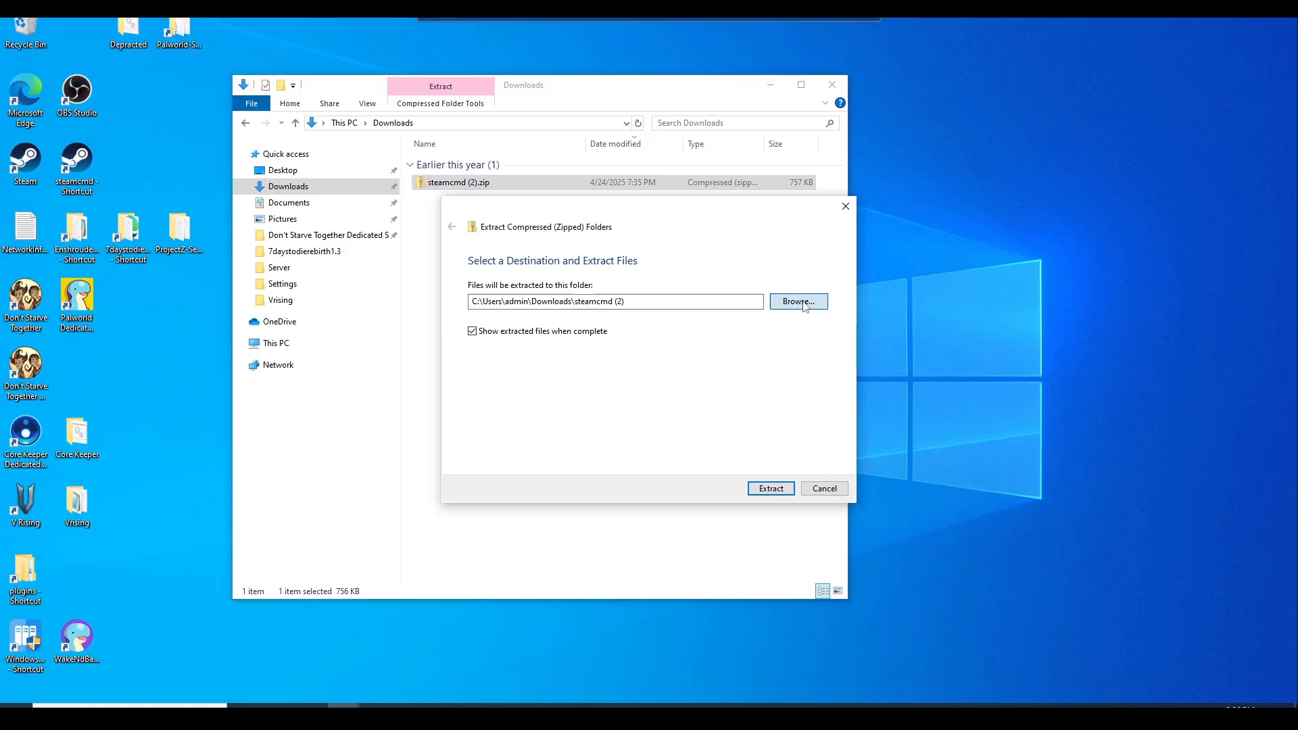
left_click(798, 301)
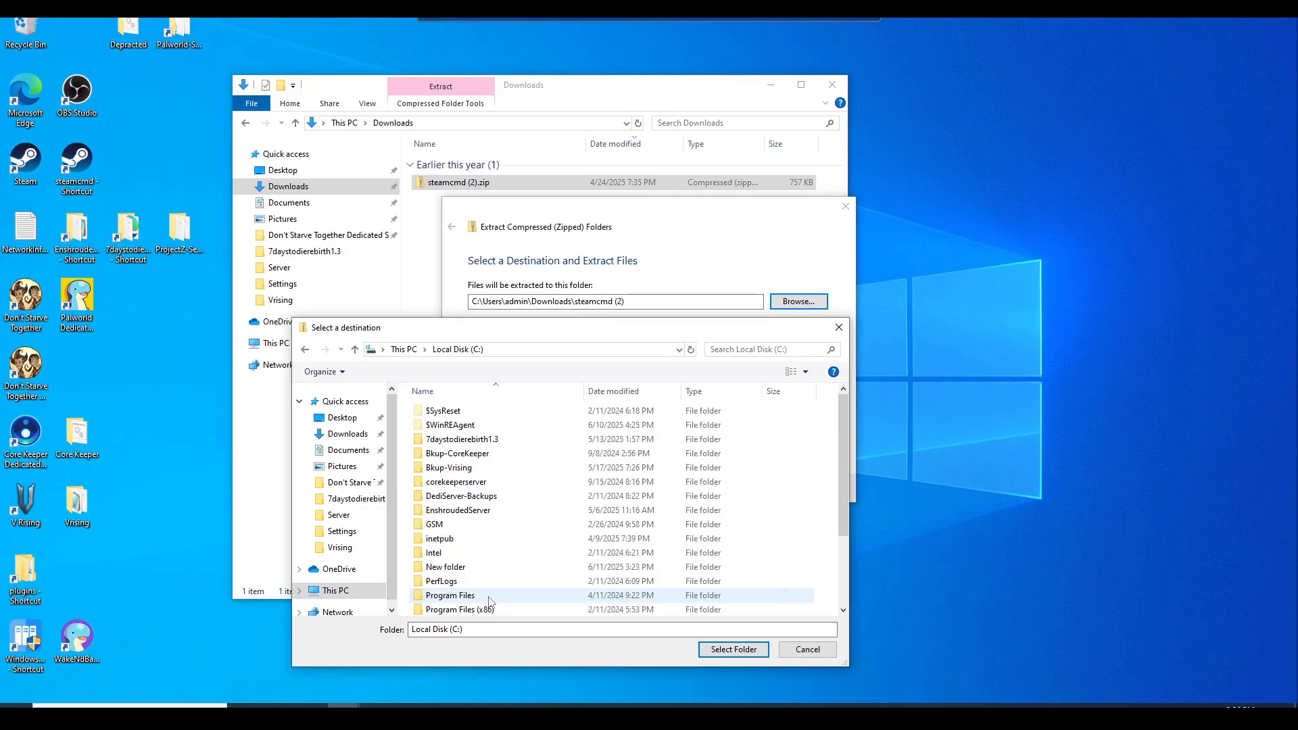
scroll("down", 3)
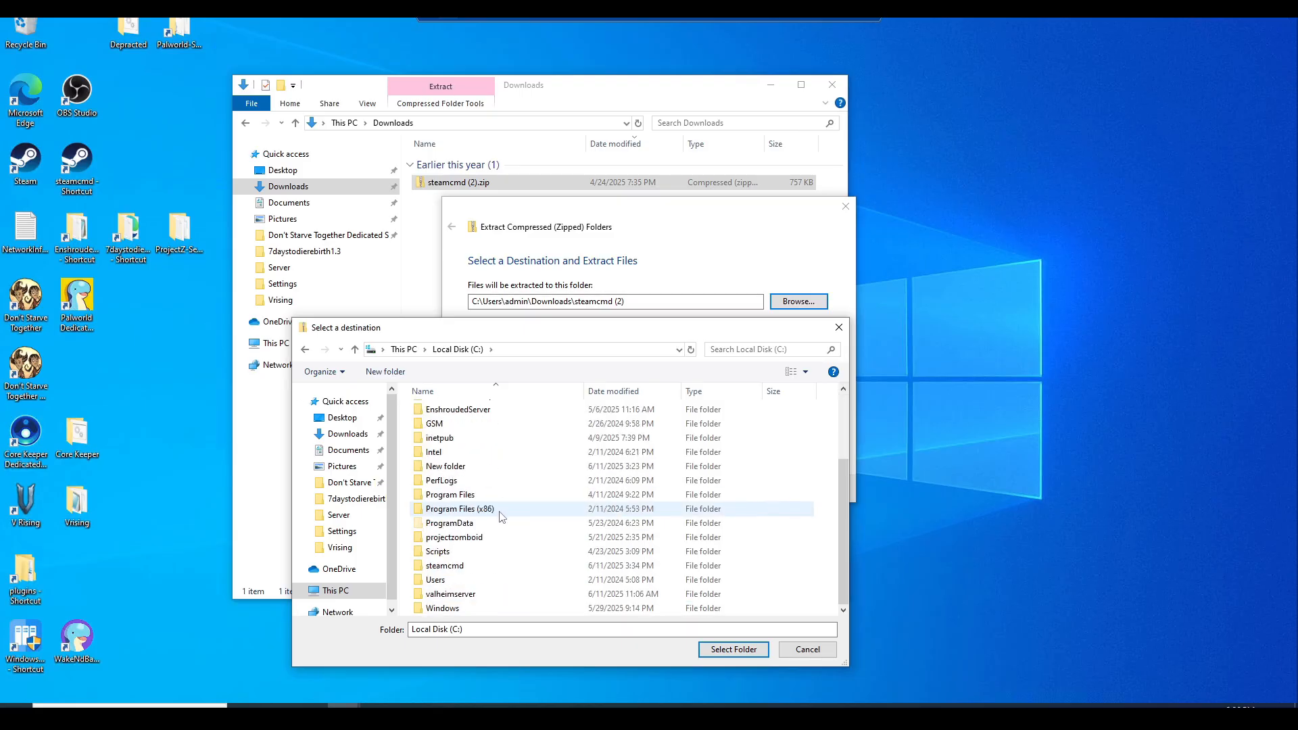
mouse_move(445, 565)
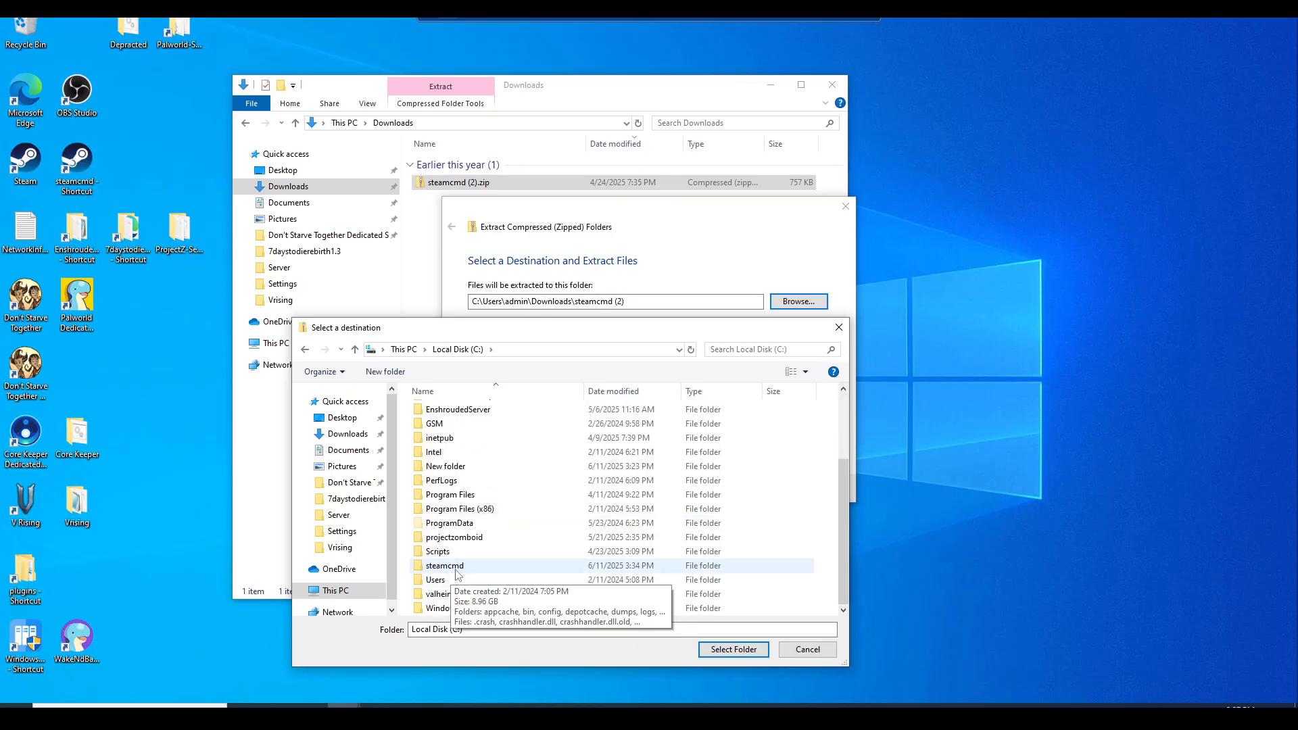
left_click(732, 649)
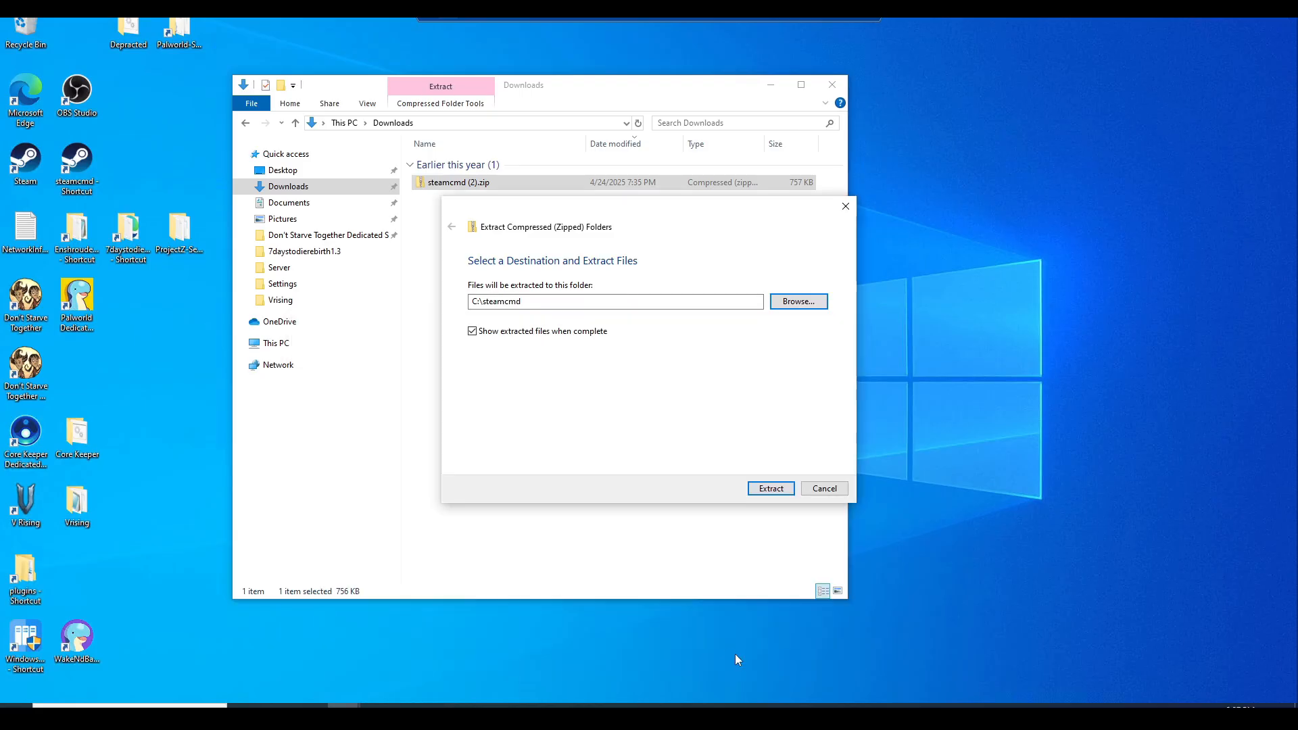
left_click(770, 489)
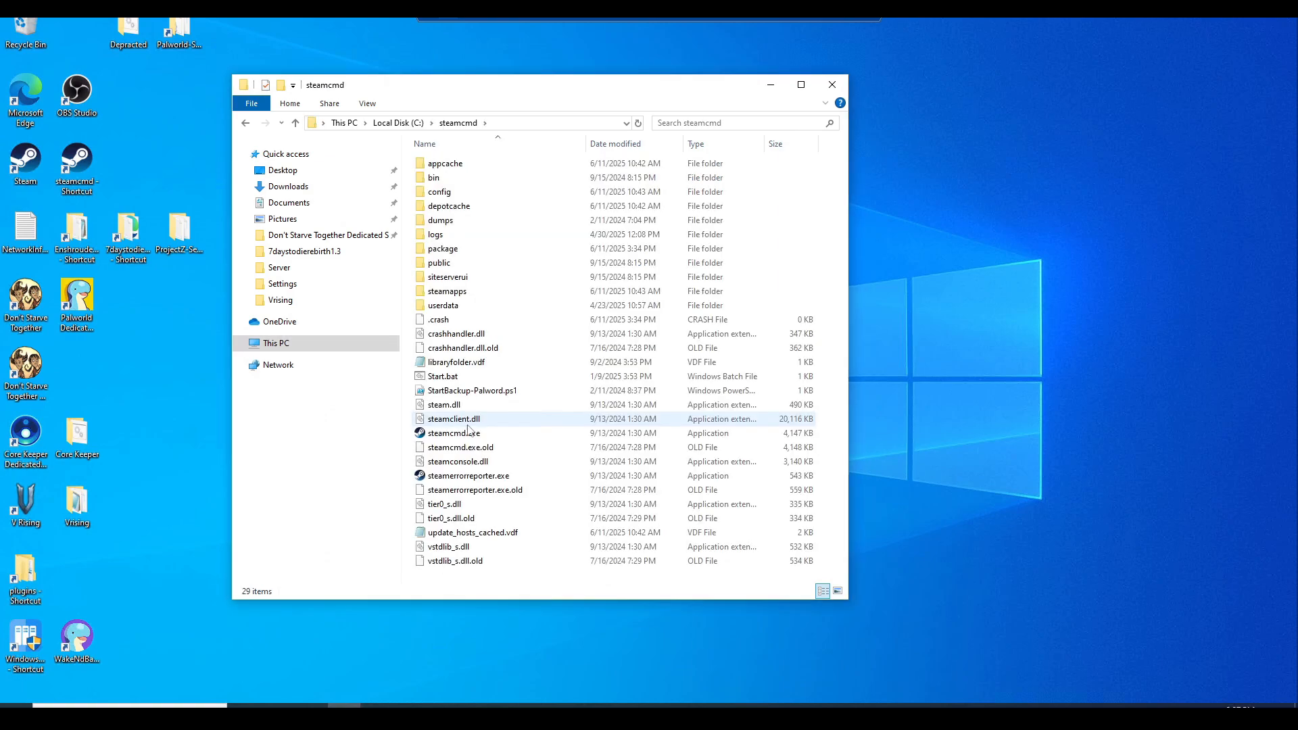
mouse_move(451, 432)
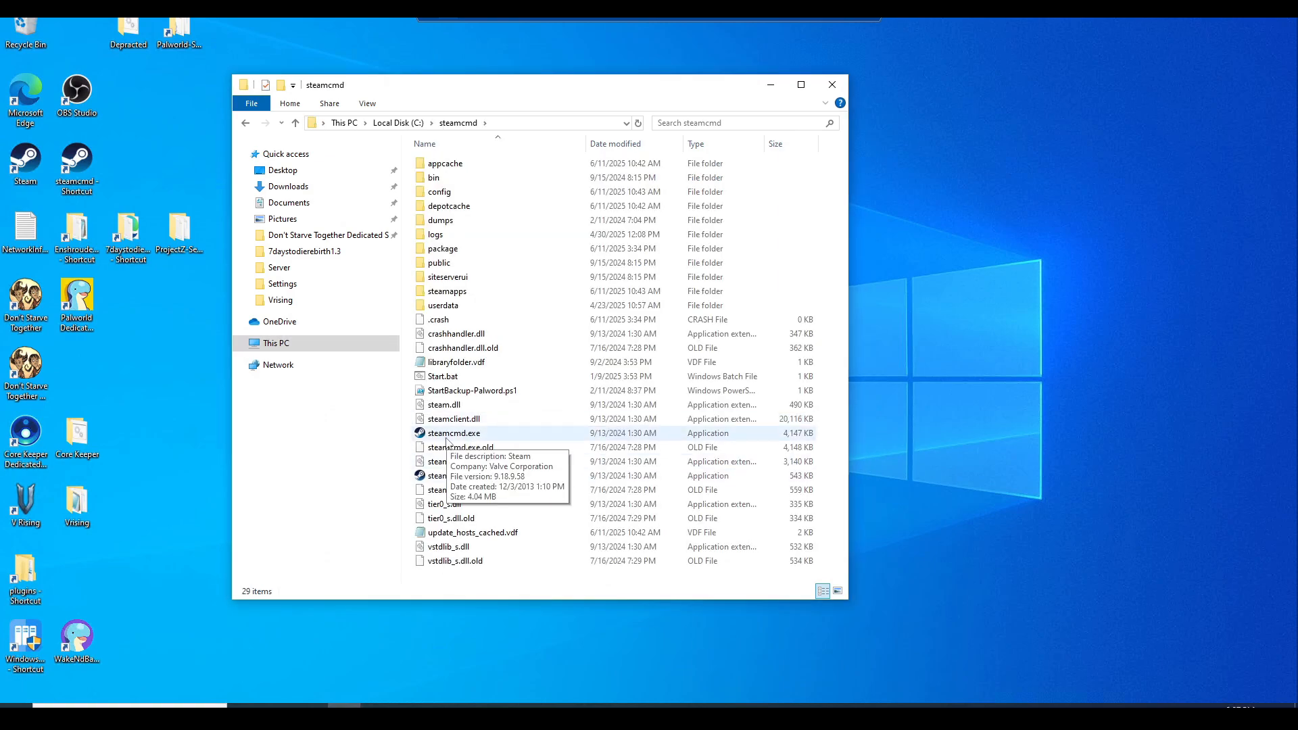
- Launch steamcmd.exe once so it updates to the Steam> prompt, then close the console
left_click(454, 433)
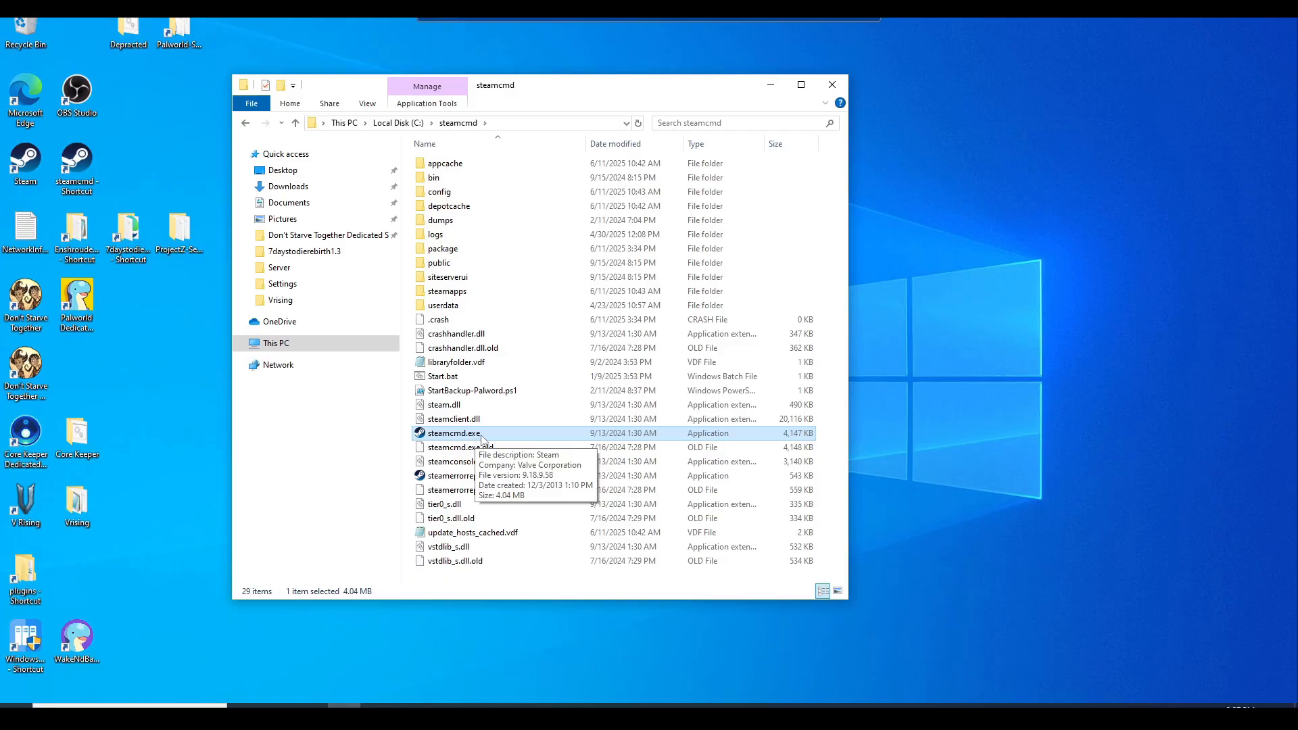
double_click(453, 432)
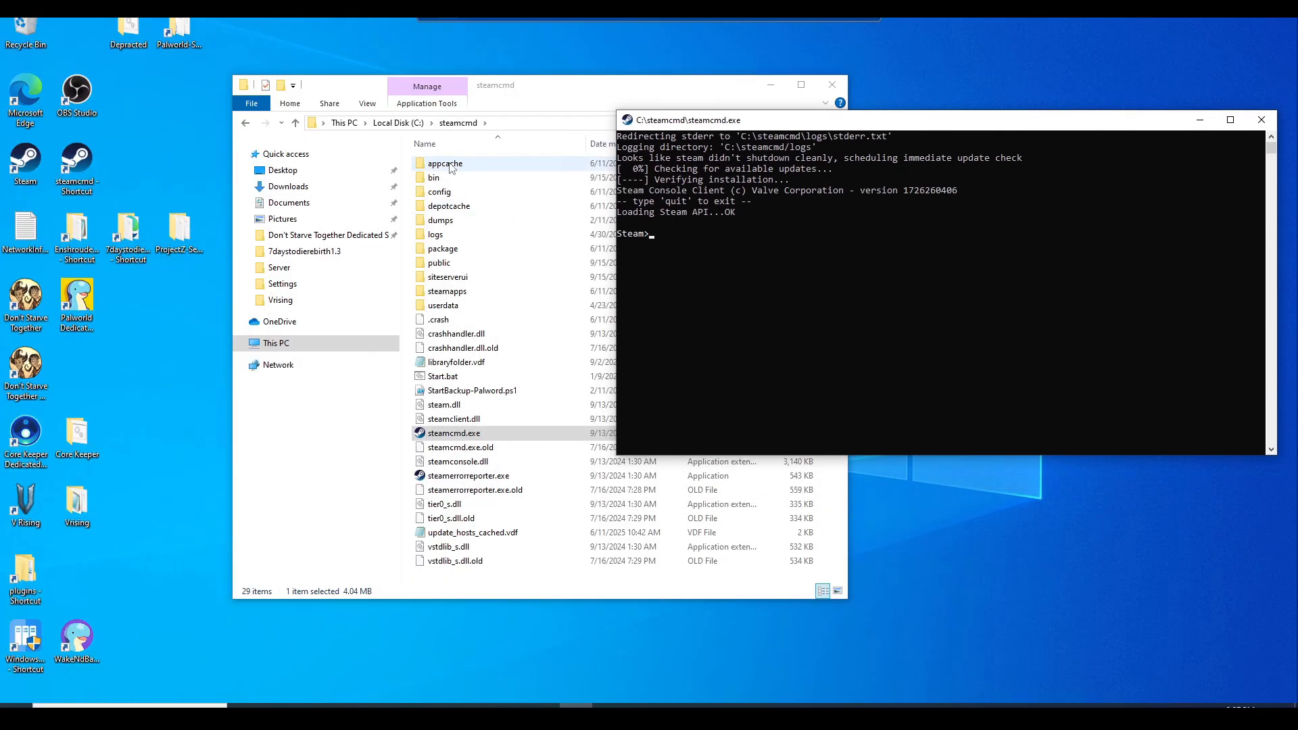
mouse_move(946, 266)
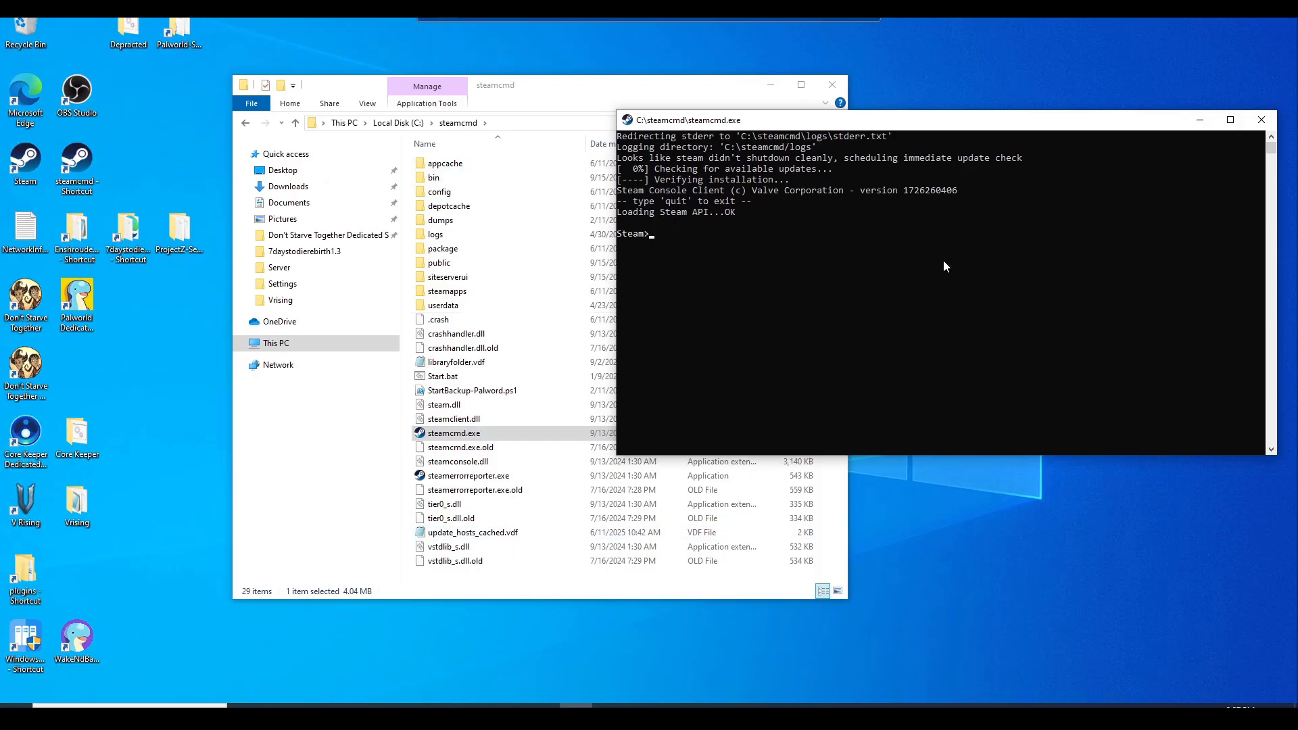
mouse_move(1261, 119)
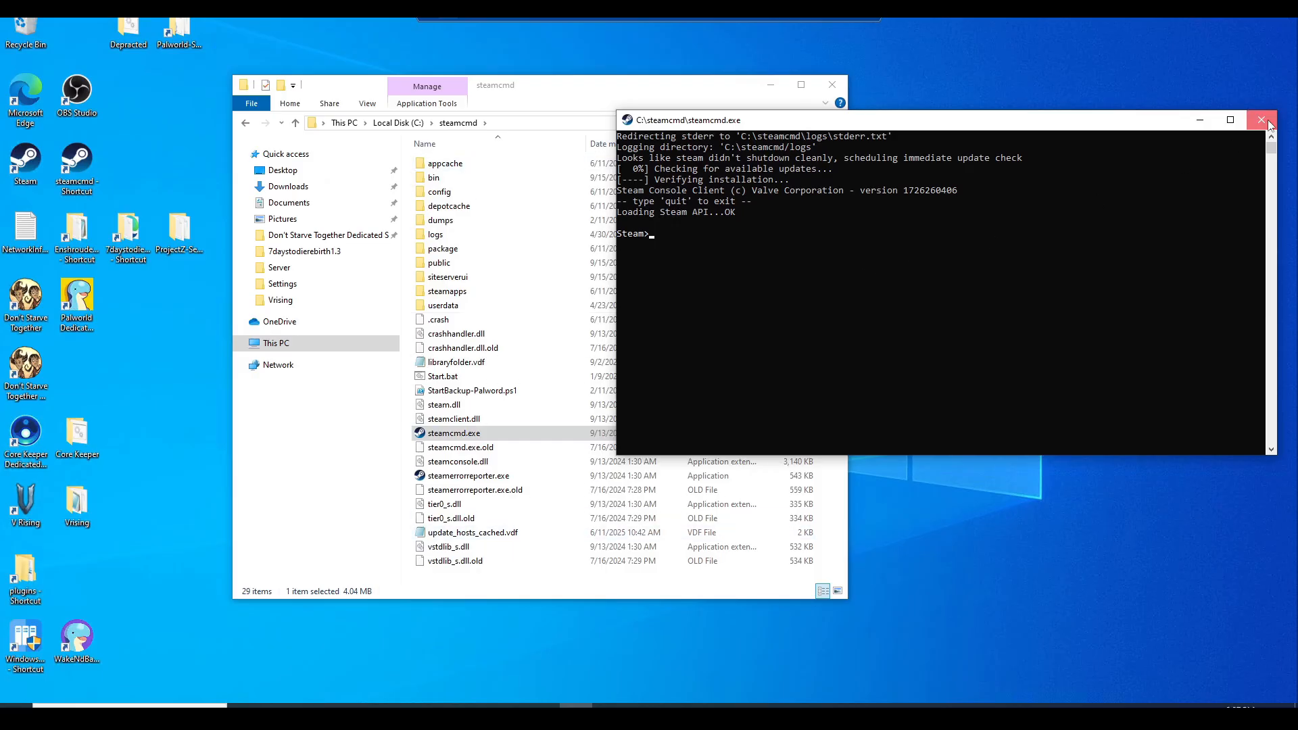
left_click(1260, 119)
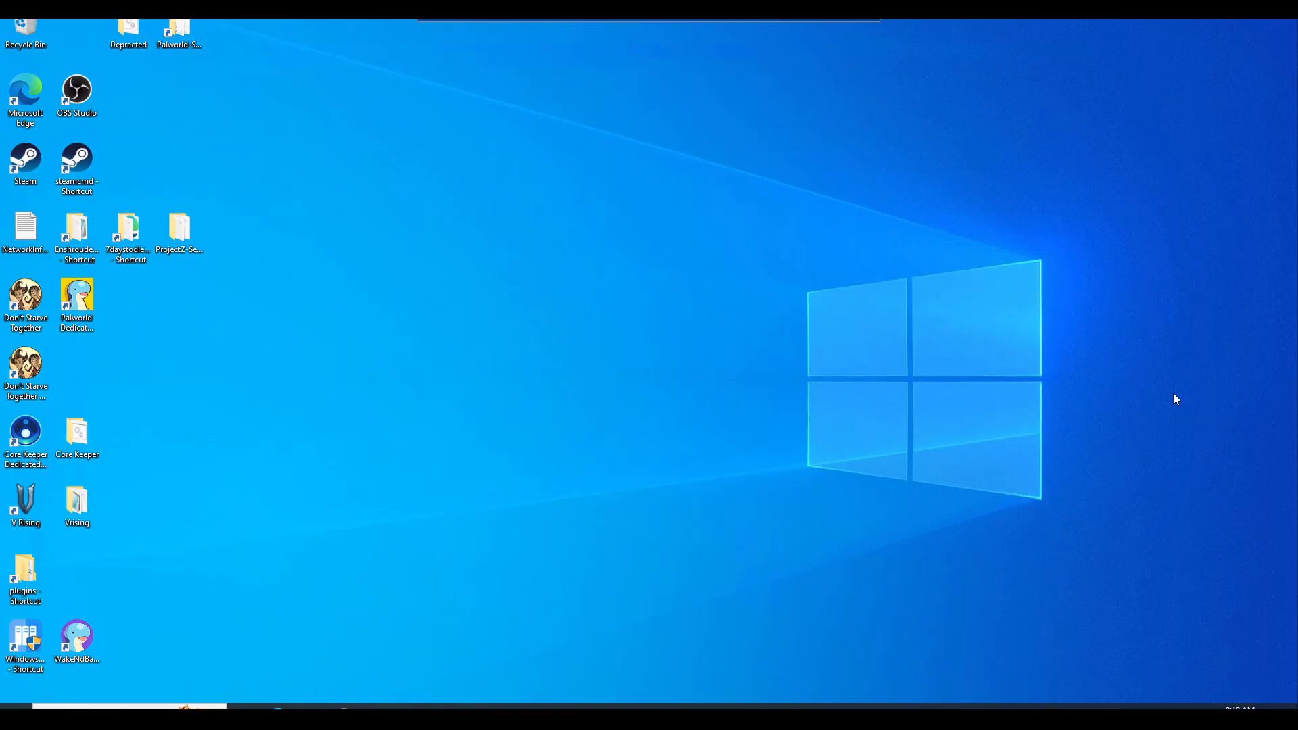
- Start Command Prompt and change directory to C:\steamcmd
left_click(9, 713)
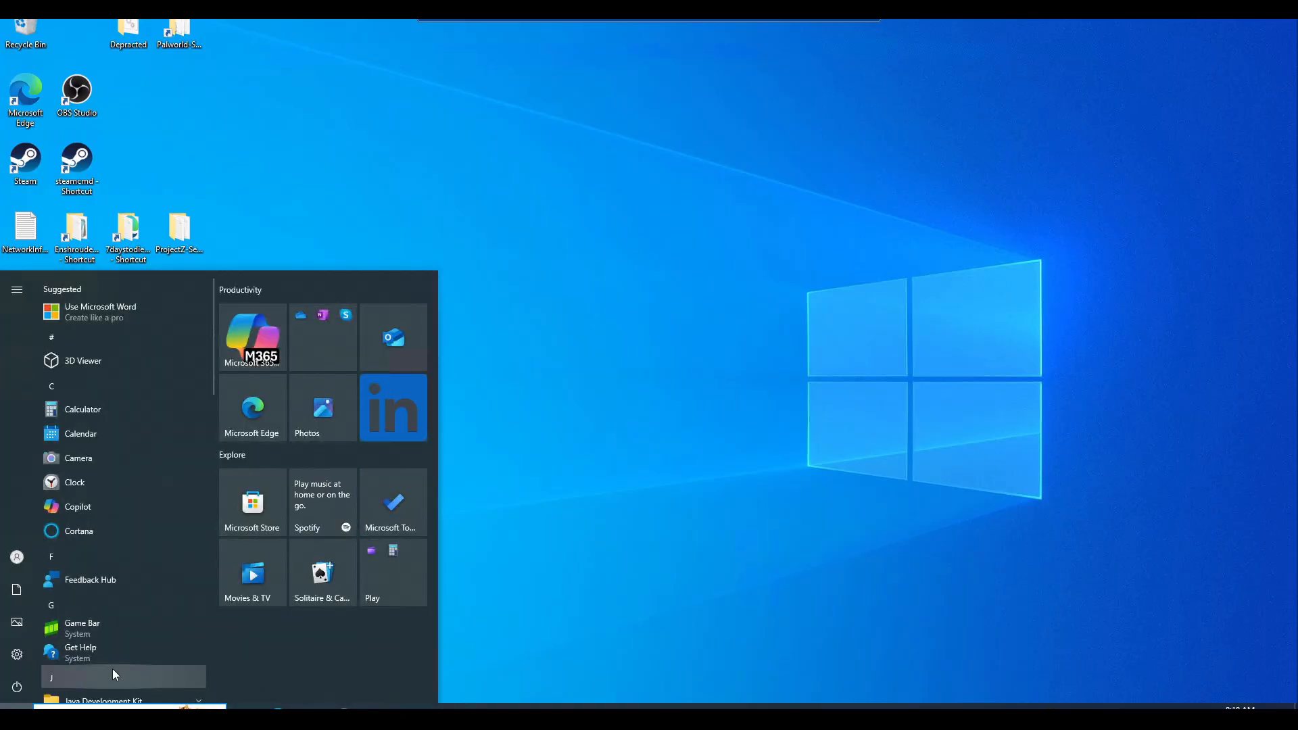
type("c")
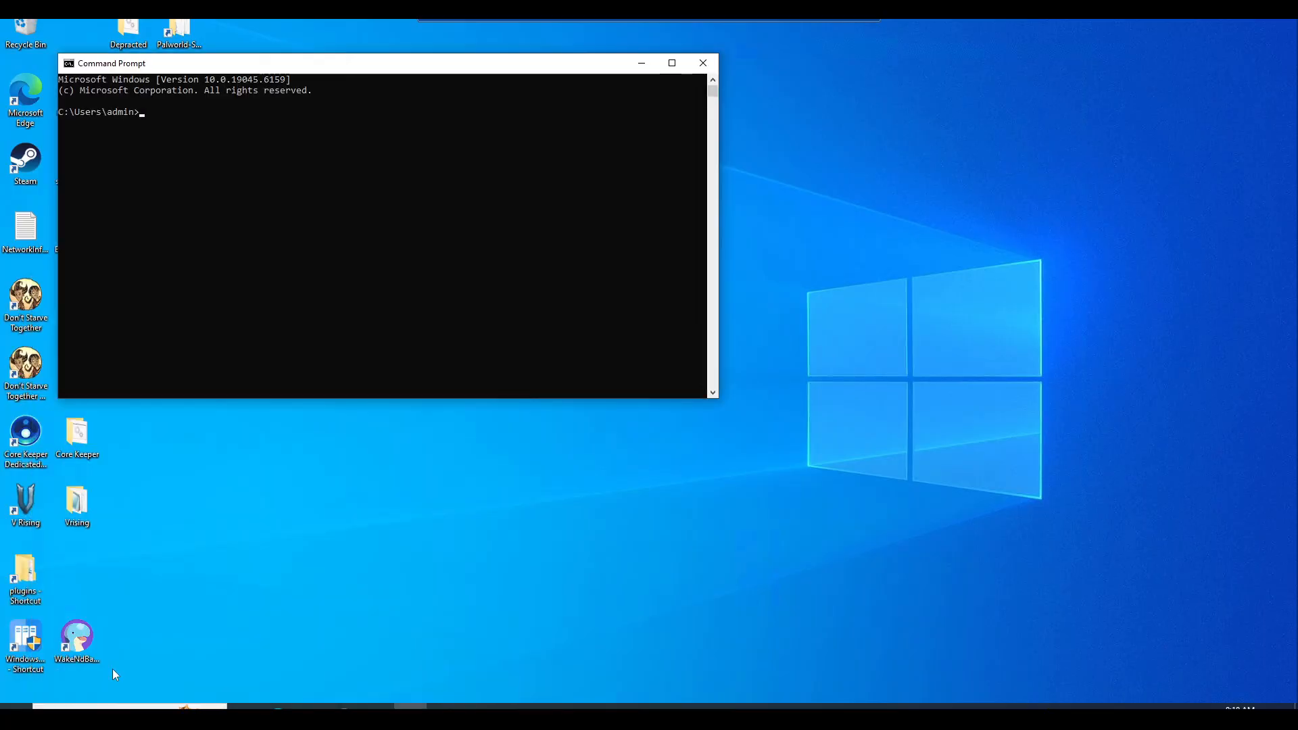
left_click(327, 157)
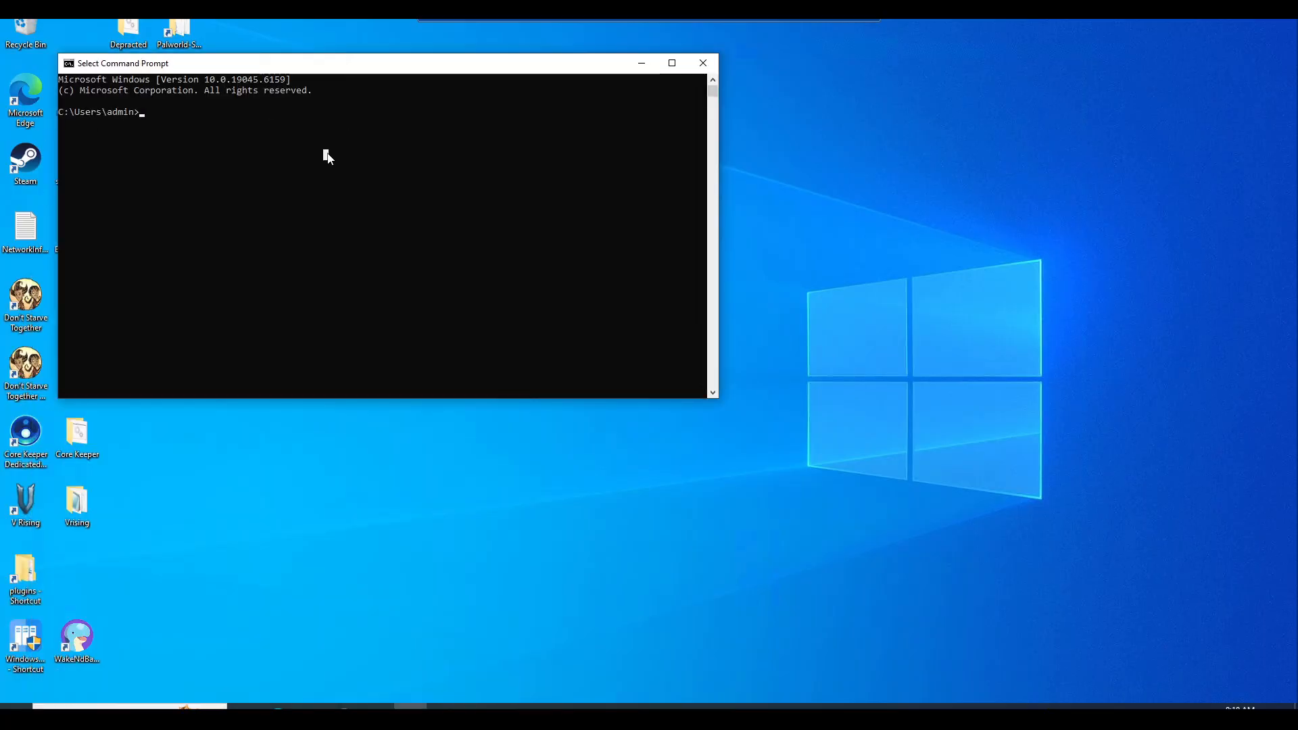
type("cd")
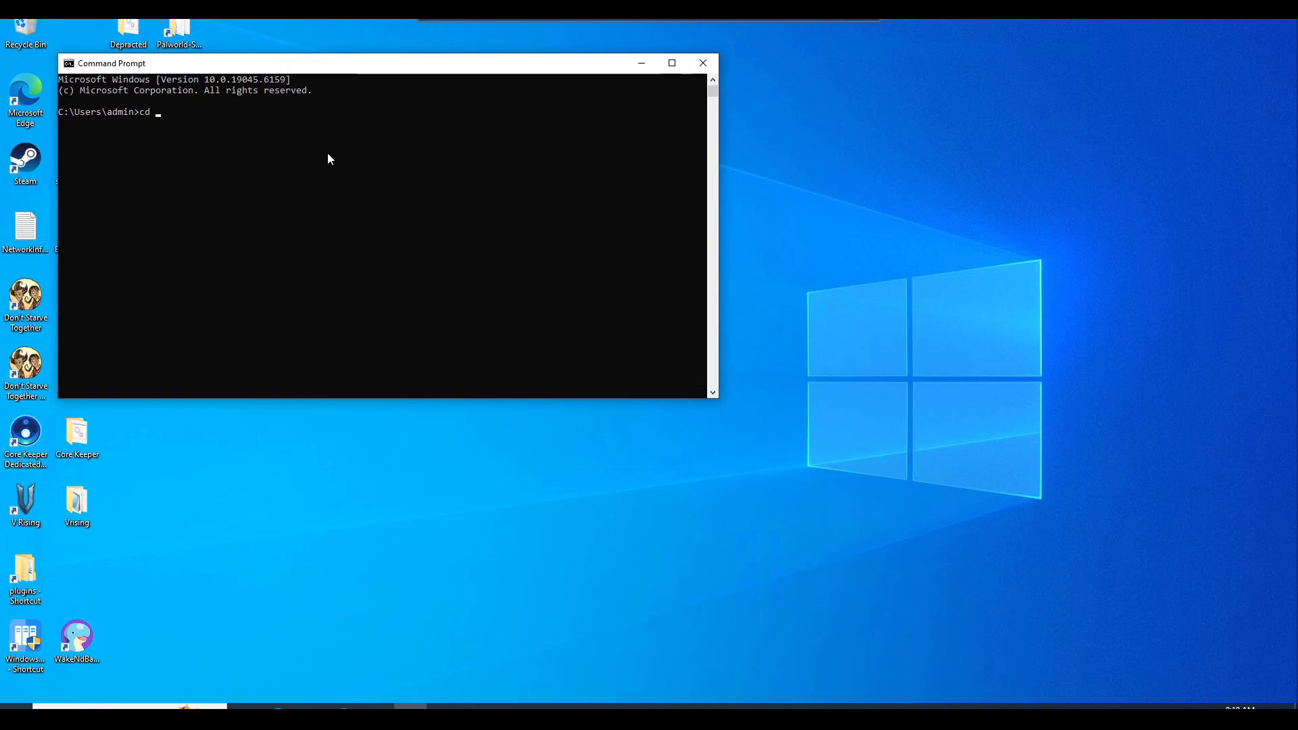
type("C")
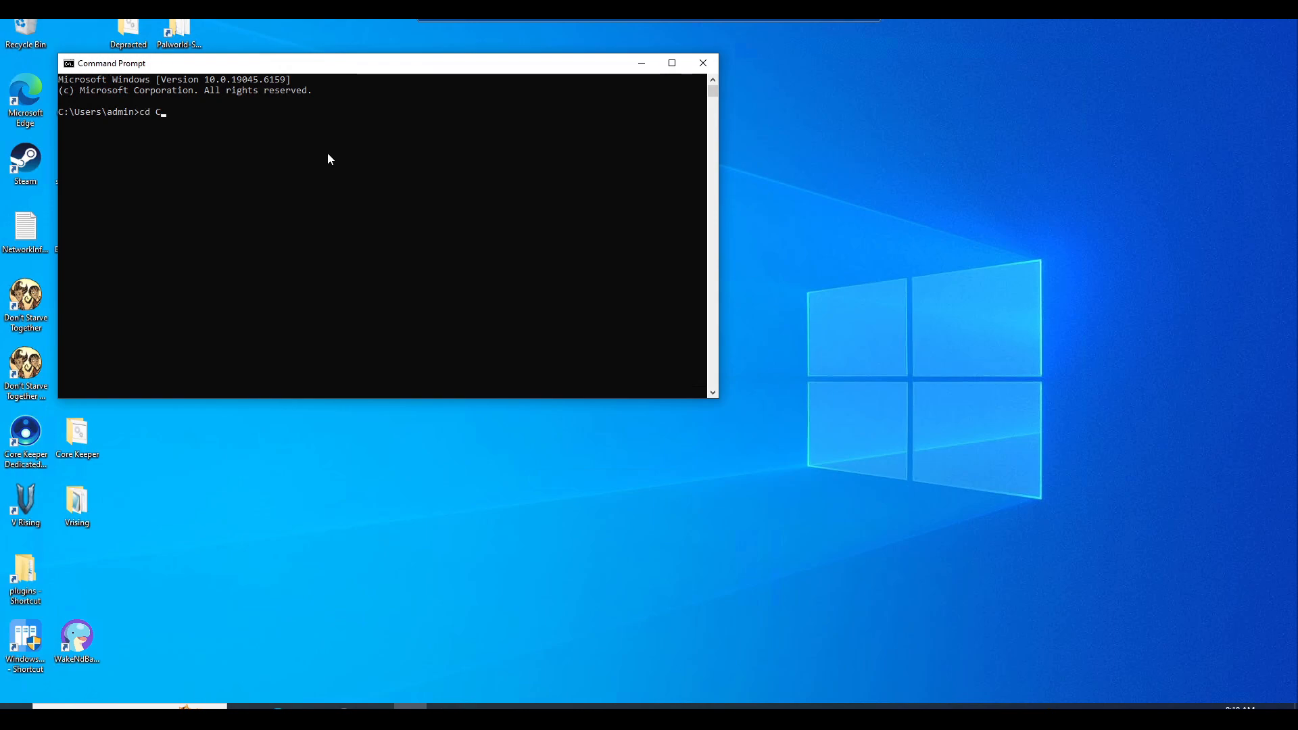
type(":\\")
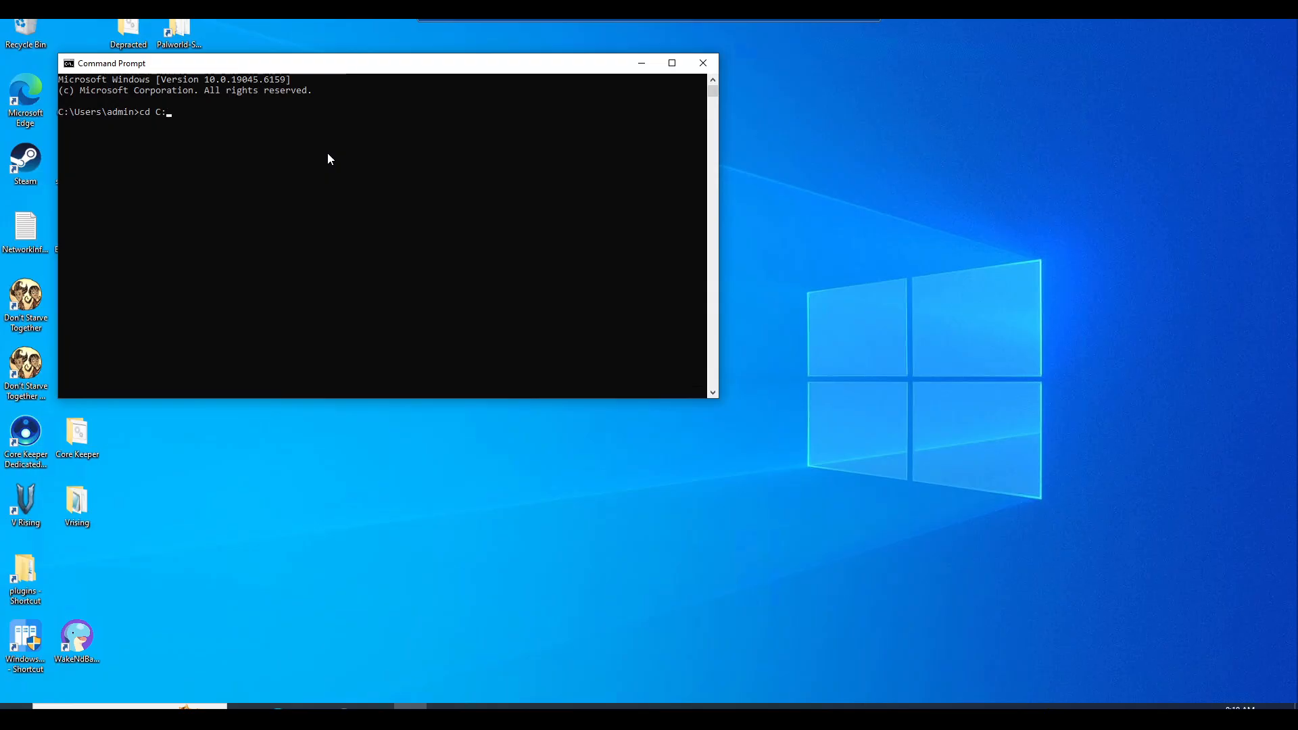
key("Backspace")
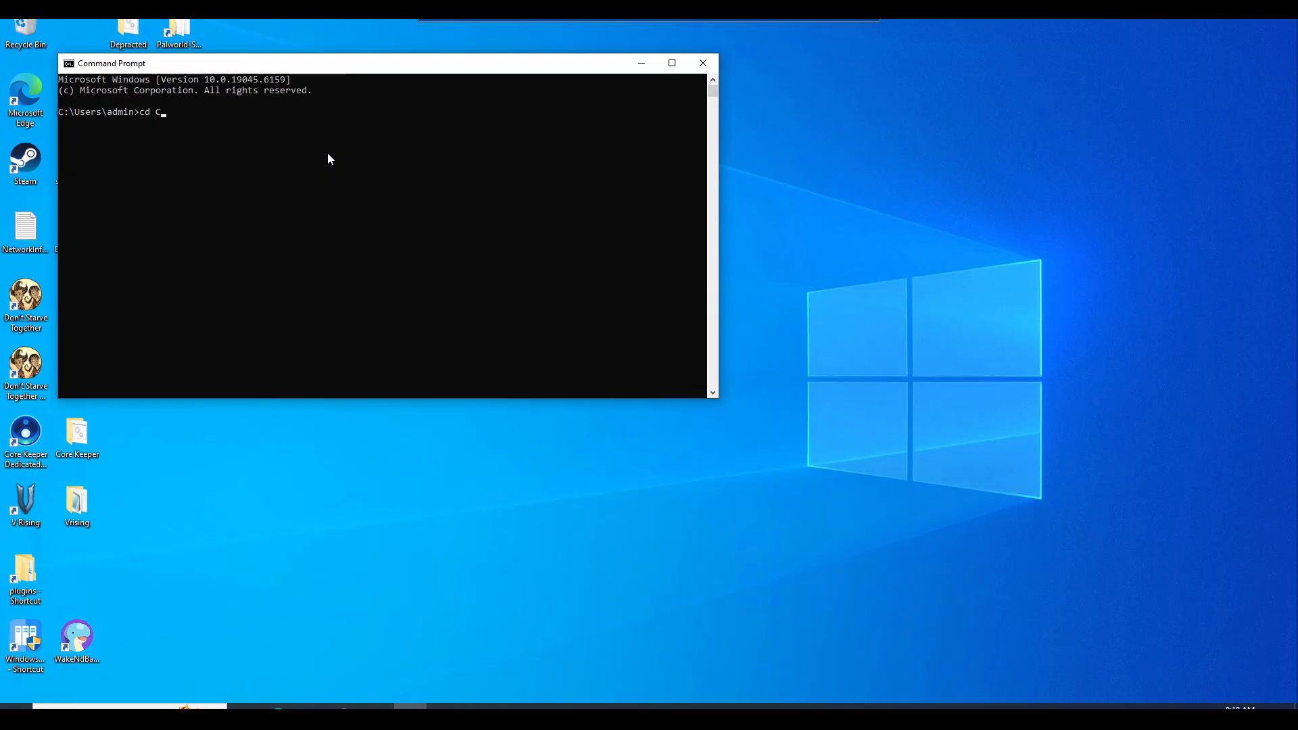
type(":\\steamcmd")
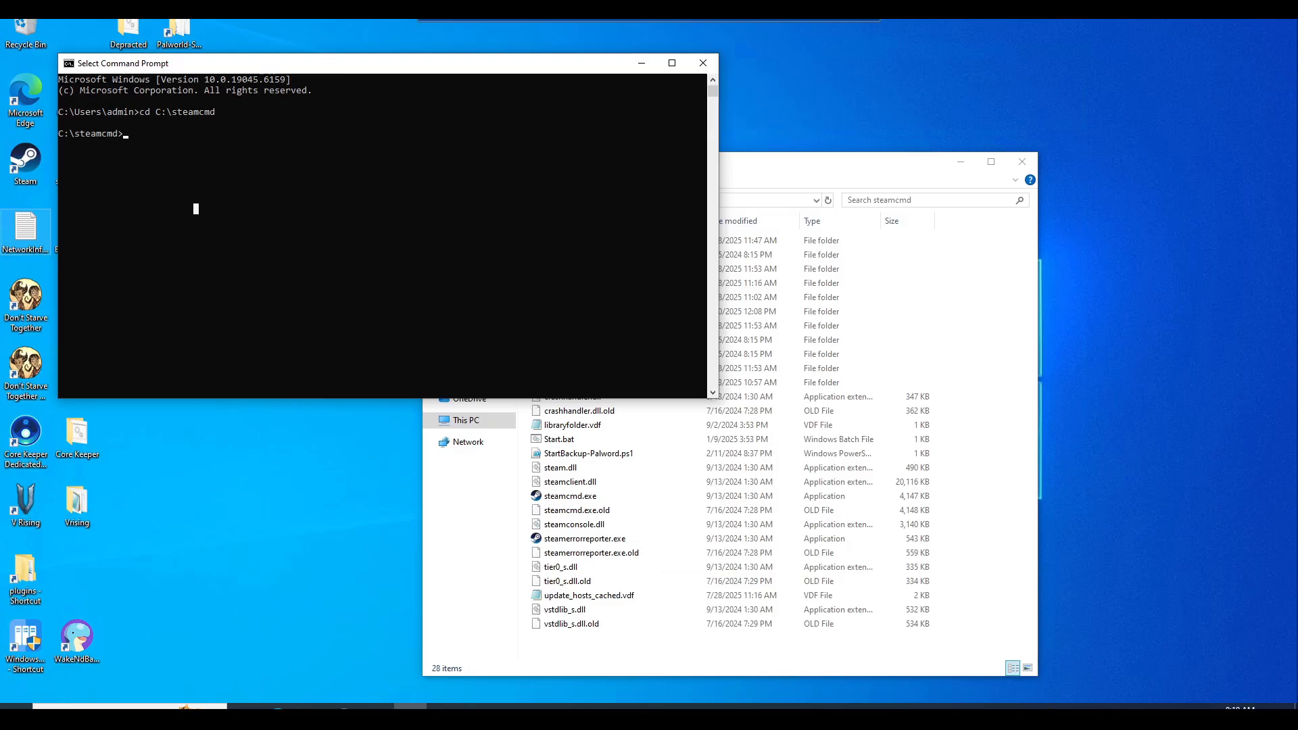
- Enter the steamcmd.exe +login ... +force_install_dir C:\Abioticfactor +app_update 2857200 command and review its placeholders
type("steamcmd.exe +login STEAM-ACCOUNT-NAME +force_install_dir C:\\Abioticfactor +app_update 2857200 validate +quit")
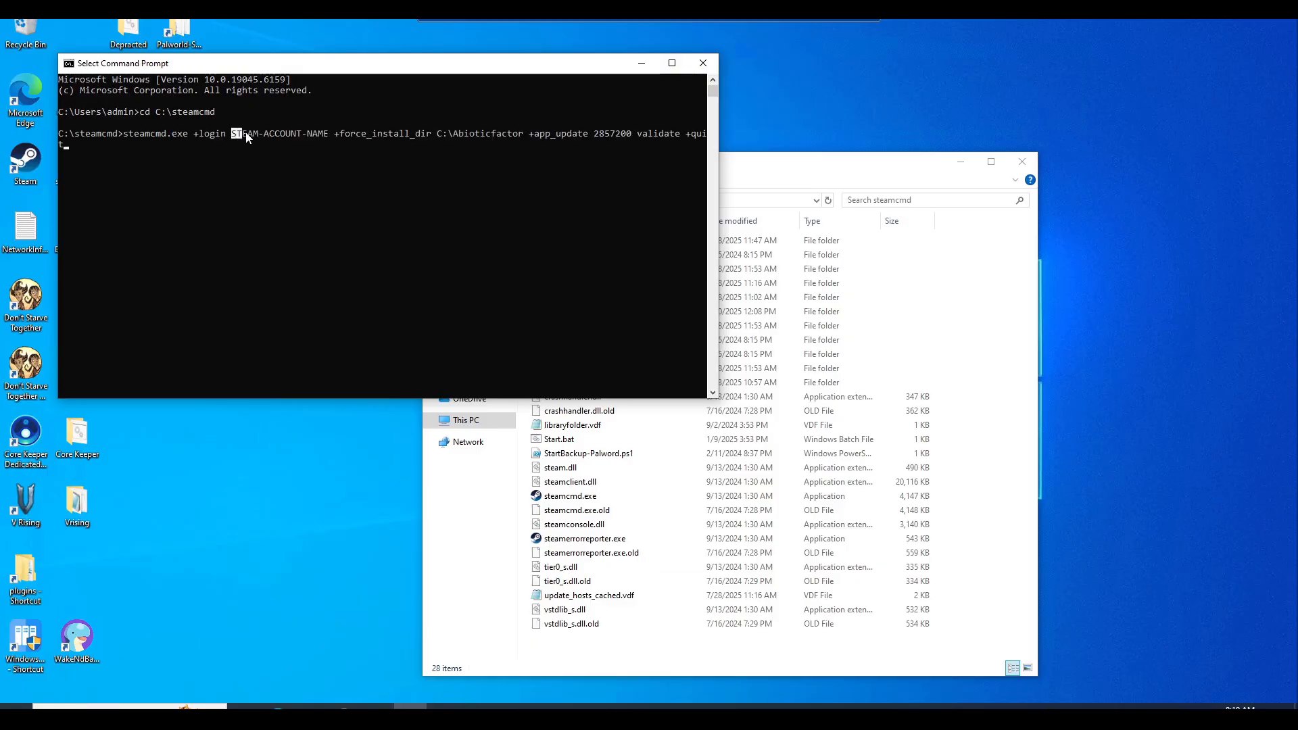
double_click(280, 134)
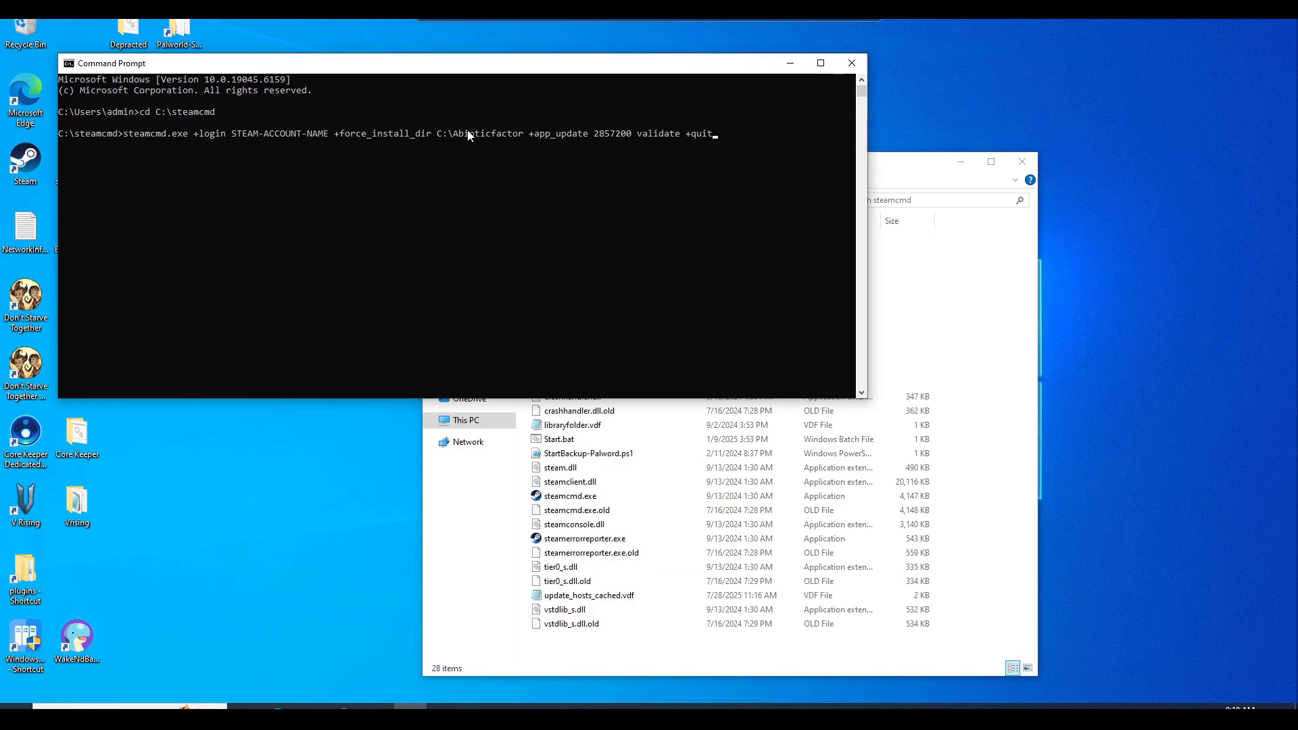
double_click(485, 134)
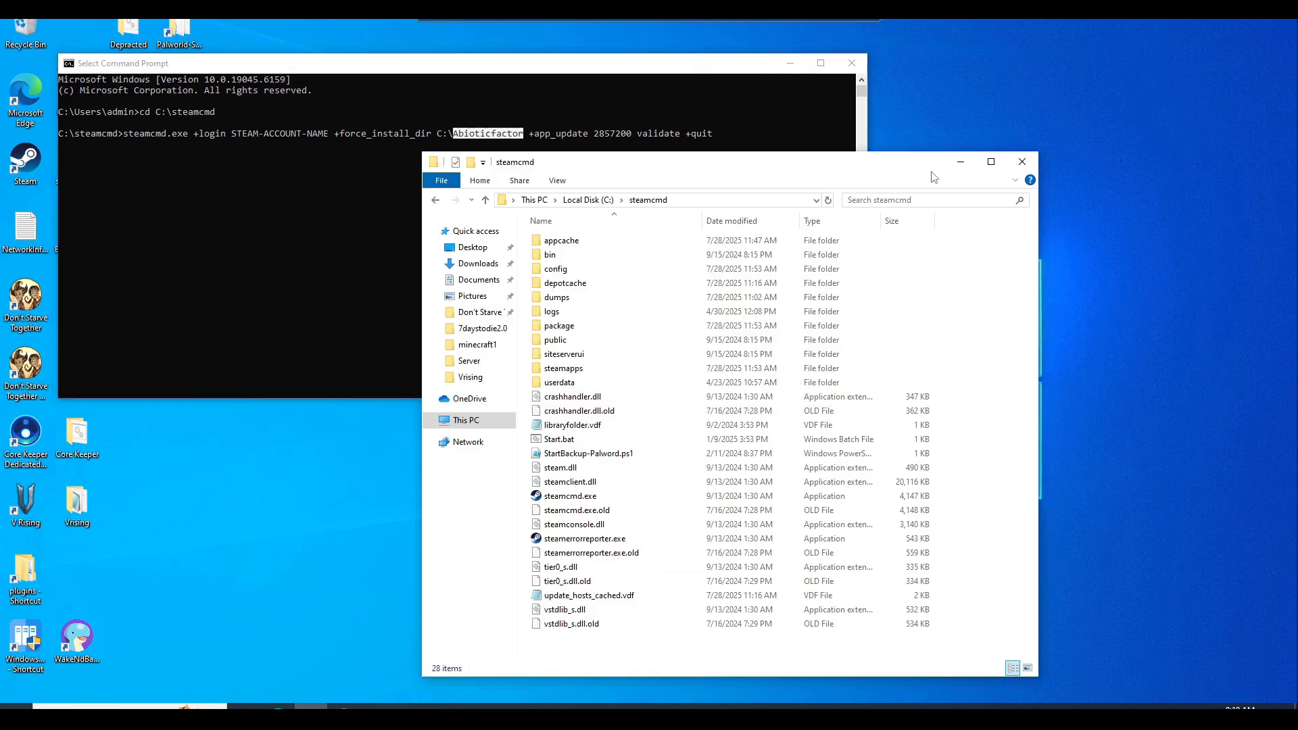
- Browse to C:\abioticfactor holding the installed server files and close Command Prompt
left_click(588, 200)
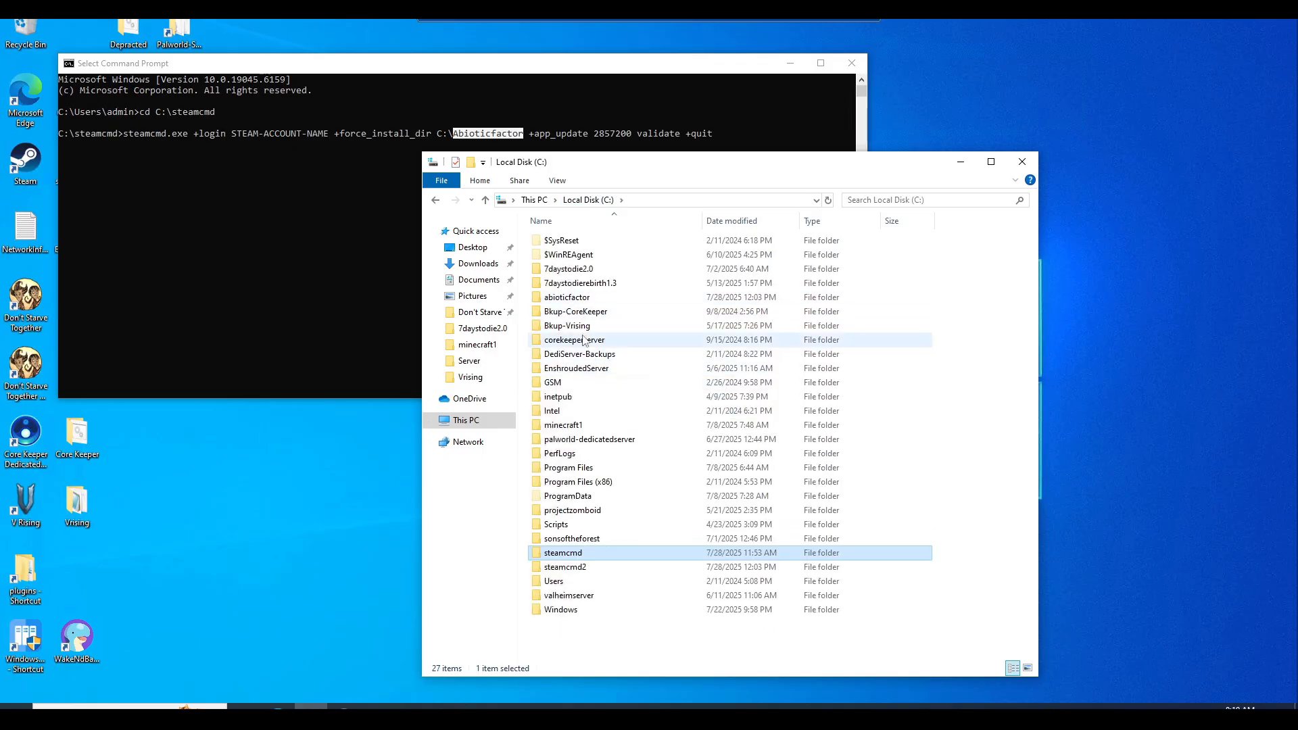
double_click(567, 296)
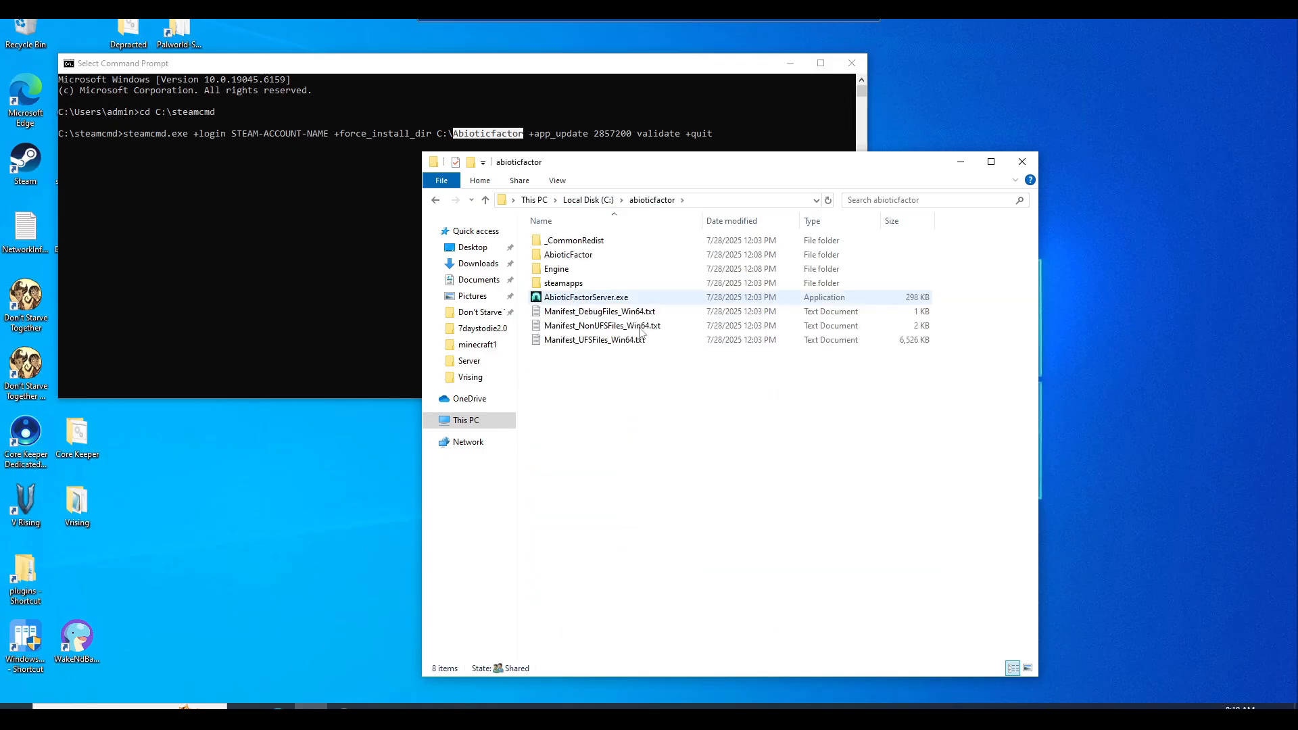
left_click(594, 339)
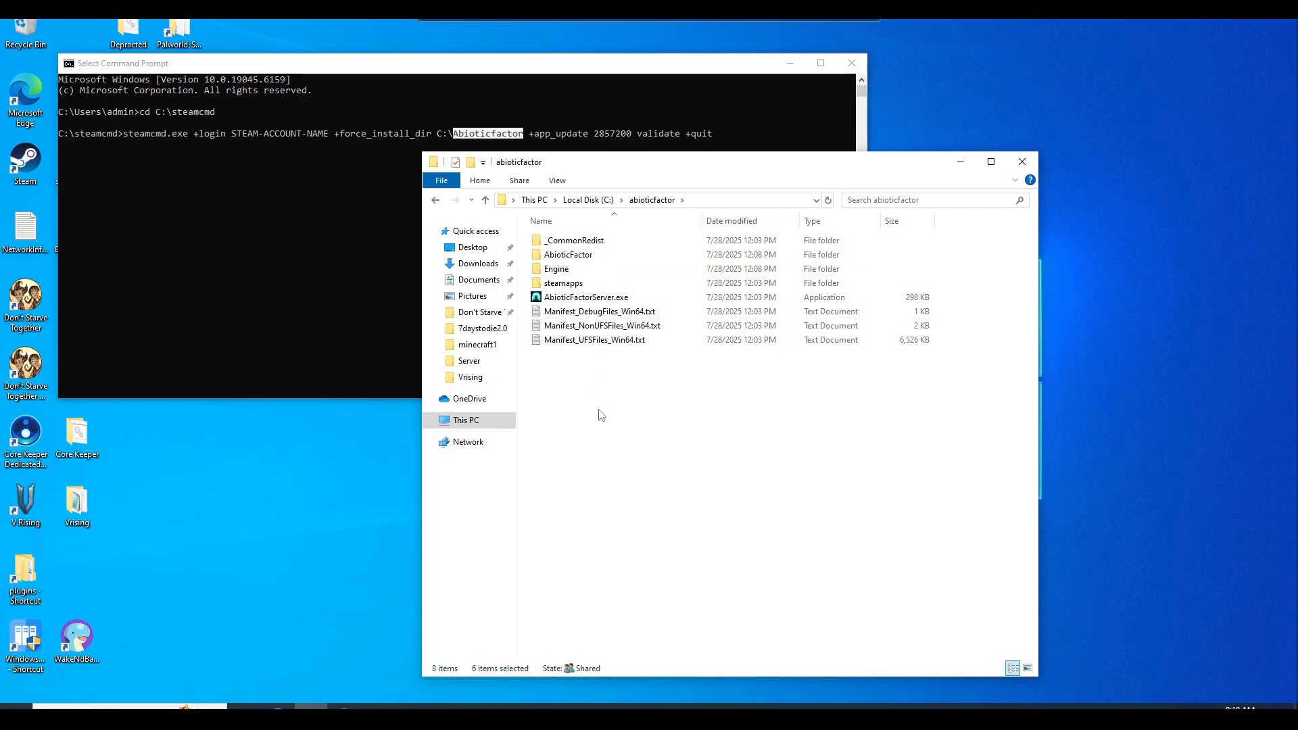
left_click(264, 142)
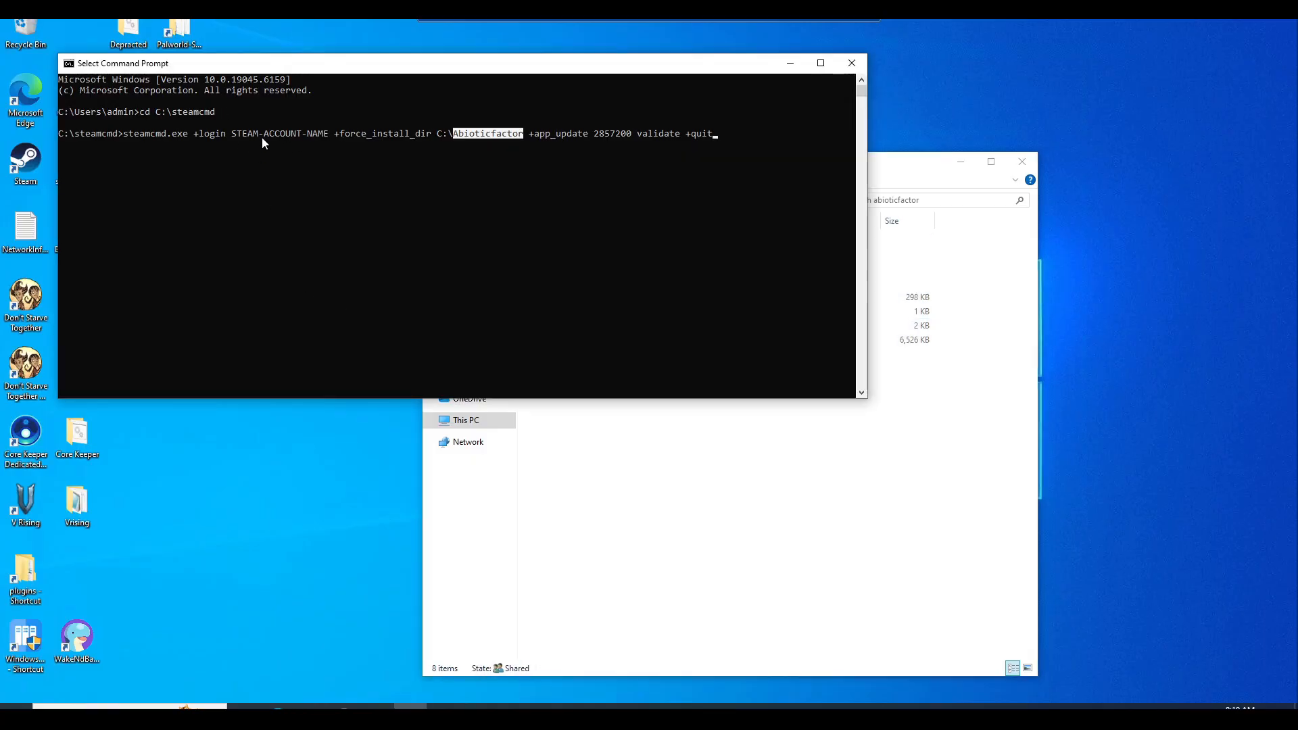
mouse_move(296, 205)
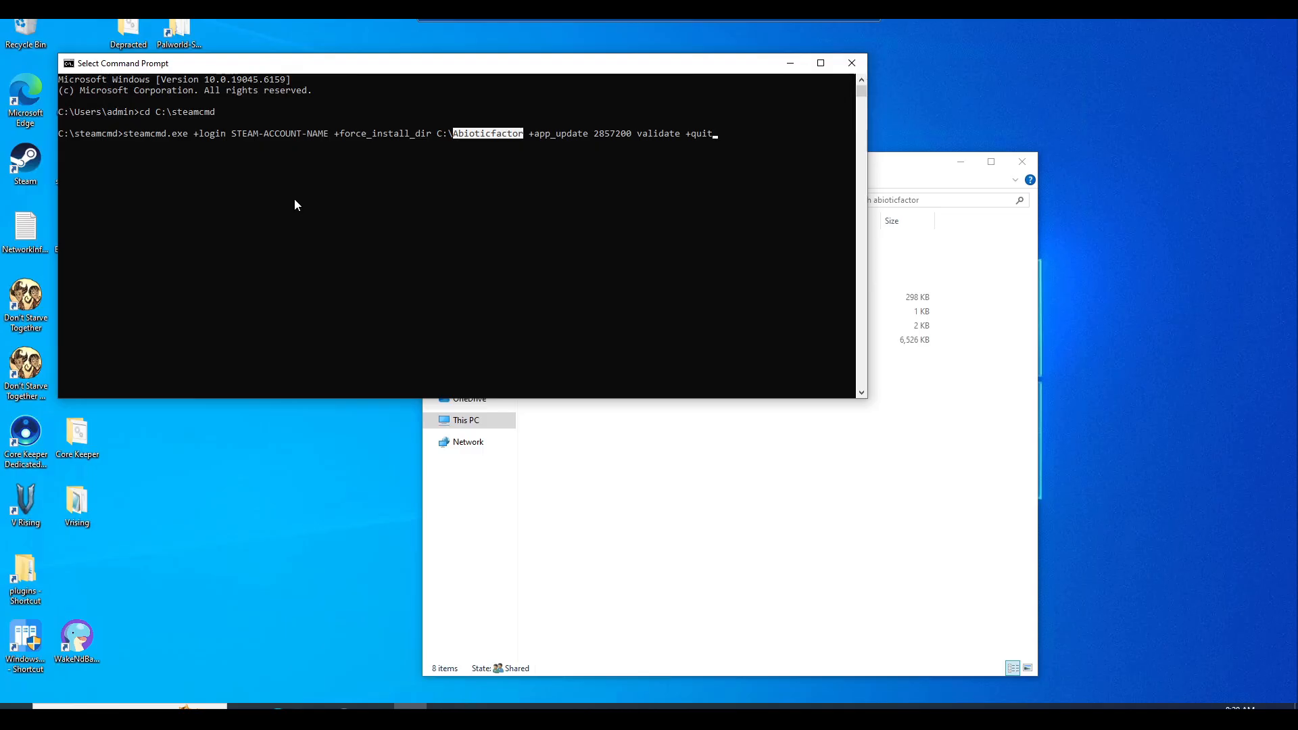
mouse_move(404, 187)
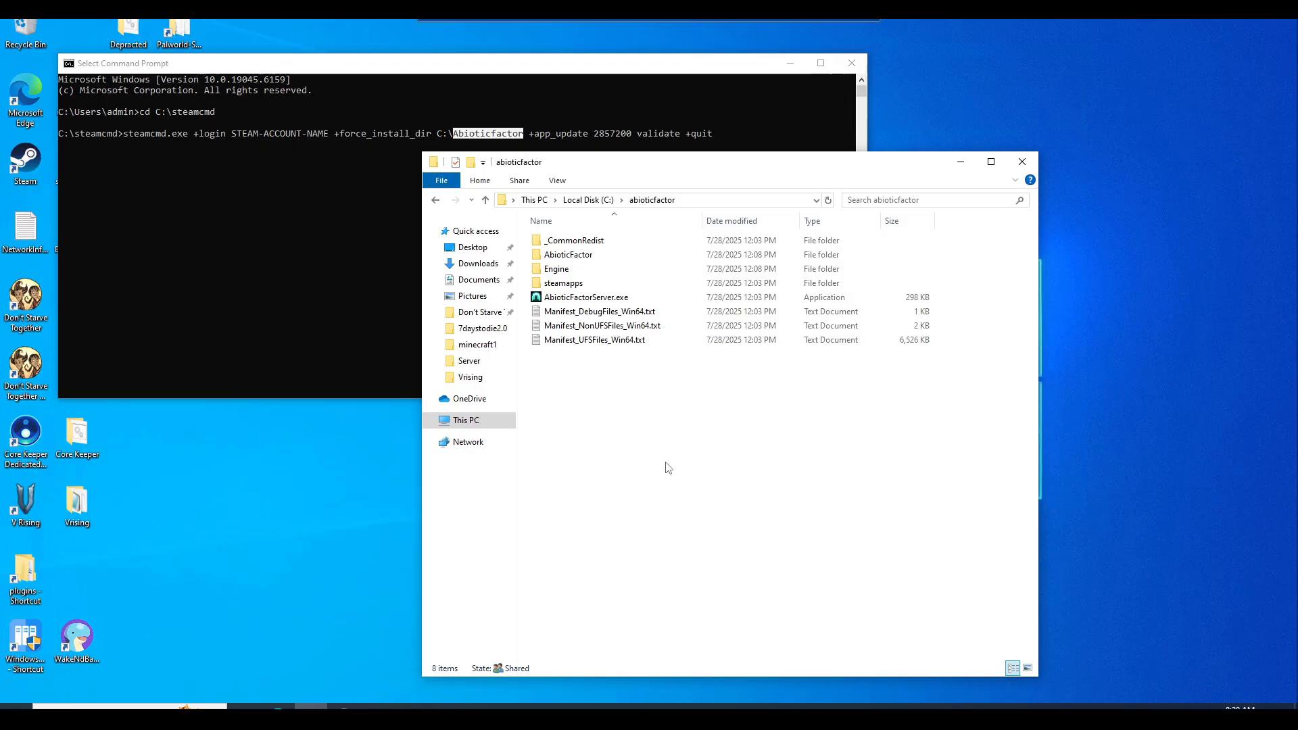
mouse_move(851, 64)
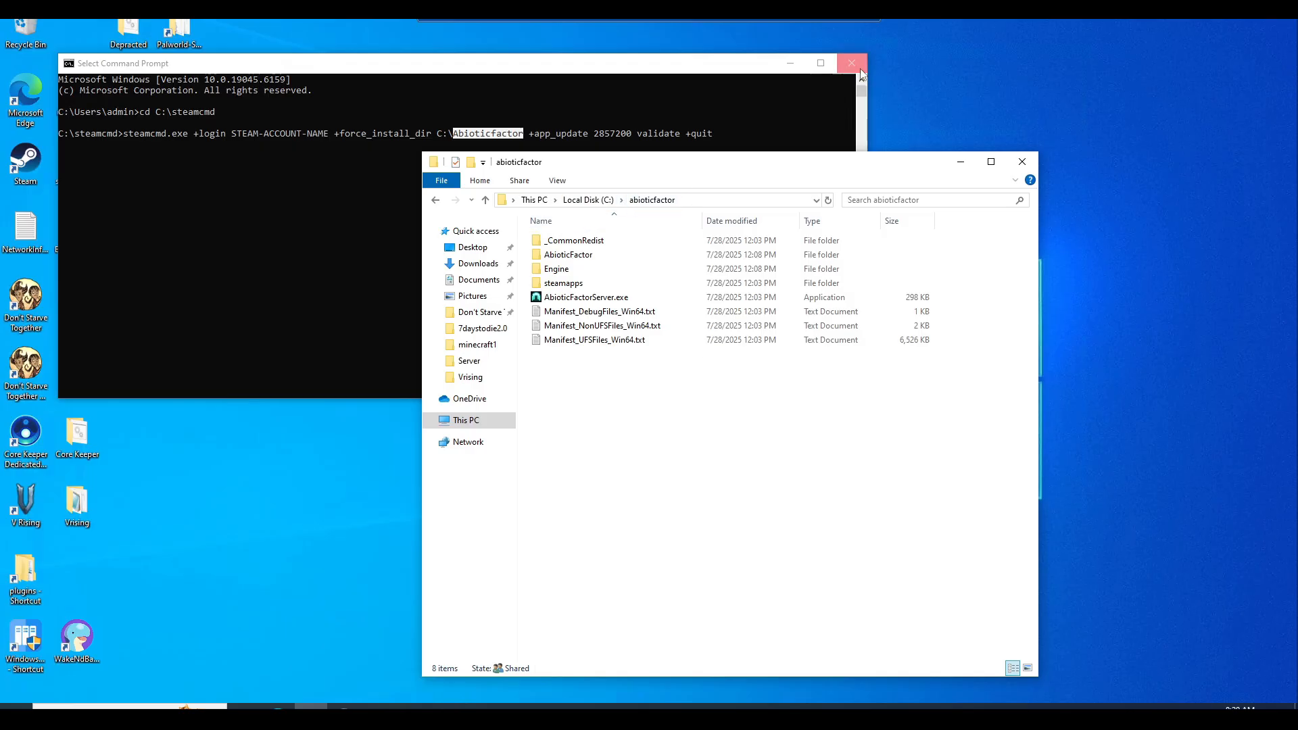
left_click(852, 63)
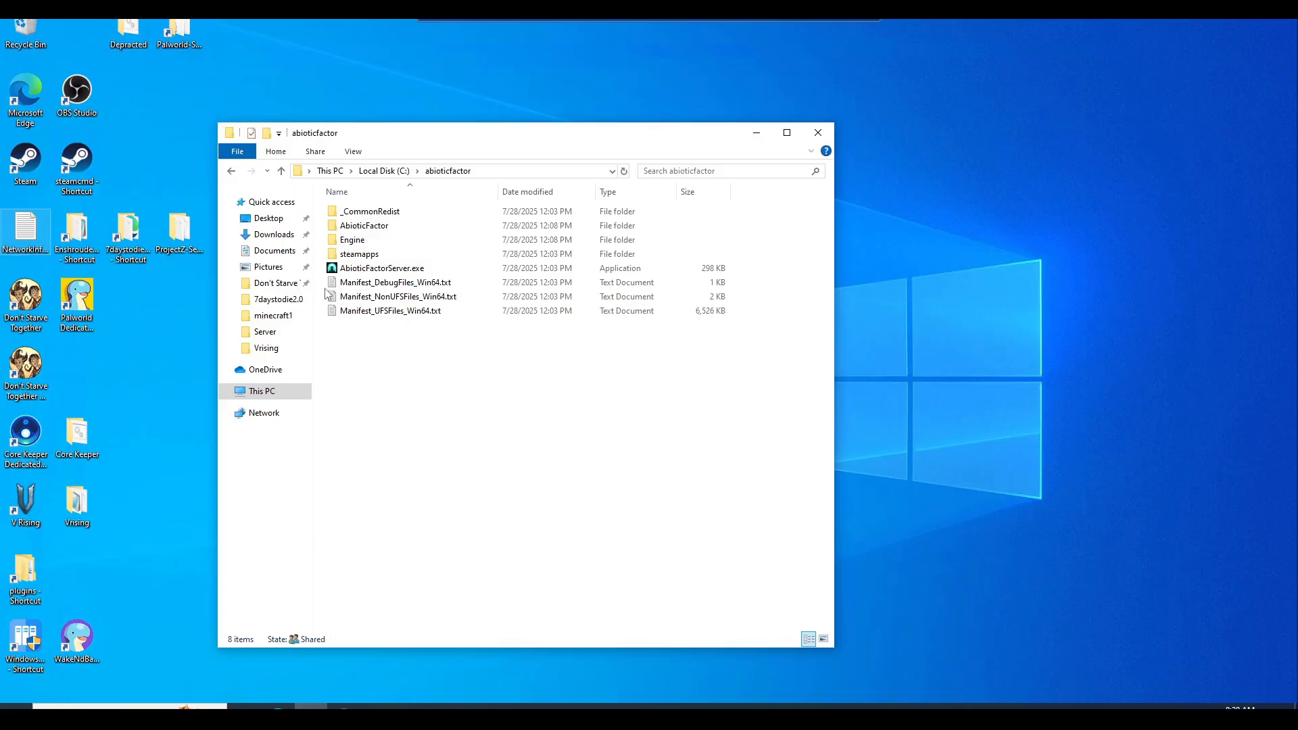
- Navigate into AbioticFactor\Binaries\Win64 where RunServer.bat and the server exe live
left_click(364, 226)
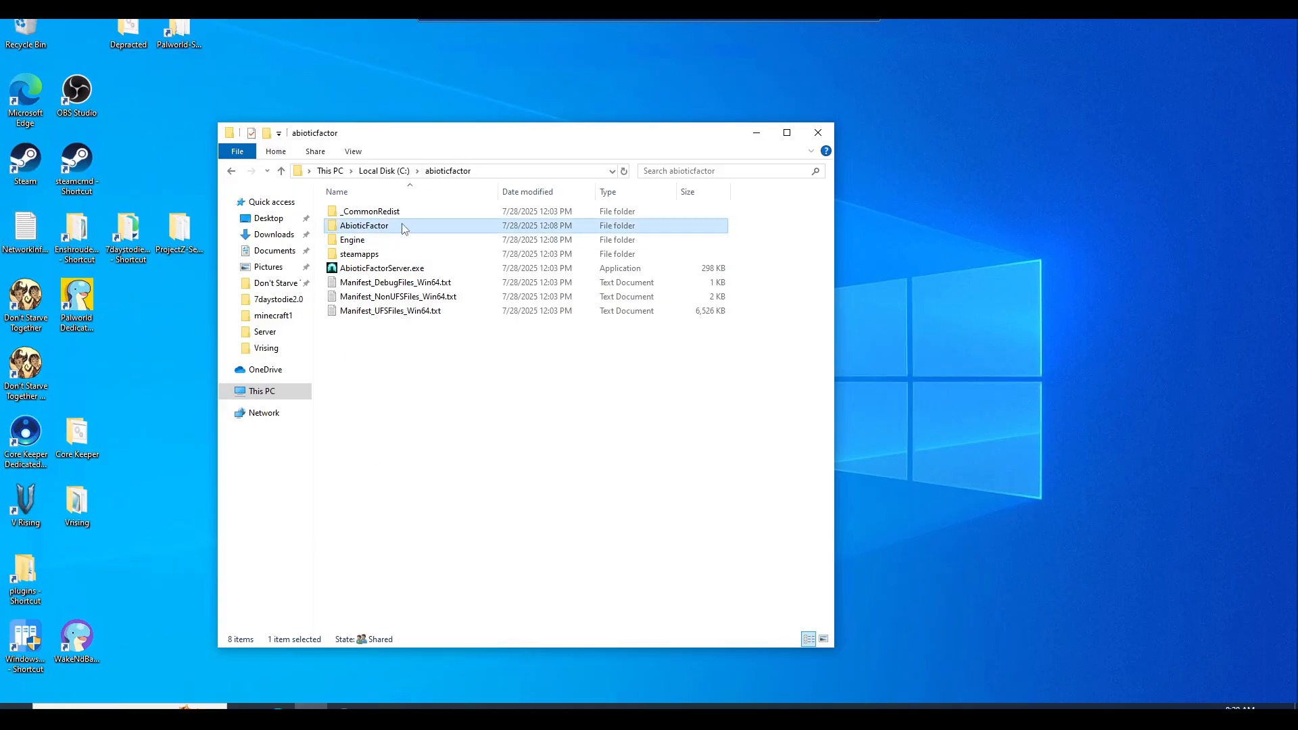
double_click(364, 226)
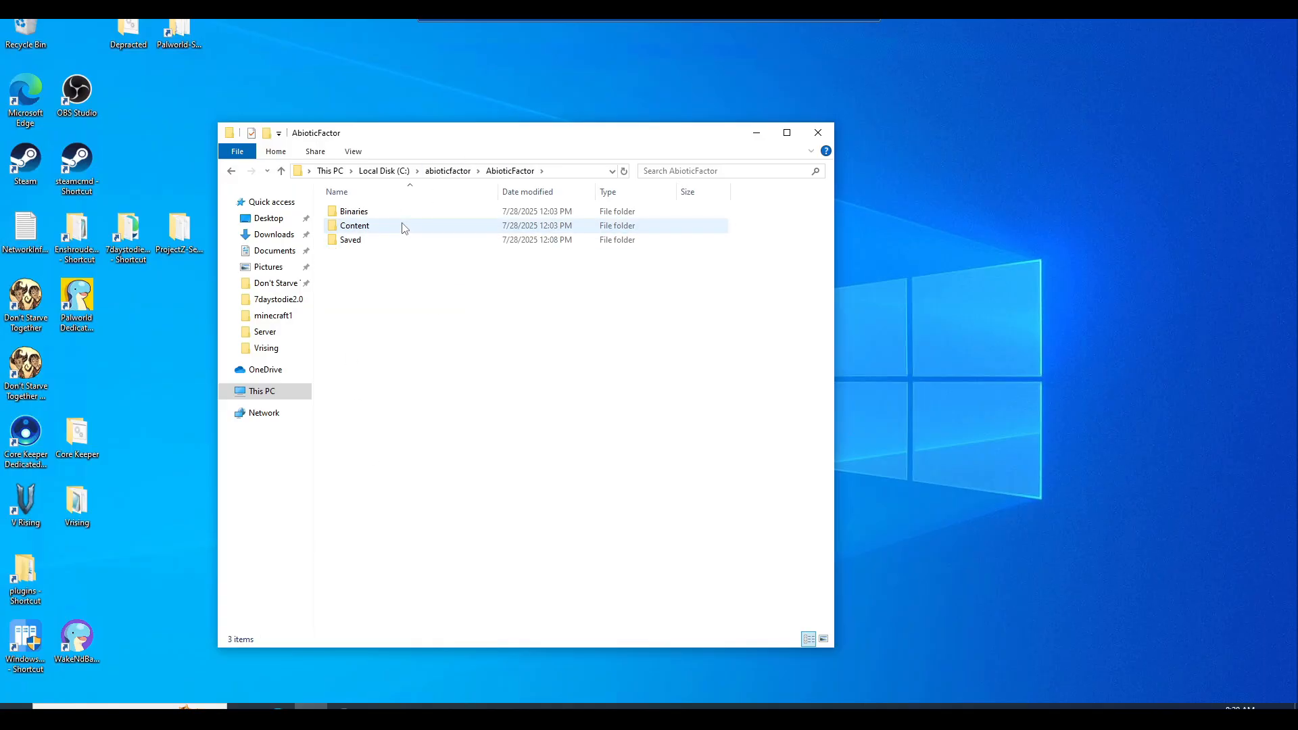
double_click(353, 211)
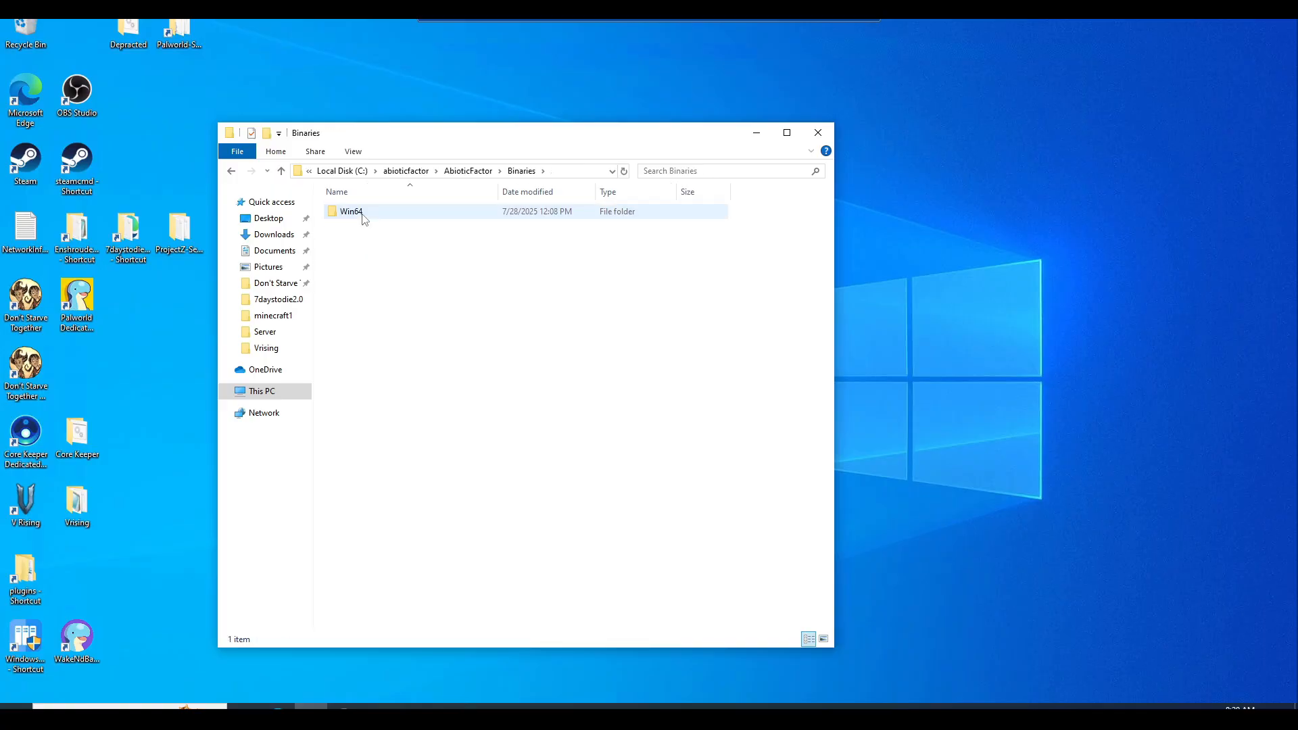
double_click(352, 211)
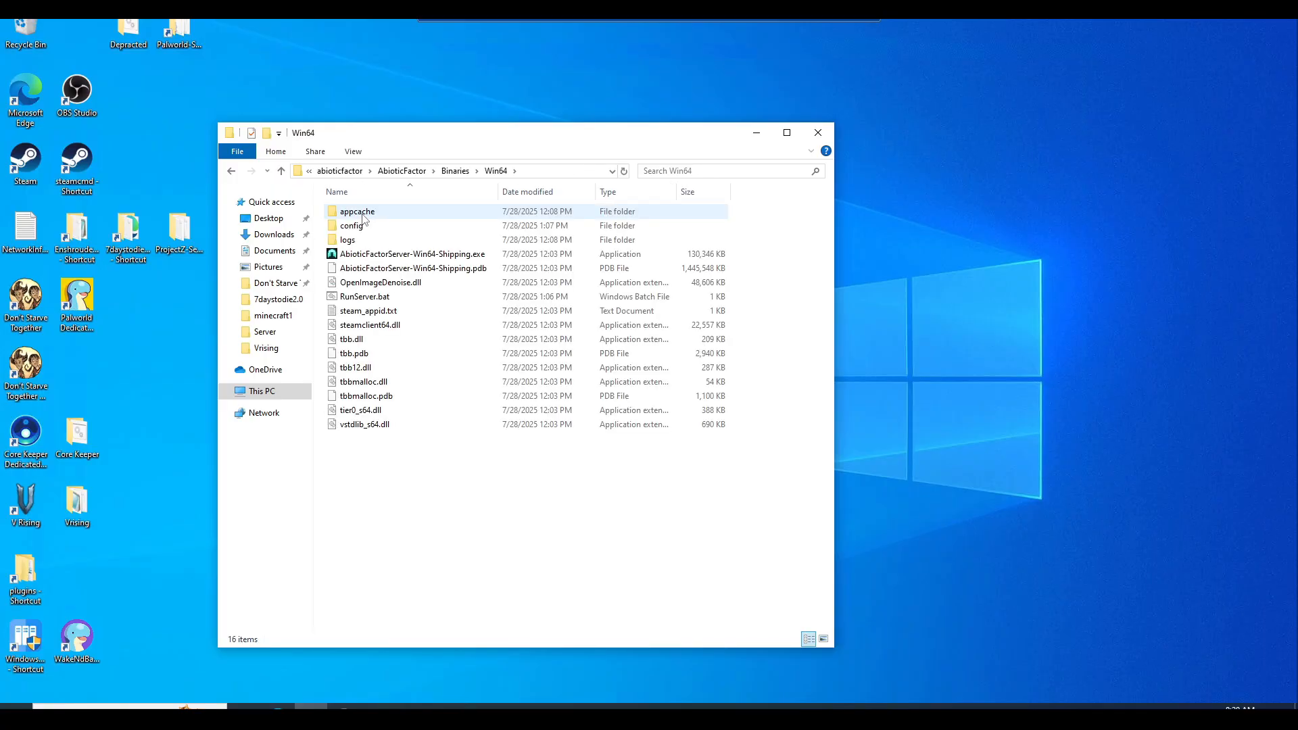
left_click(391, 472)
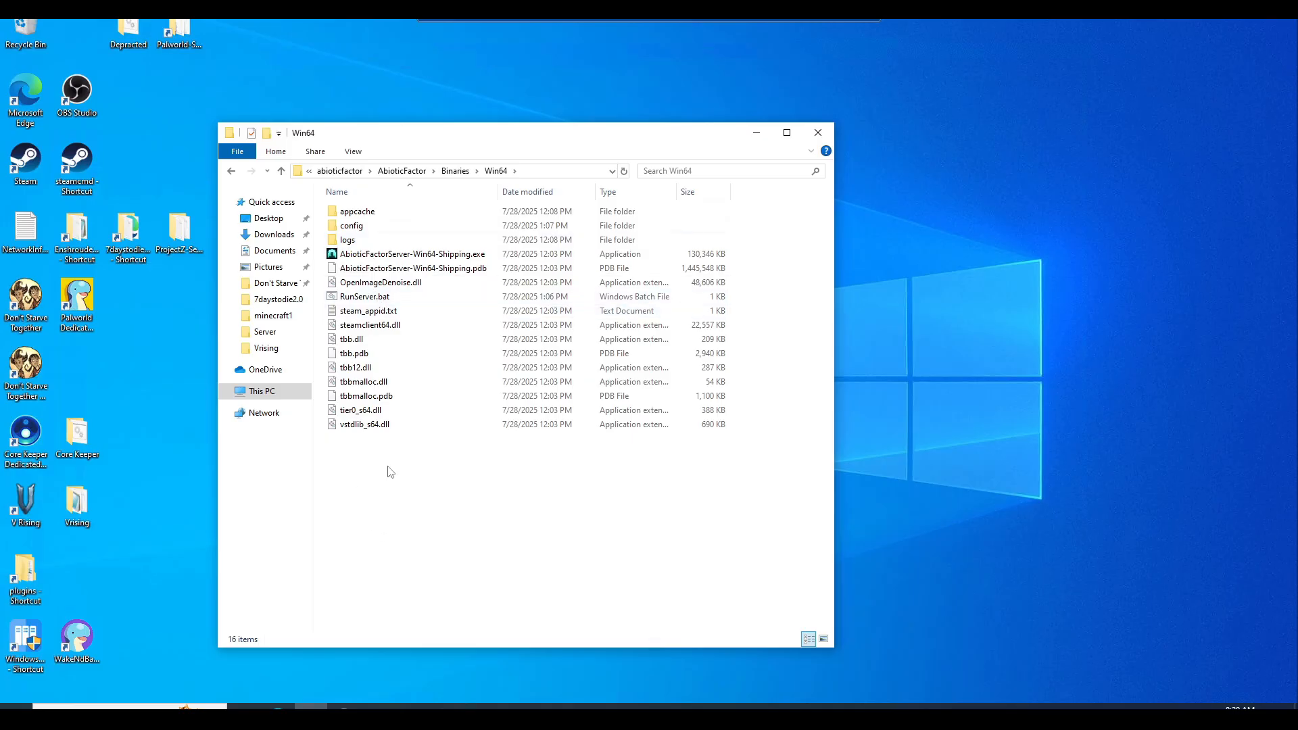
mouse_move(556, 429)
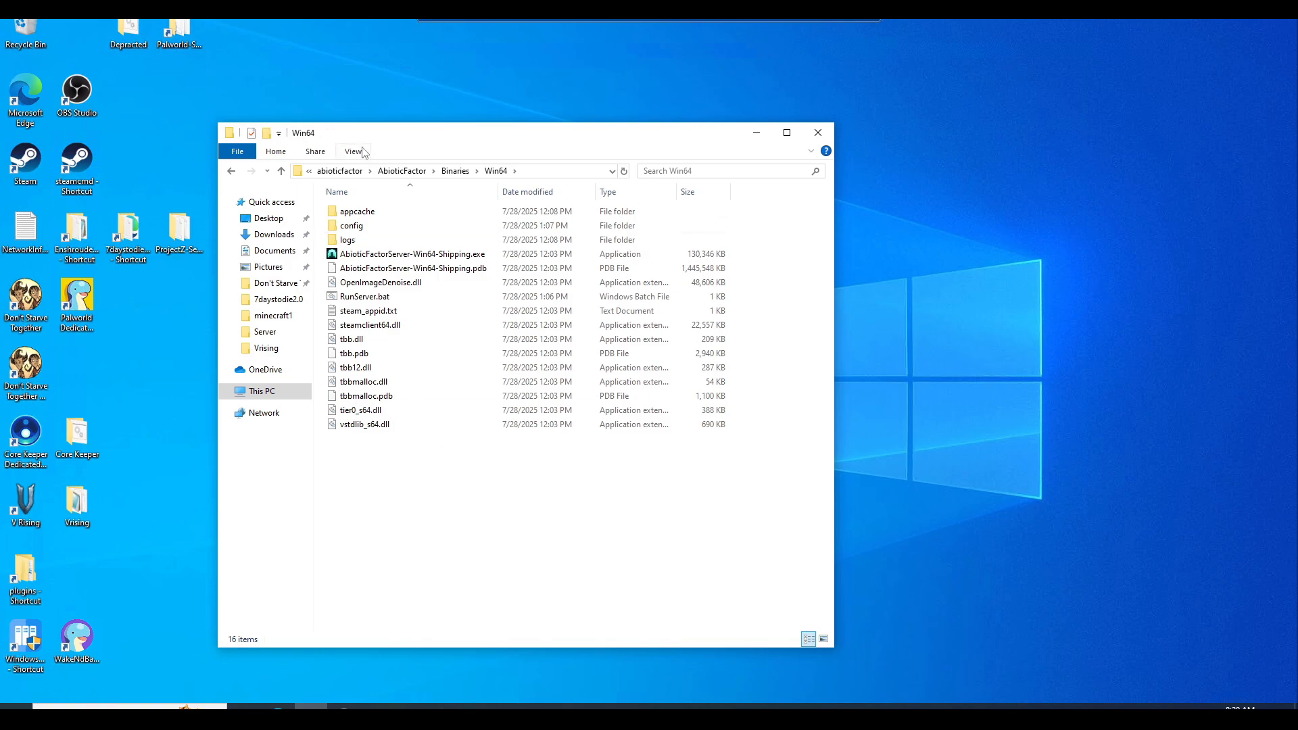
left_click(353, 150)
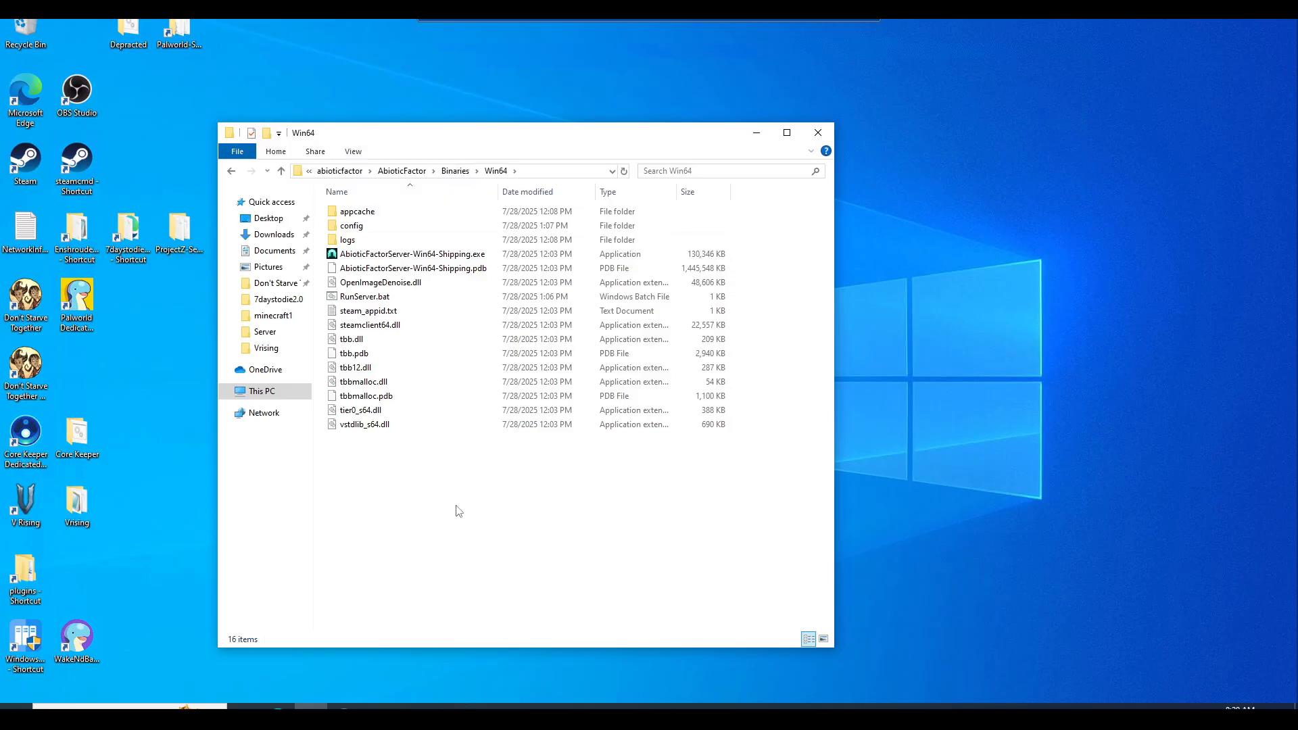
mouse_move(414, 479)
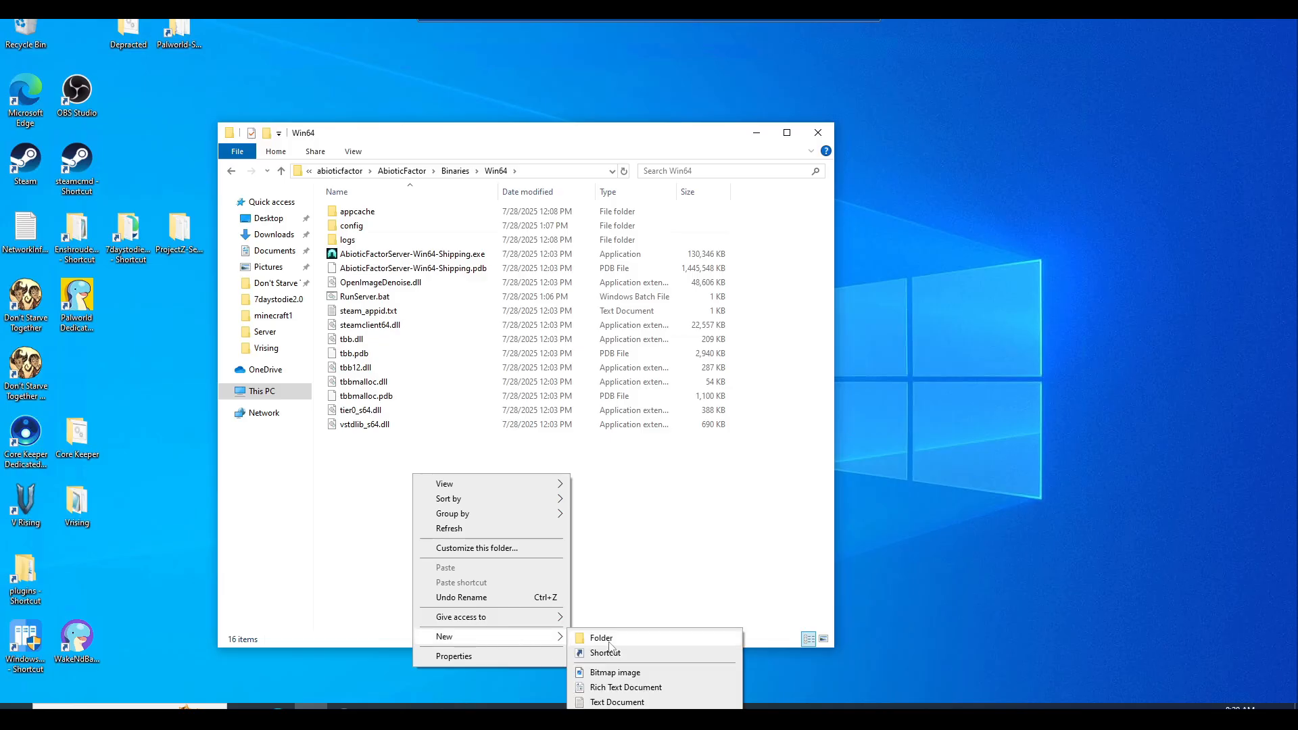
- Create a new text document and rename it RunServer2.bat, confirming the extension change
left_click(618, 702)
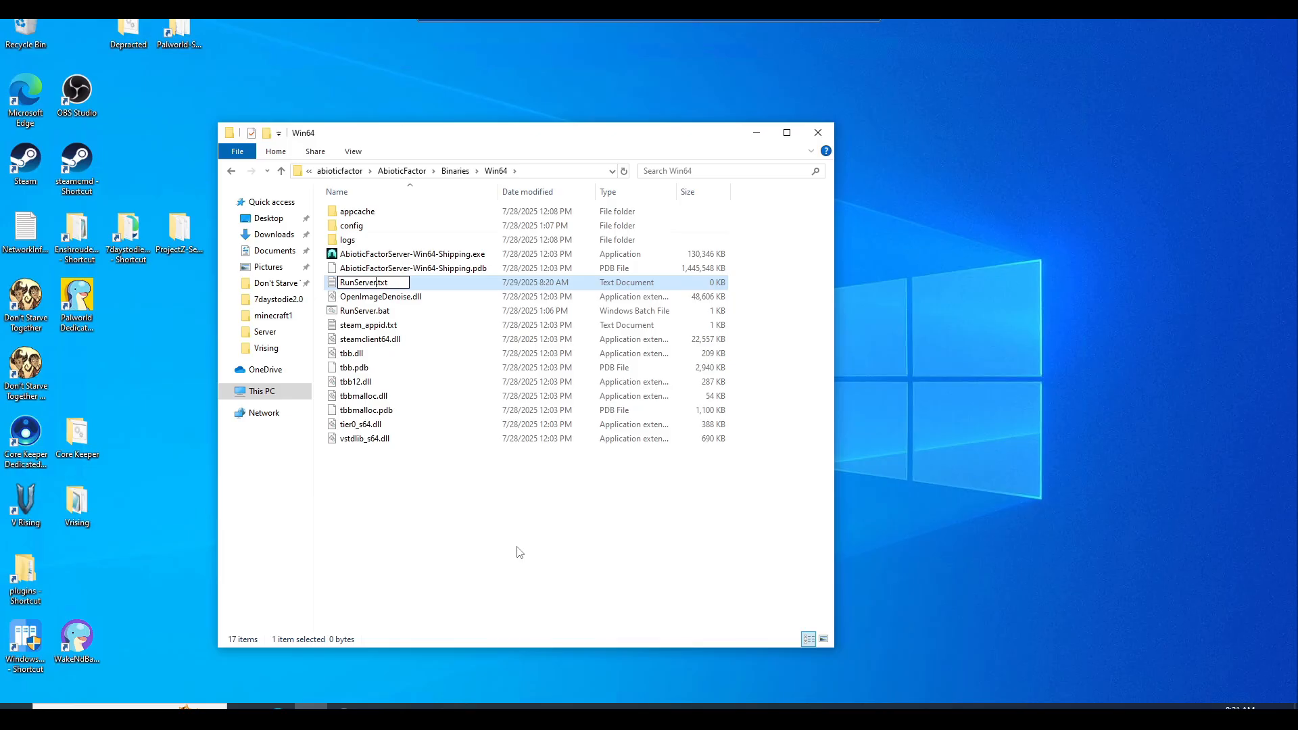
type("2")
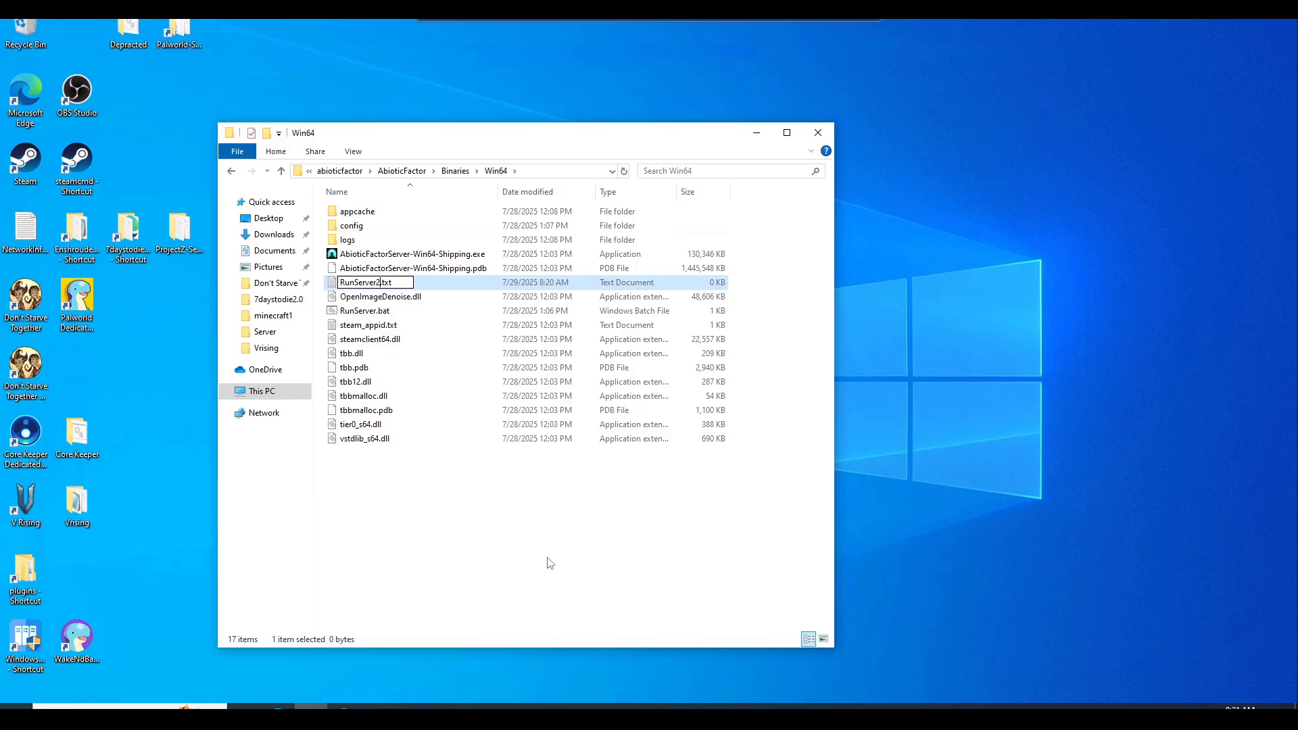
mouse_move(514, 511)
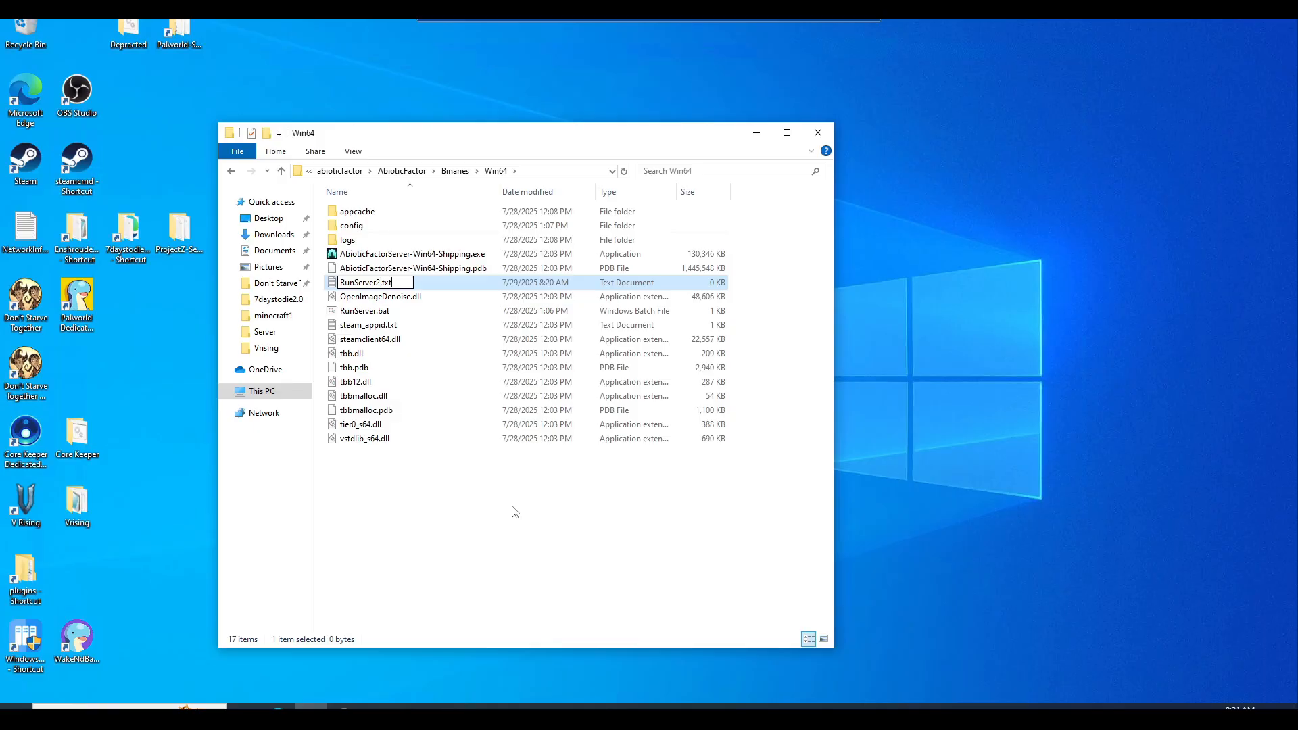
key("BackSpace")
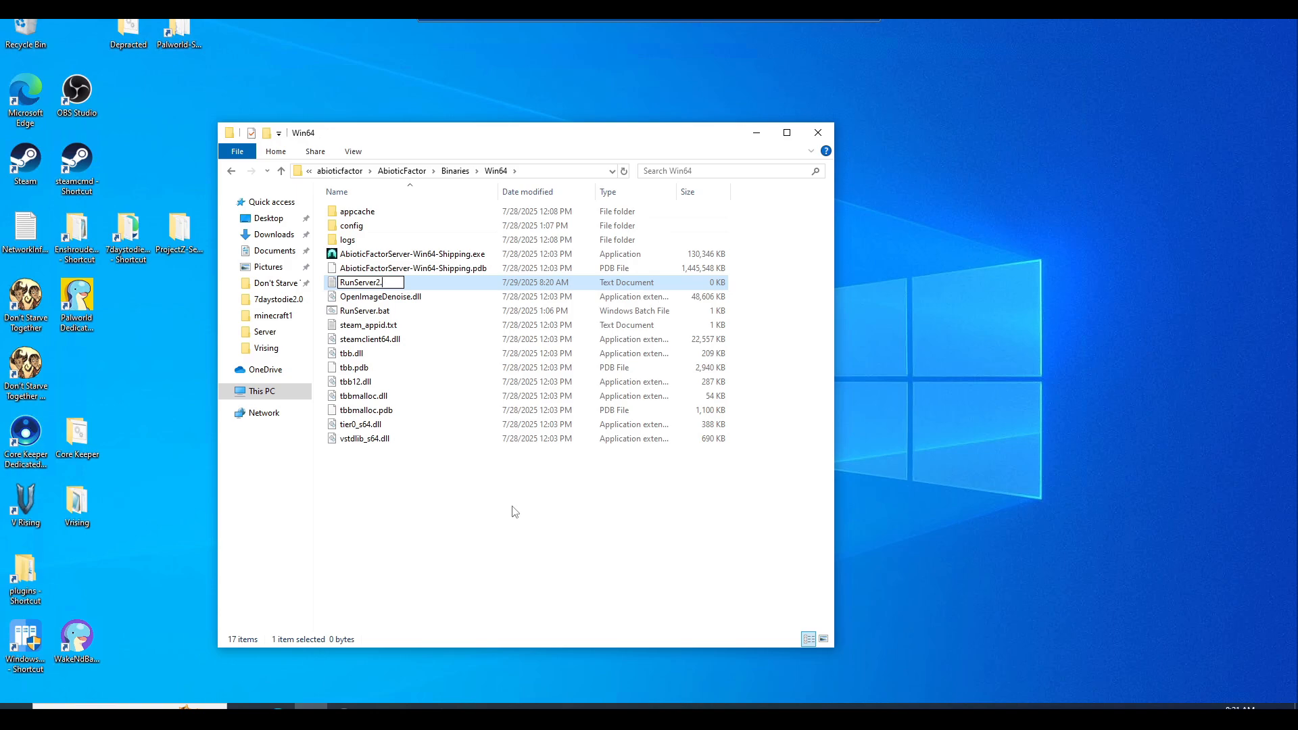
type("bat")
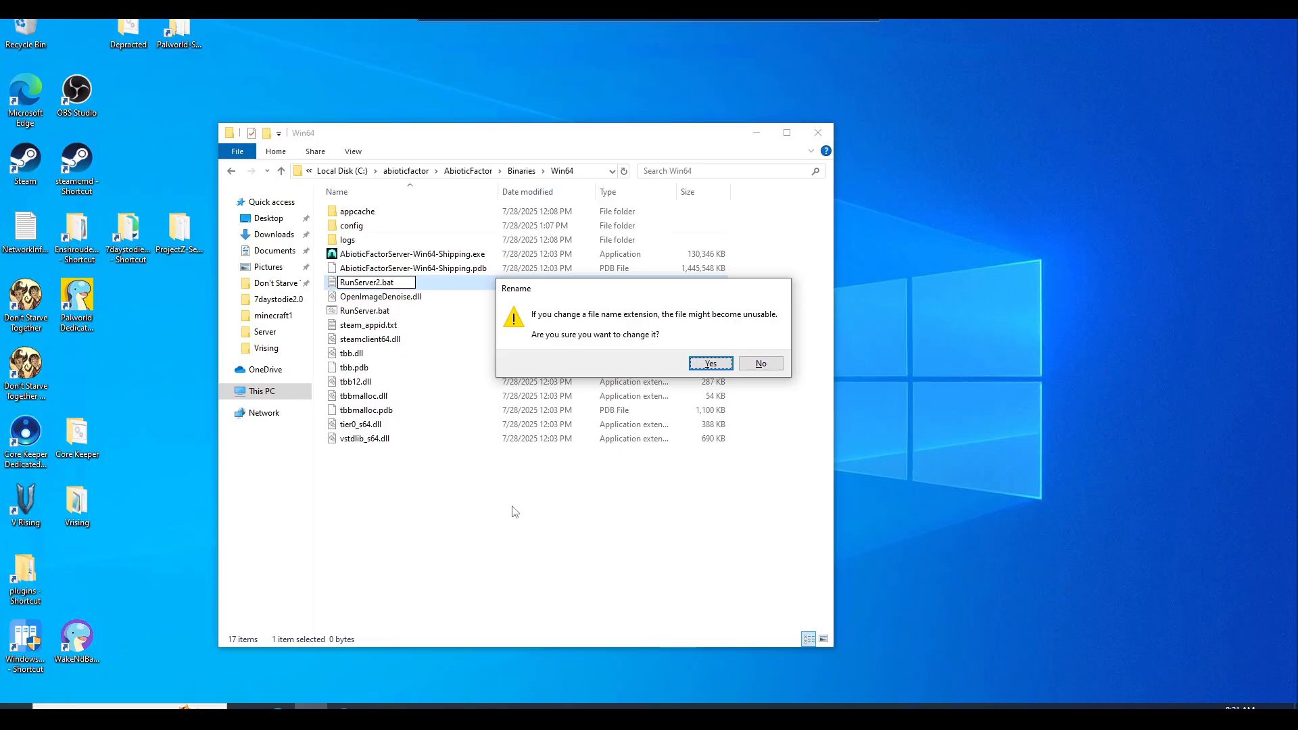
left_click(710, 364)
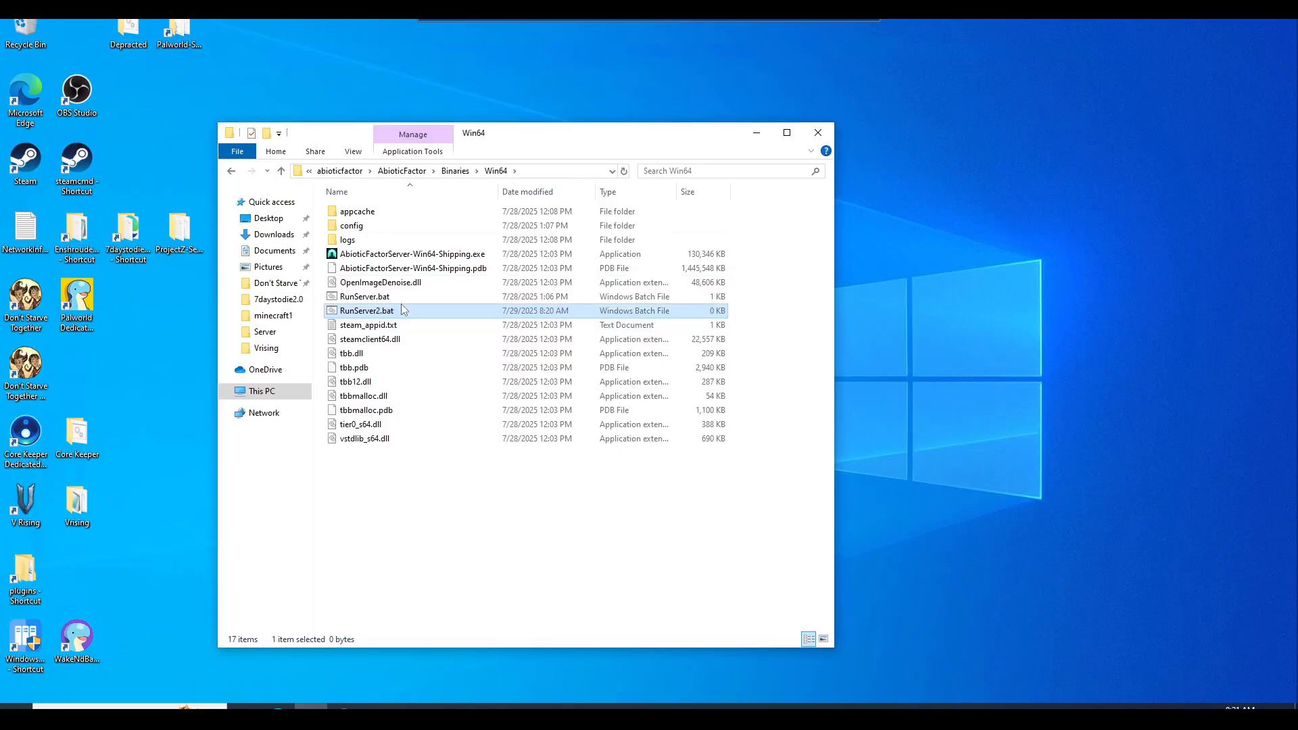
mouse_move(356, 311)
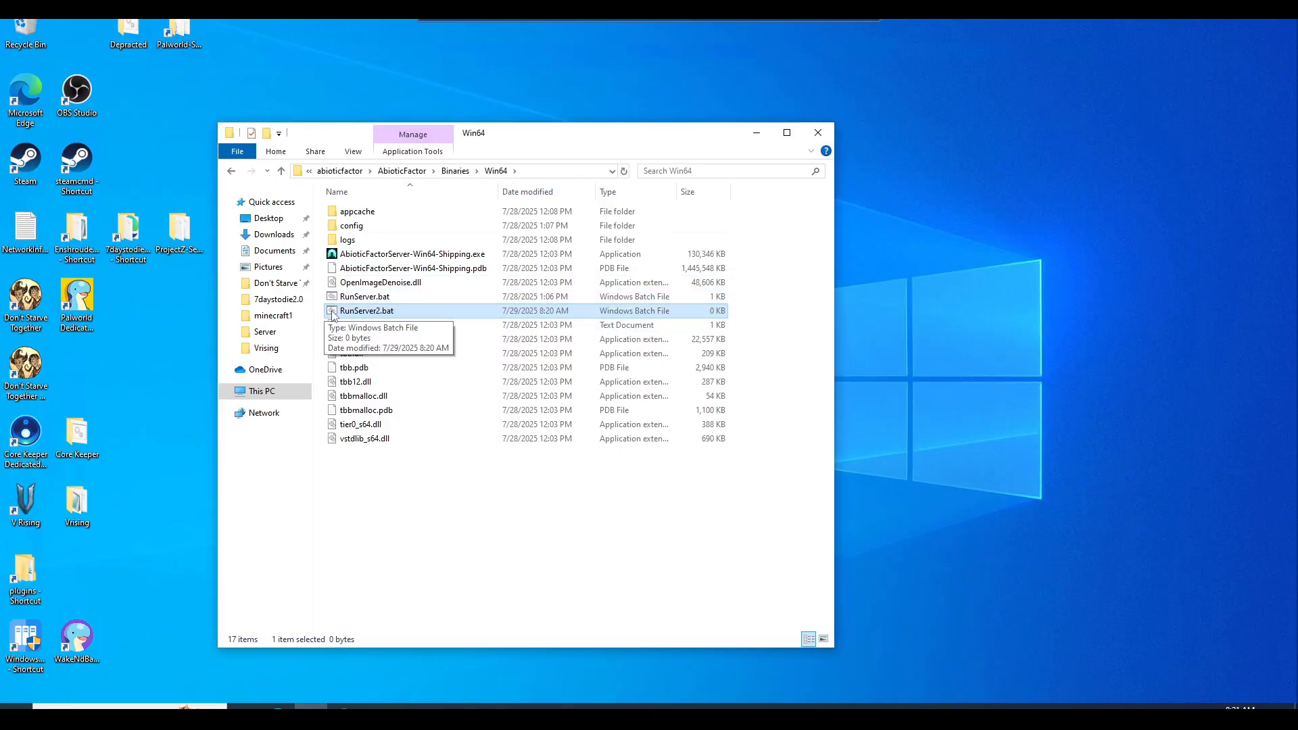
right_click(367, 311)
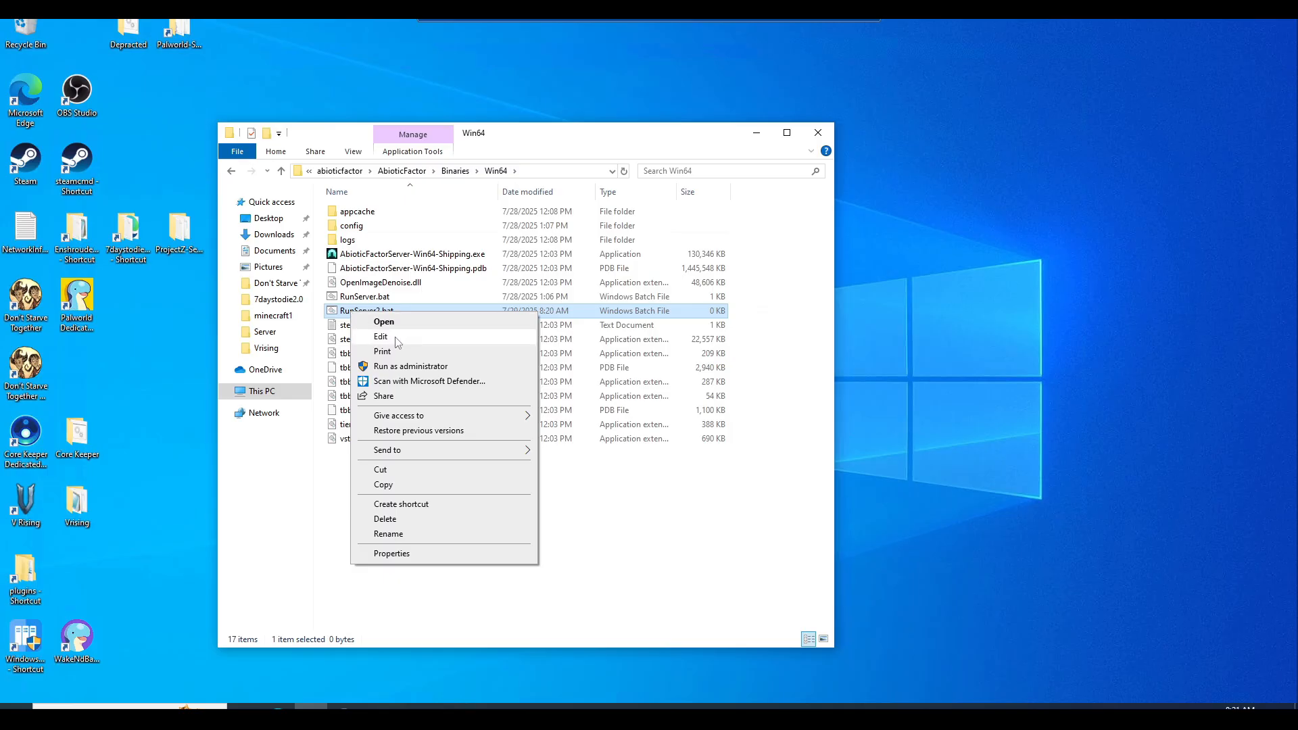
- Edit RunServer2.bat in Notepad with the AbioticFactorServer-Win64-Shipping.exe launch line and maximize the window
left_click(382, 337)
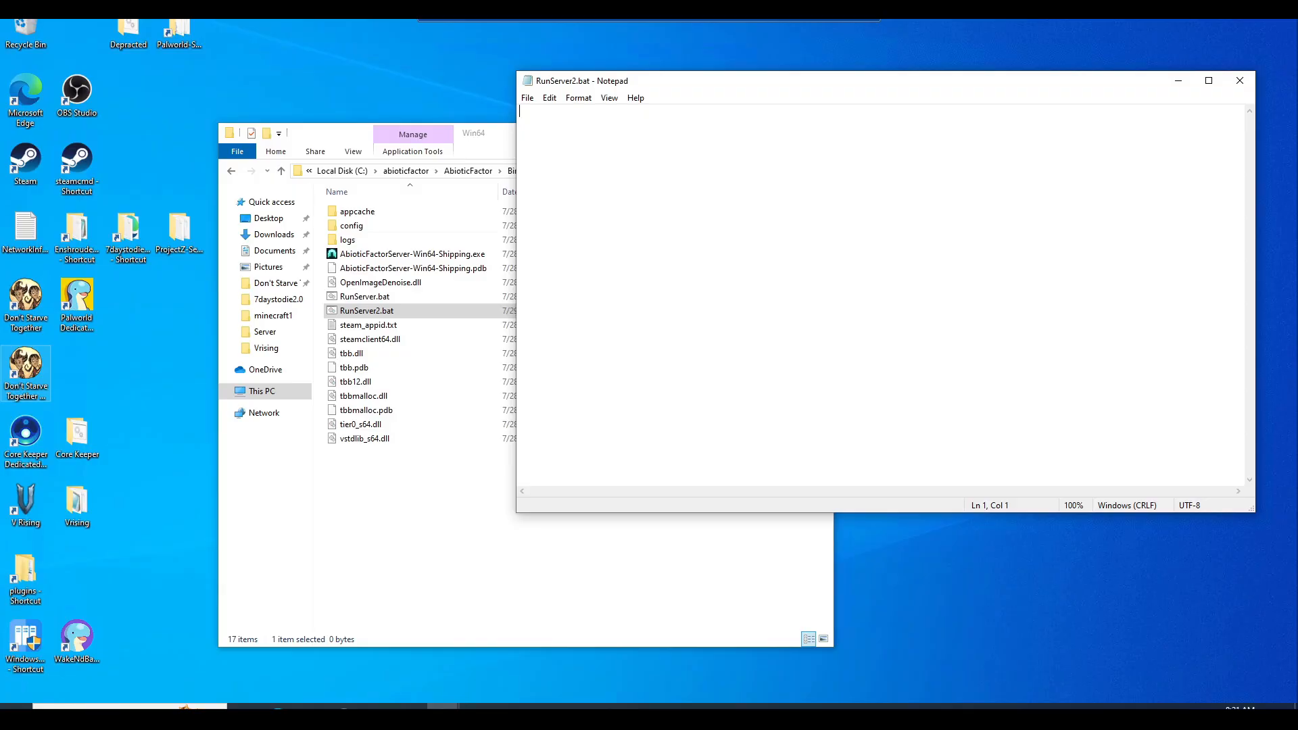
mouse_move(31, 474)
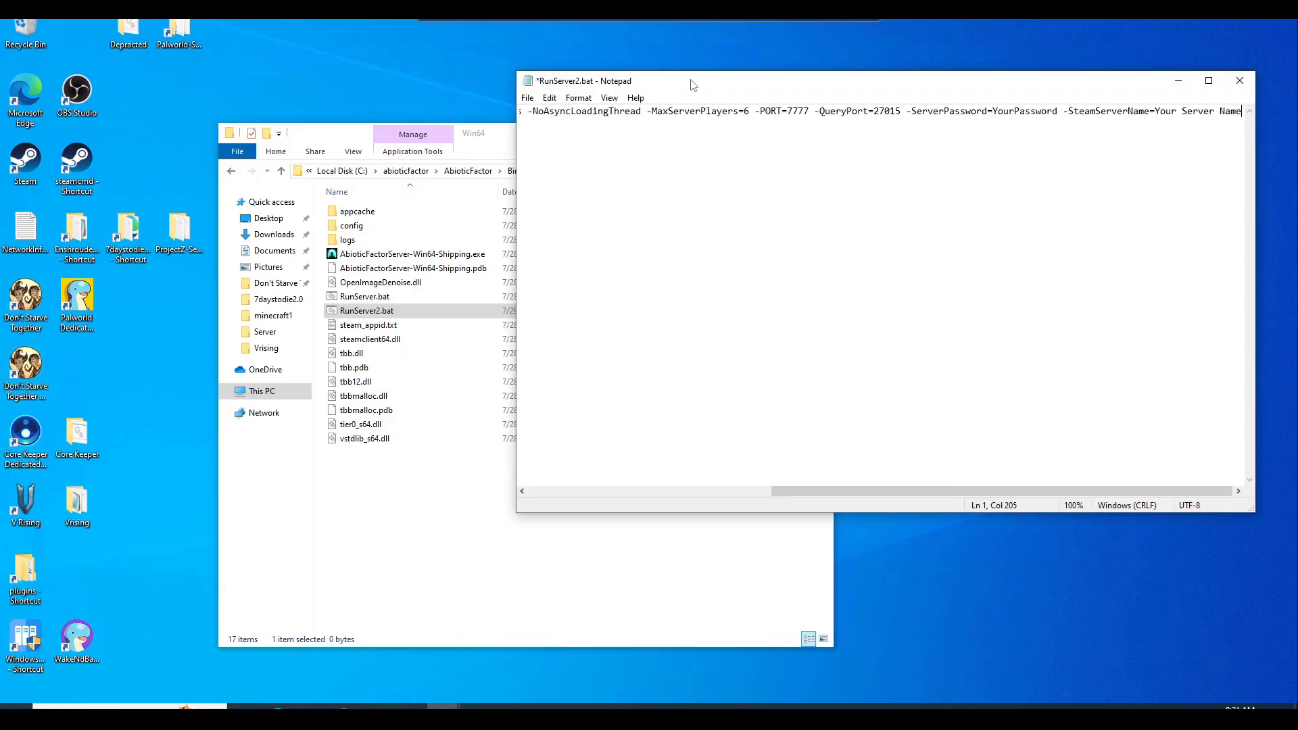
left_click(1208, 80)
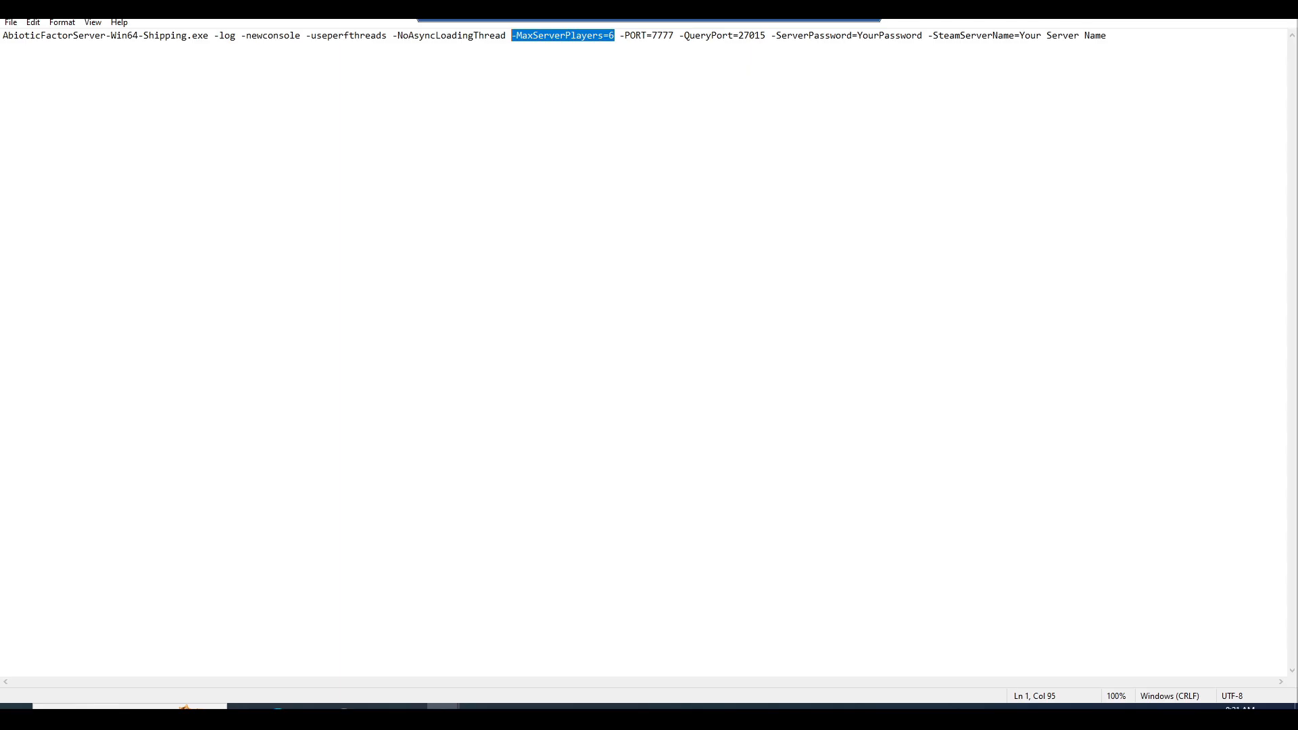
- Review the PORT=7777, QueryPort=27015, server password and server name arguments in the launch line
left_click(614, 35)
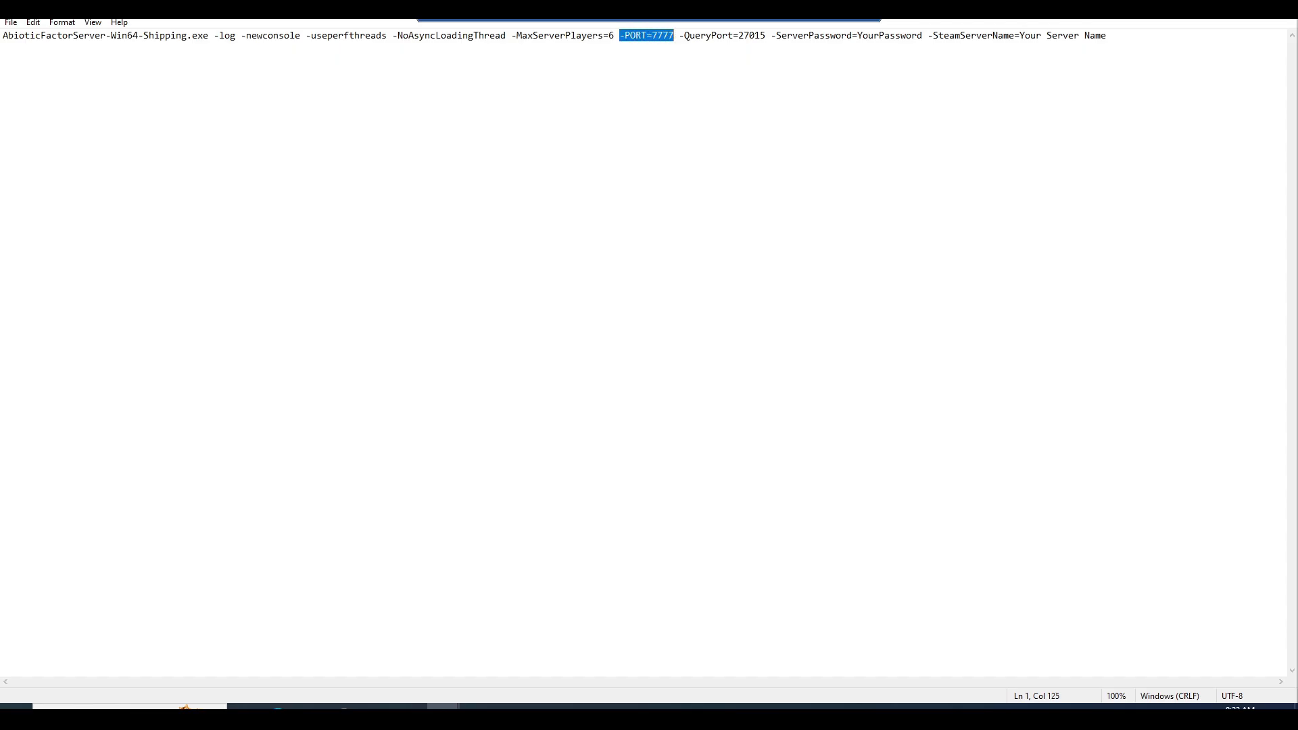
double_click(708, 35)
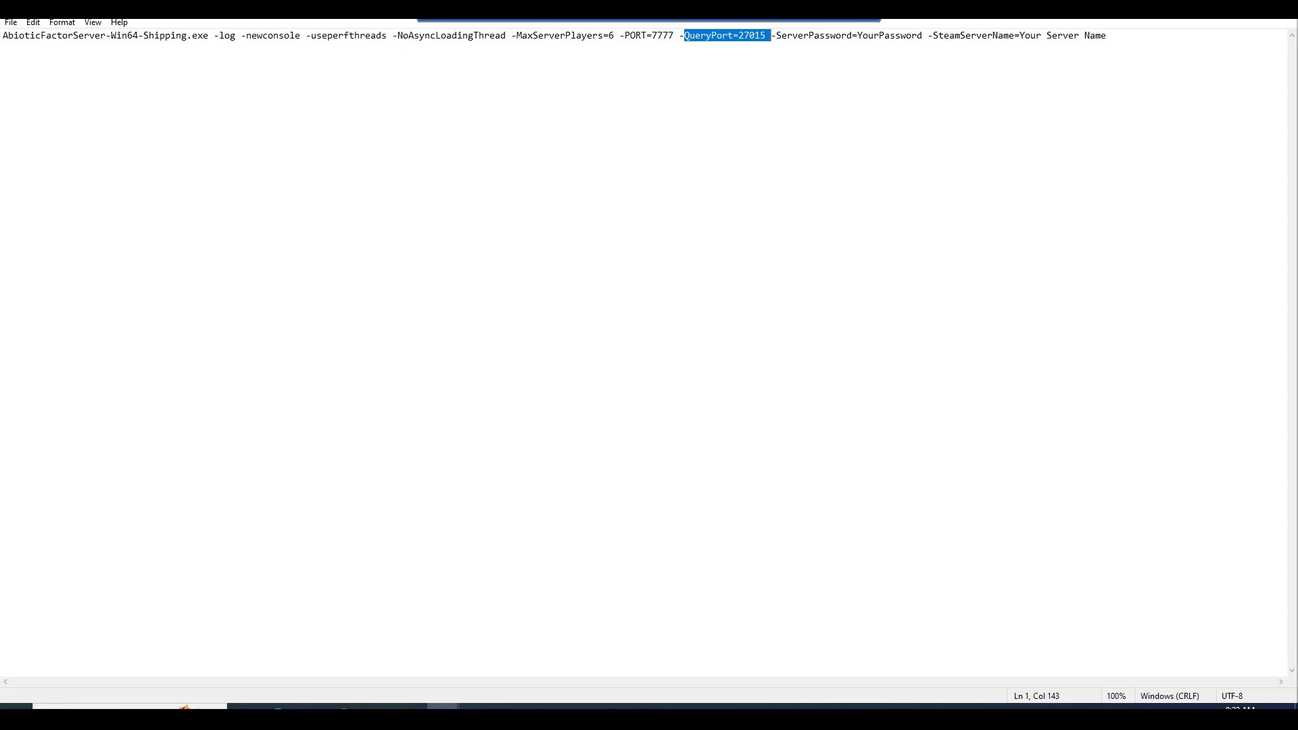
double_click(849, 35)
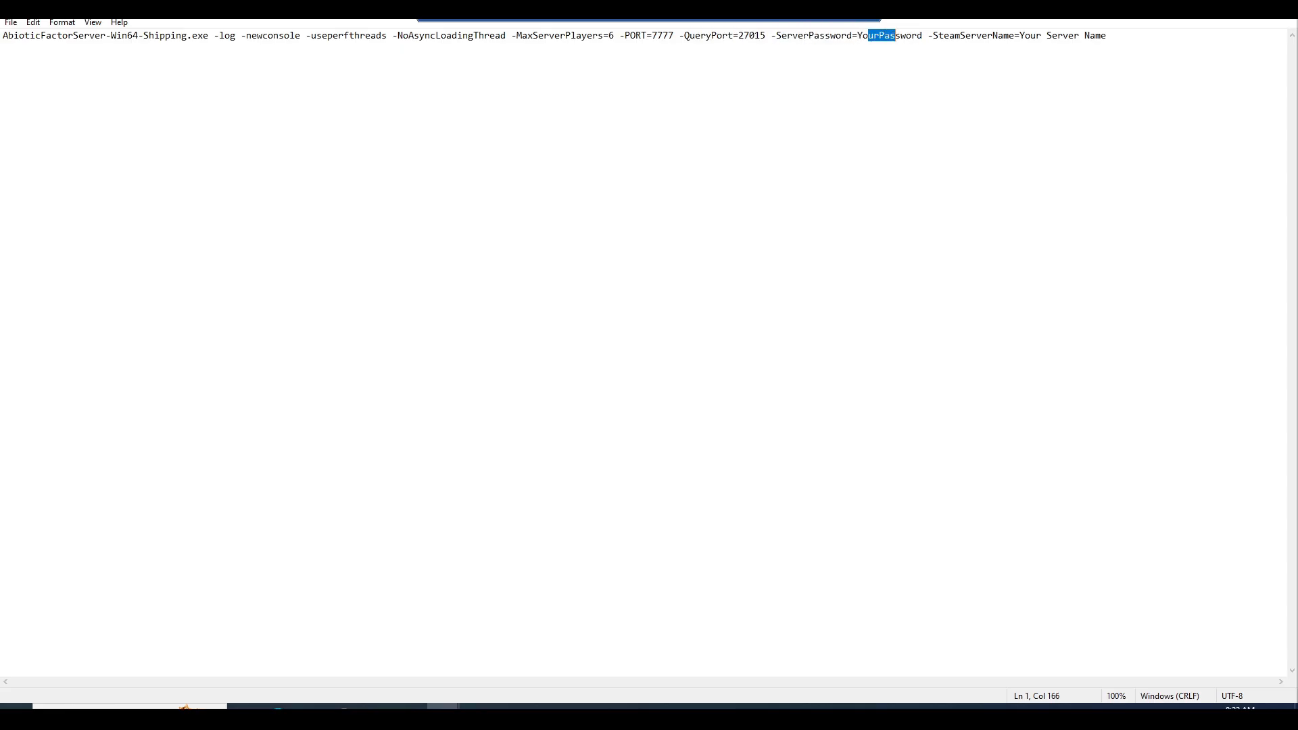
double_click(844, 35)
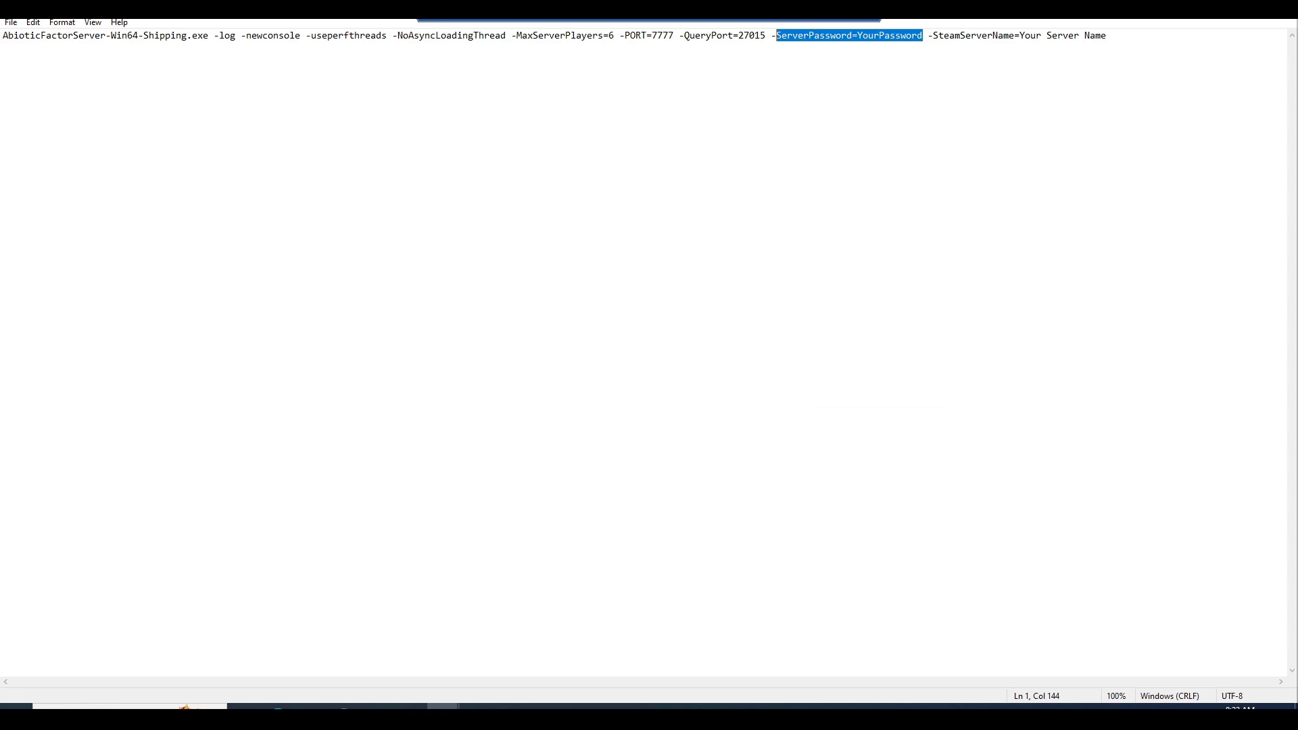
mouse_move(956, 25)
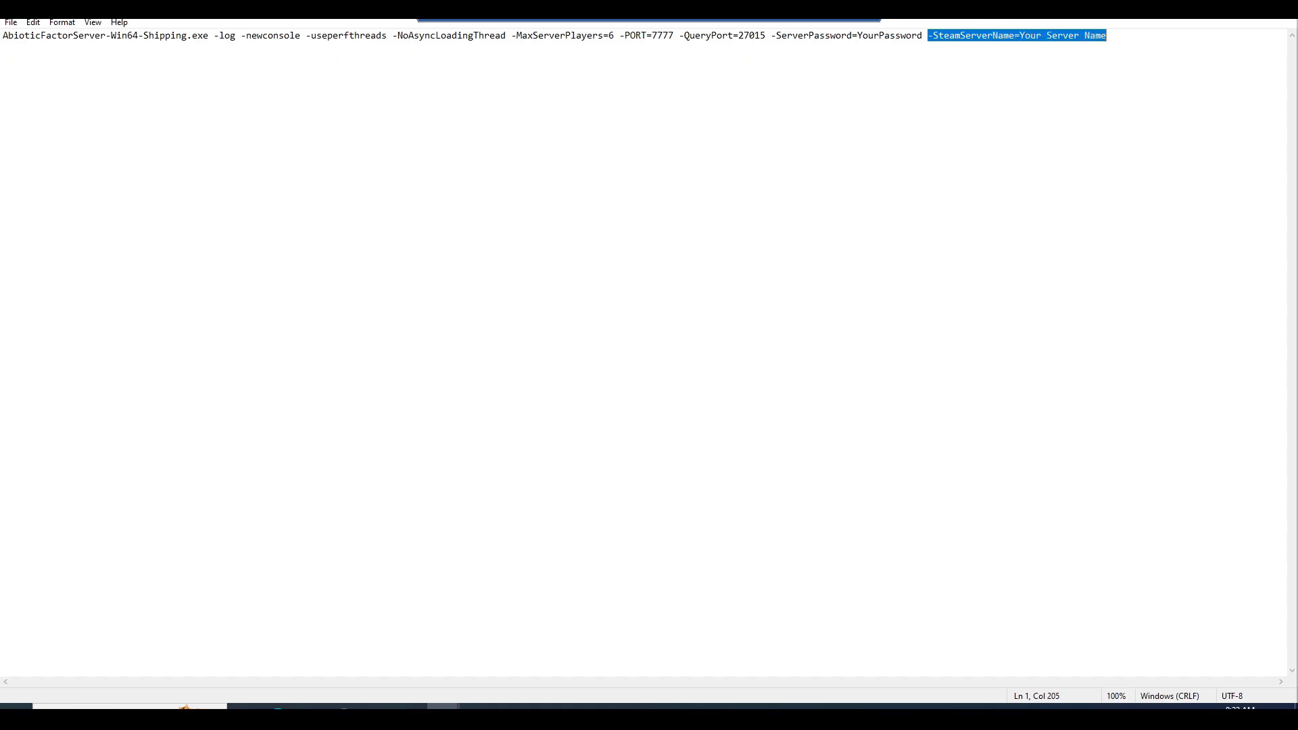
left_click(1052, 36)
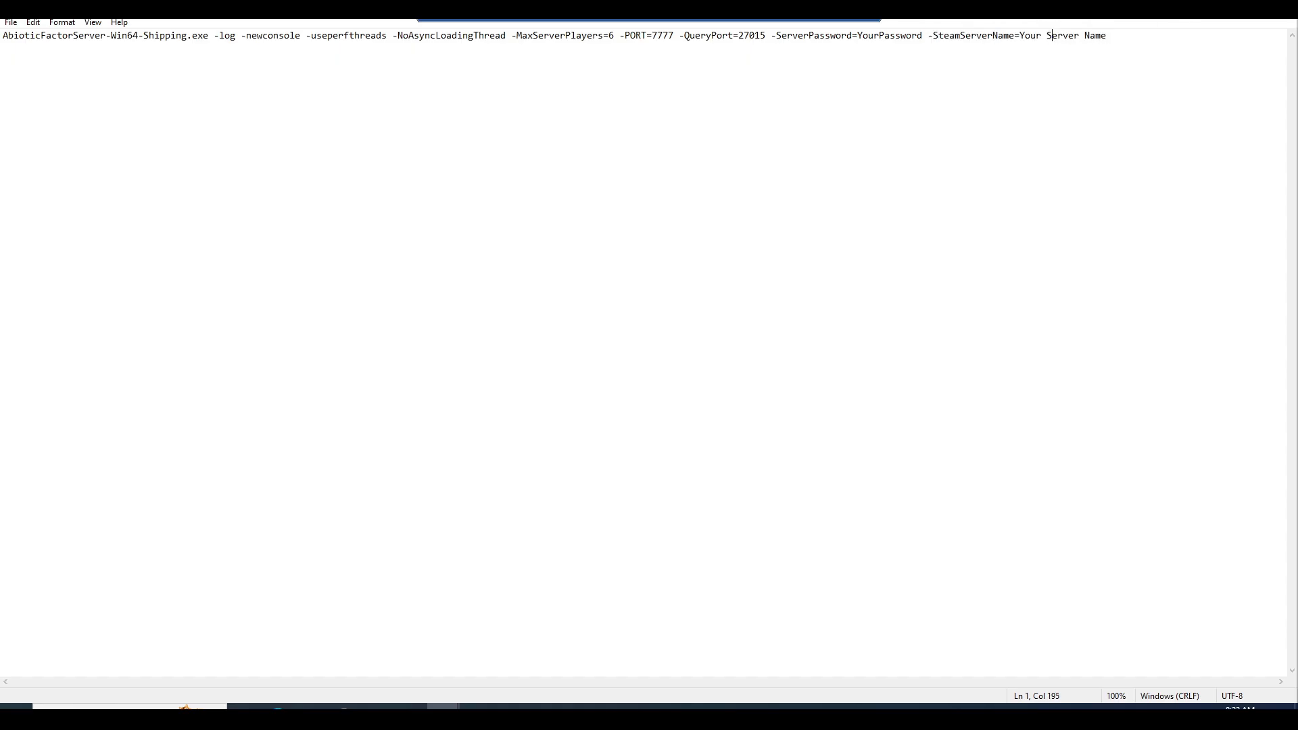
left_click(11, 21)
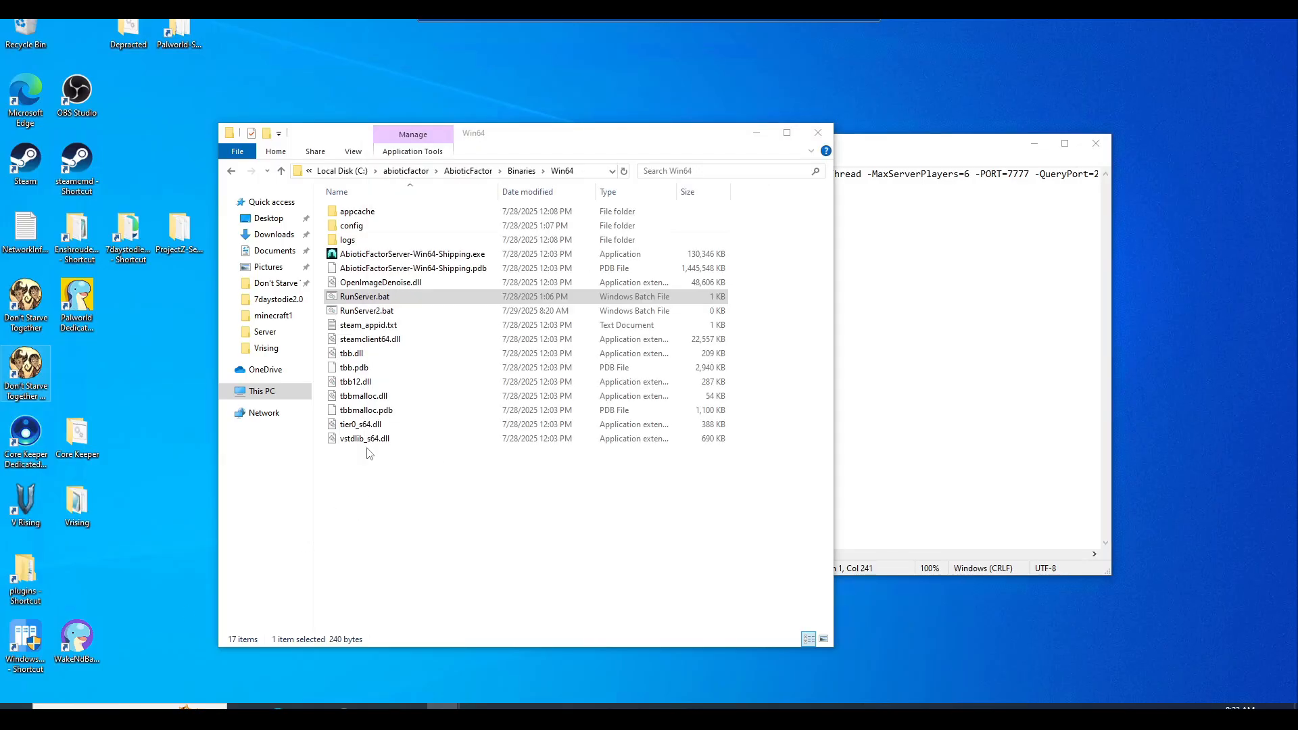
mouse_move(368, 325)
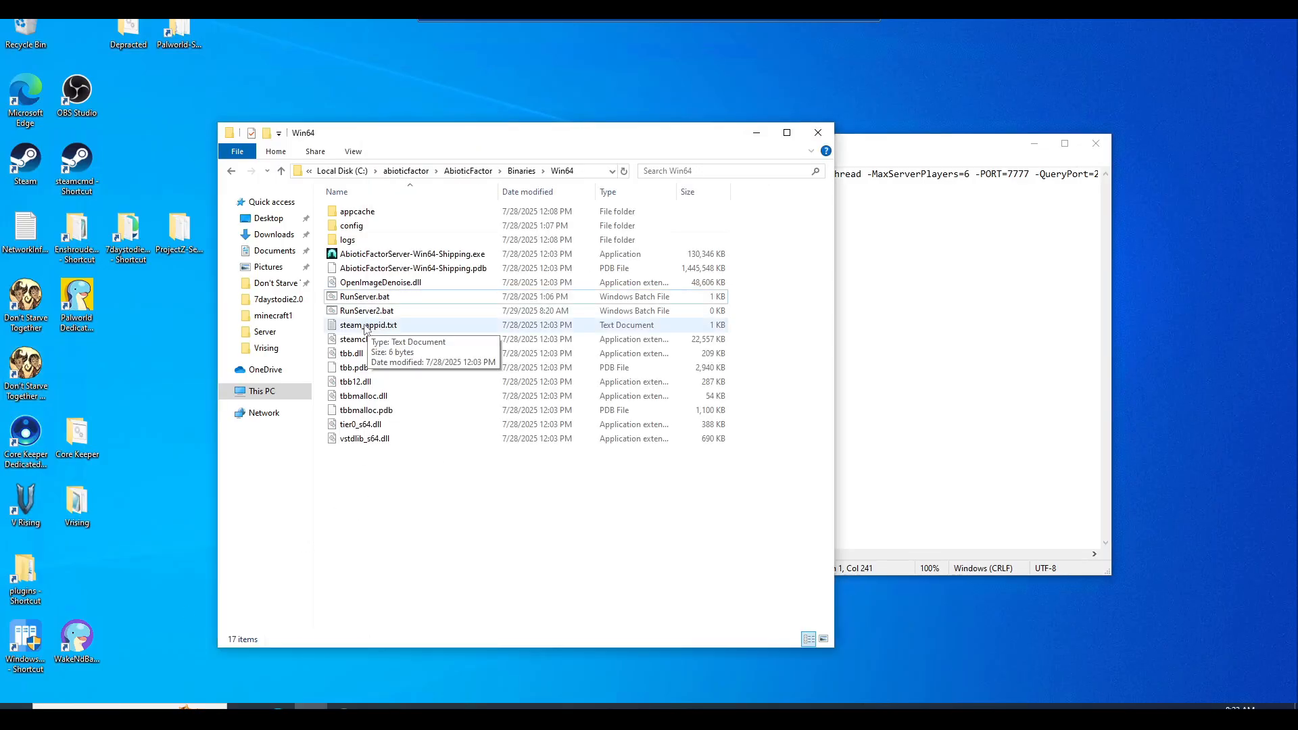
mouse_move(203, 289)
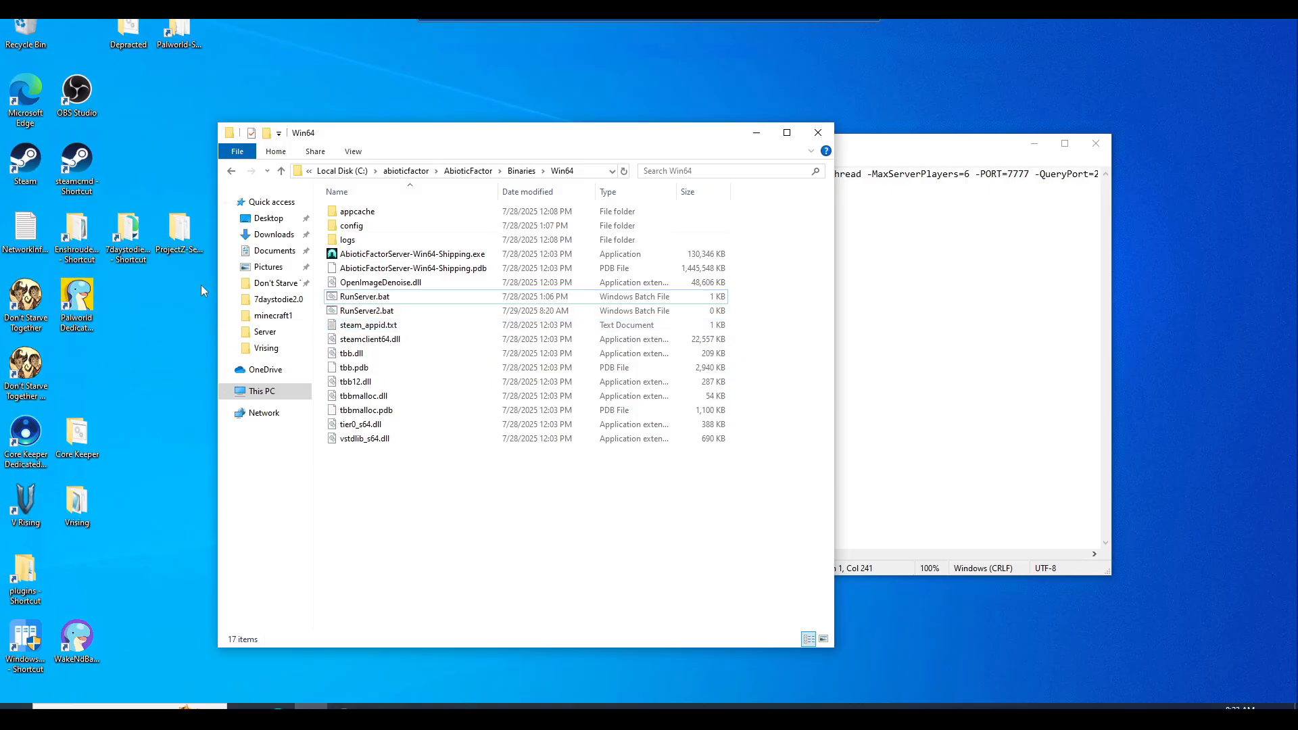
mouse_move(468, 172)
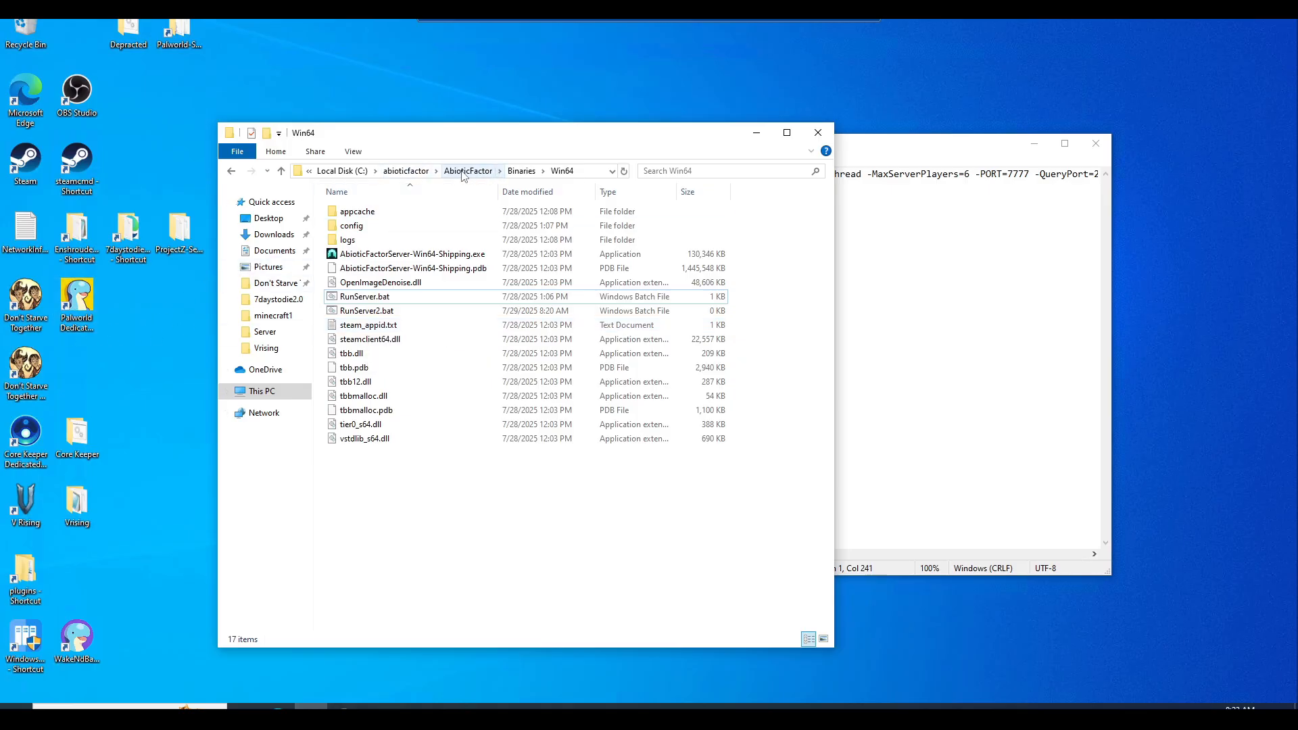
- Navigate from the AbioticFactor server folder into Saved\Config\WindowsServer
left_click(468, 171)
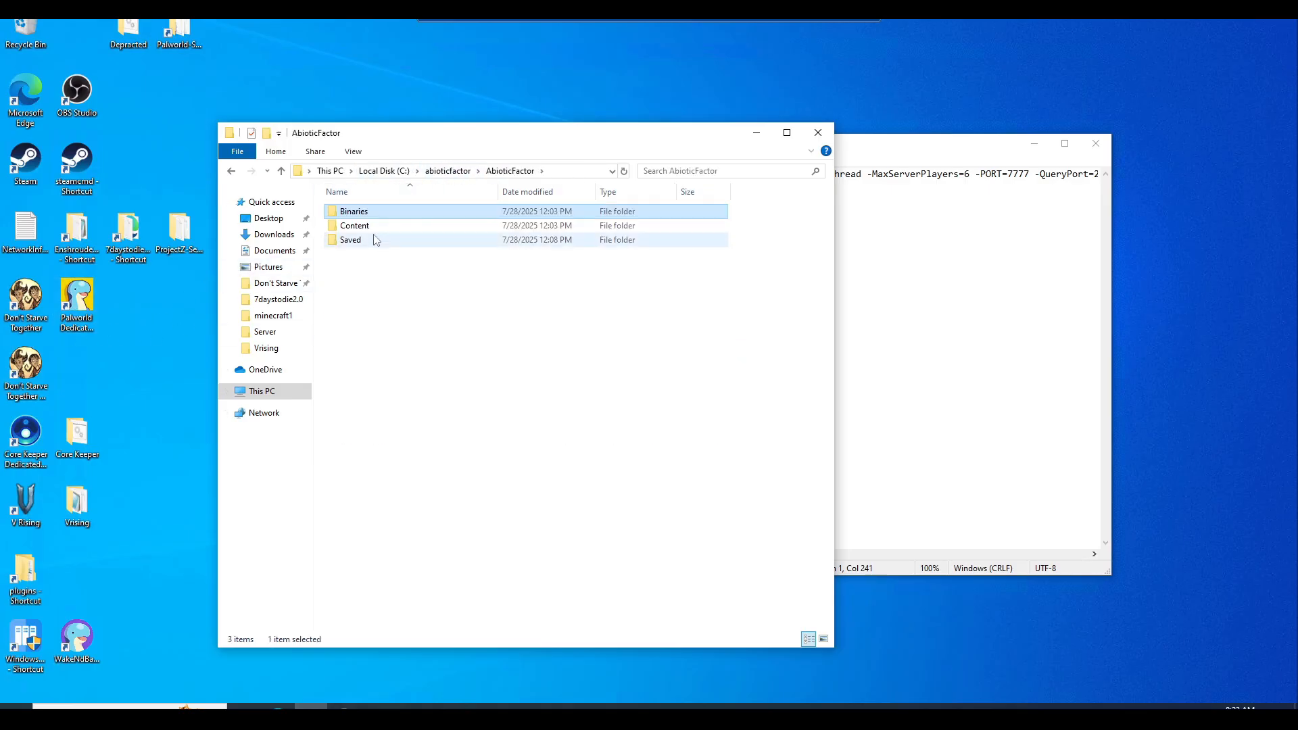
mouse_move(365, 241)
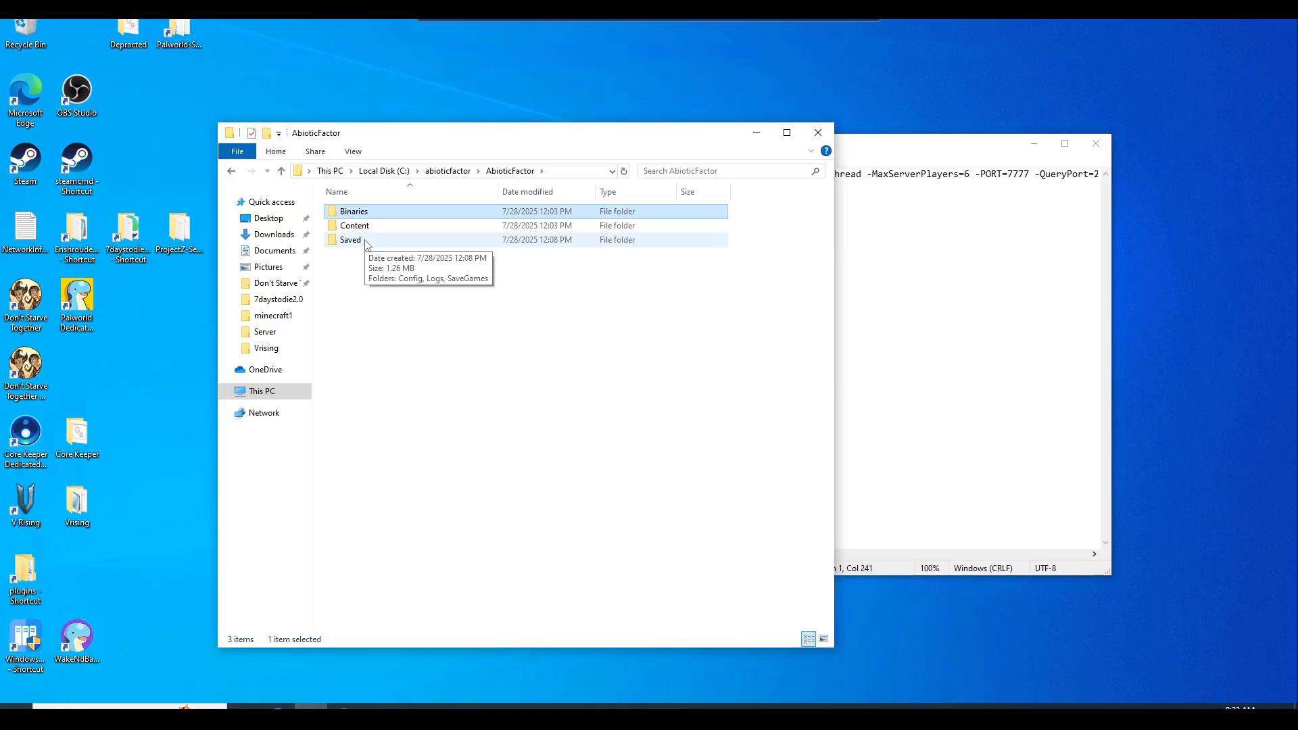
double_click(349, 239)
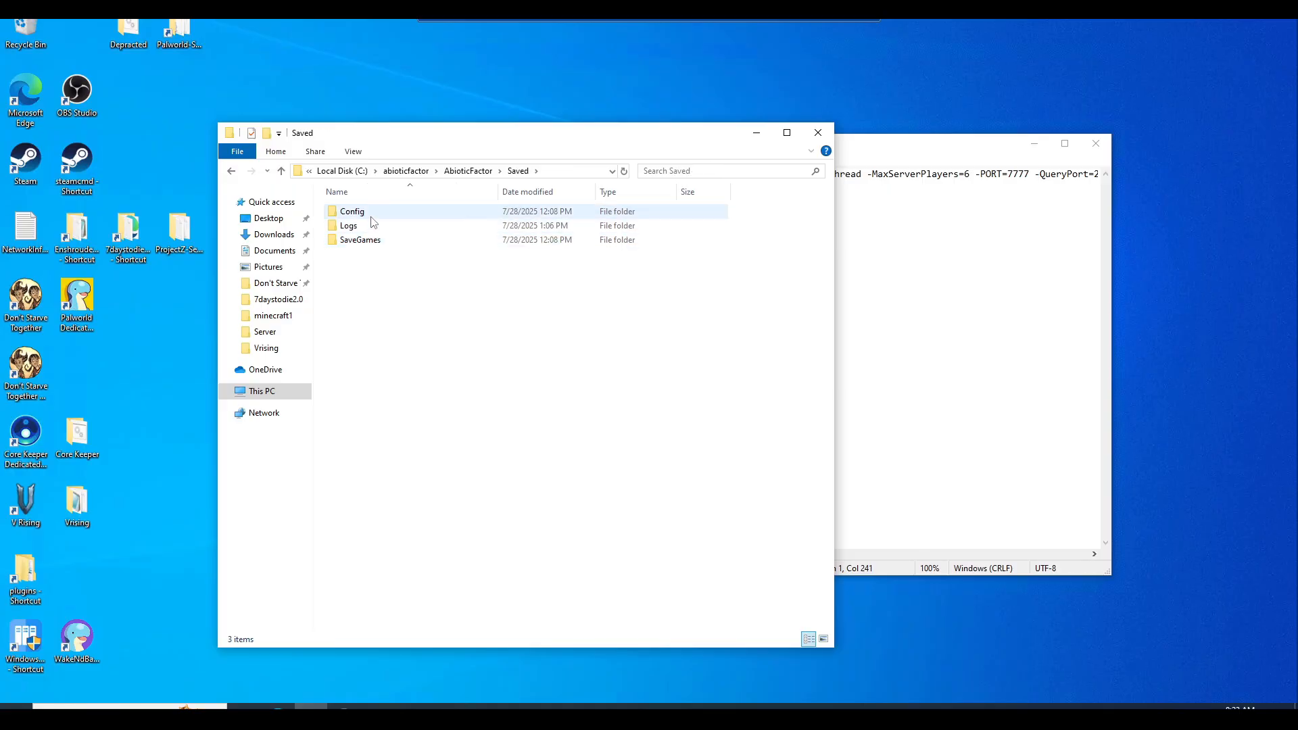
double_click(351, 211)
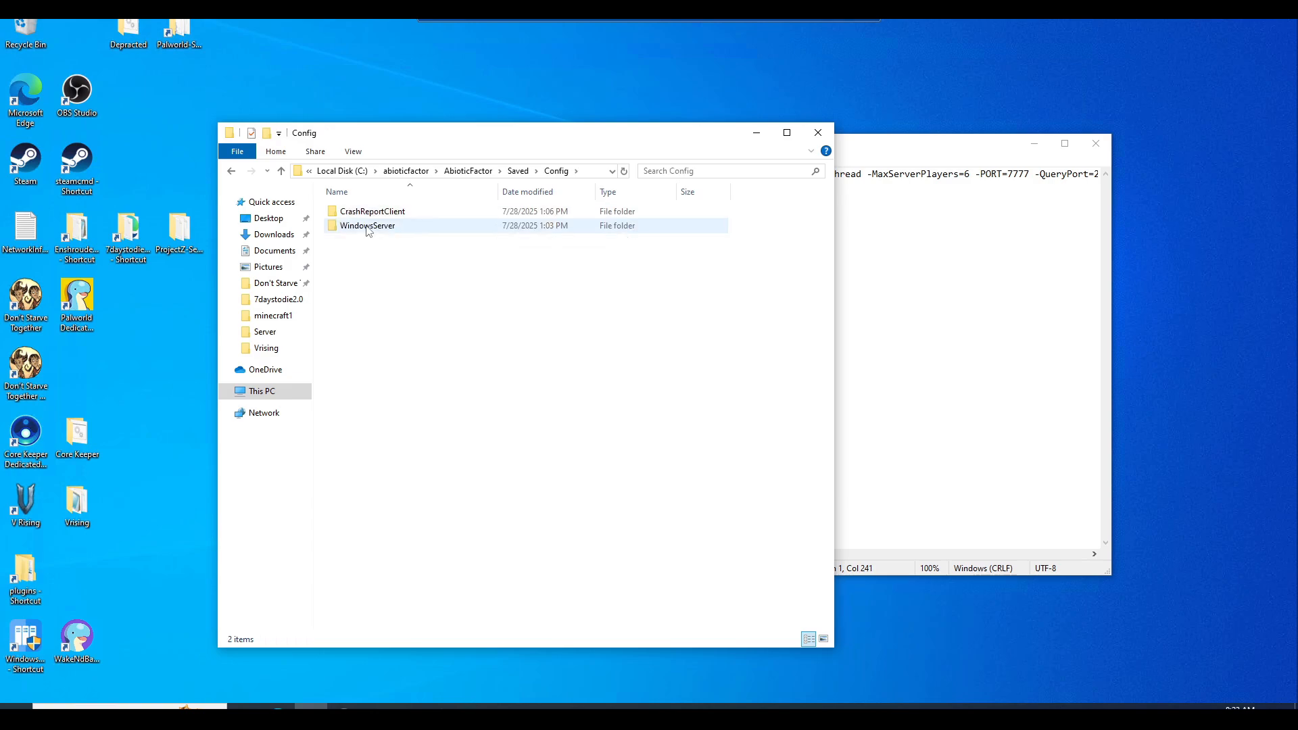
double_click(368, 226)
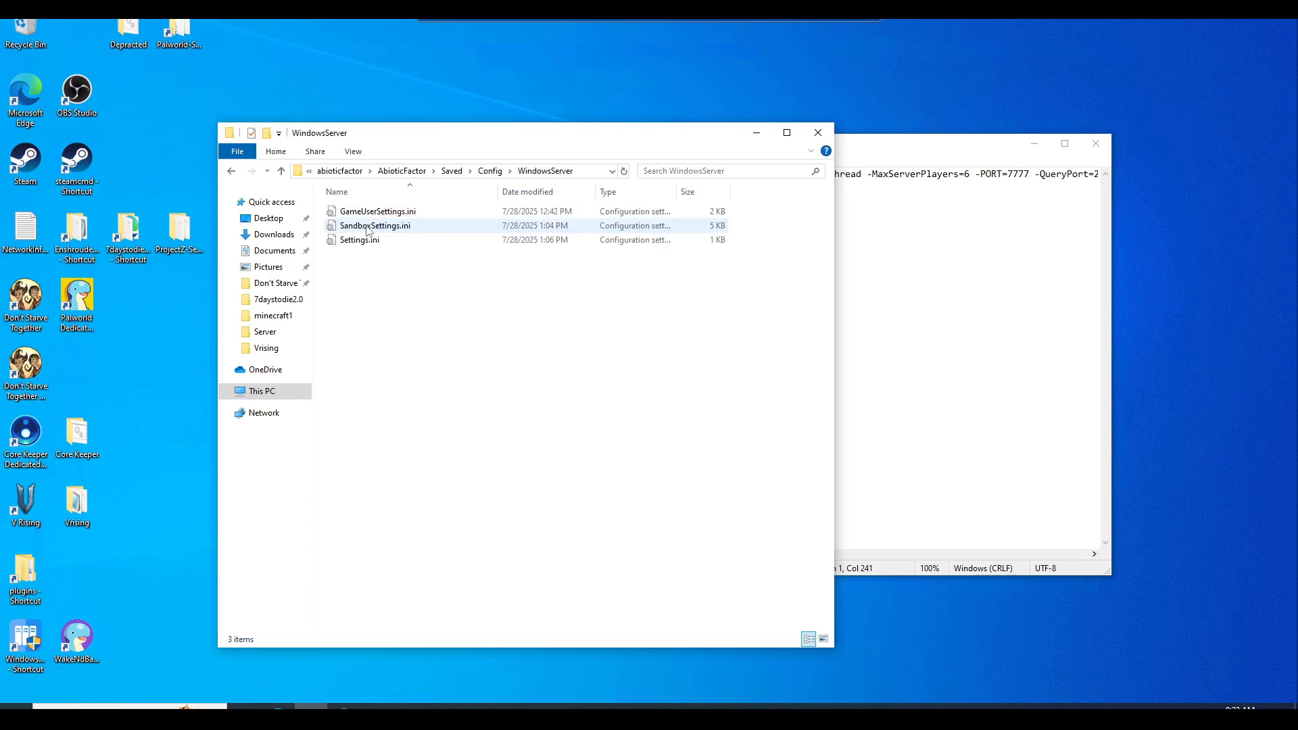
- Bring up the context menu in the WindowsServer folder to create a new item
left_click(360, 239)
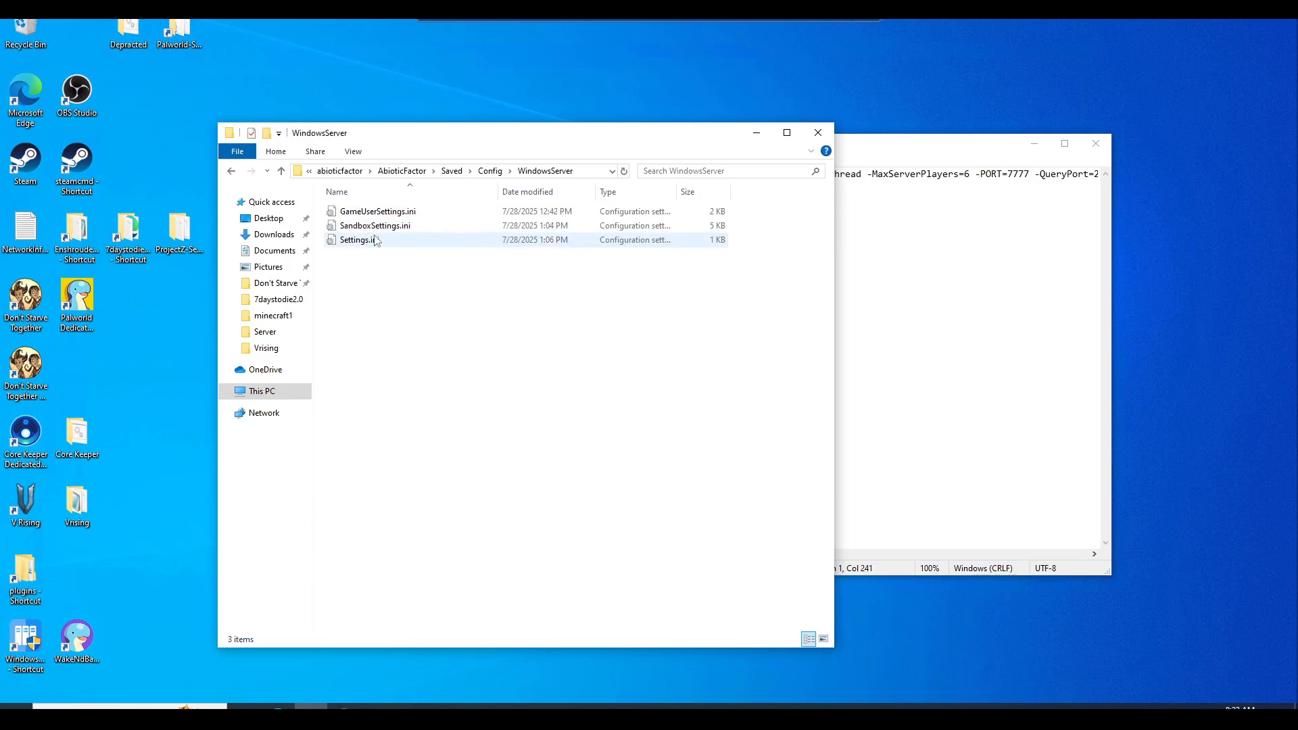
left_click(374, 226)
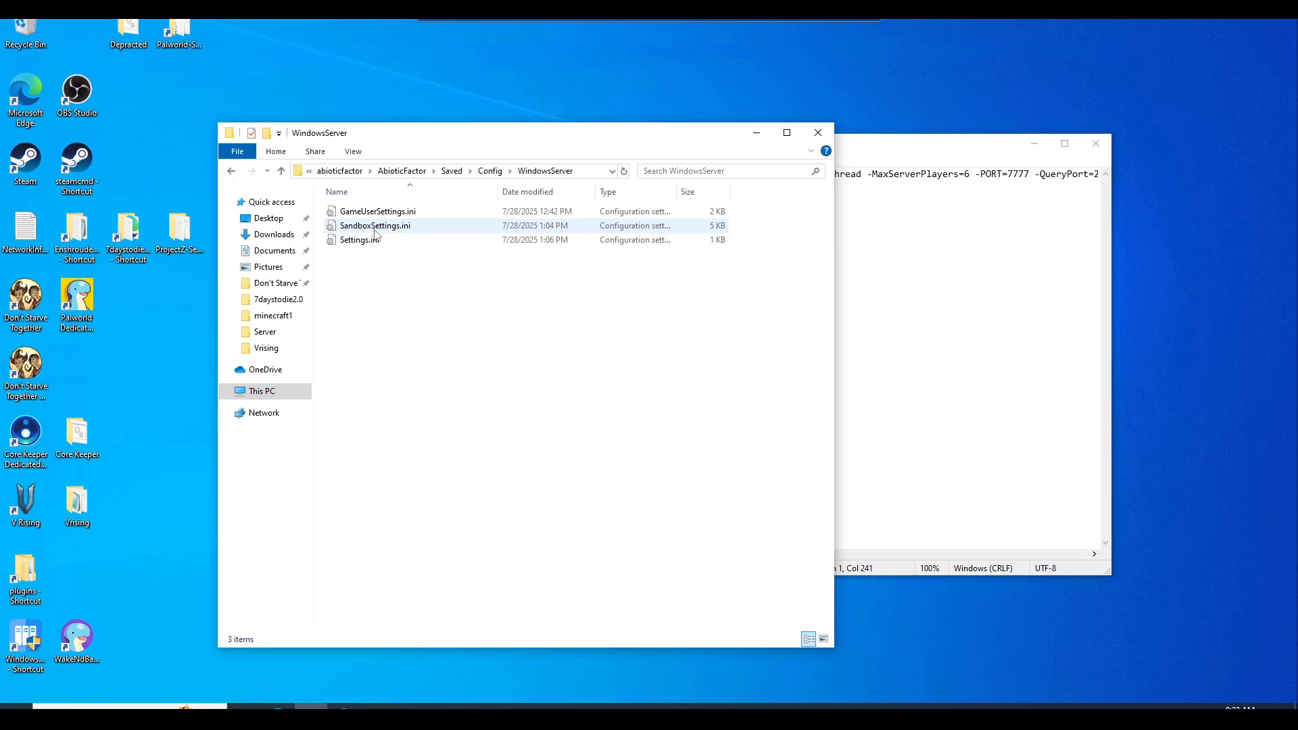
mouse_move(374, 226)
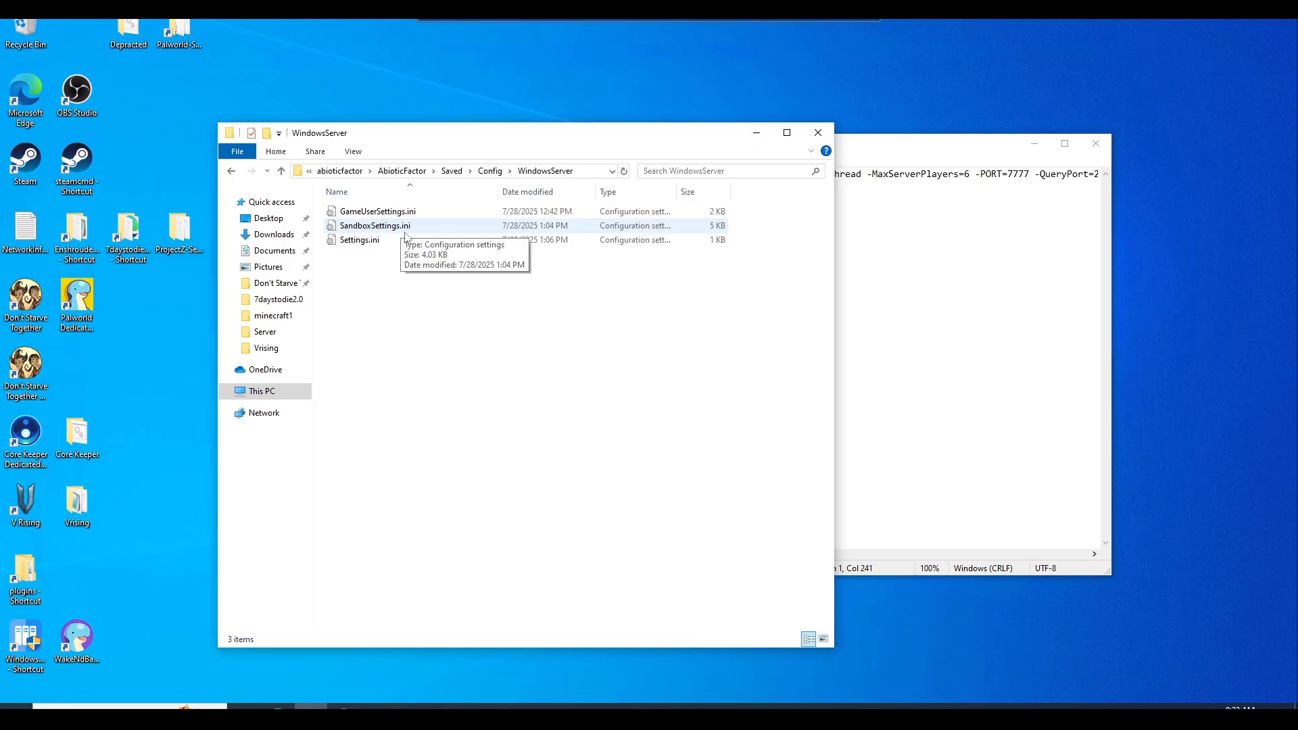
right_click(448, 374)
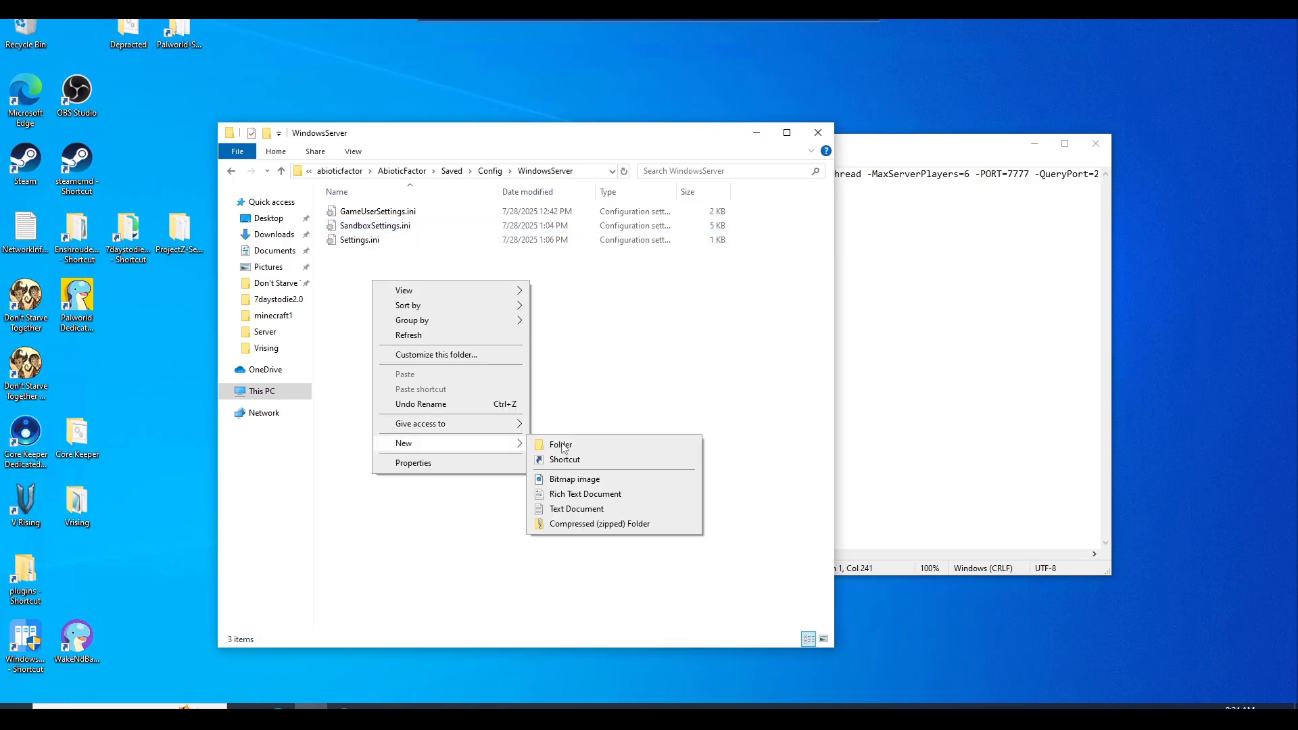
- Start a new text document, then open SandboxSettings.ini in Notepad via Edit
left_click(576, 509)
type("SandboxSettings.ini")
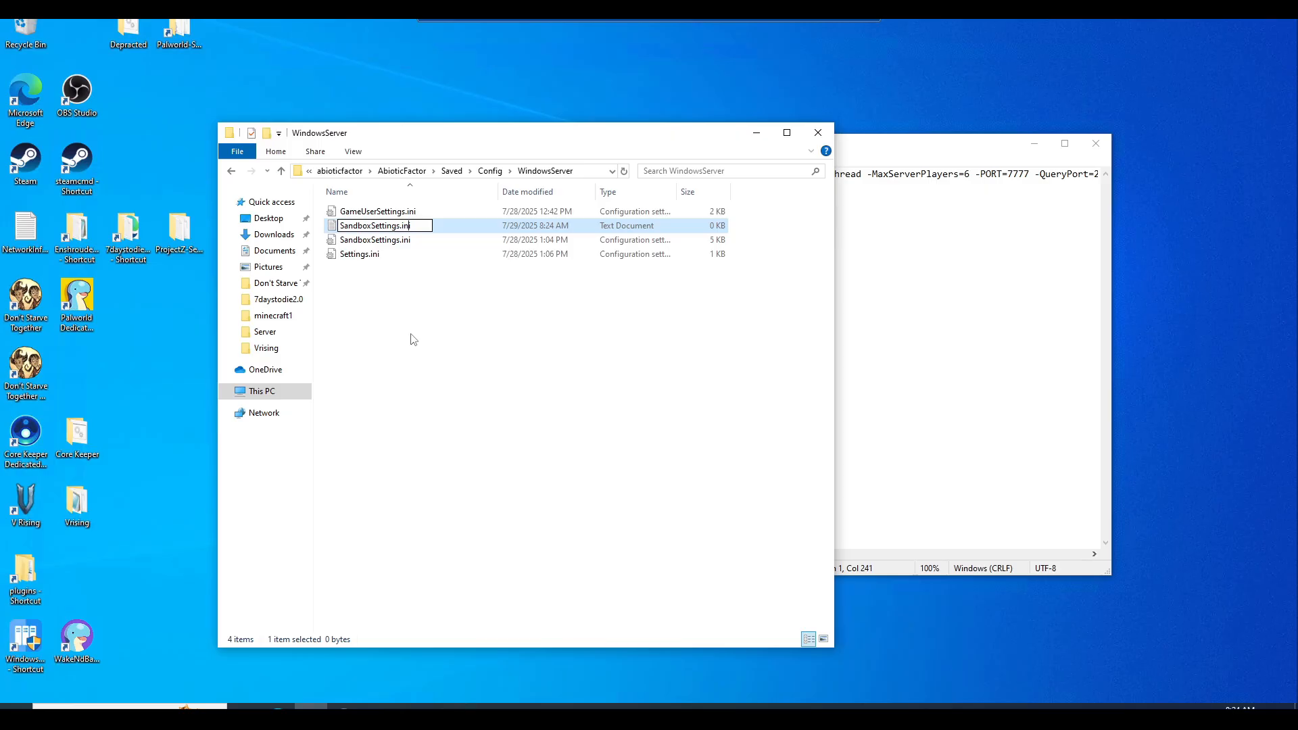
right_click(374, 226)
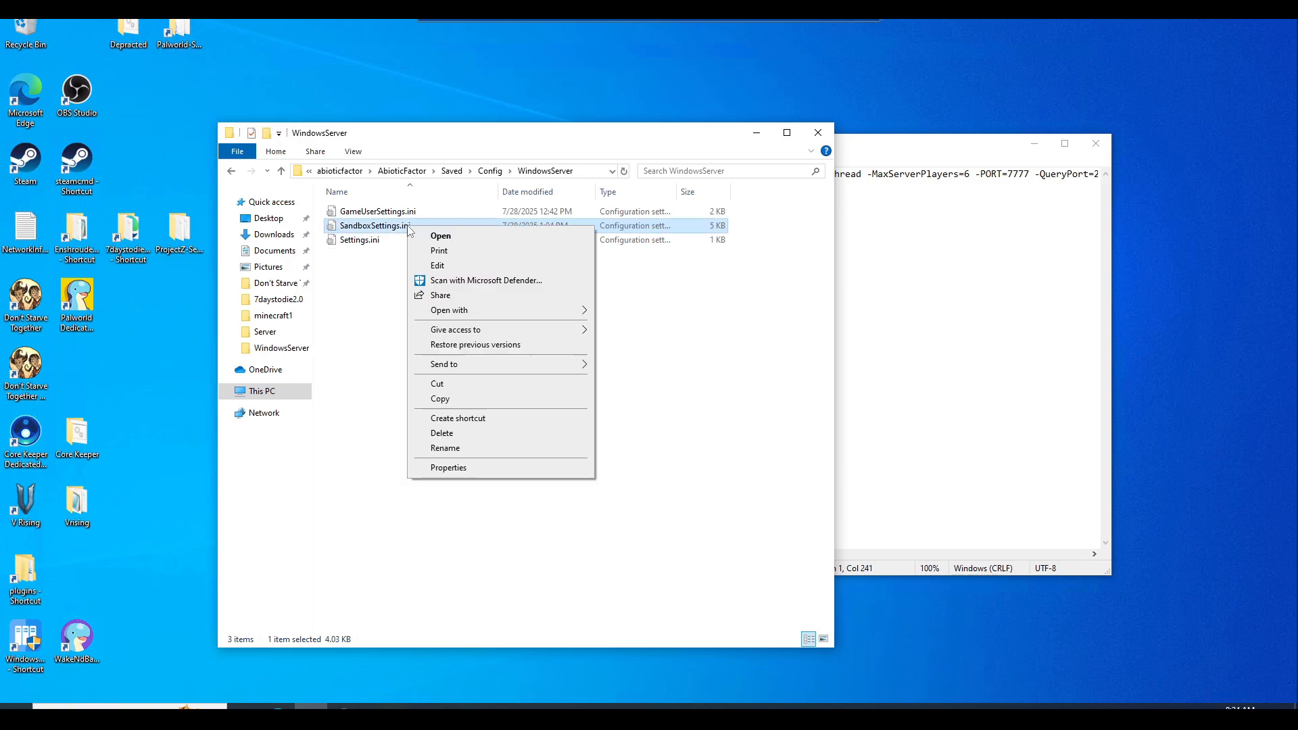
mouse_move(437, 266)
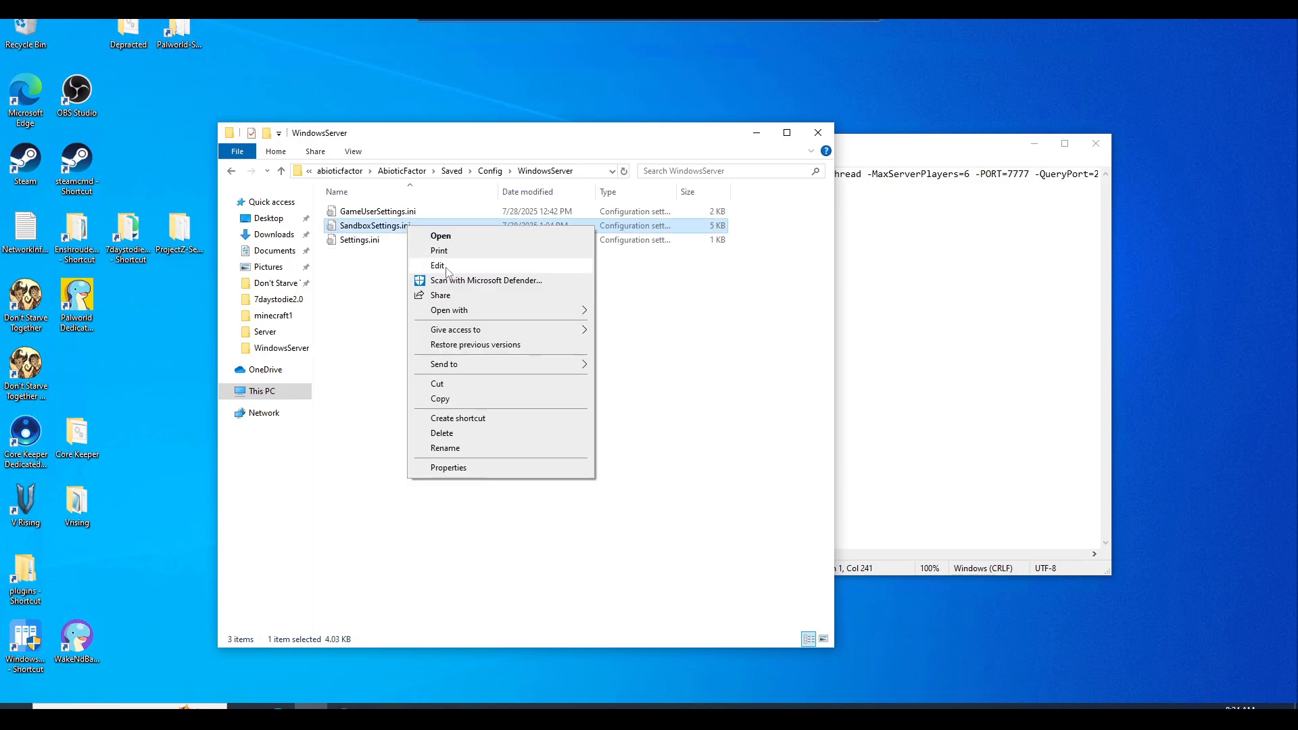
left_click(438, 266)
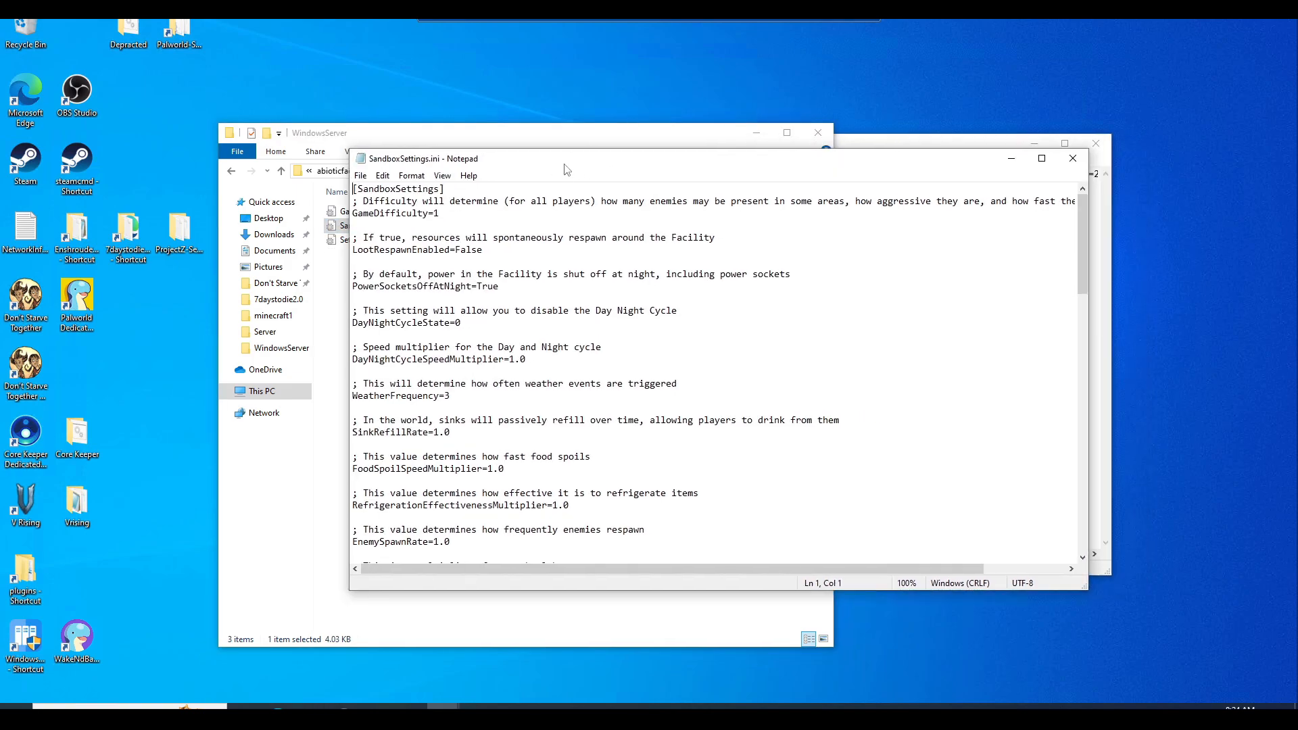
left_click(1042, 158)
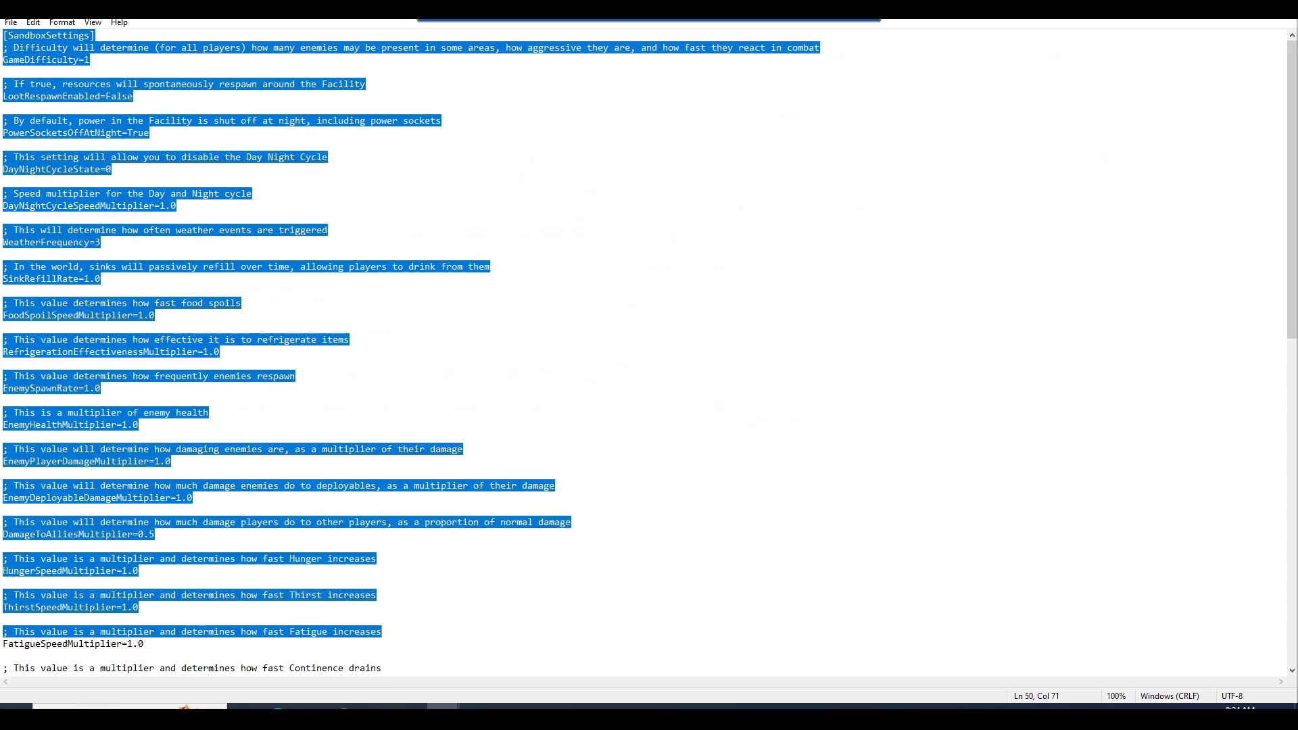
scroll("down", 3)
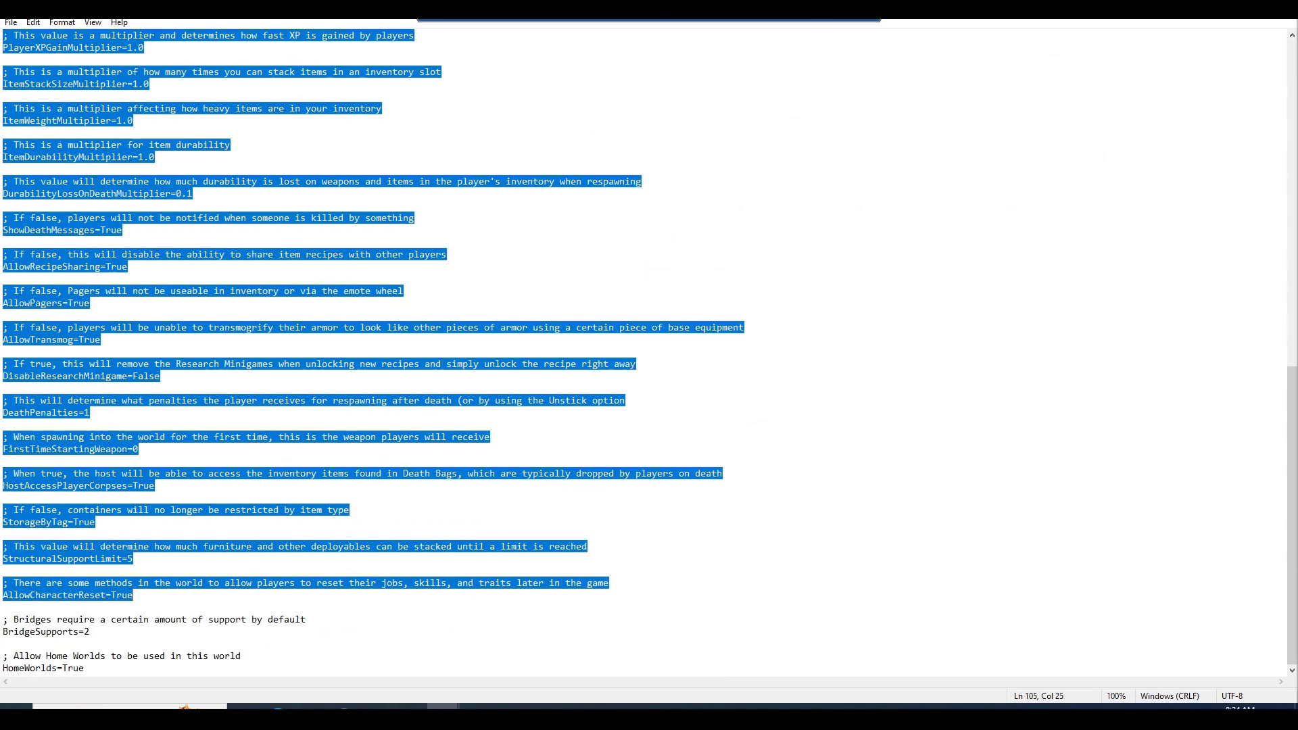
left_click(84, 668)
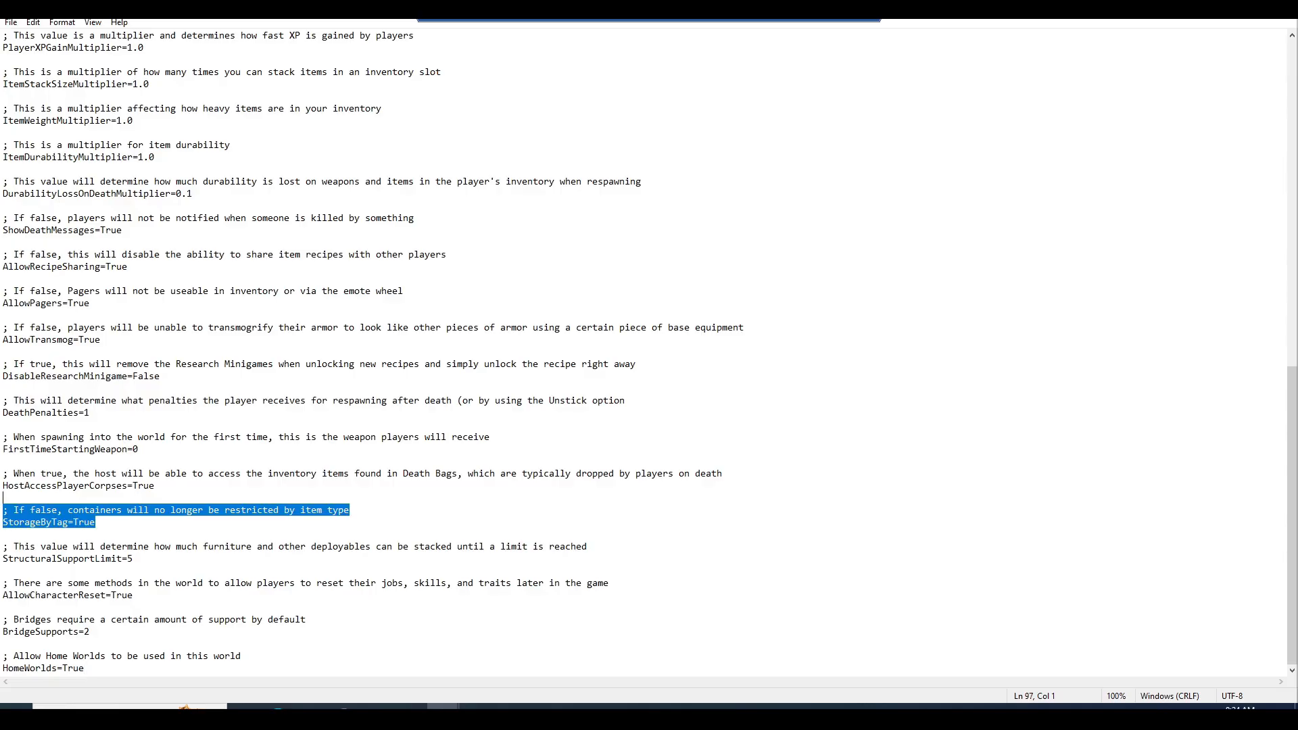
scroll("up", 3)
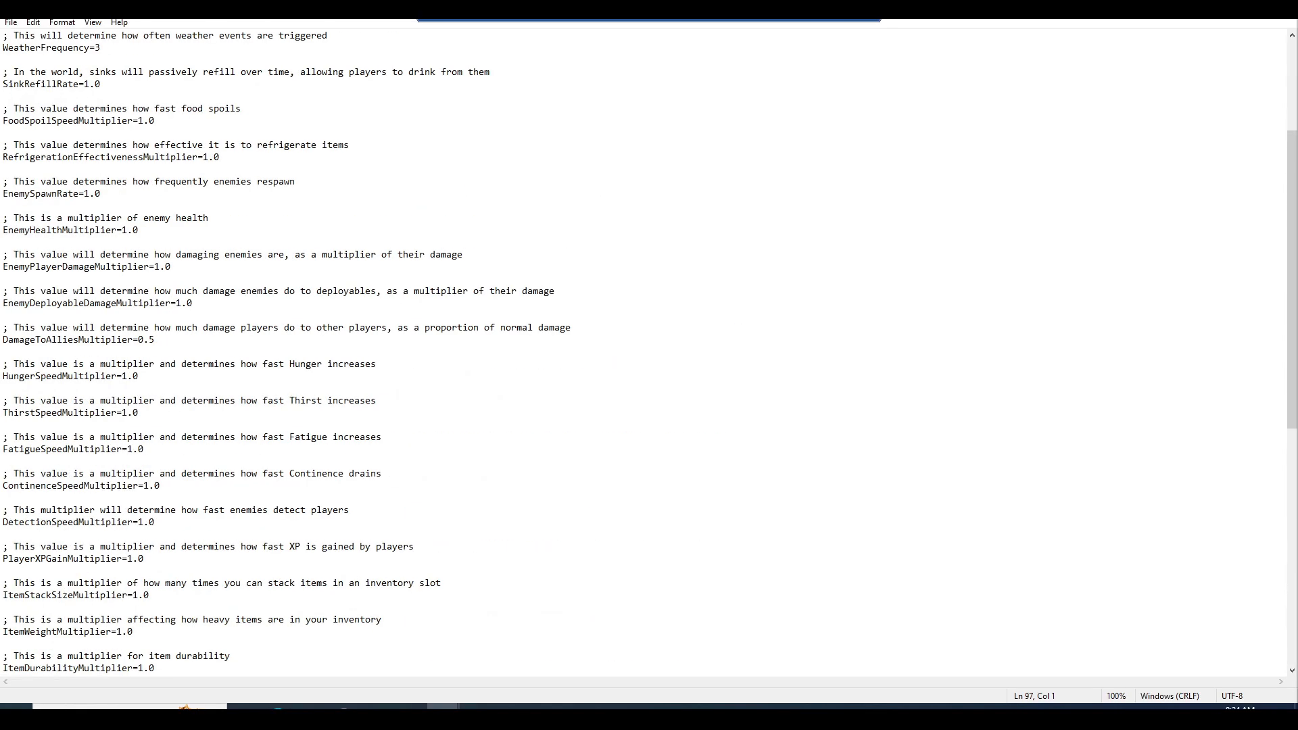
scroll("up", 3)
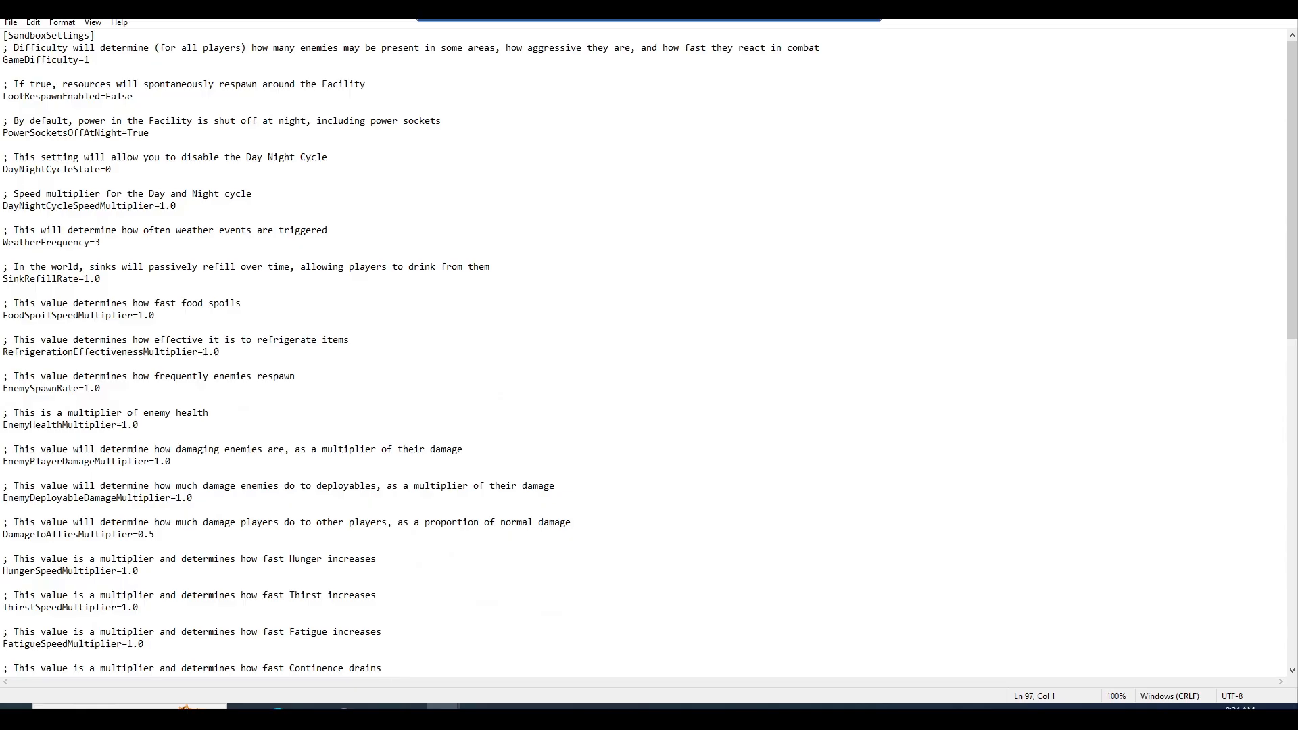
left_click(4, 217)
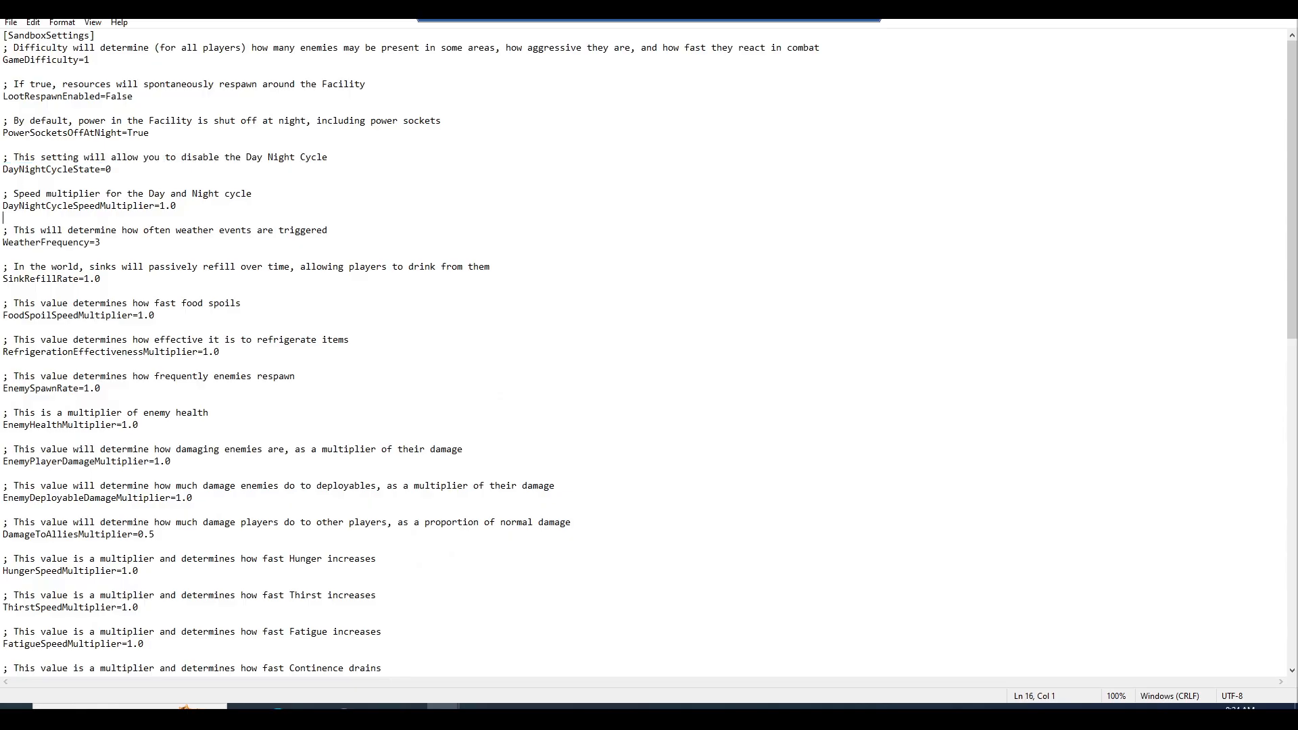
left_click(175, 206)
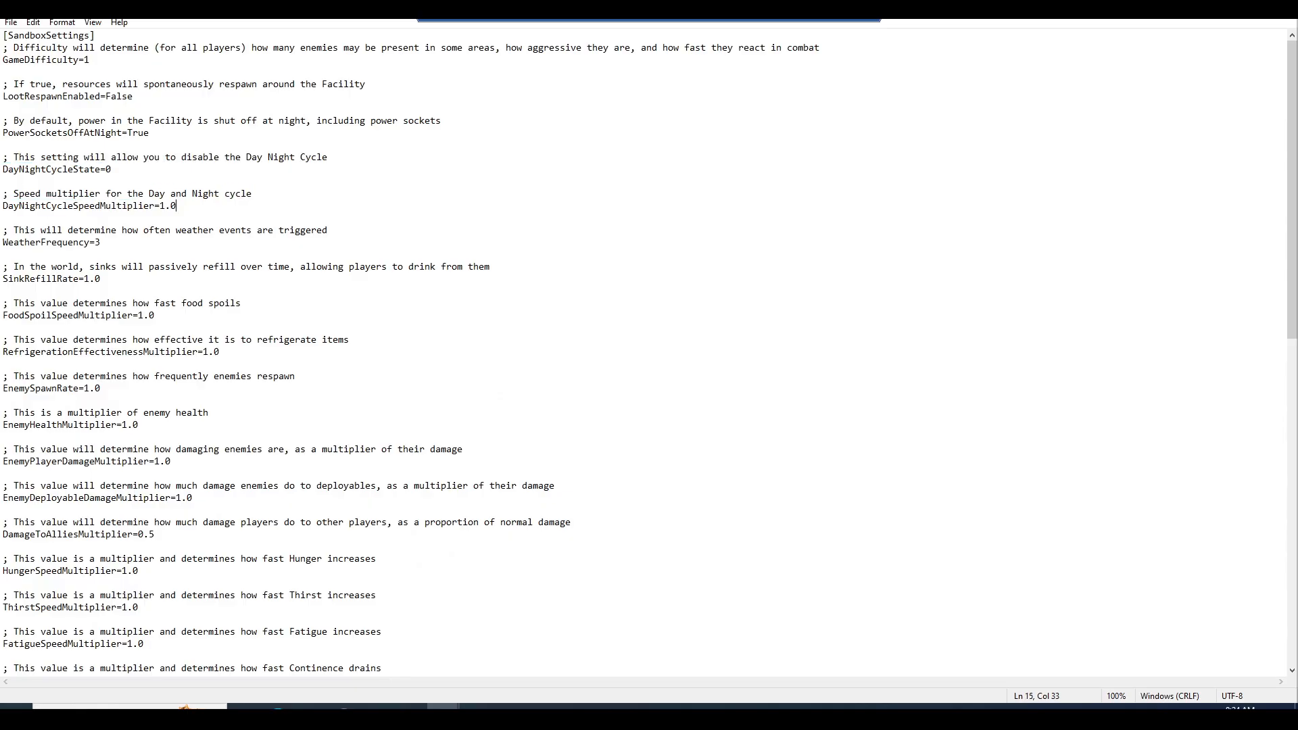
left_click(124, 134)
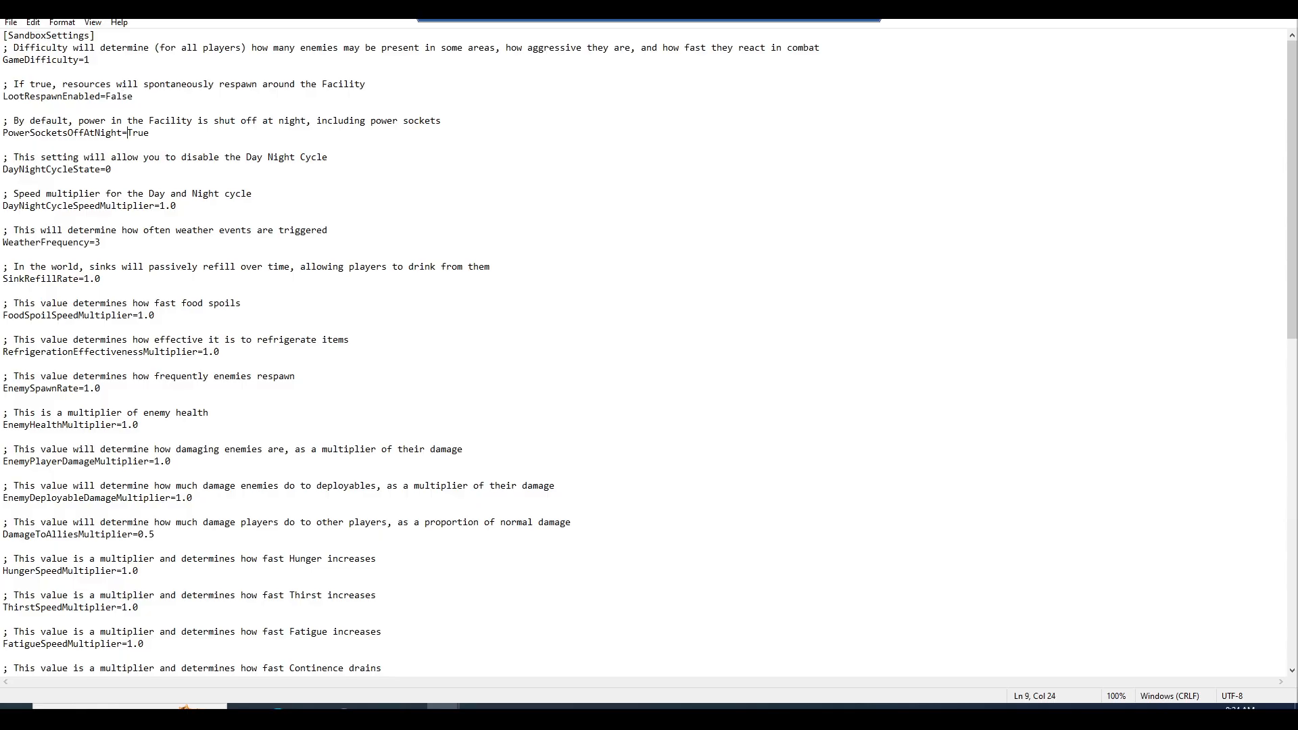
double_click(114, 96)
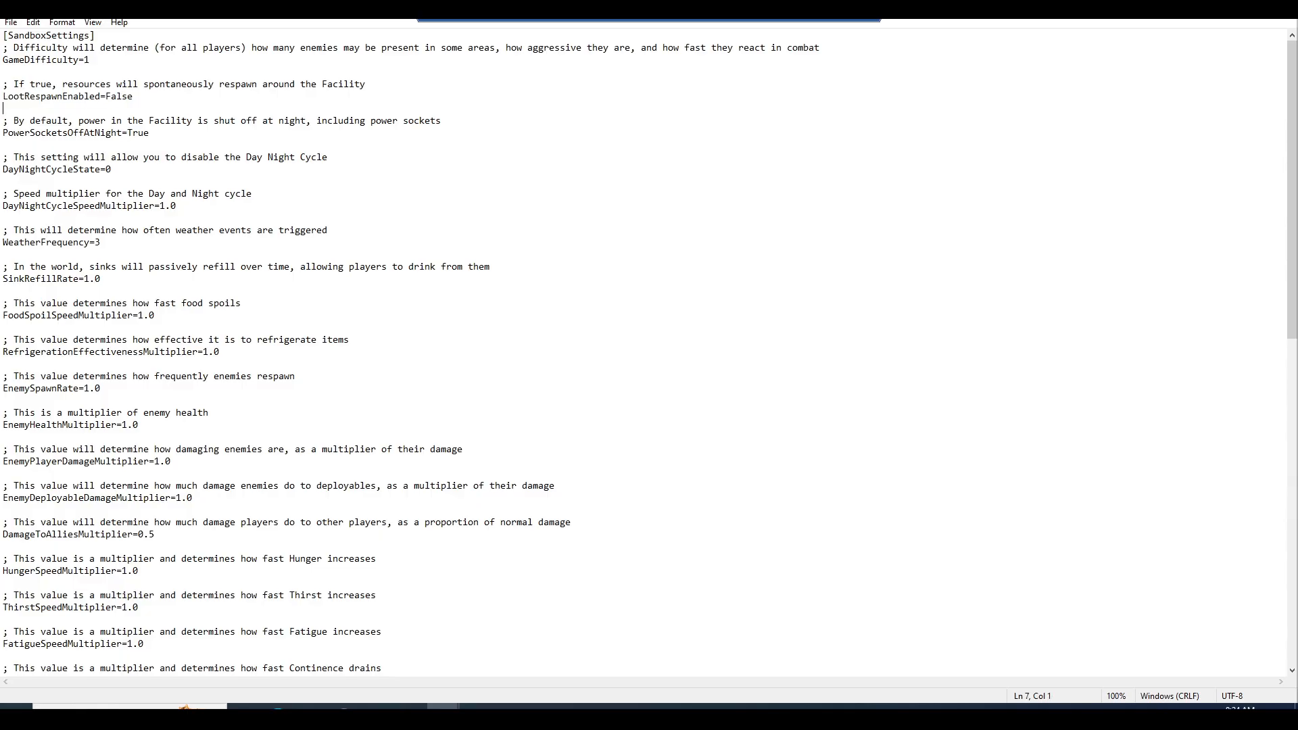
double_click(32, 96)
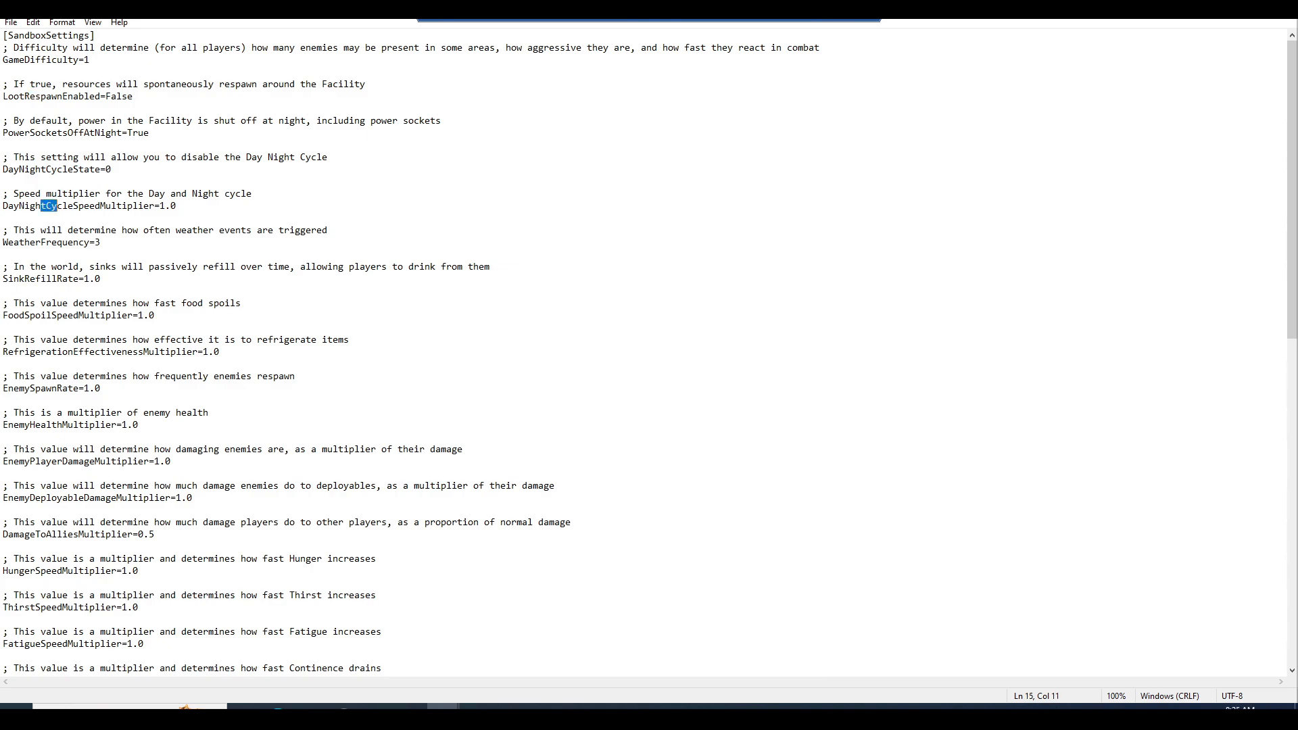
left_click(161, 205)
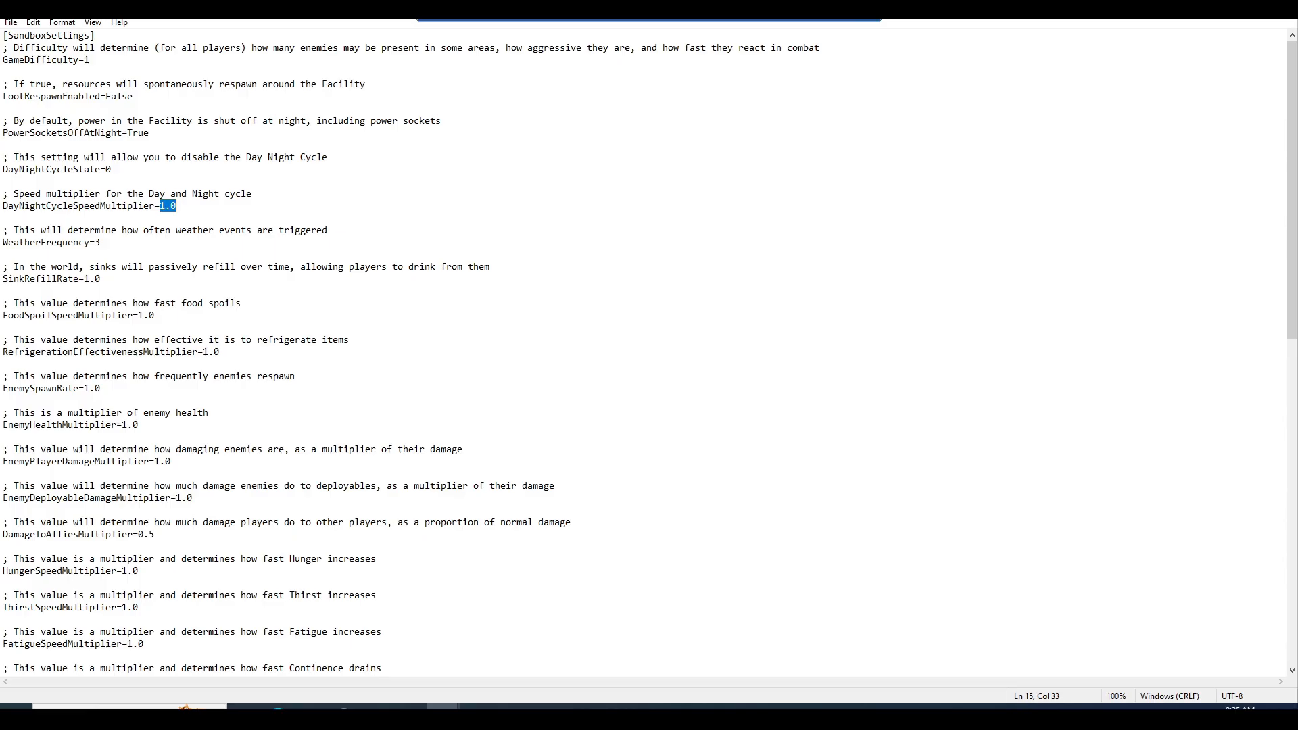
left_click(155, 205)
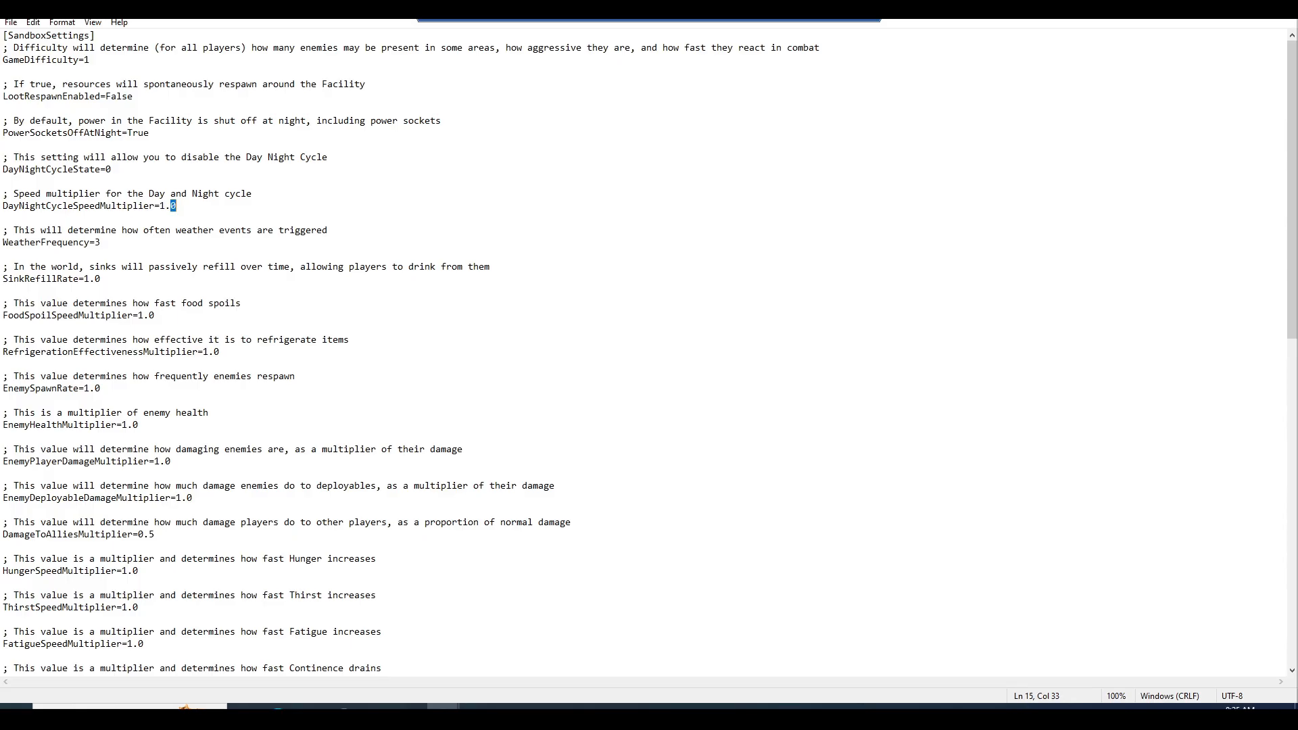
scroll("down", 3)
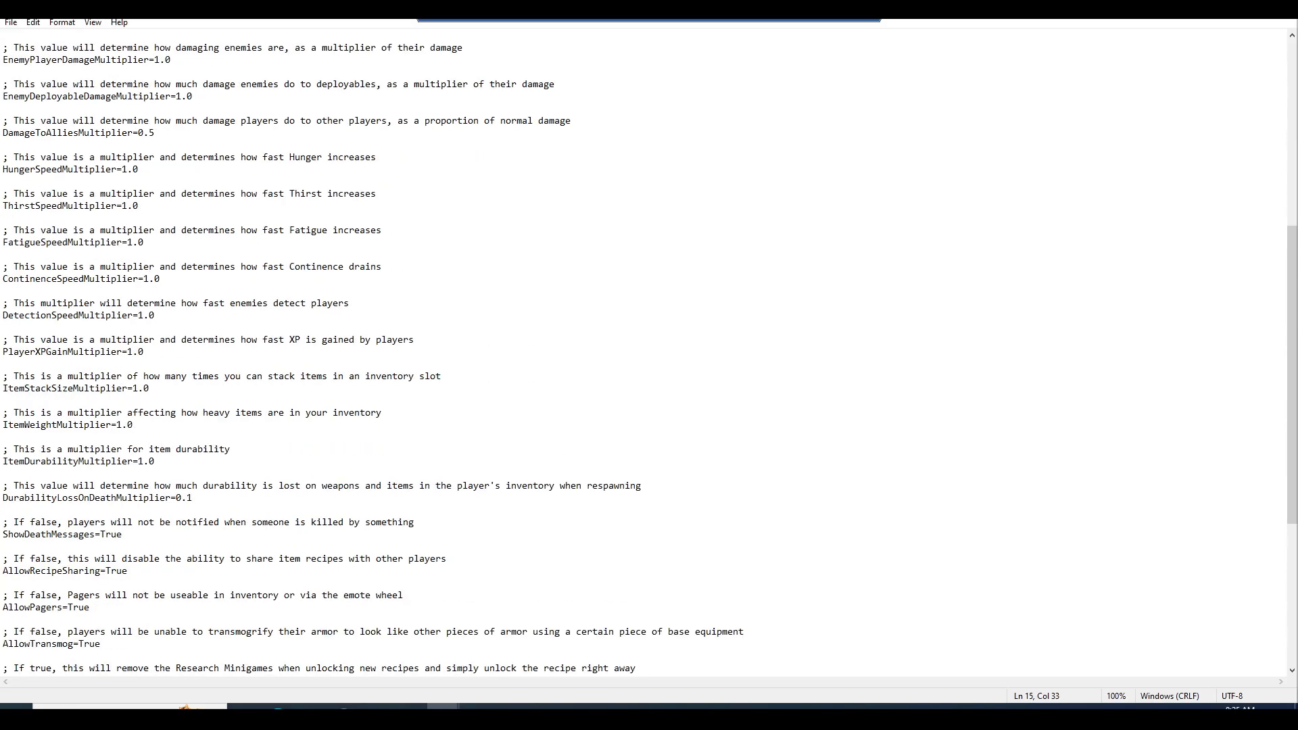
scroll("down", 3)
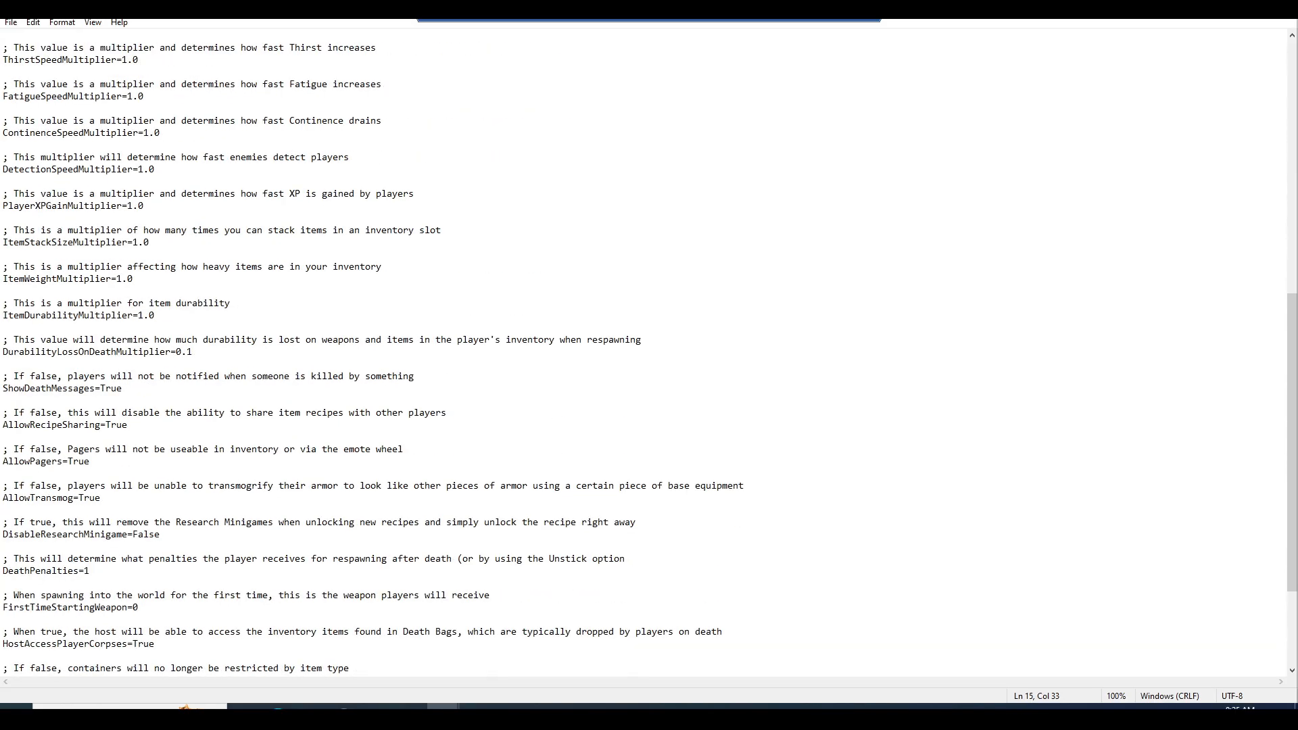
scroll("down", 3)
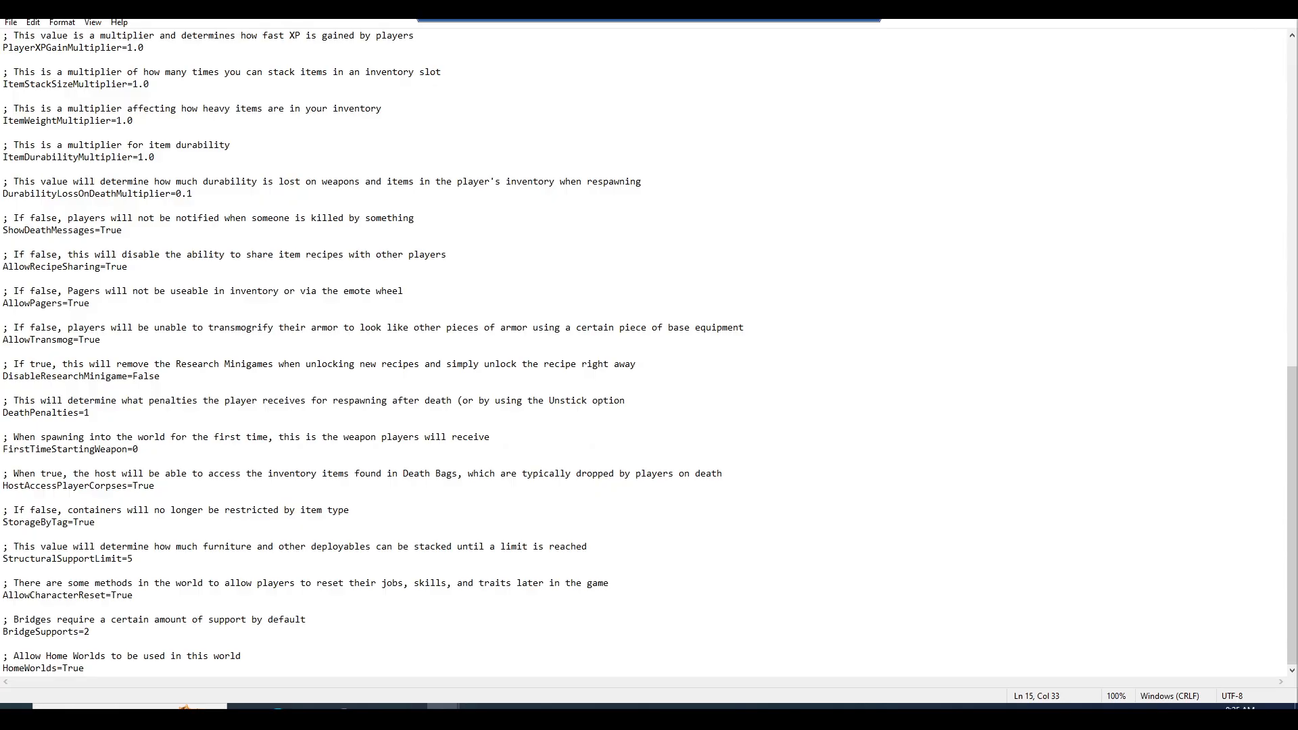
double_click(163, 193)
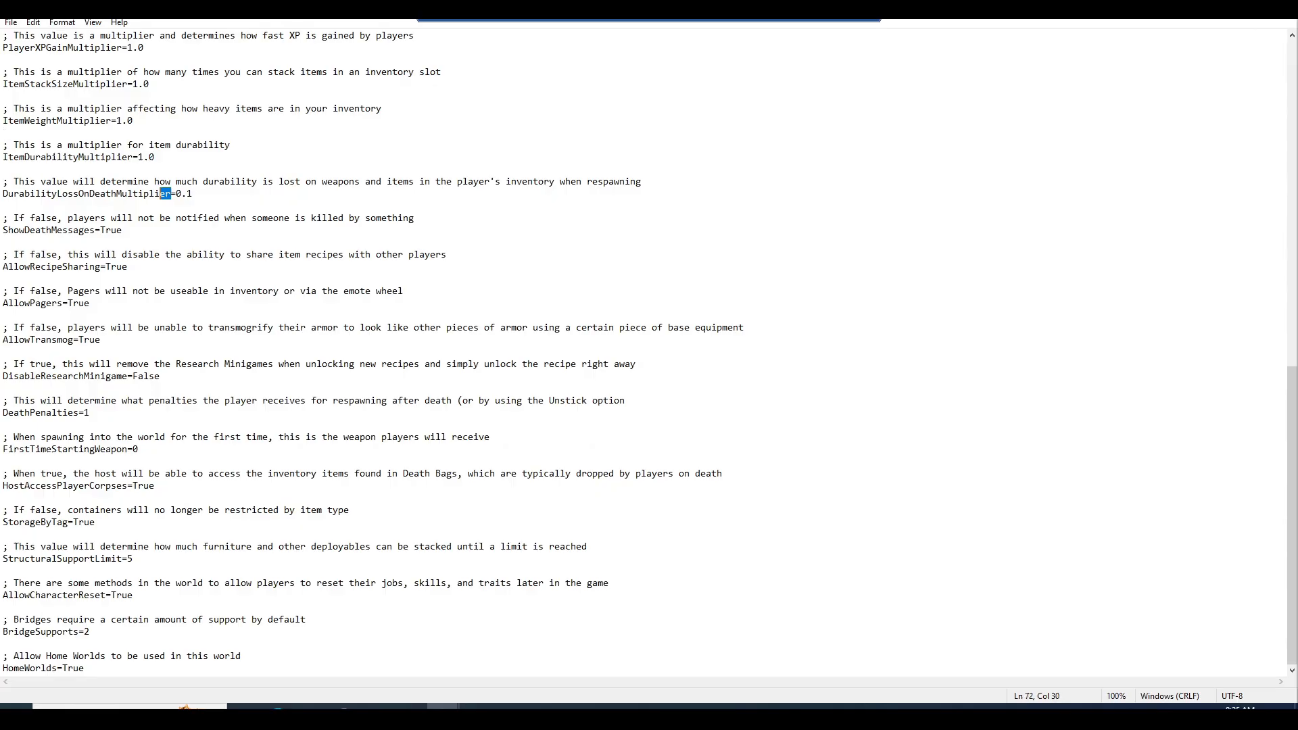
left_click(11, 22)
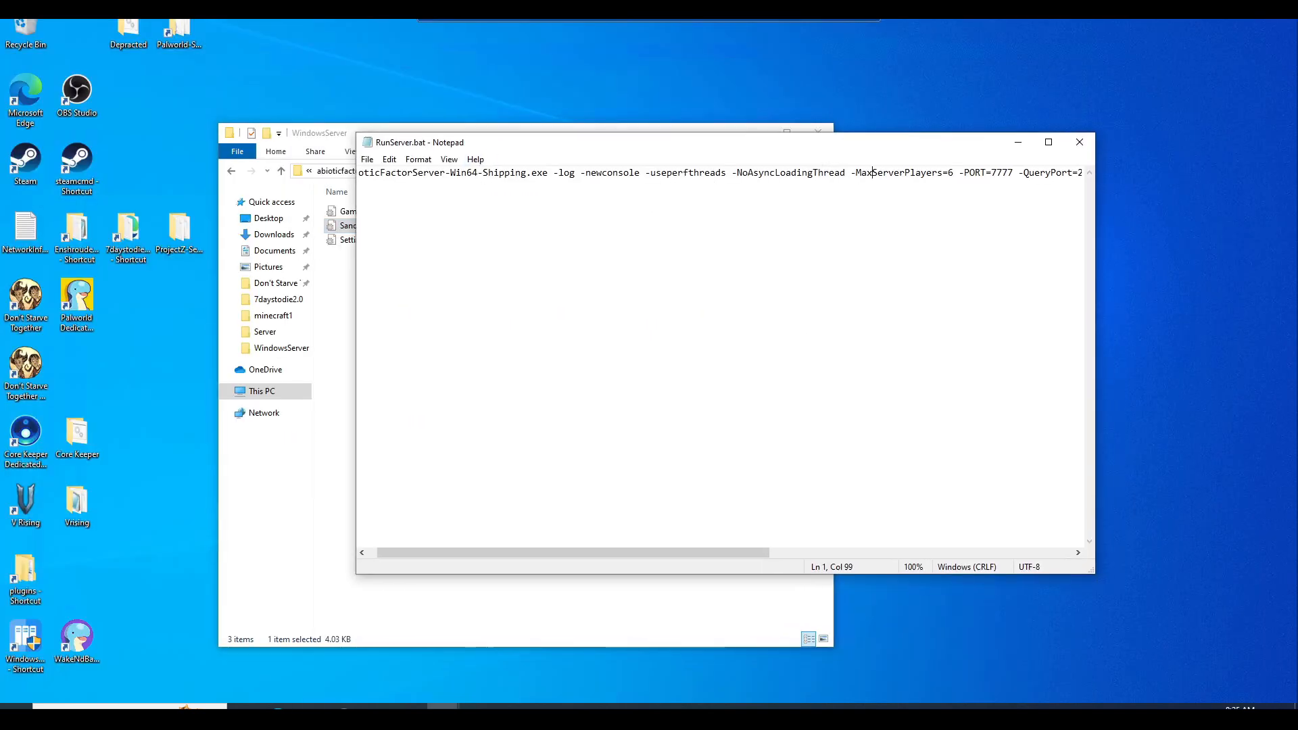
scroll("right", 3)
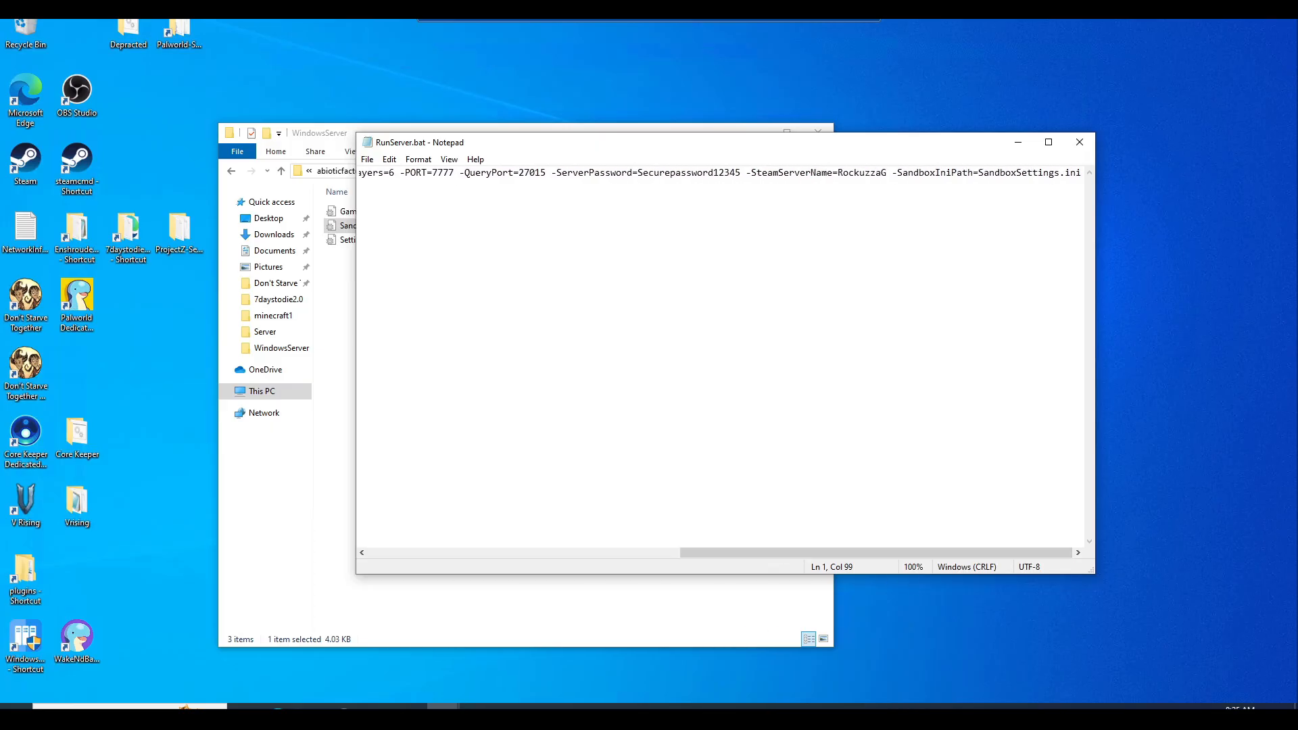
double_click(931, 174)
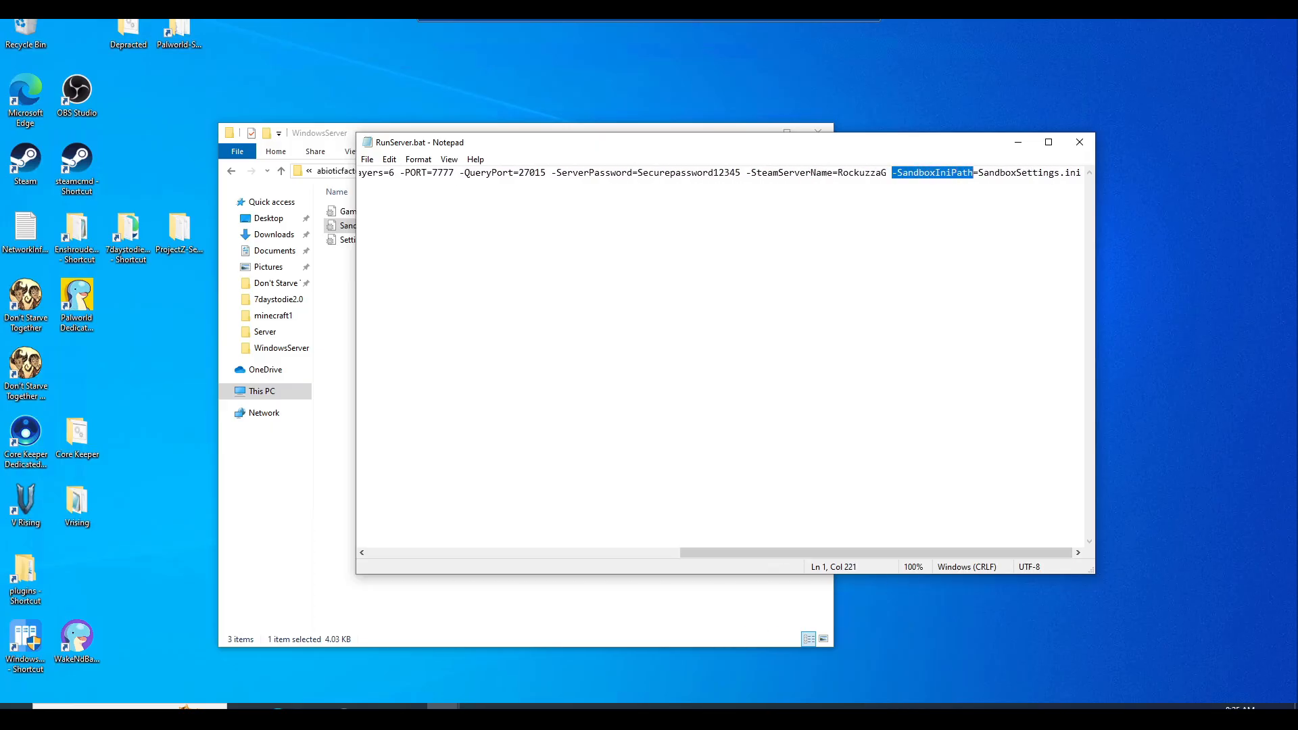
double_click(1011, 172)
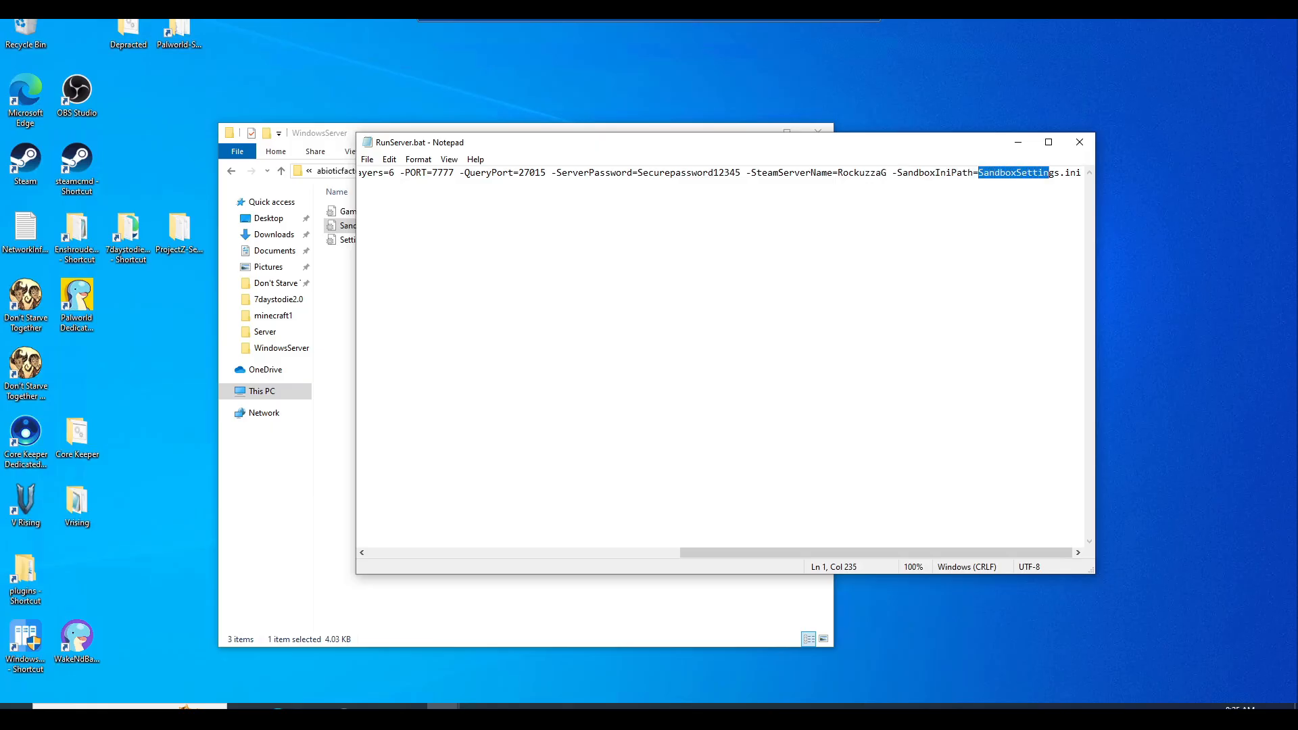
left_click(611, 172)
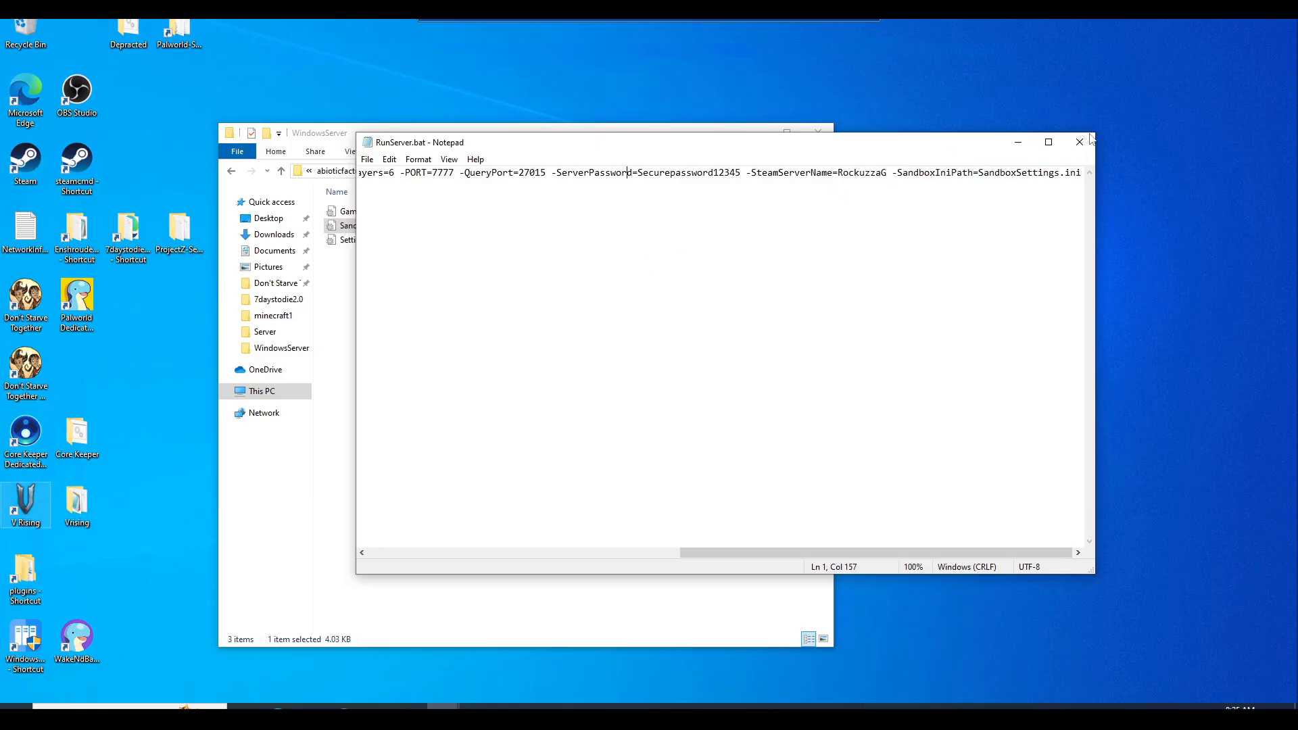
mouse_move(1080, 142)
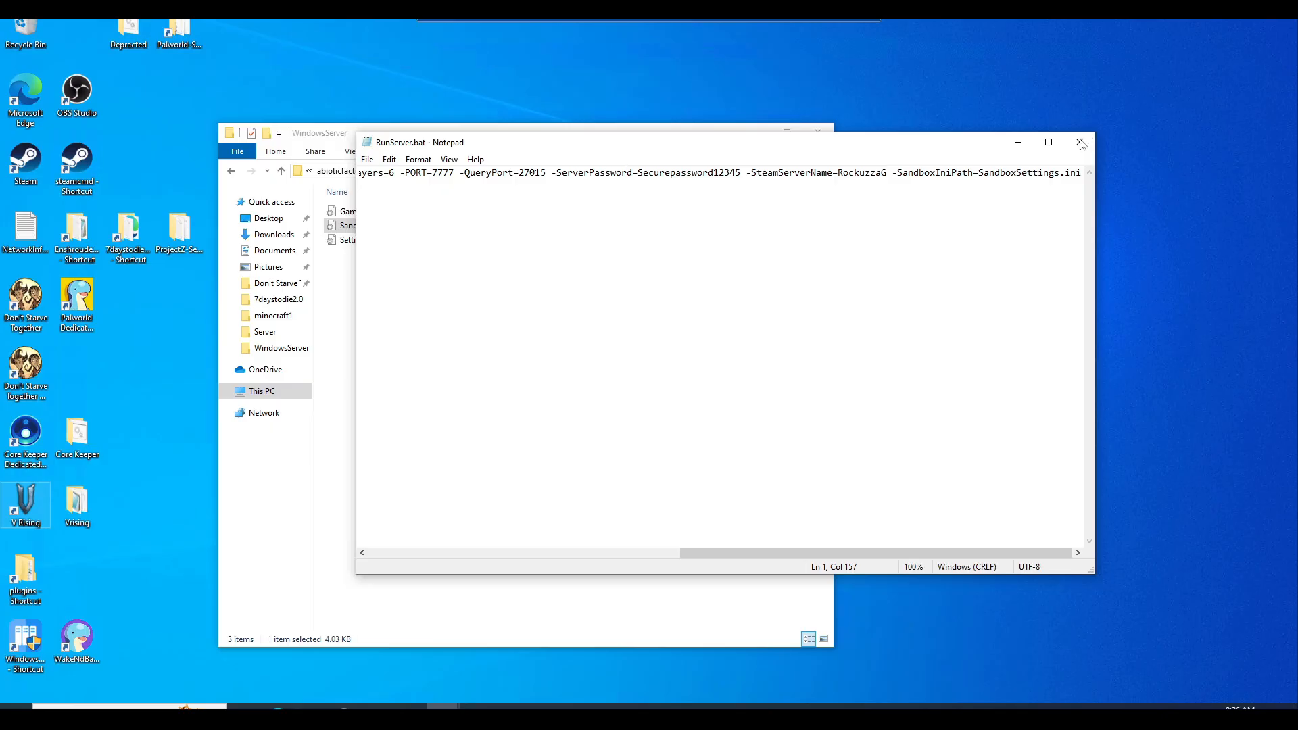
mouse_move(282, 165)
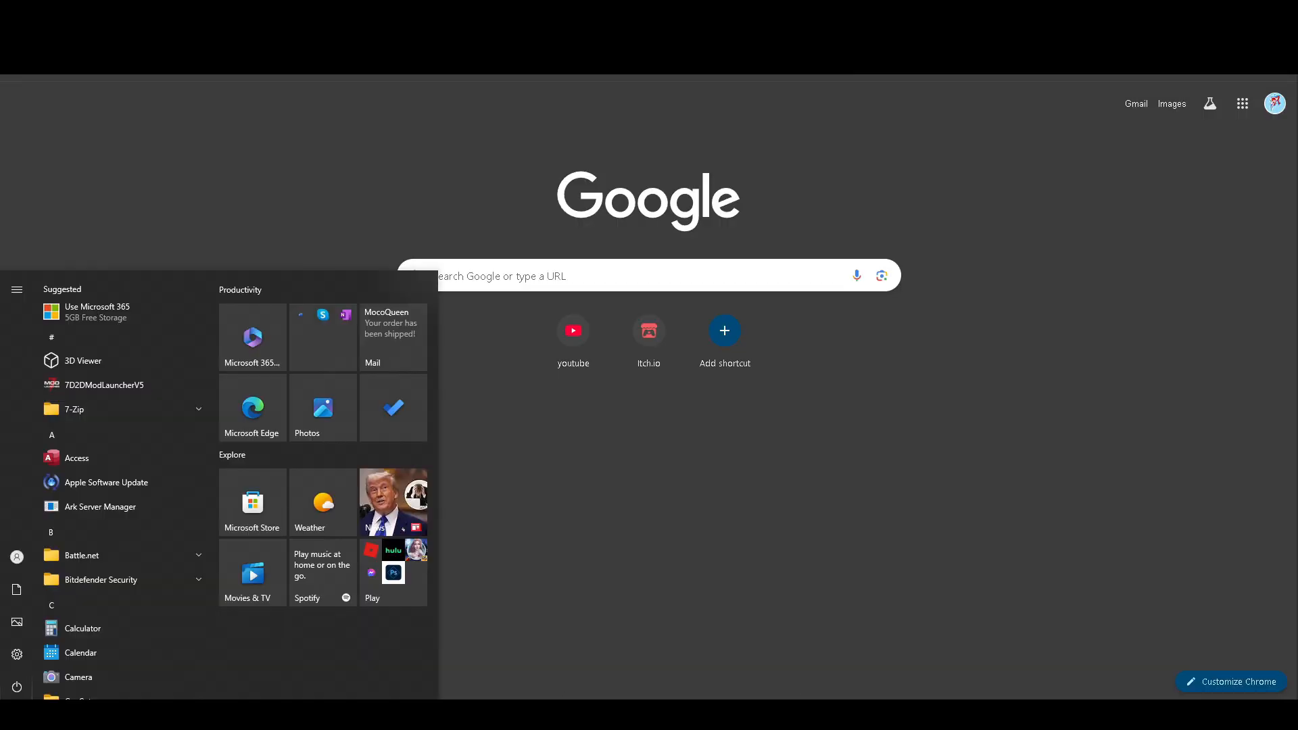
- Launch Command Prompt from Start and run ipconfig to read the Ethernet default gateway
type("cmd")
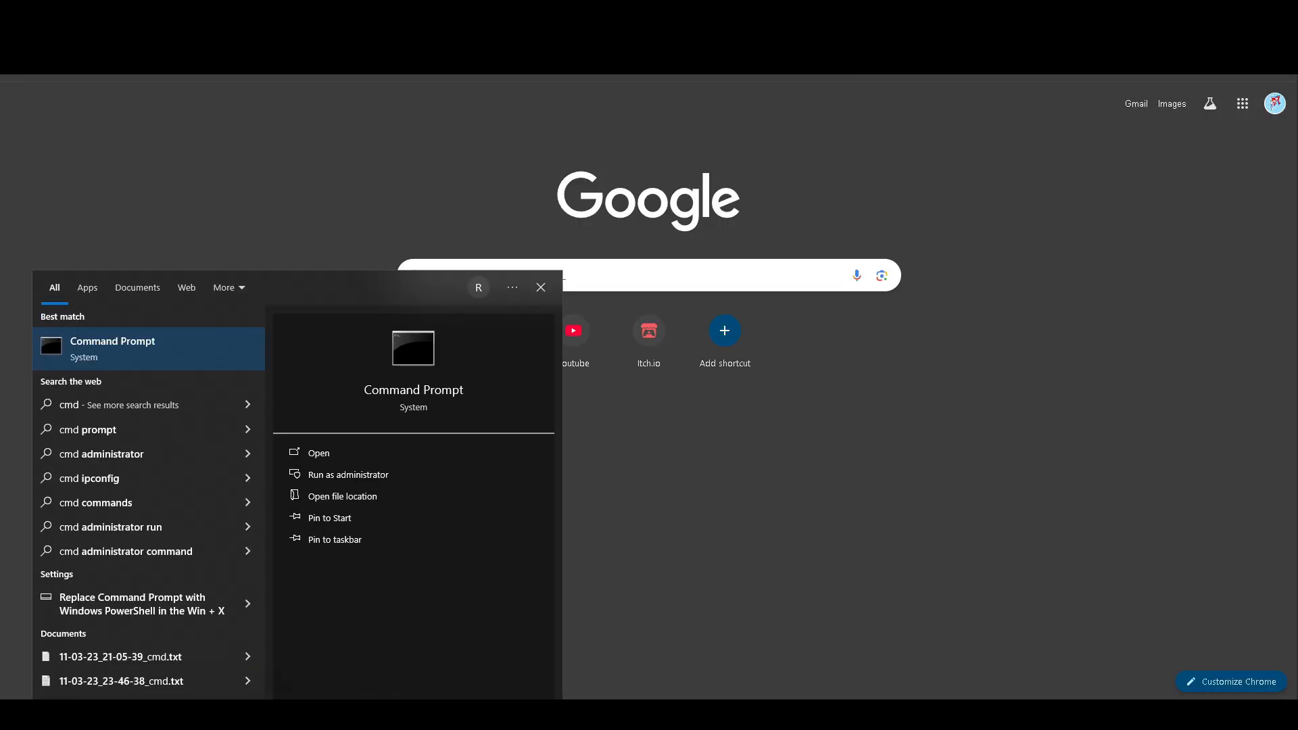
left_click(319, 452)
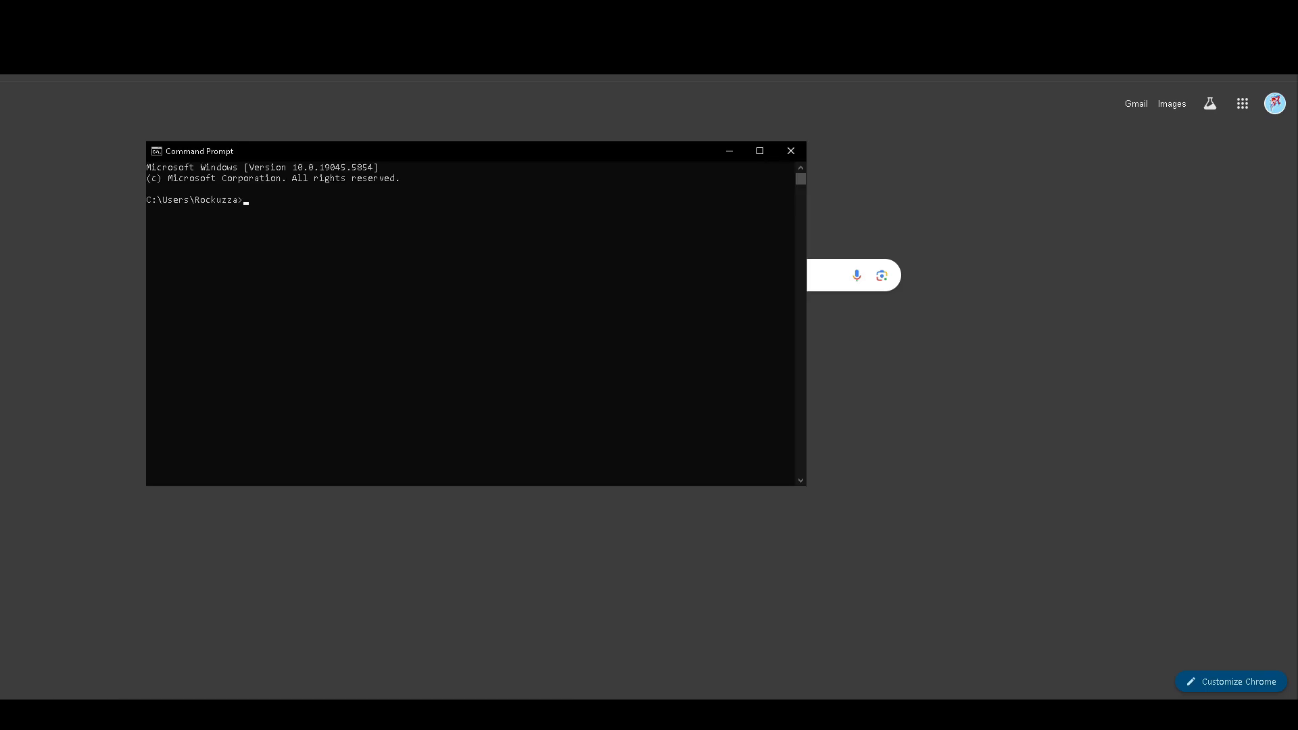
type("ipc")
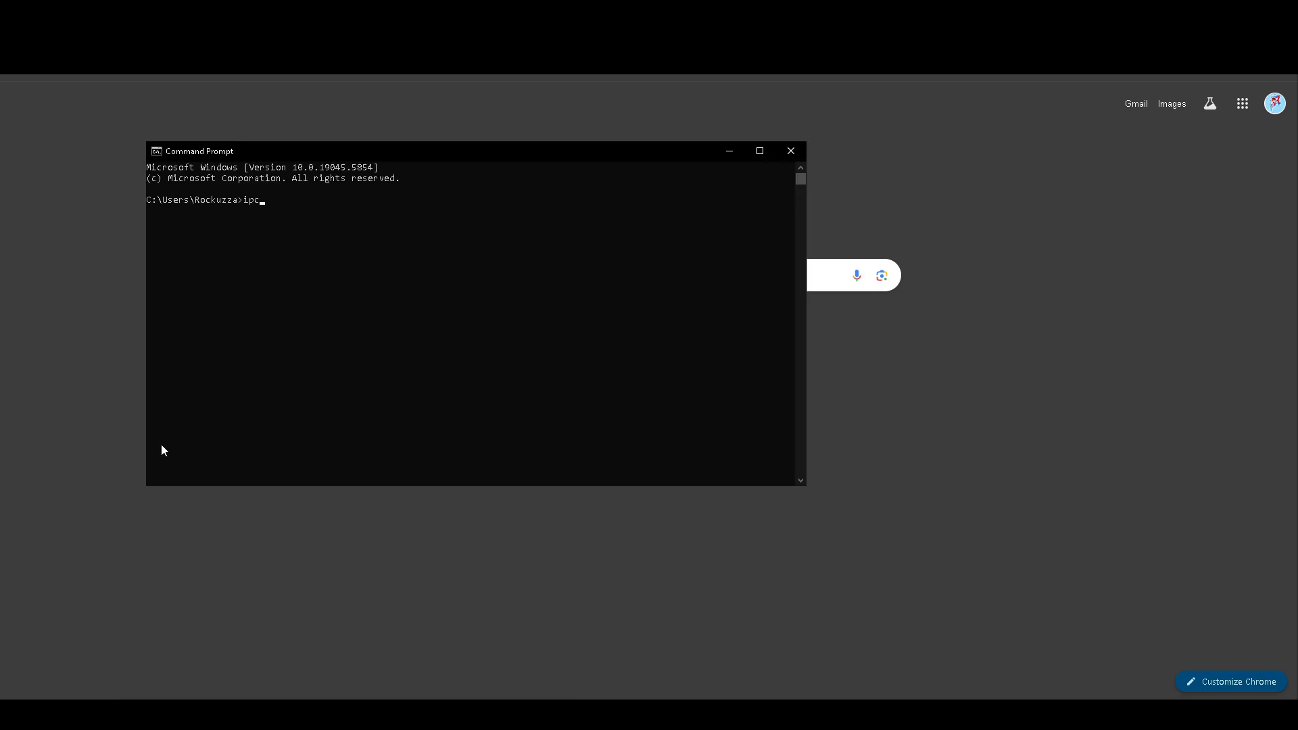
key("Return")
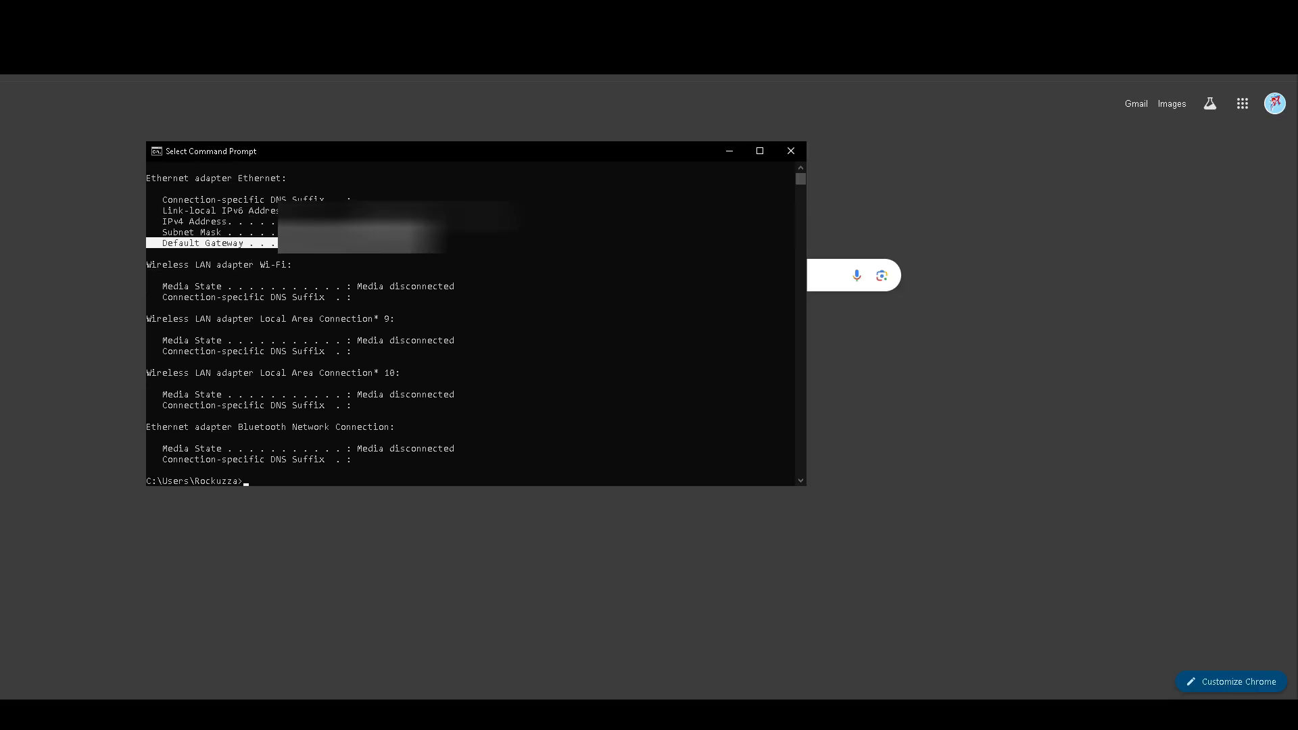
mouse_move(442, 157)
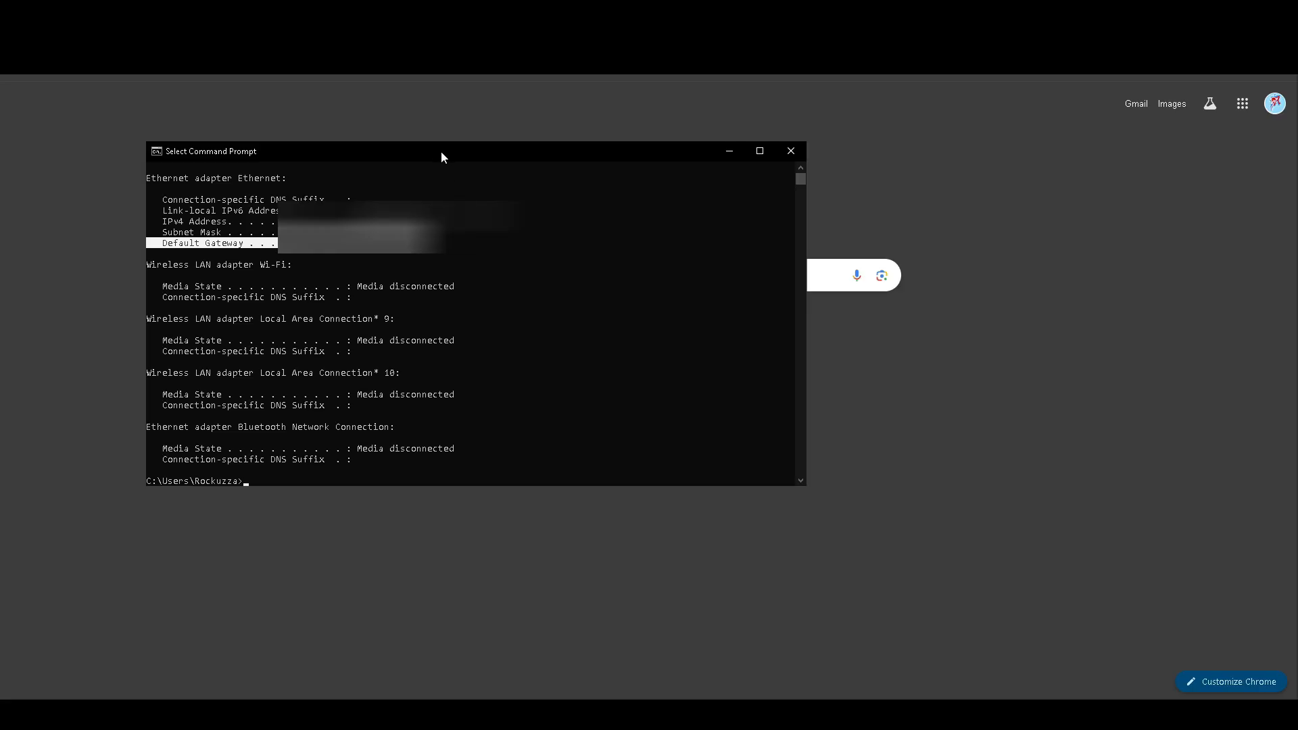
left_click(789, 150)
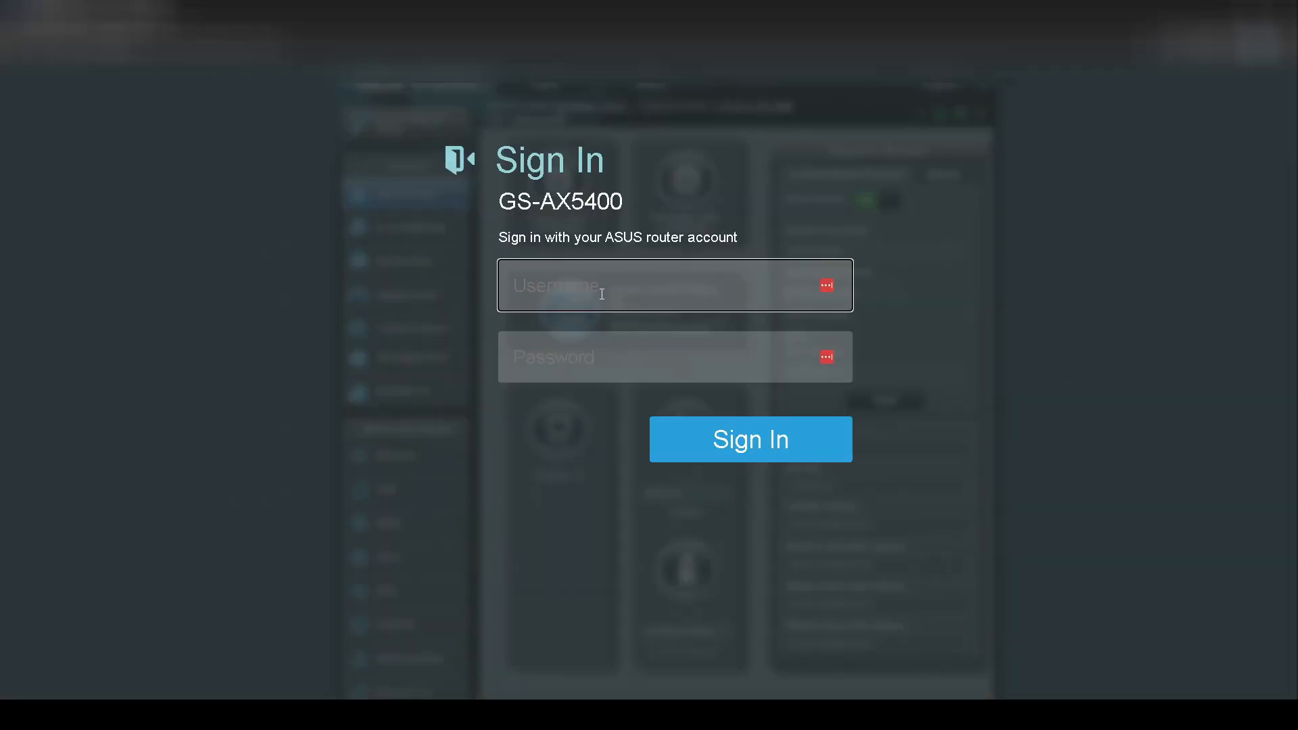
- Sign in to the ASUS router and go to WAN > Virtual Server / Port Forwarding
left_click(748, 438)
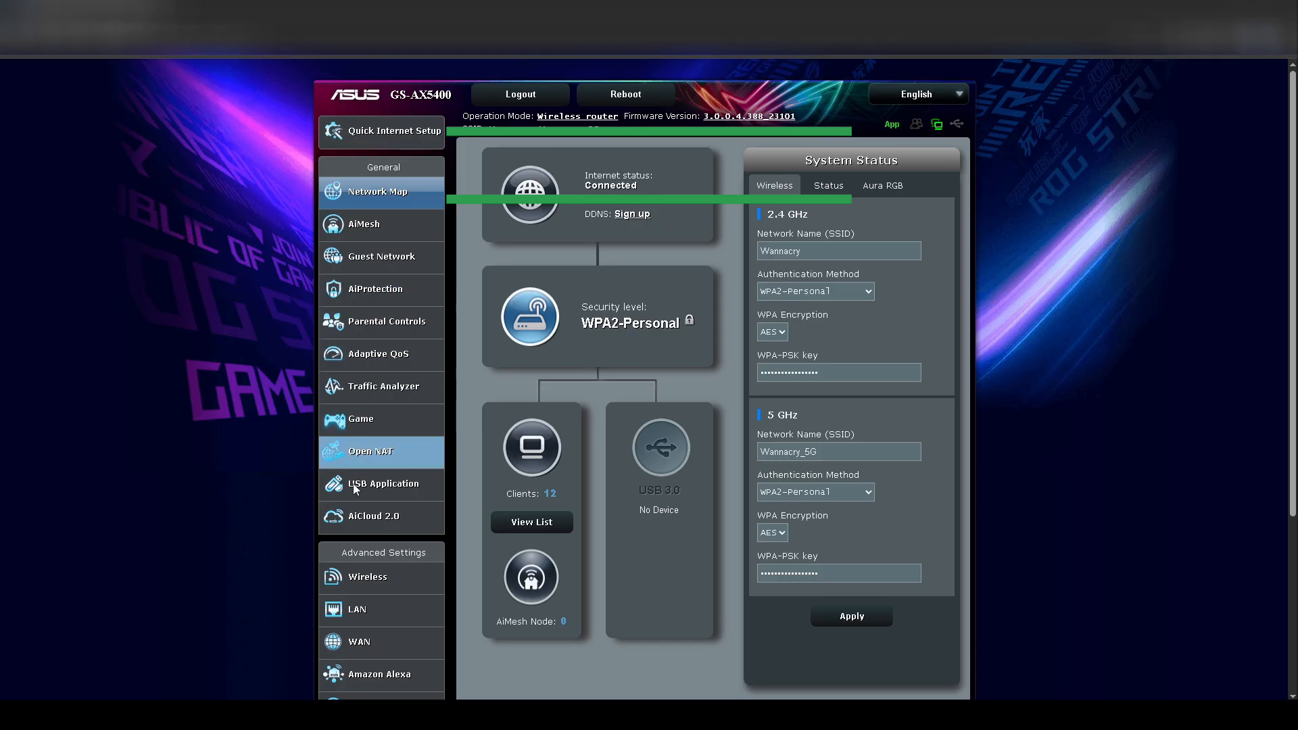
left_click(358, 641)
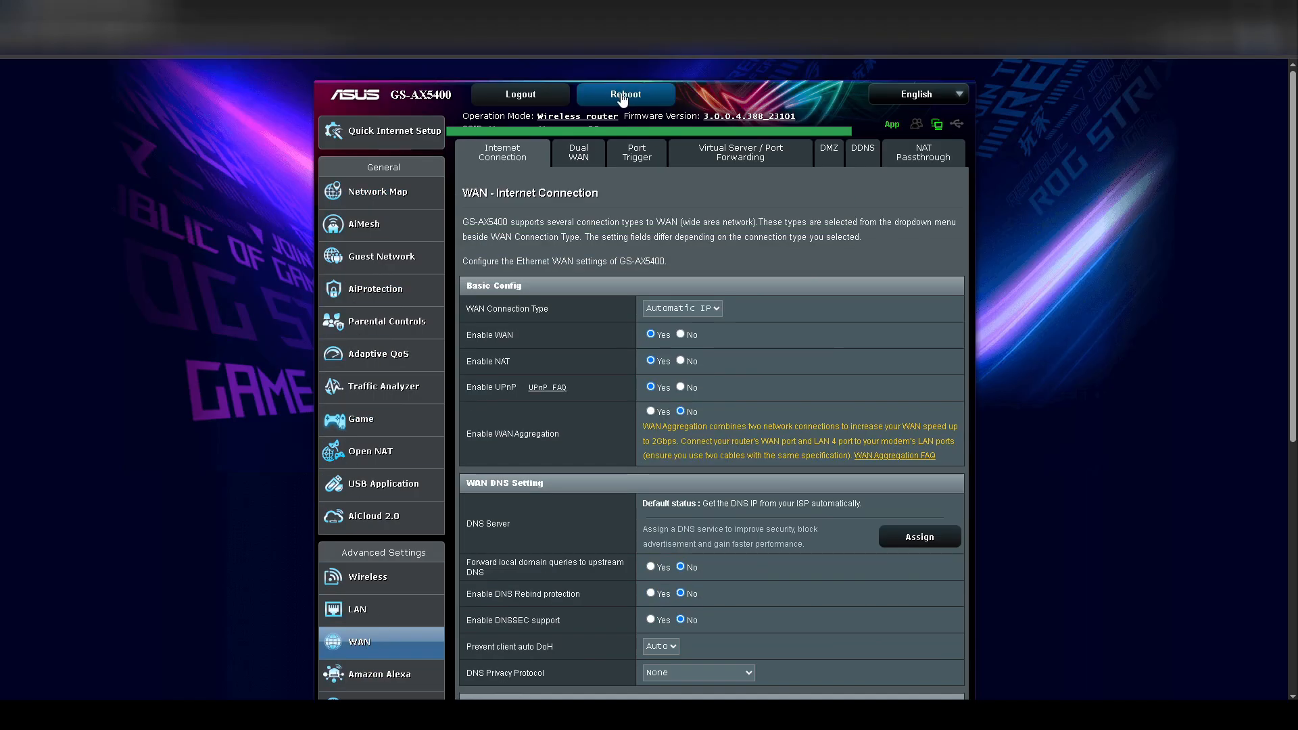
left_click(739, 153)
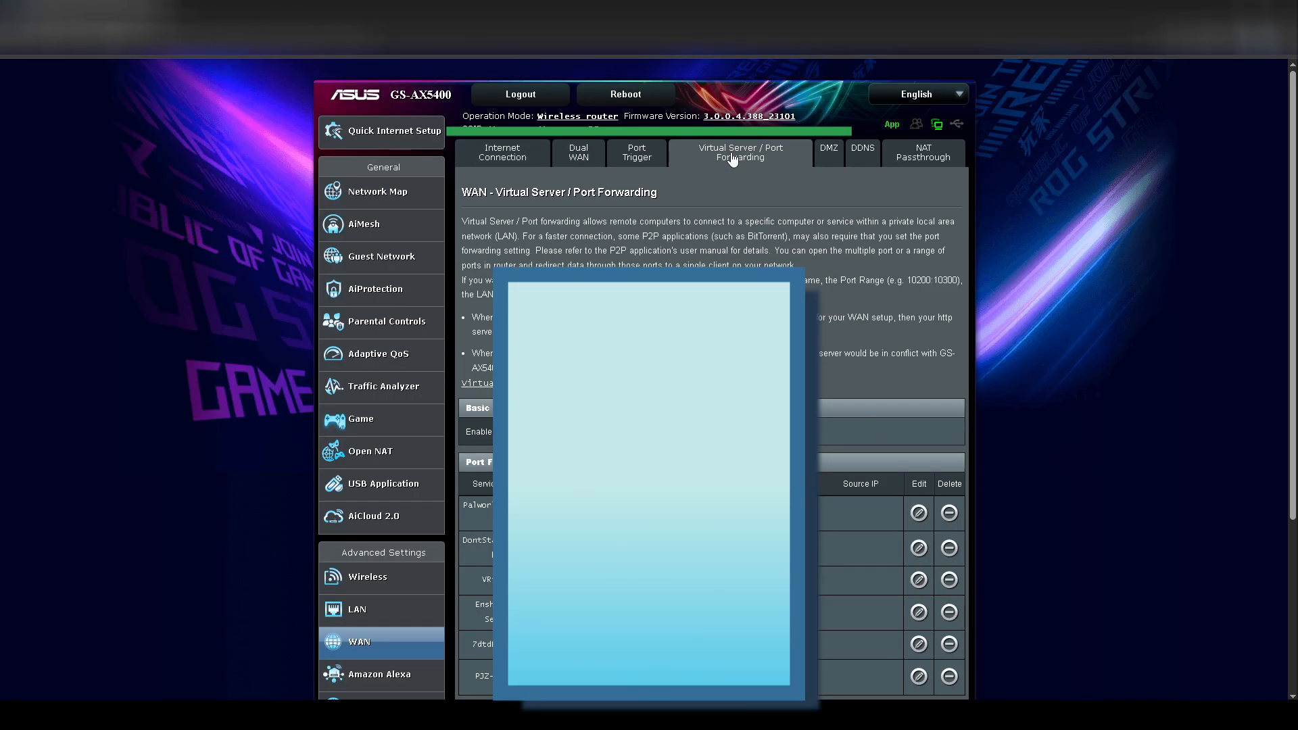
scroll("down", 3)
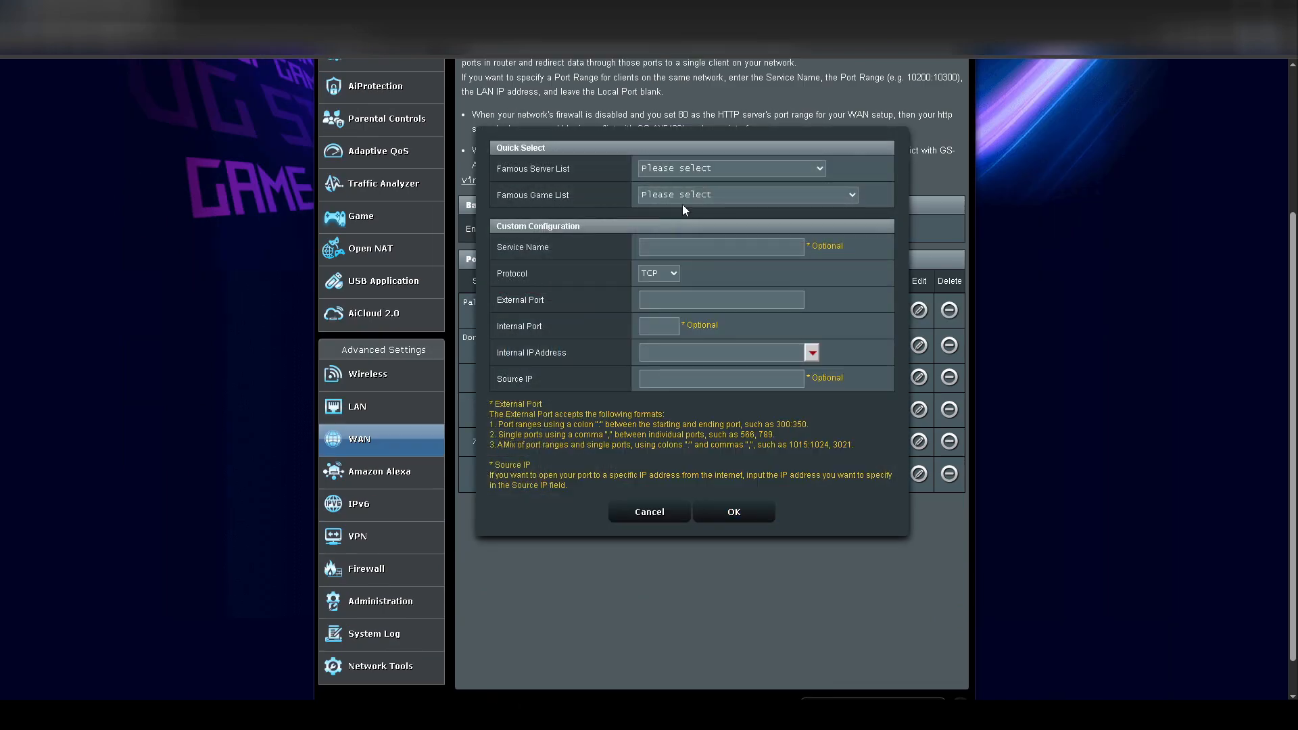
- Add a forwarding rule named 'PJZ server' with Protocol set to BOTH (TCP and UDP)
left_click(721, 247)
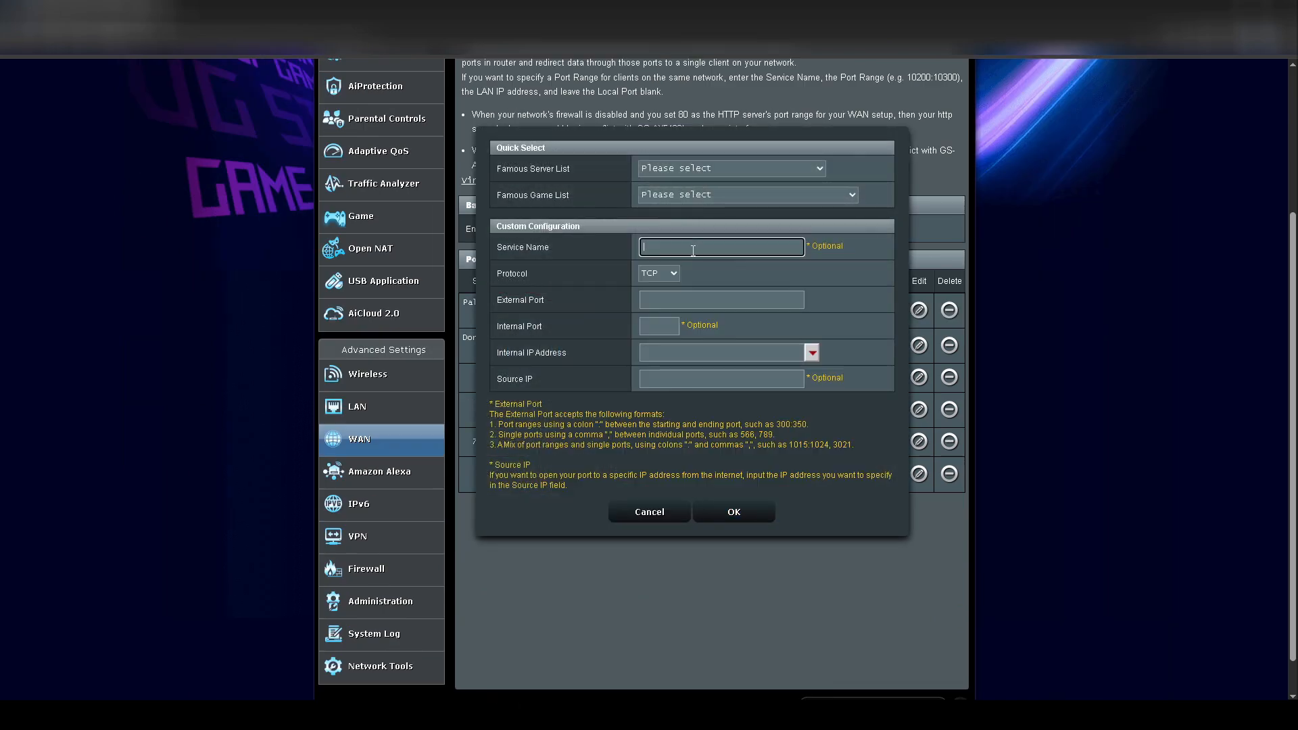
type("PJZ se")
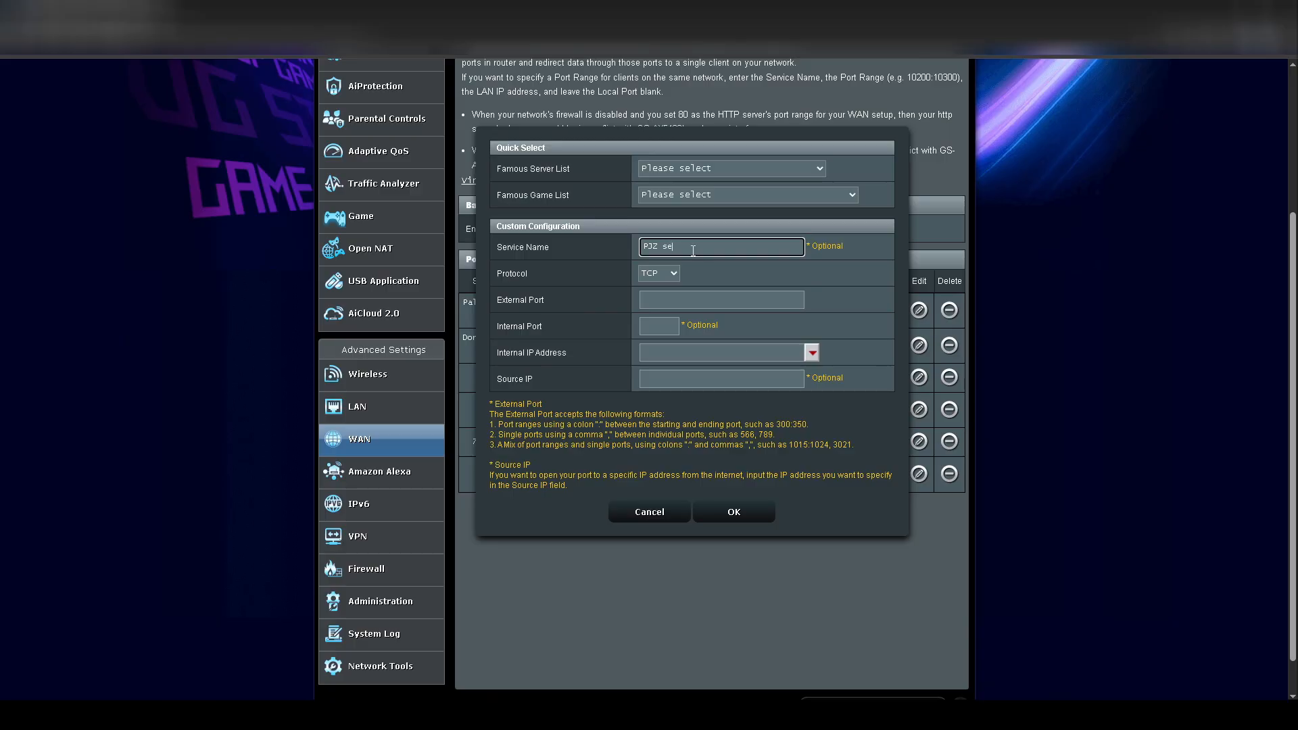
left_click(658, 274)
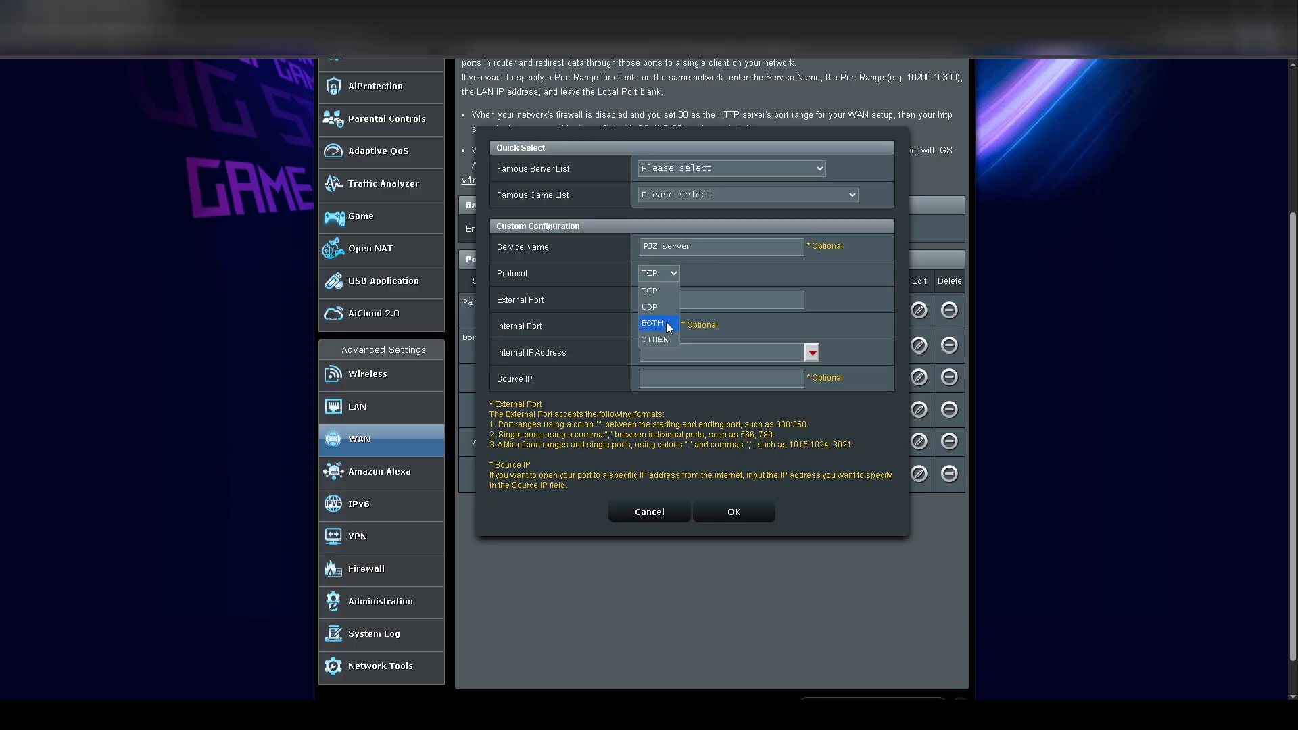
left_click(652, 323)
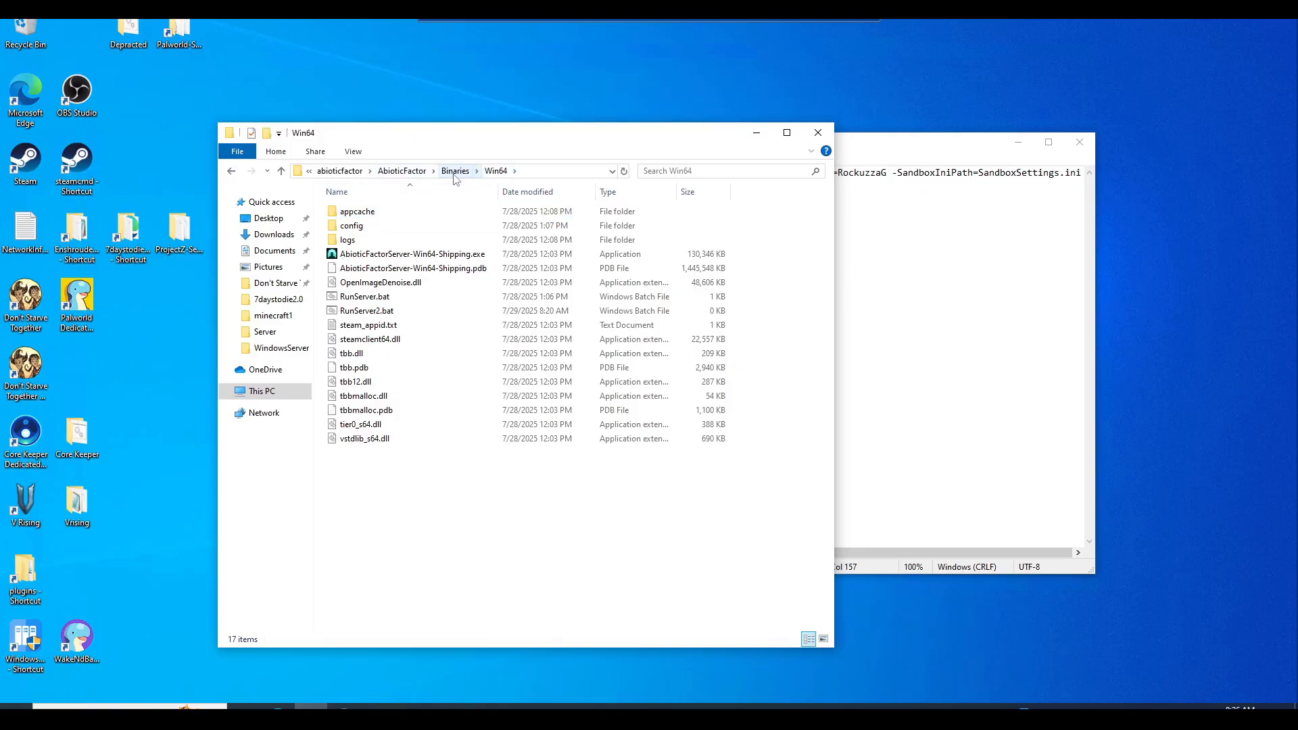
mouse_move(333, 179)
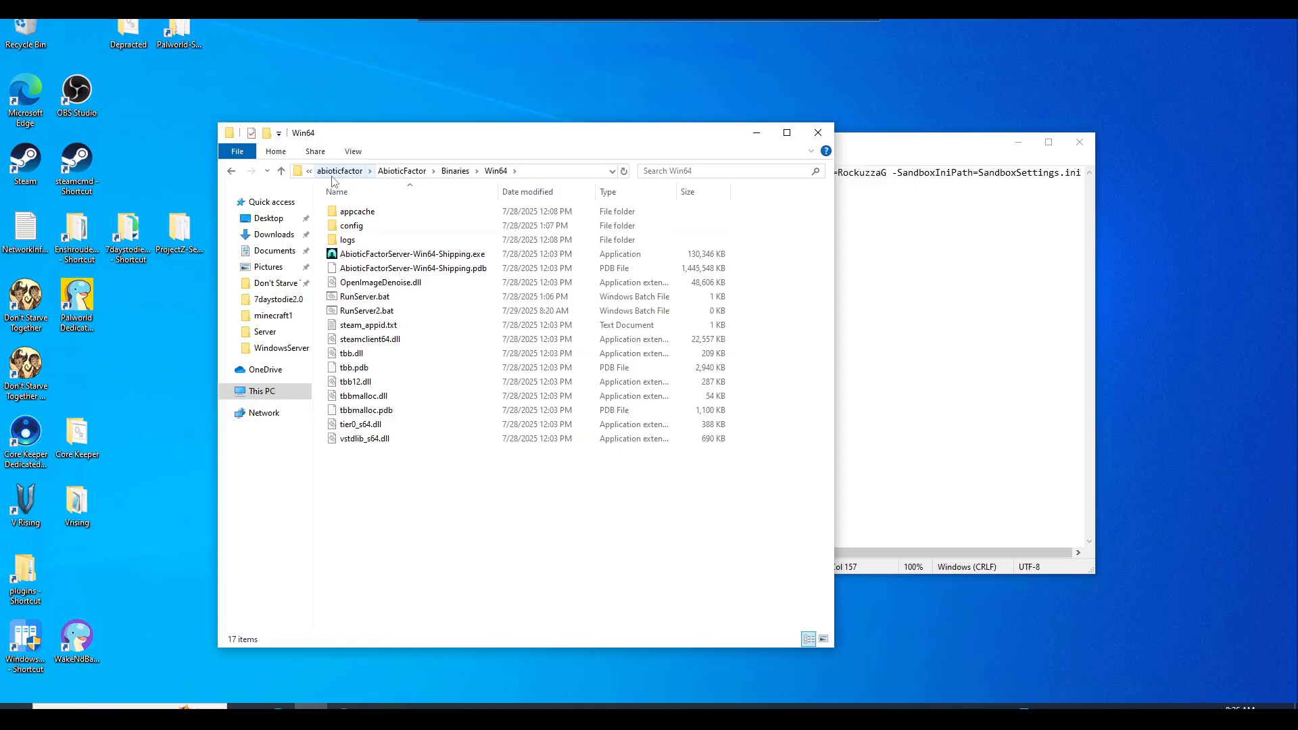
mouse_move(468, 177)
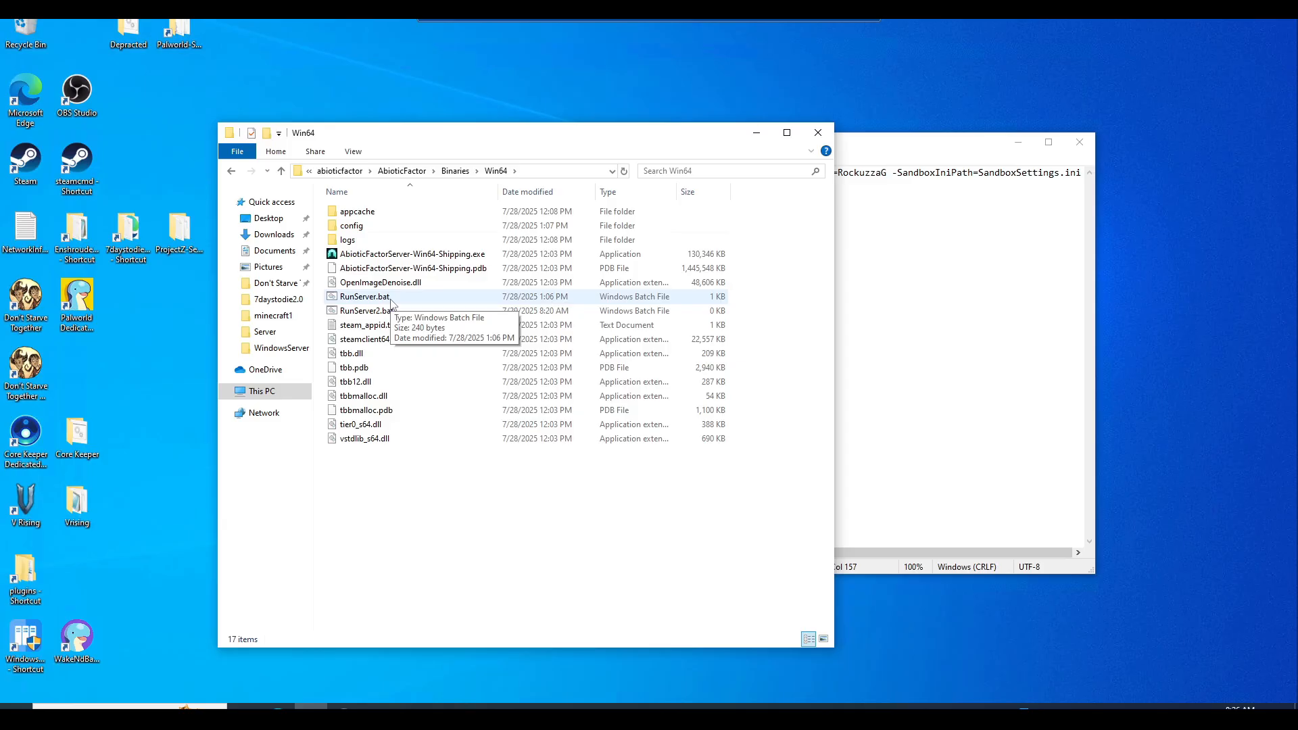
- Launch RunServer.bat, then stop the server batch job with Ctrl+C and close its console
double_click(362, 311)
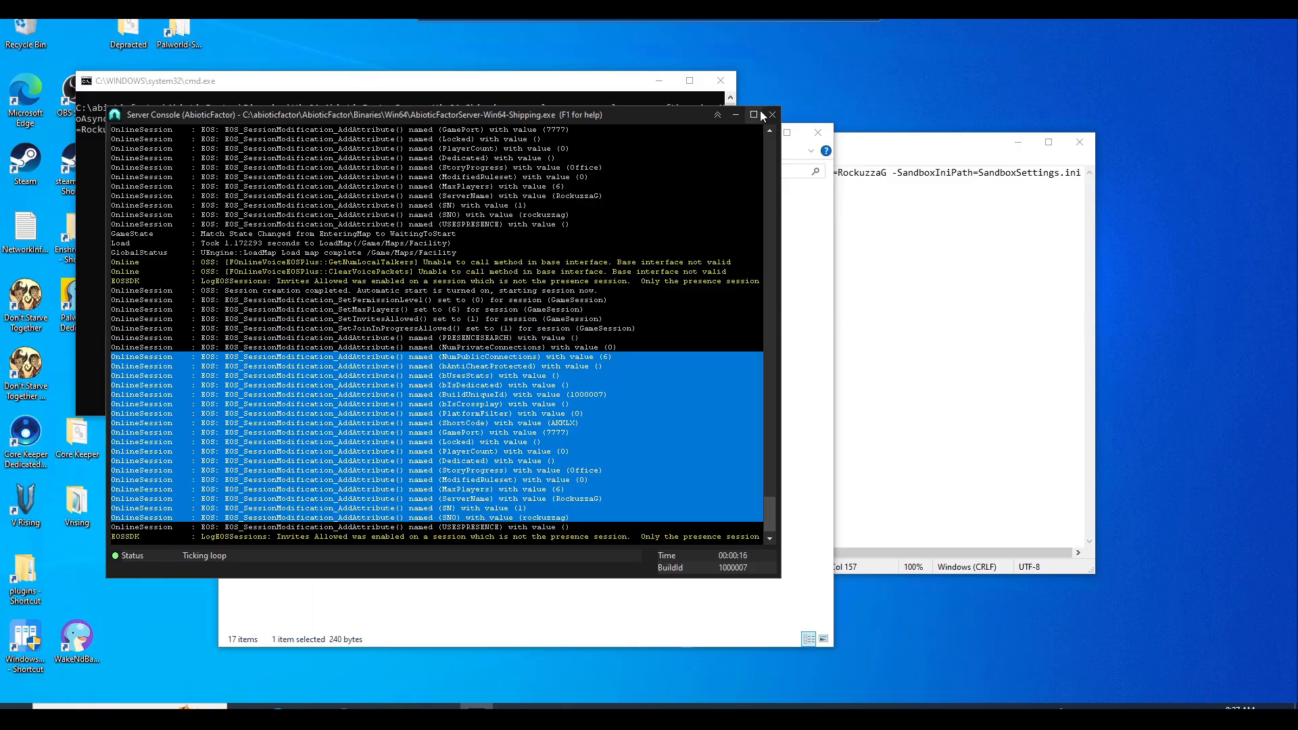
mouse_move(753, 113)
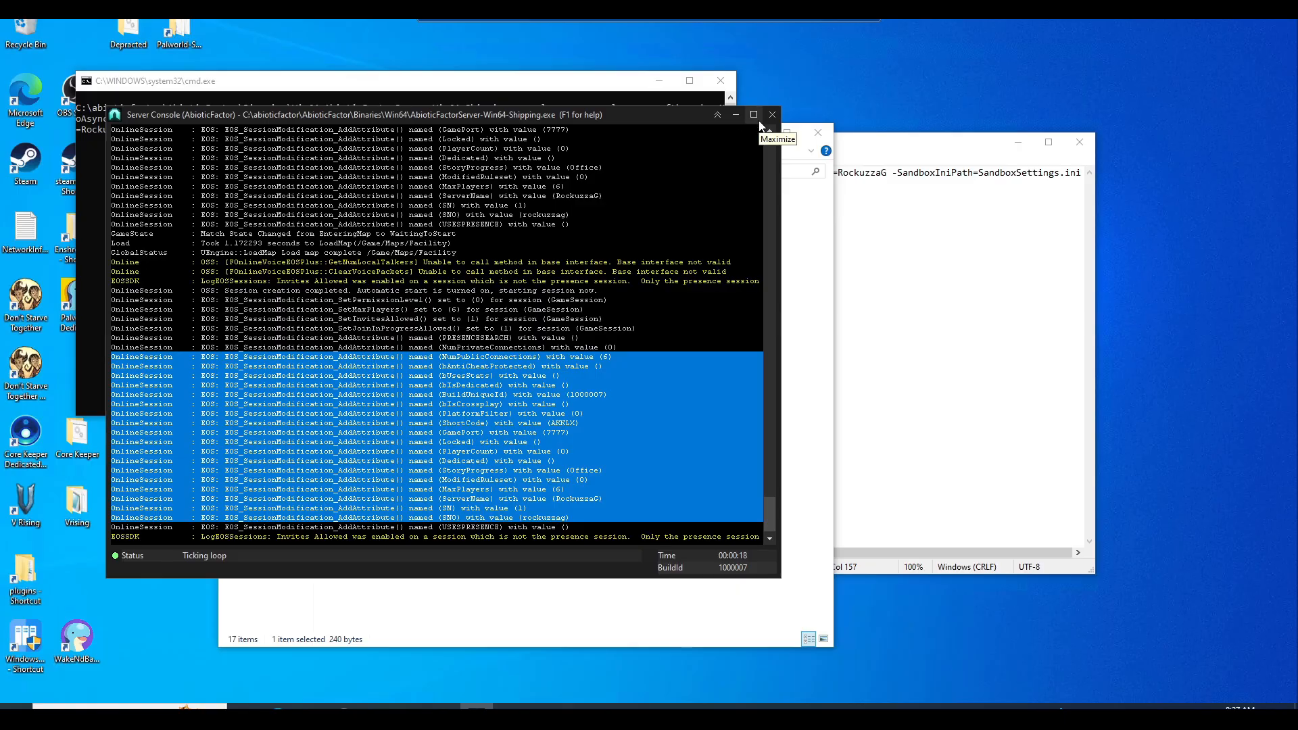
mouse_move(789, 117)
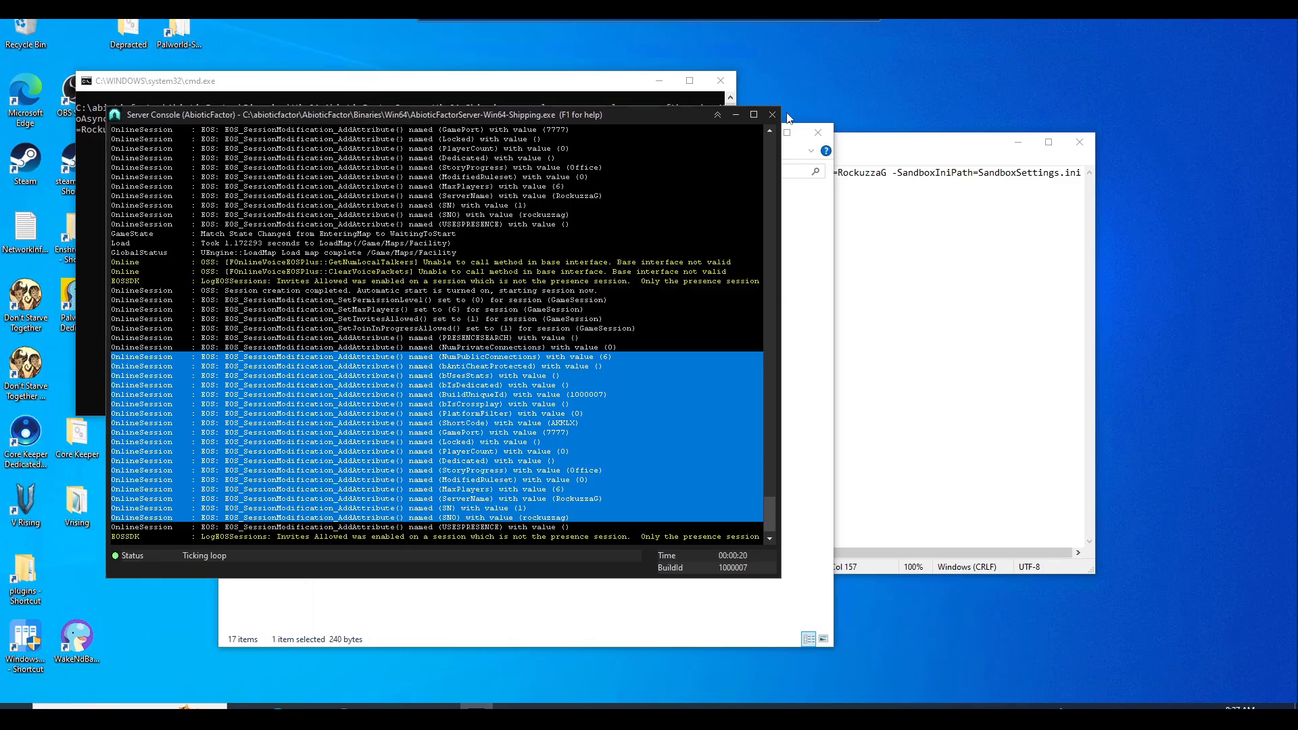
mouse_move(772, 113)
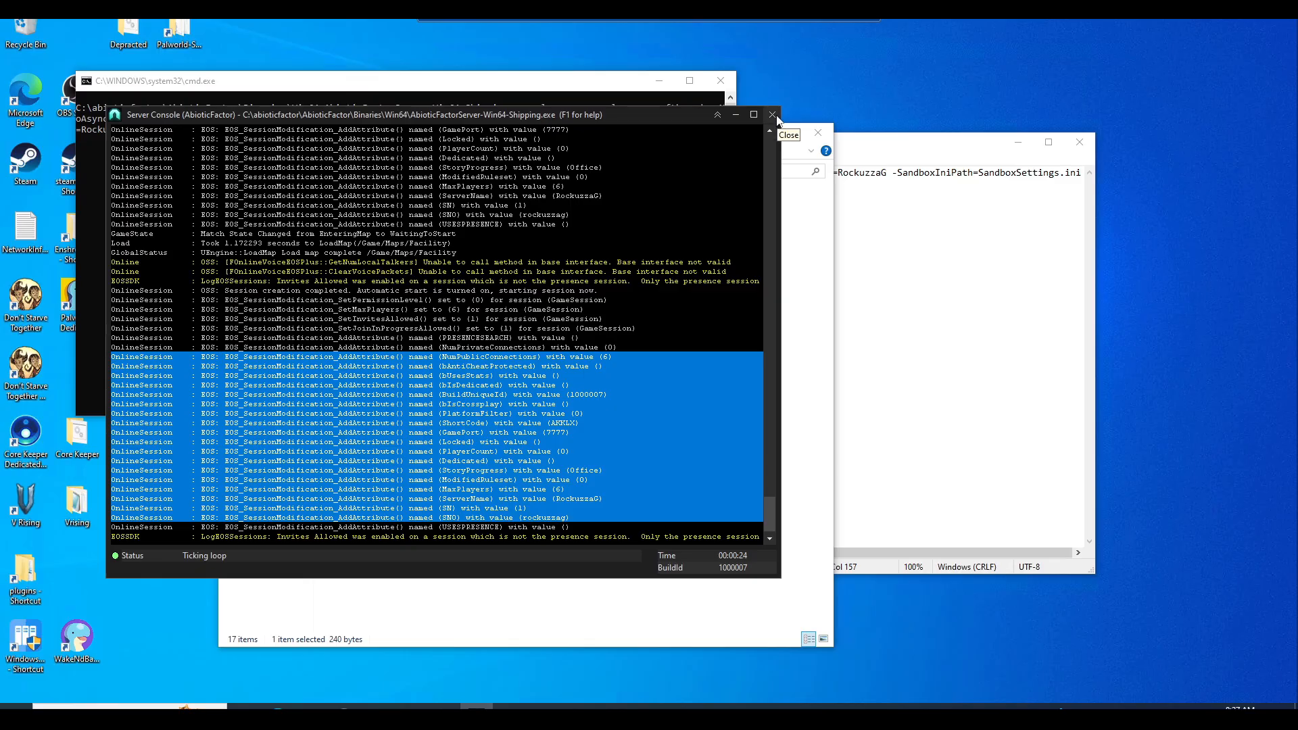
left_click(773, 114)
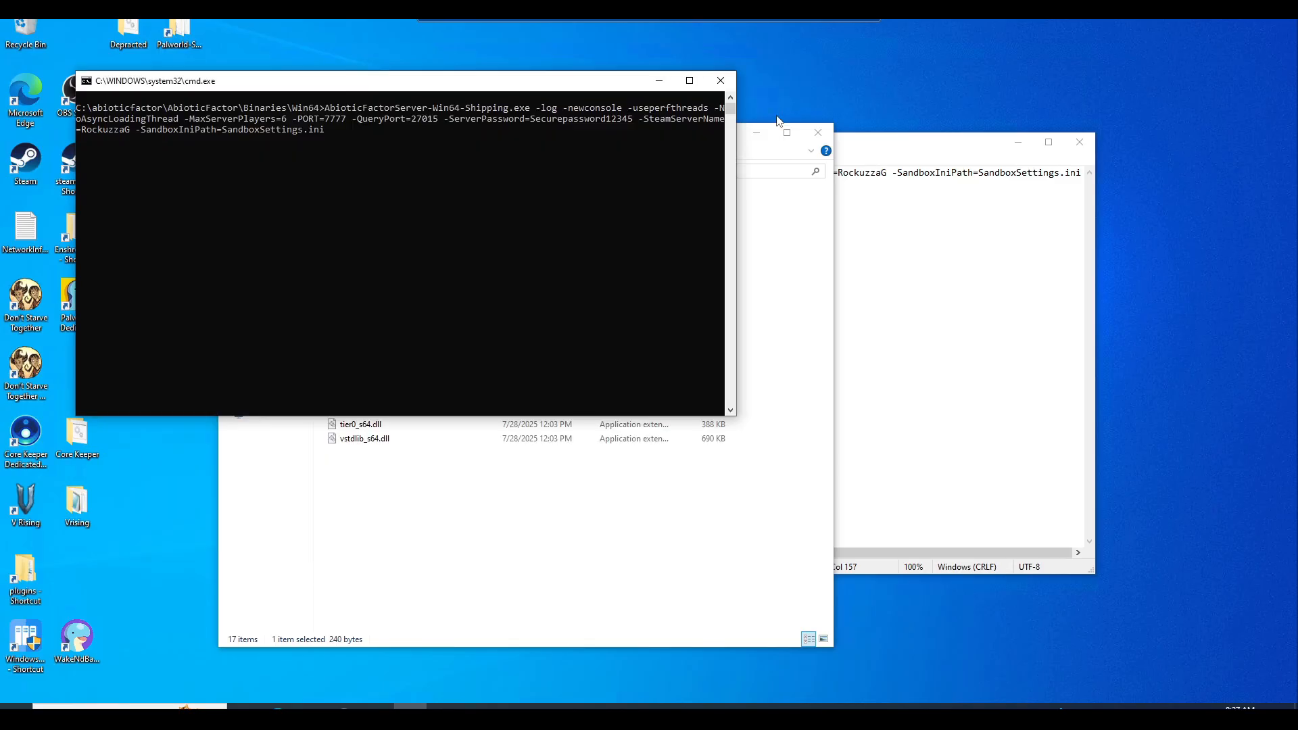
key("ctrl+c")
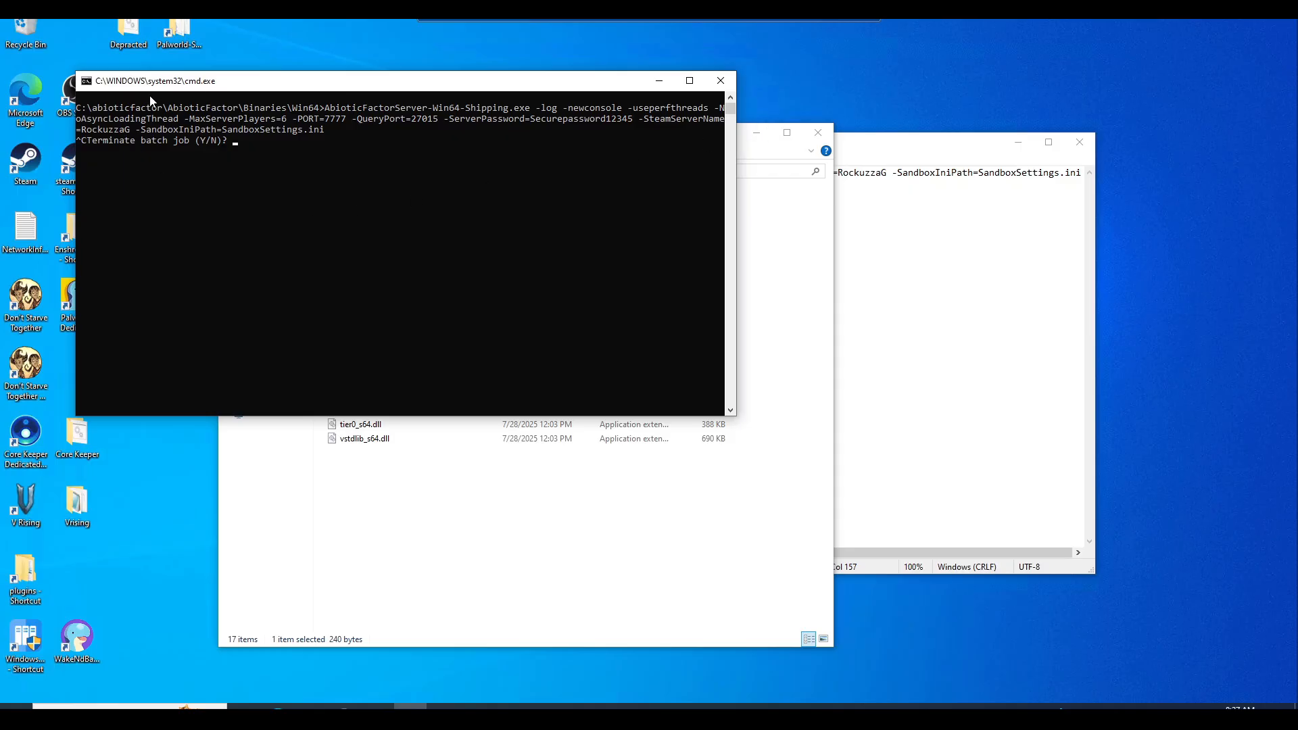
mouse_move(221, 150)
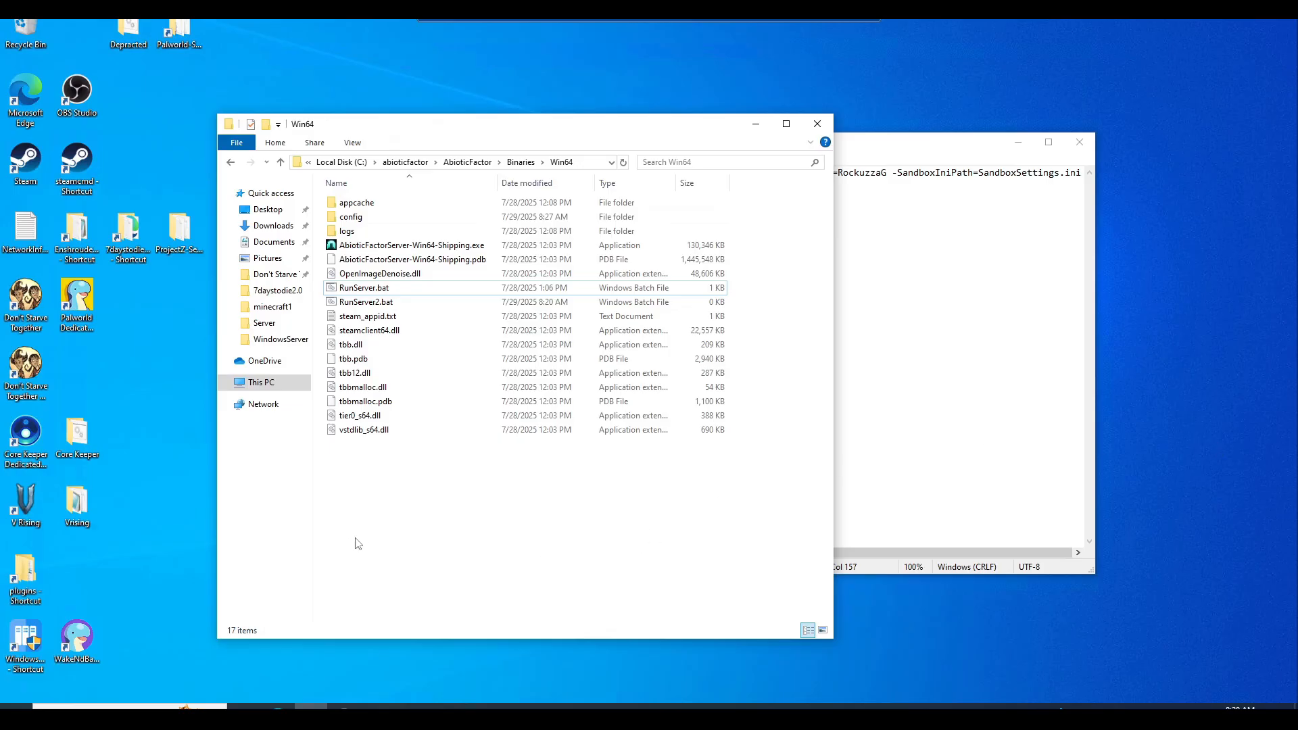
mouse_move(405, 564)
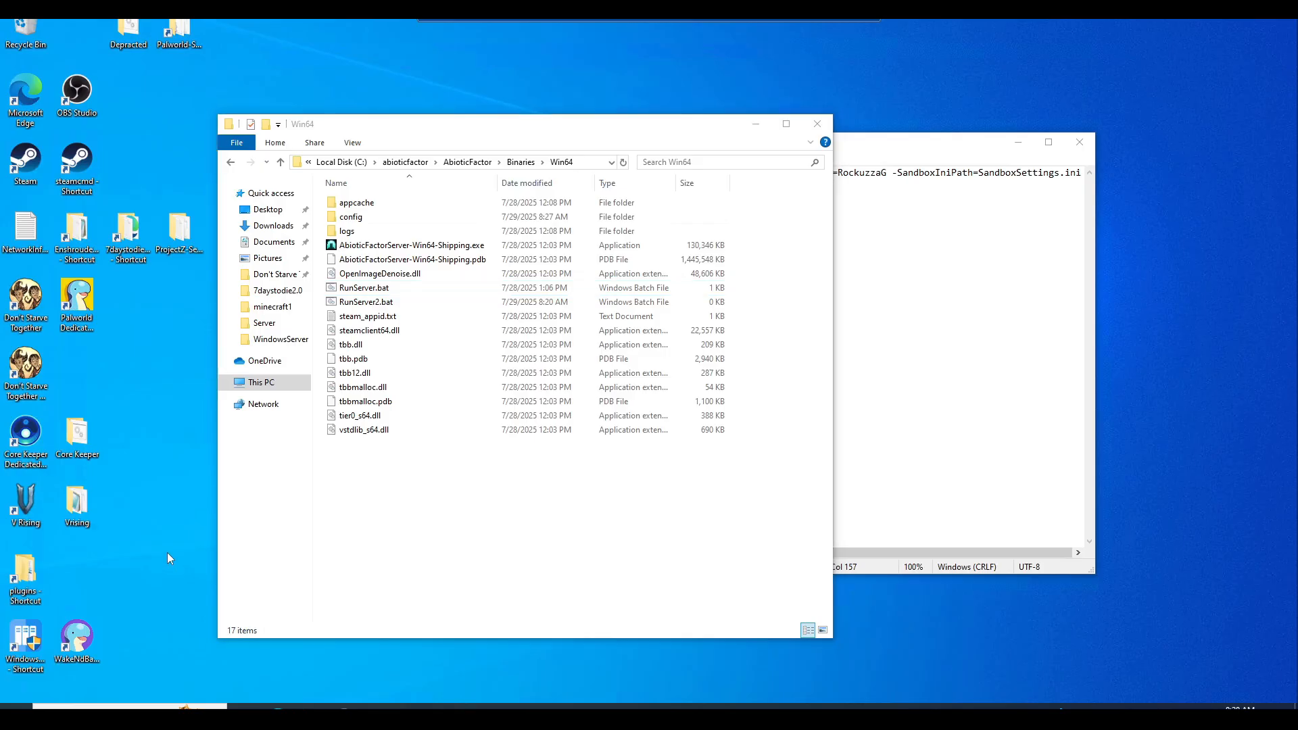
mouse_move(199, 635)
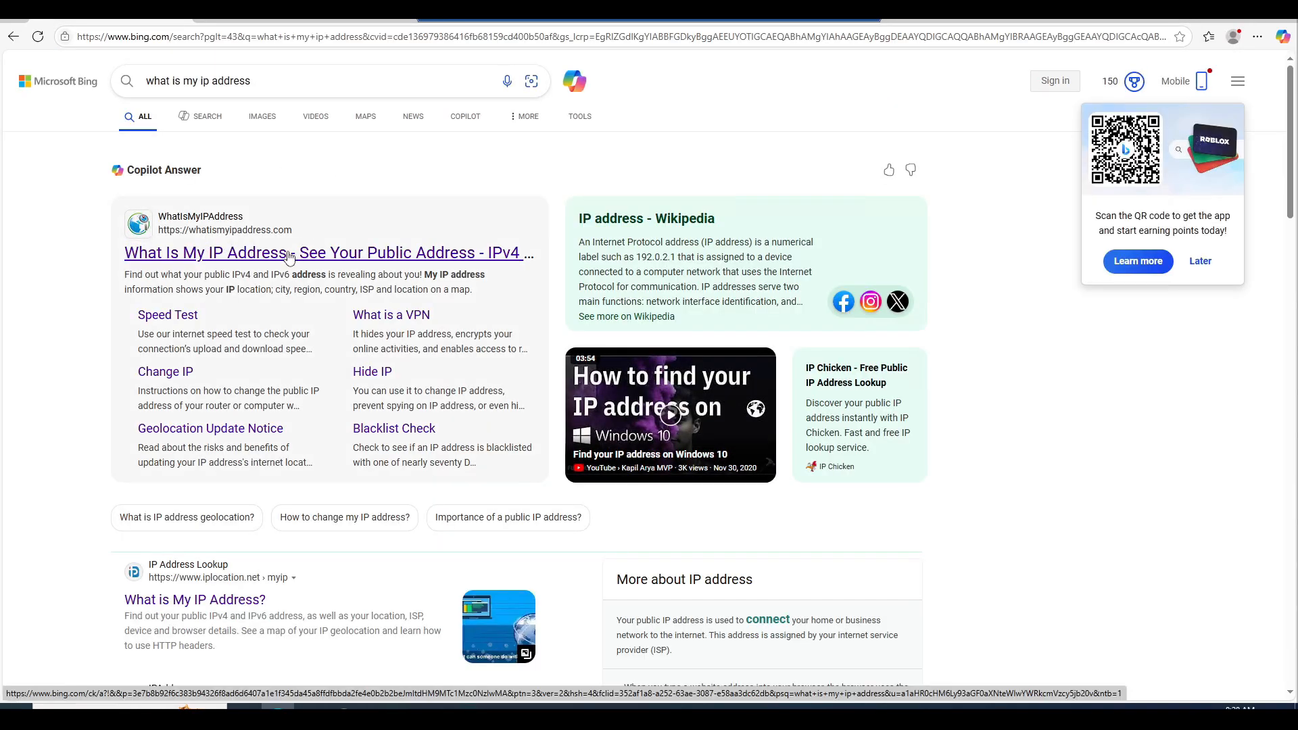
- Open the WhatIsMyIPAddress result from the Bing 'what is my ip address' search
left_click(289, 253)
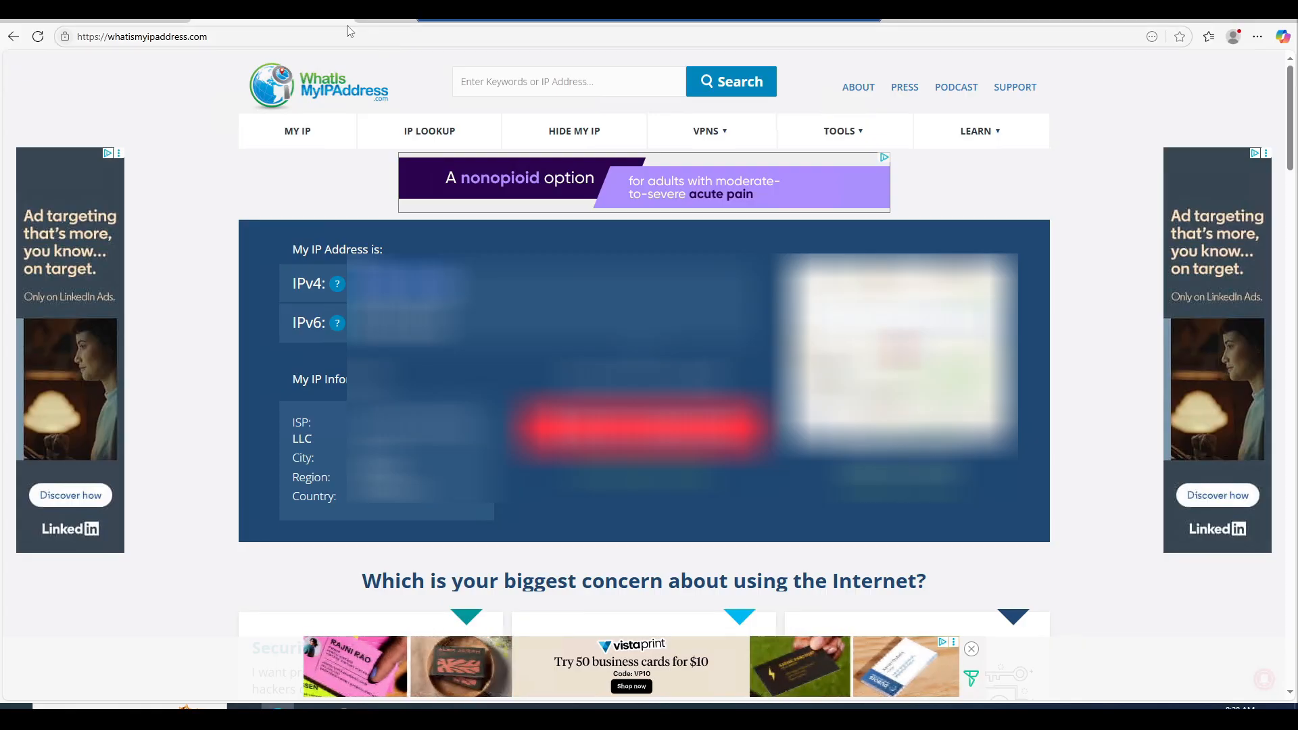
mouse_move(339, 21)
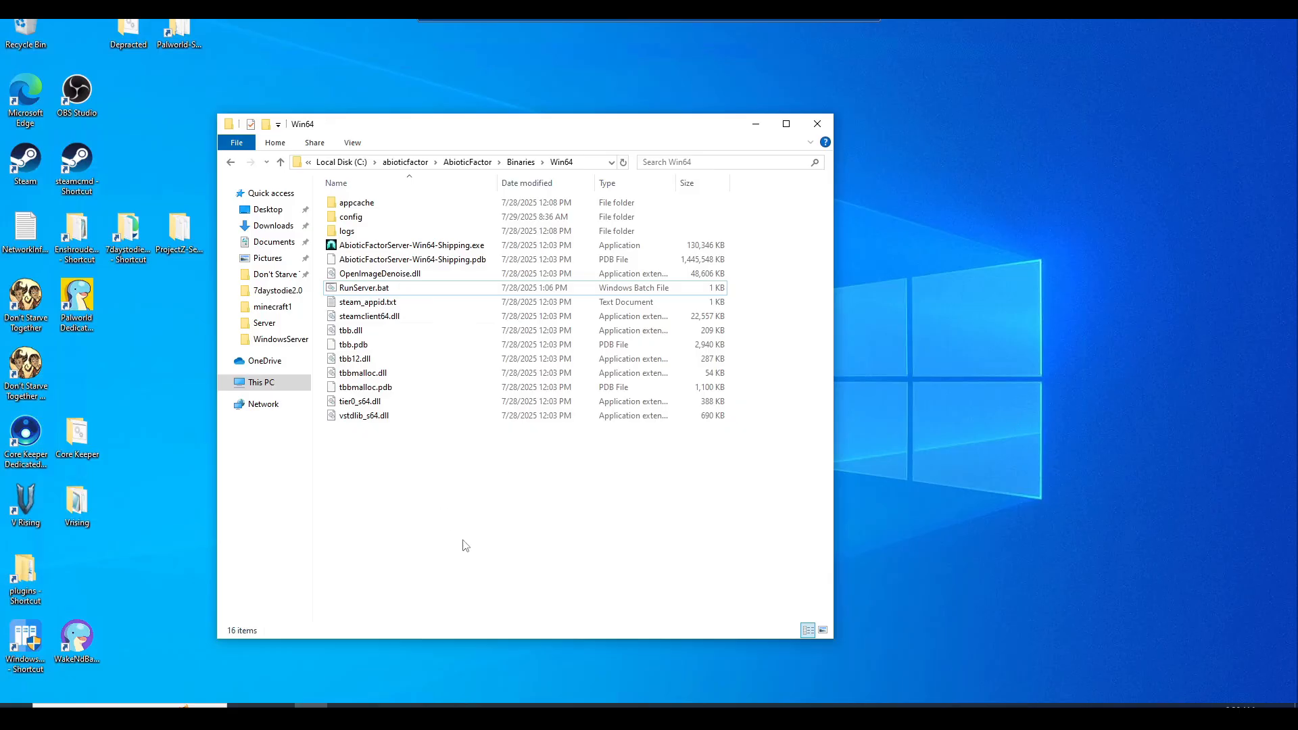
mouse_move(393, 378)
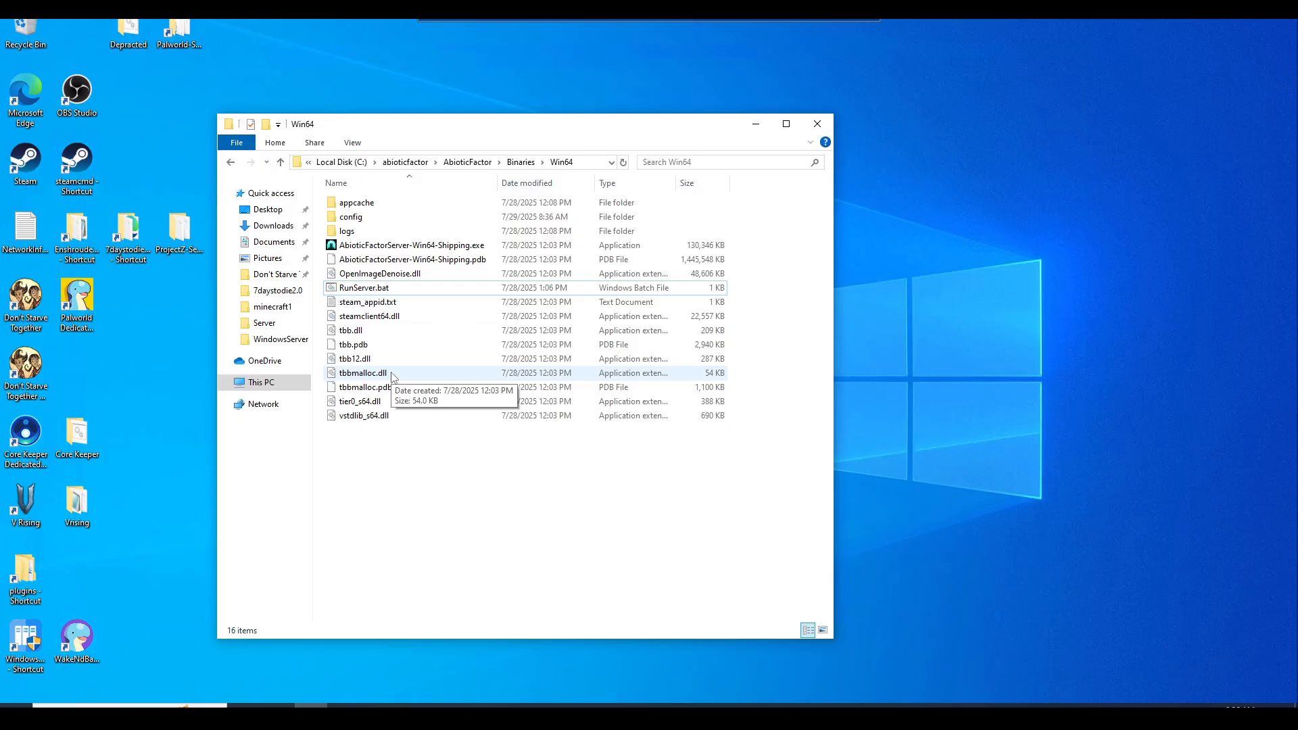
- Launch RunServer.bat from the Win64 folder so the server console loads the Facility map
double_click(363, 287)
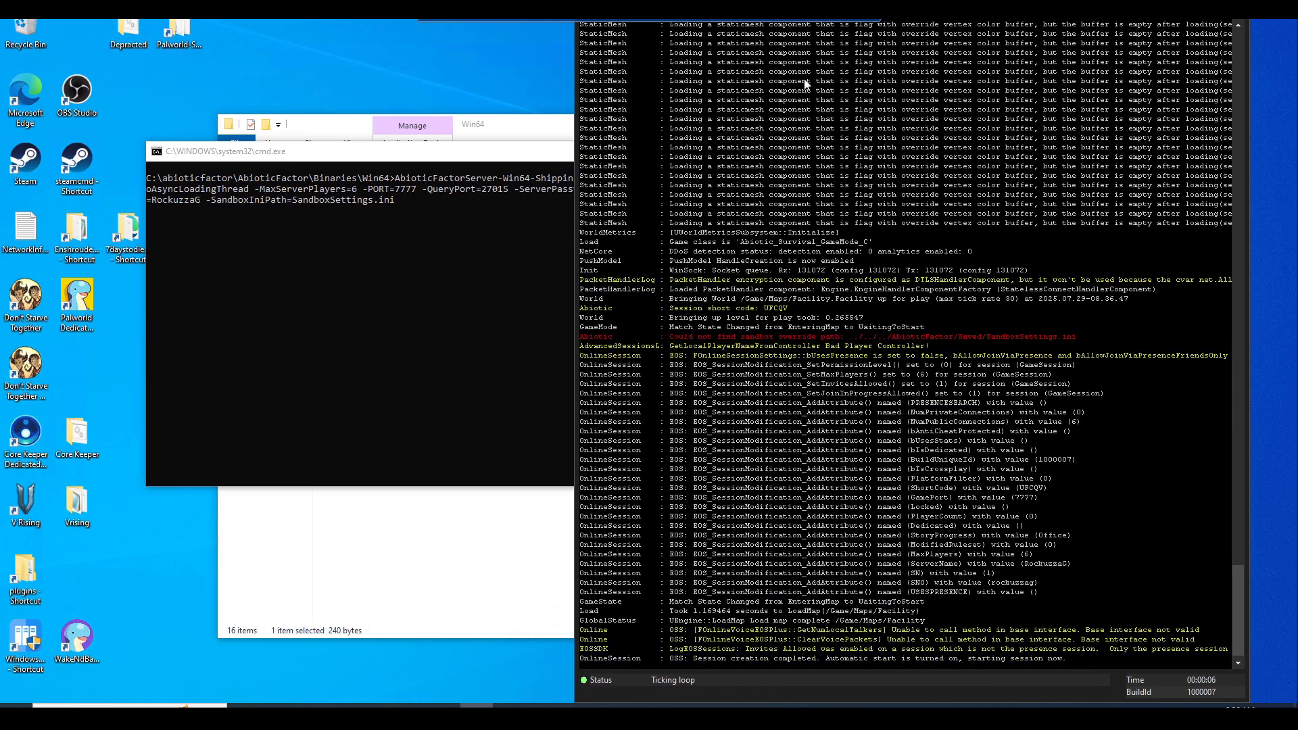
scroll("down", 3)
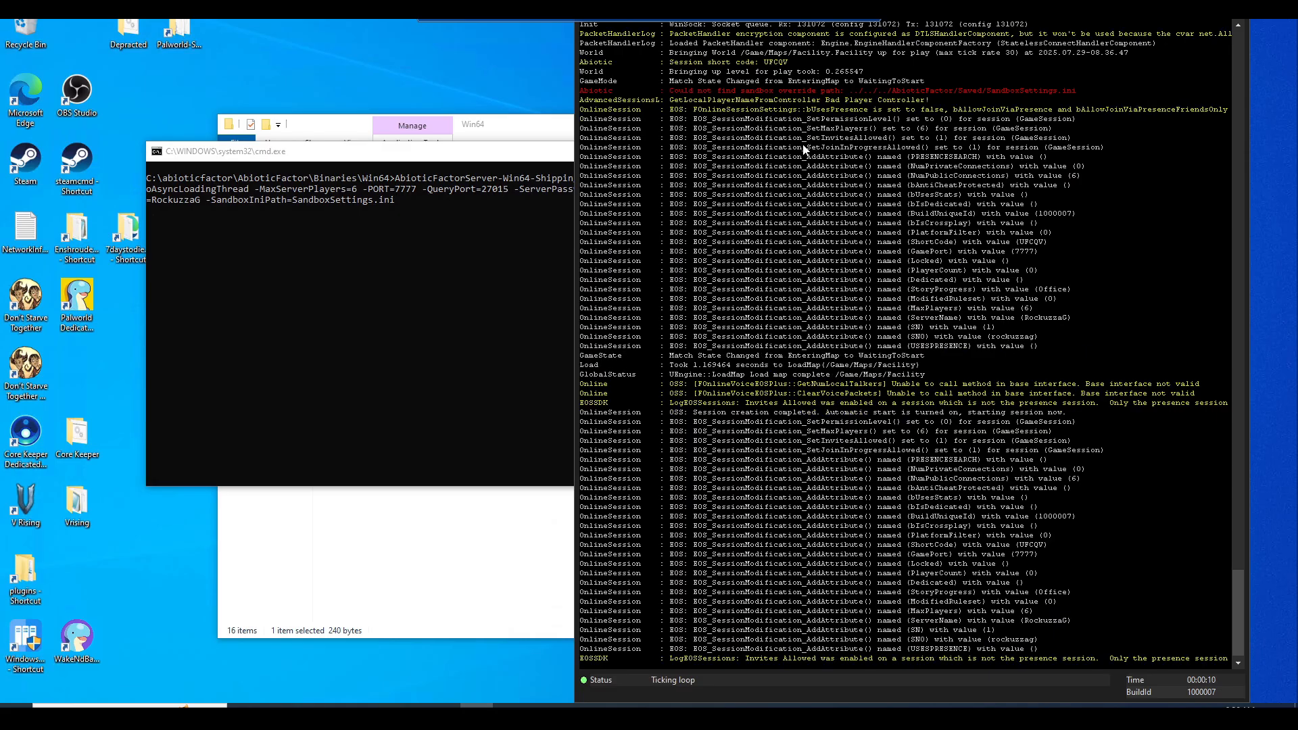
mouse_move(798, 133)
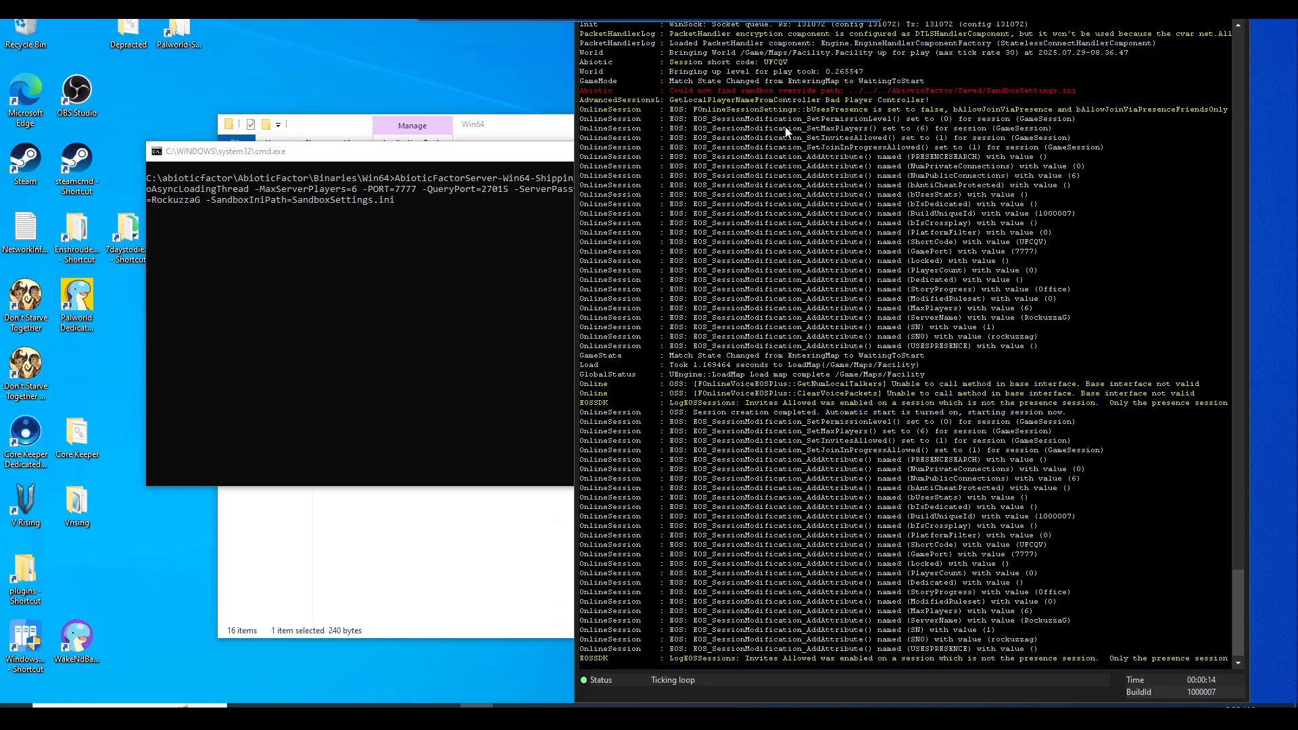
mouse_move(1259, 454)
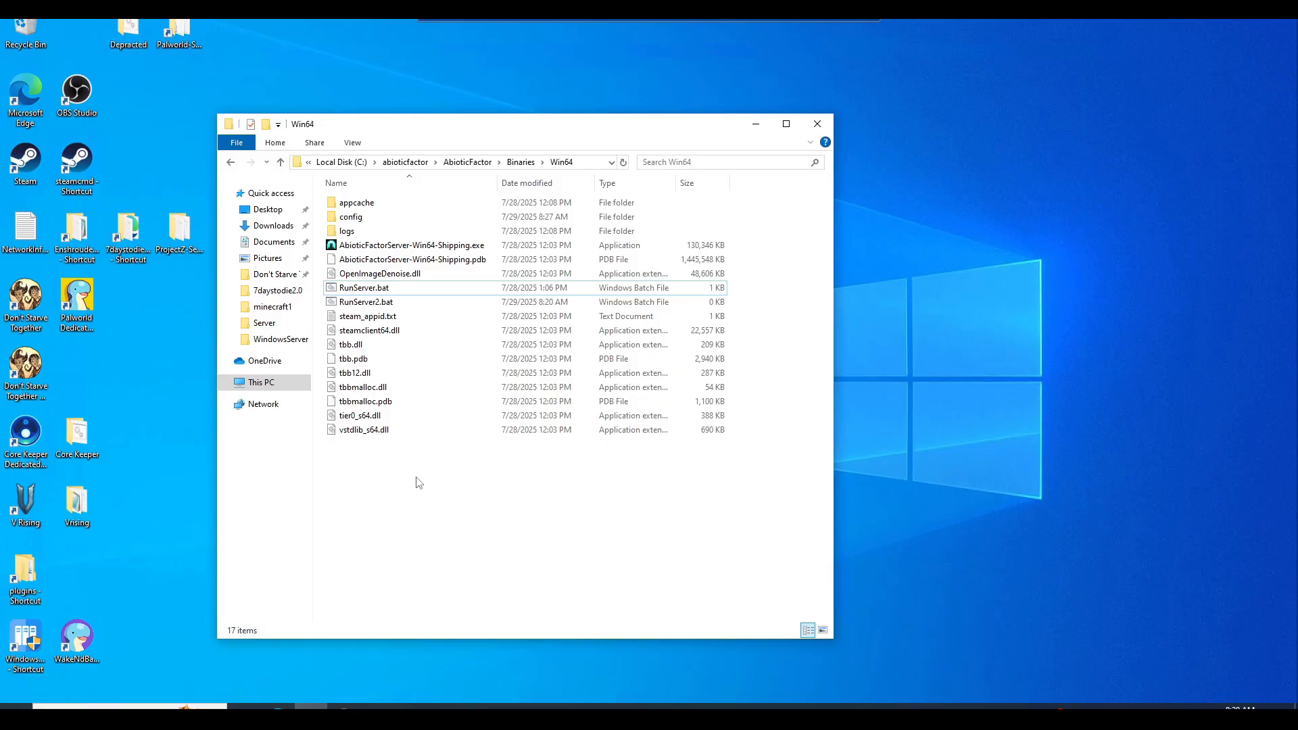
mouse_move(415, 488)
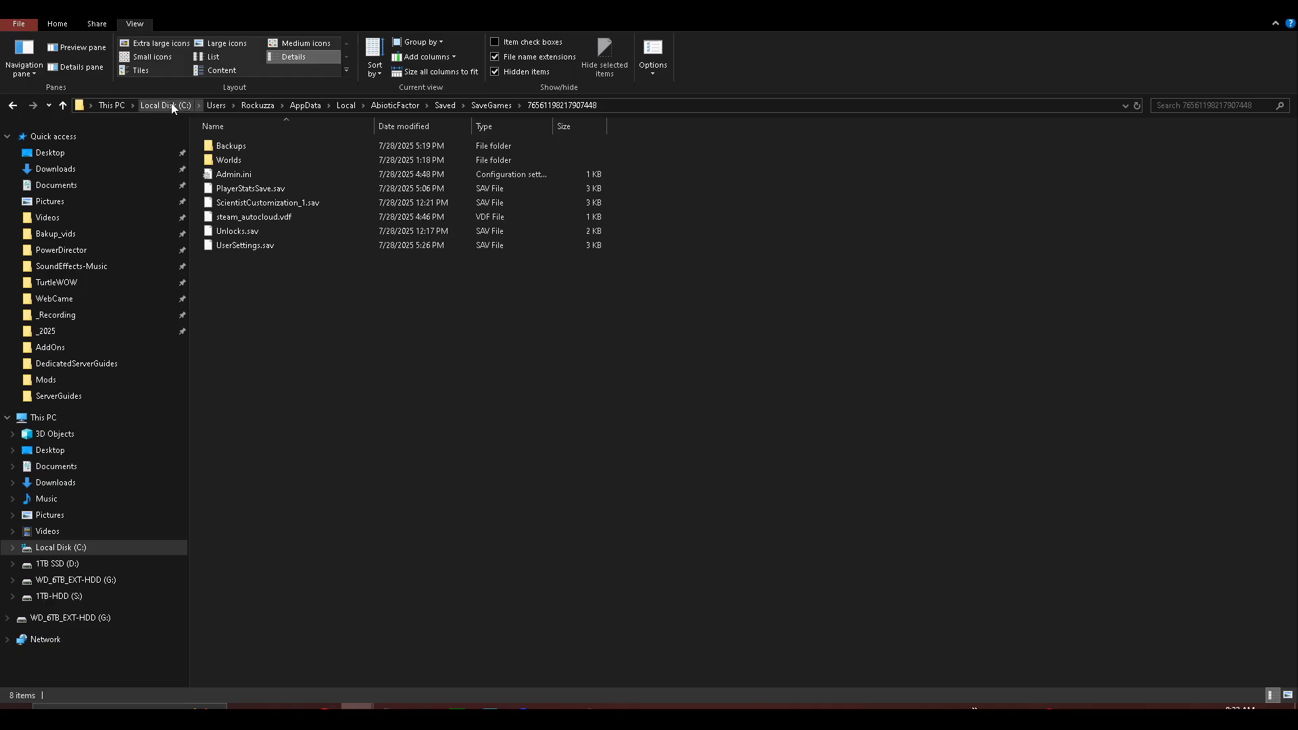
- Navigate from C:\ through Users, the user profile and AppData into Local
left_click(157, 106)
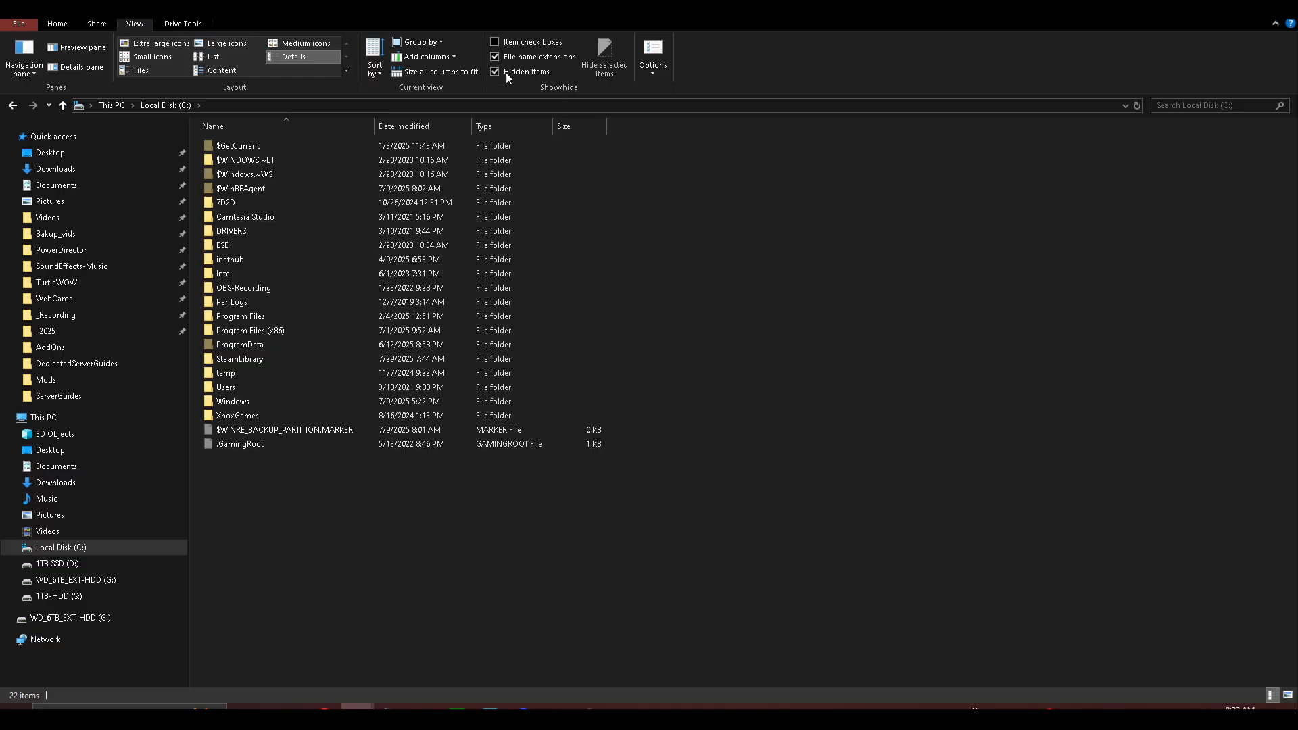
mouse_move(549, 77)
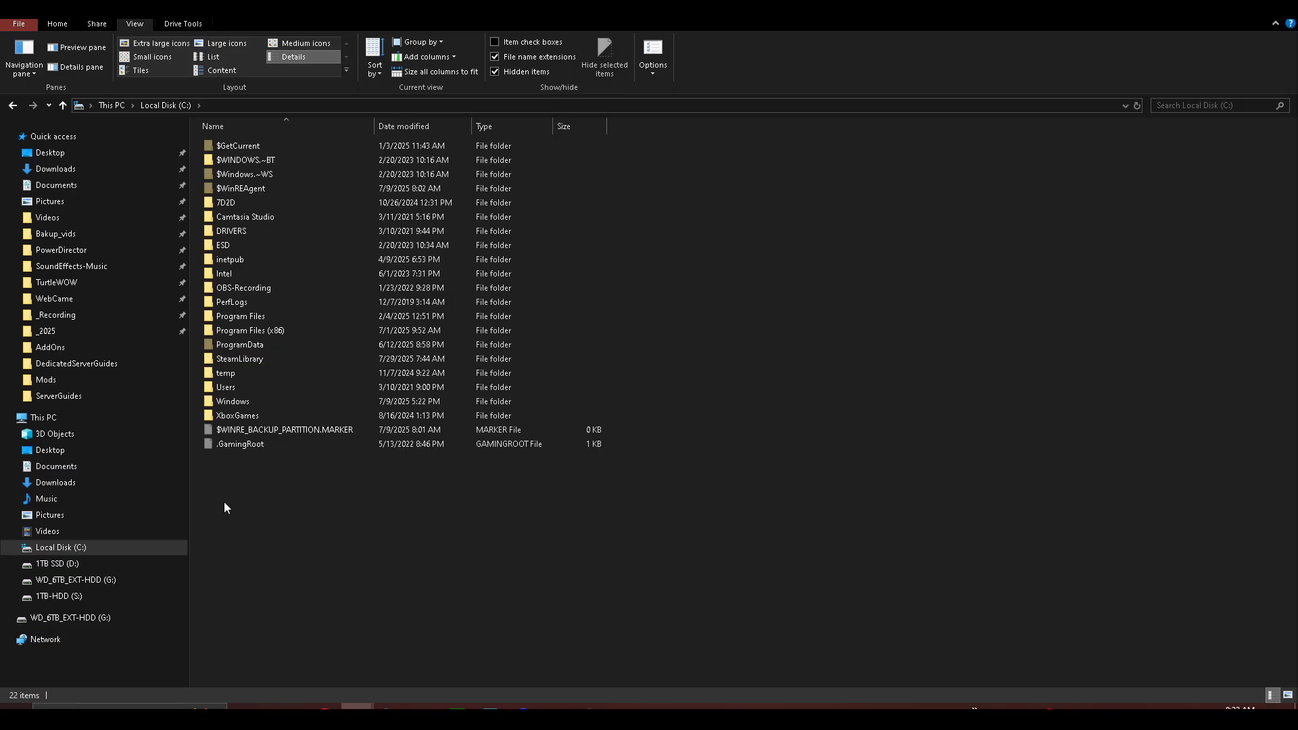
double_click(225, 386)
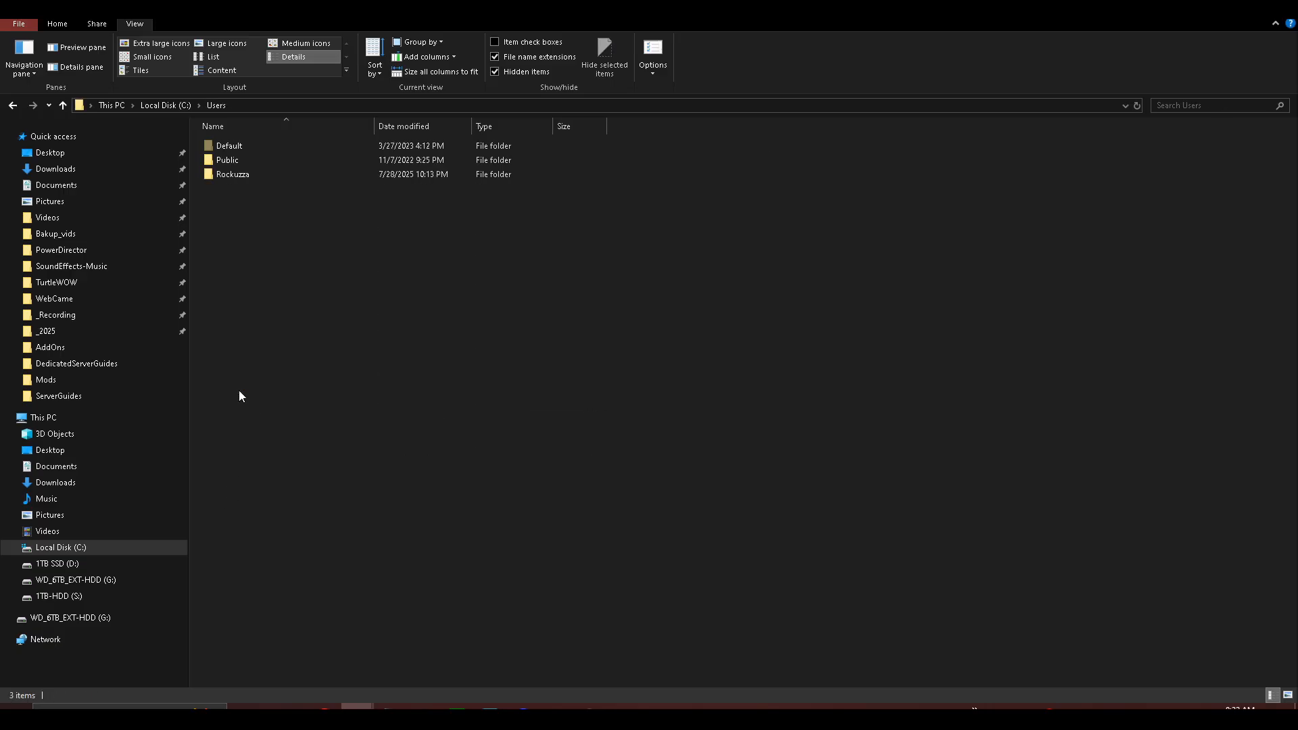
mouse_move(241, 282)
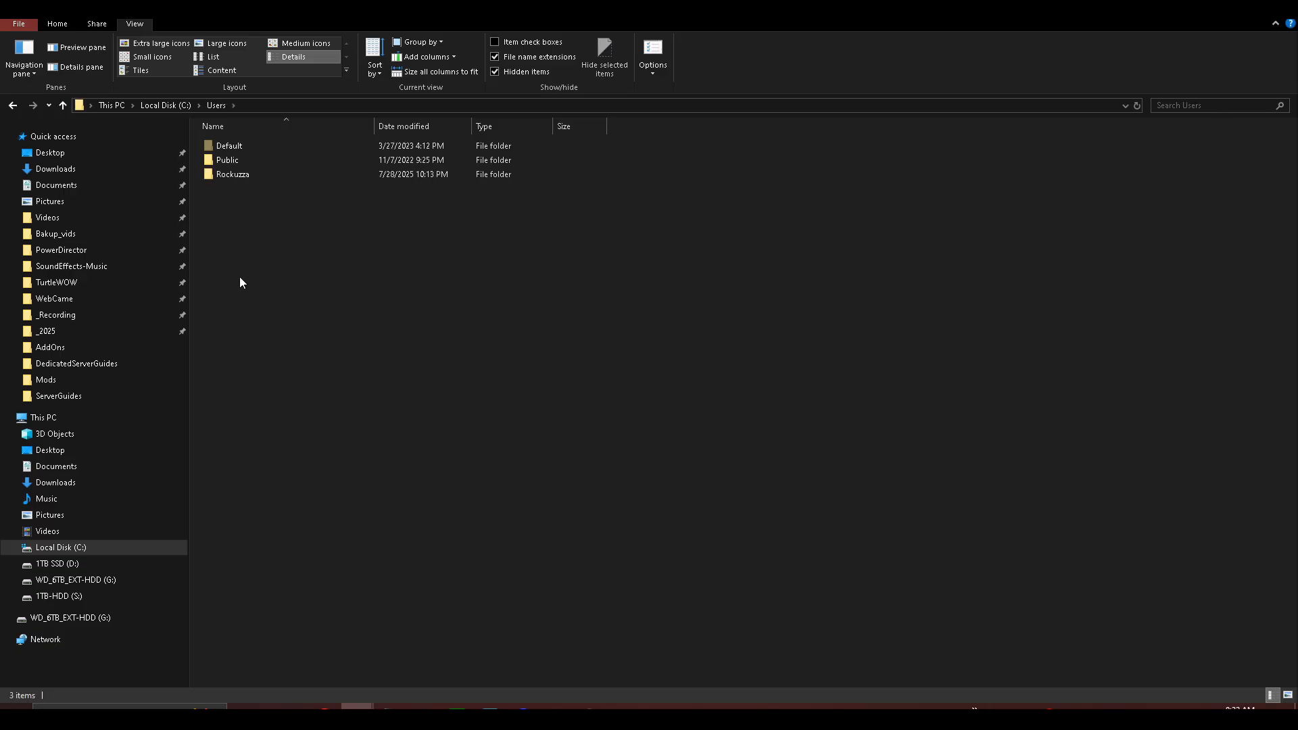
mouse_move(254, 276)
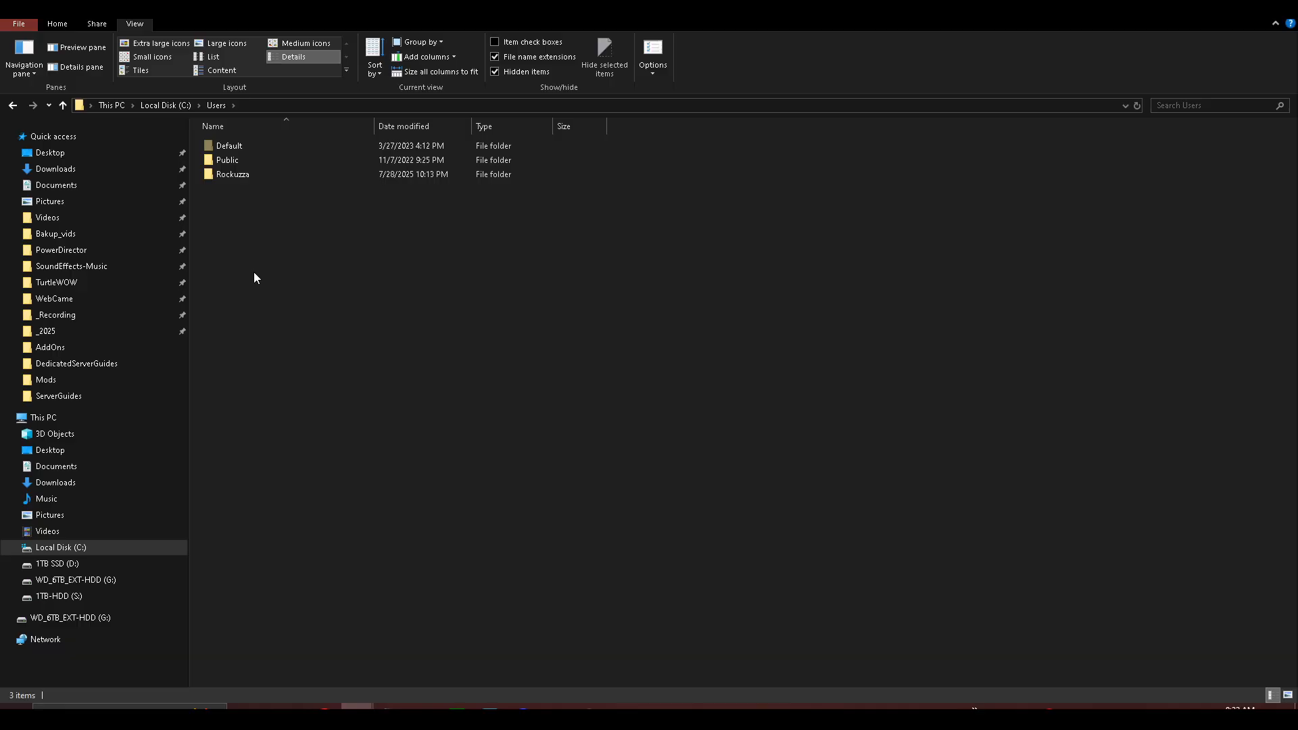
left_click(234, 174)
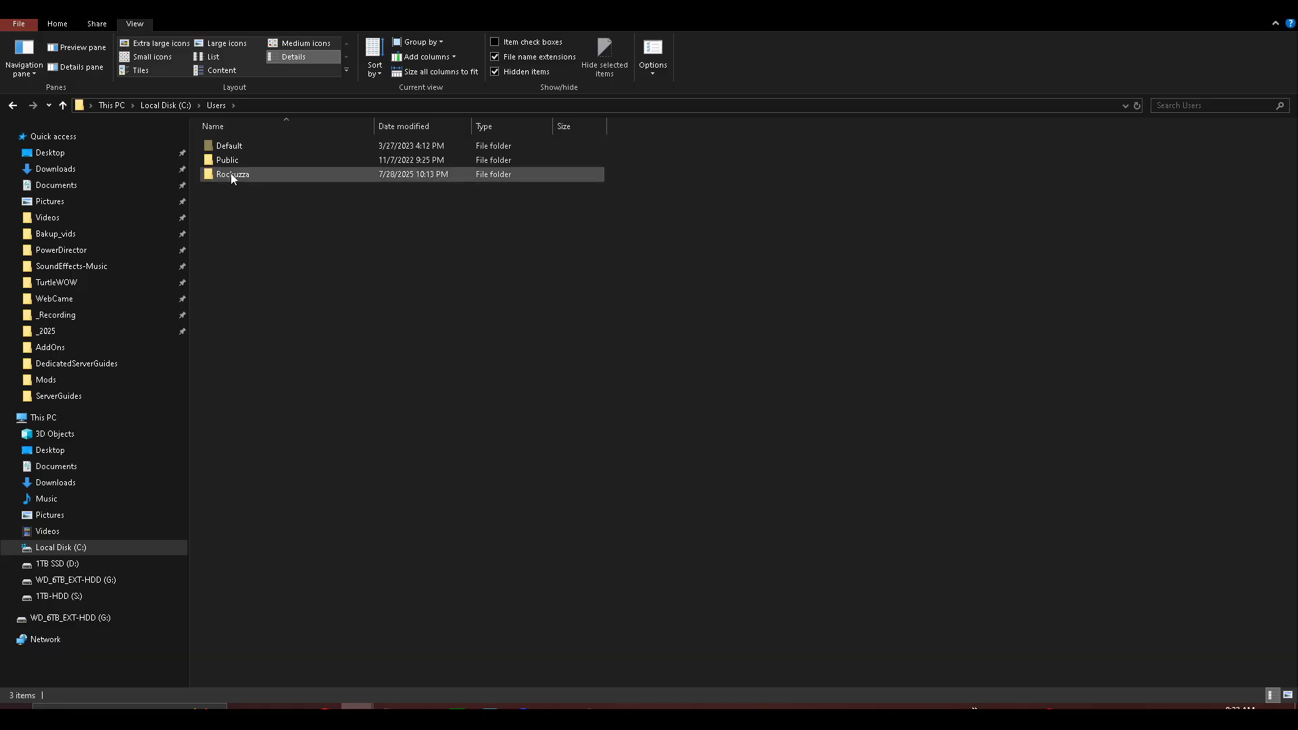
double_click(234, 175)
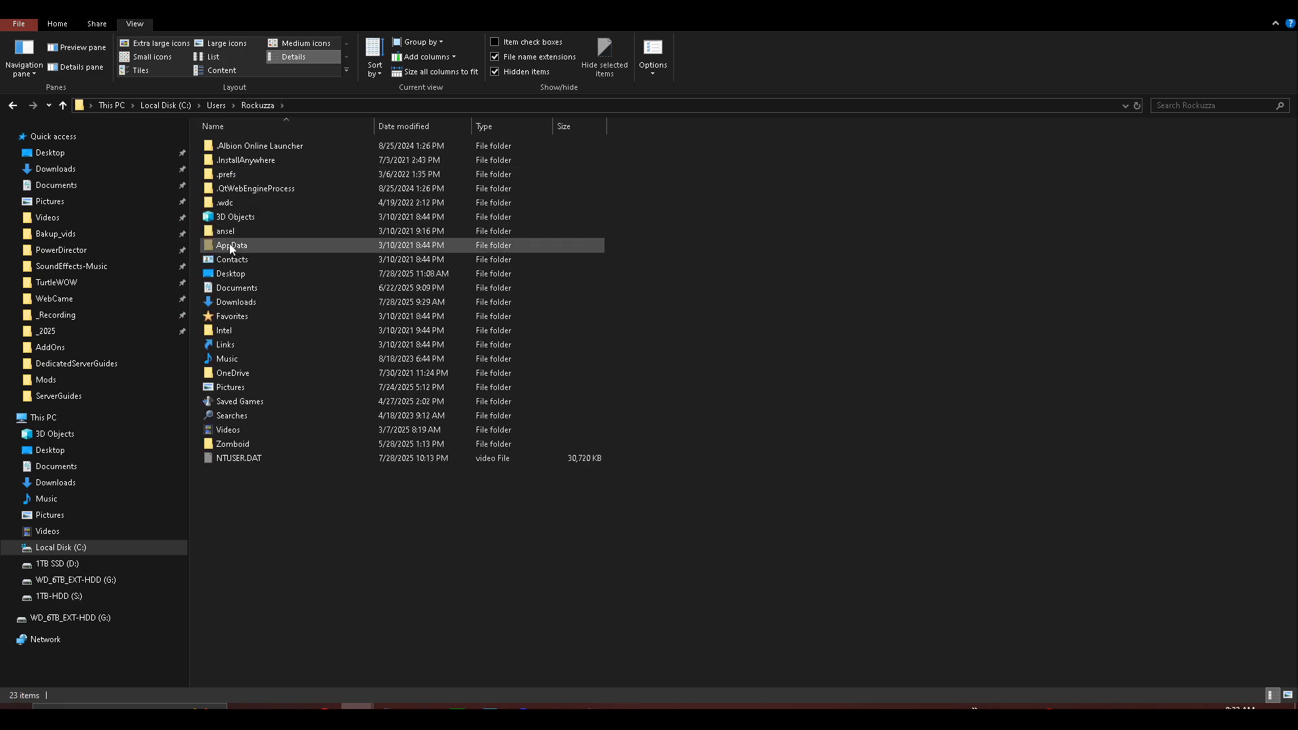
double_click(230, 245)
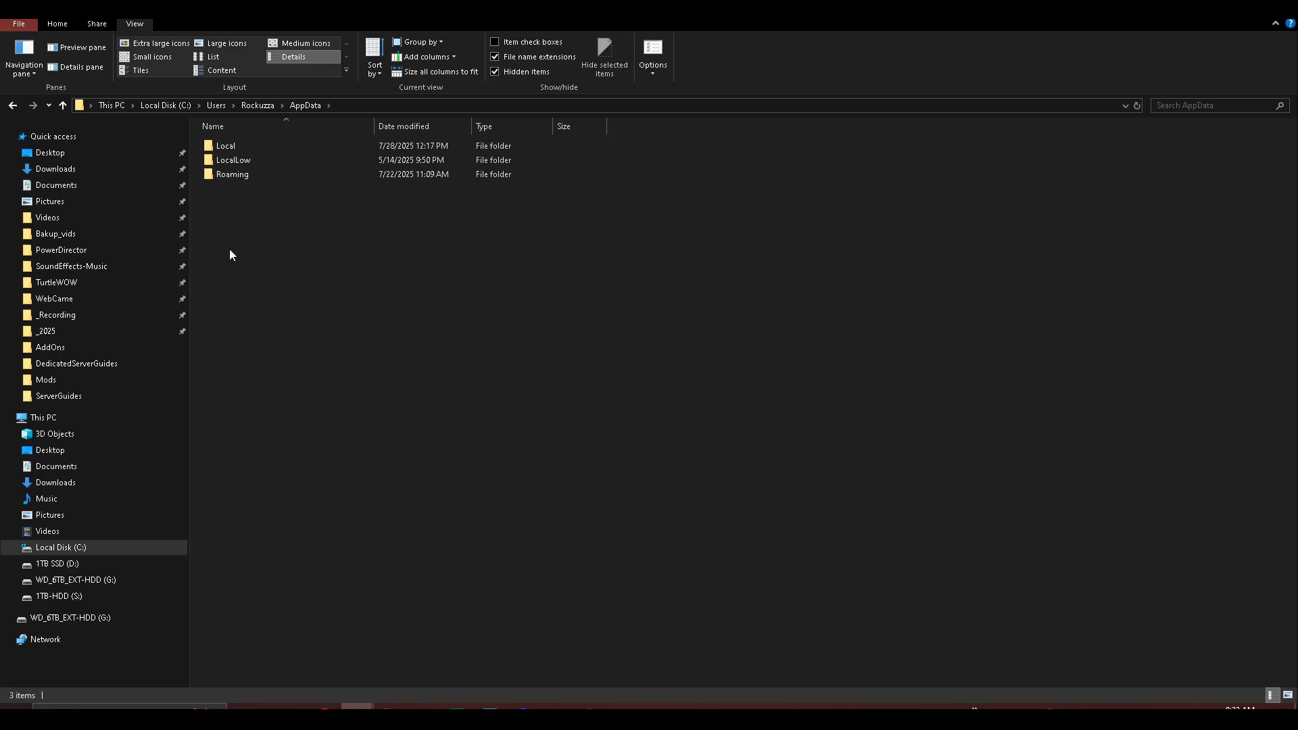
left_click(231, 175)
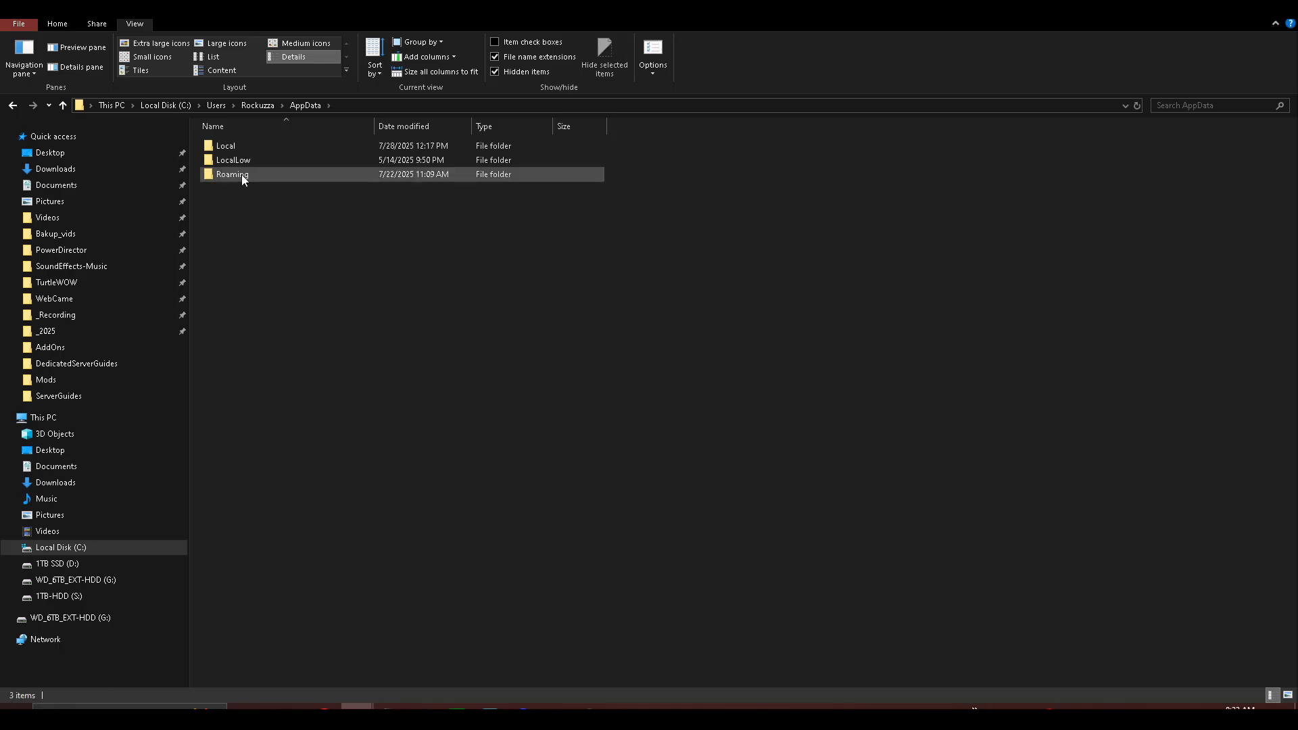
double_click(226, 146)
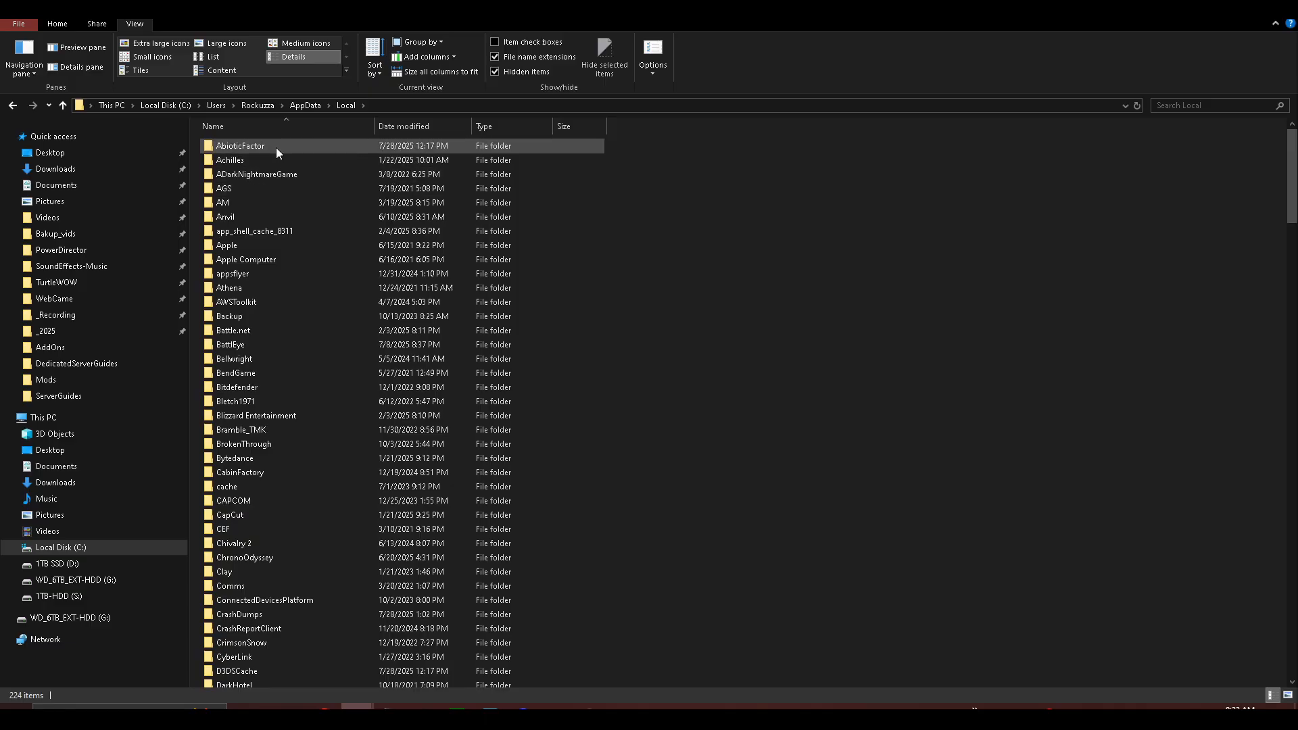
- Continue into AbioticFactor\Saved\SaveGames\<Steam ID> and look inside its Worlds folder
double_click(241, 146)
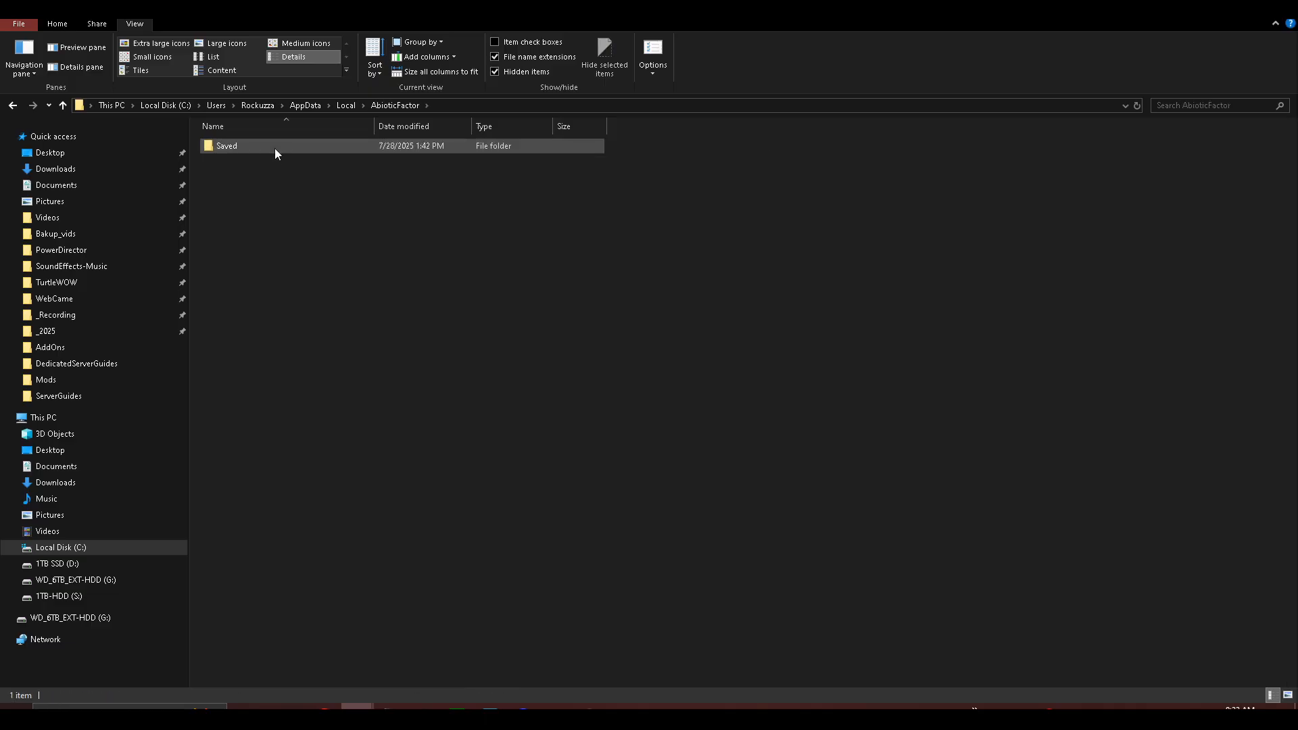
double_click(226, 146)
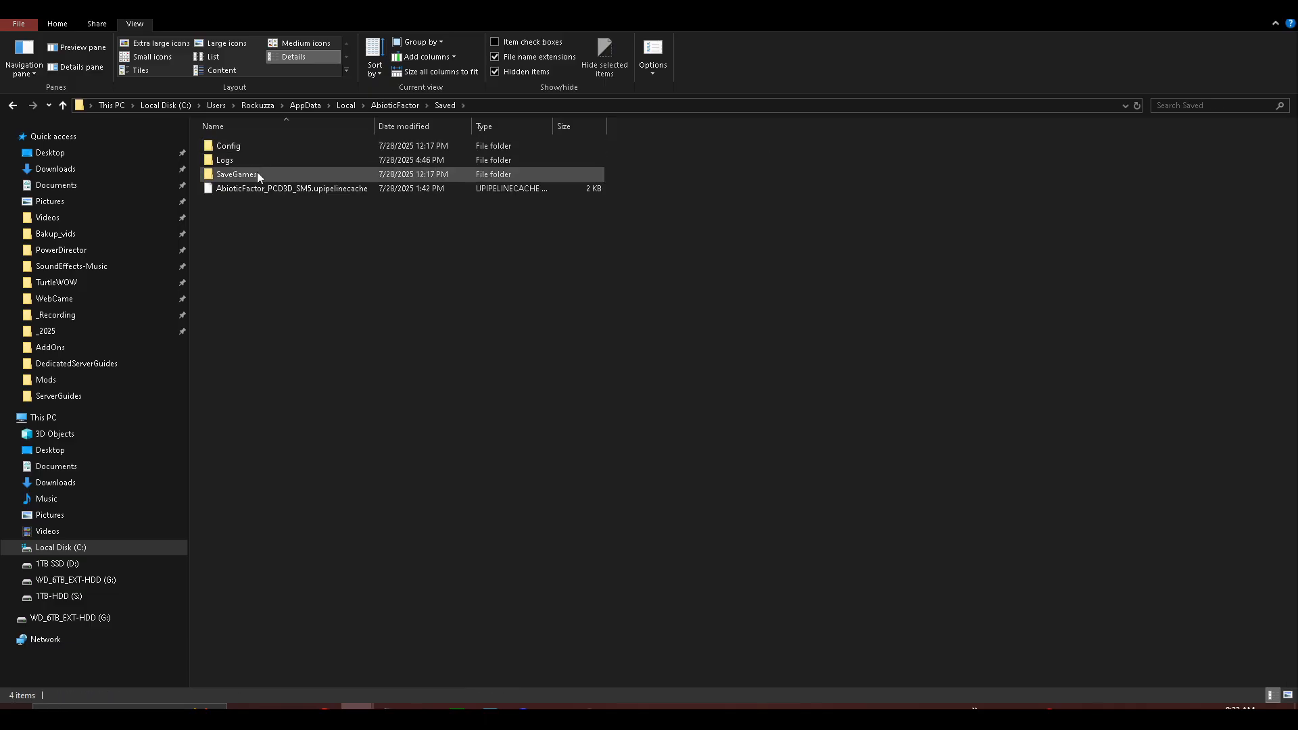
double_click(236, 175)
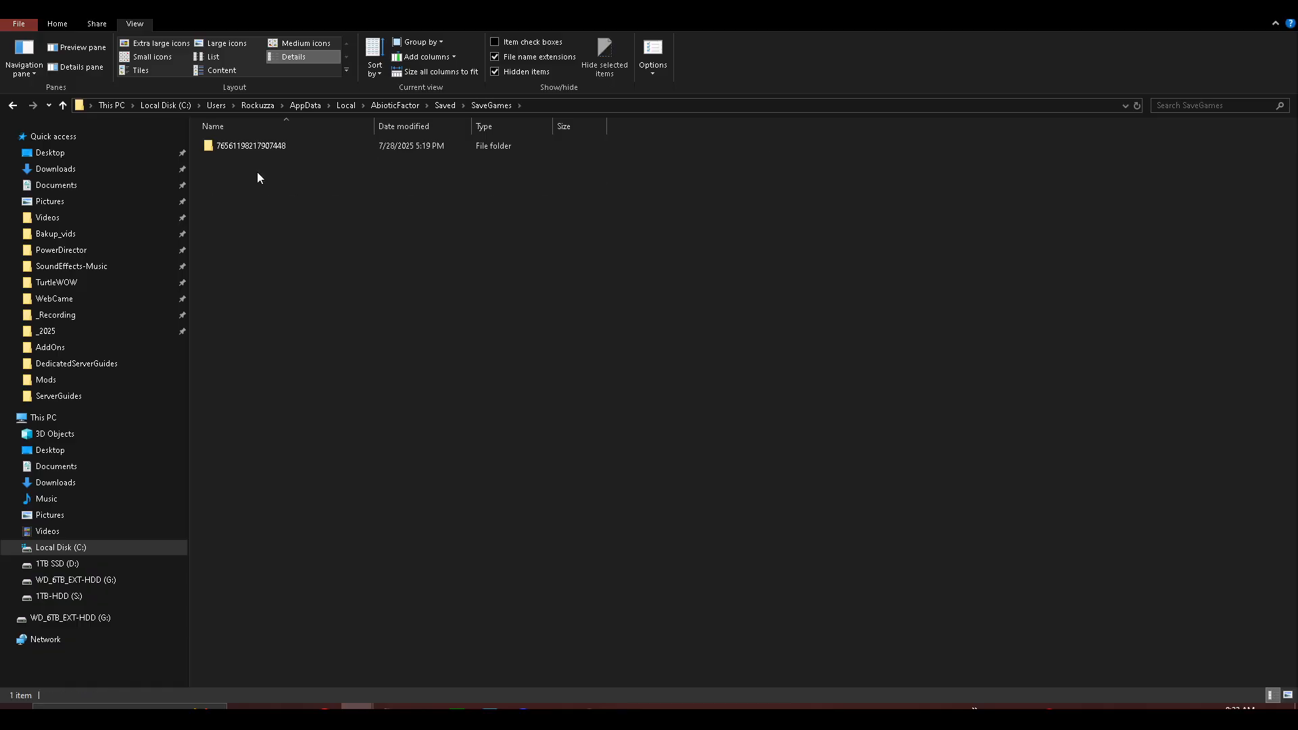
mouse_move(261, 194)
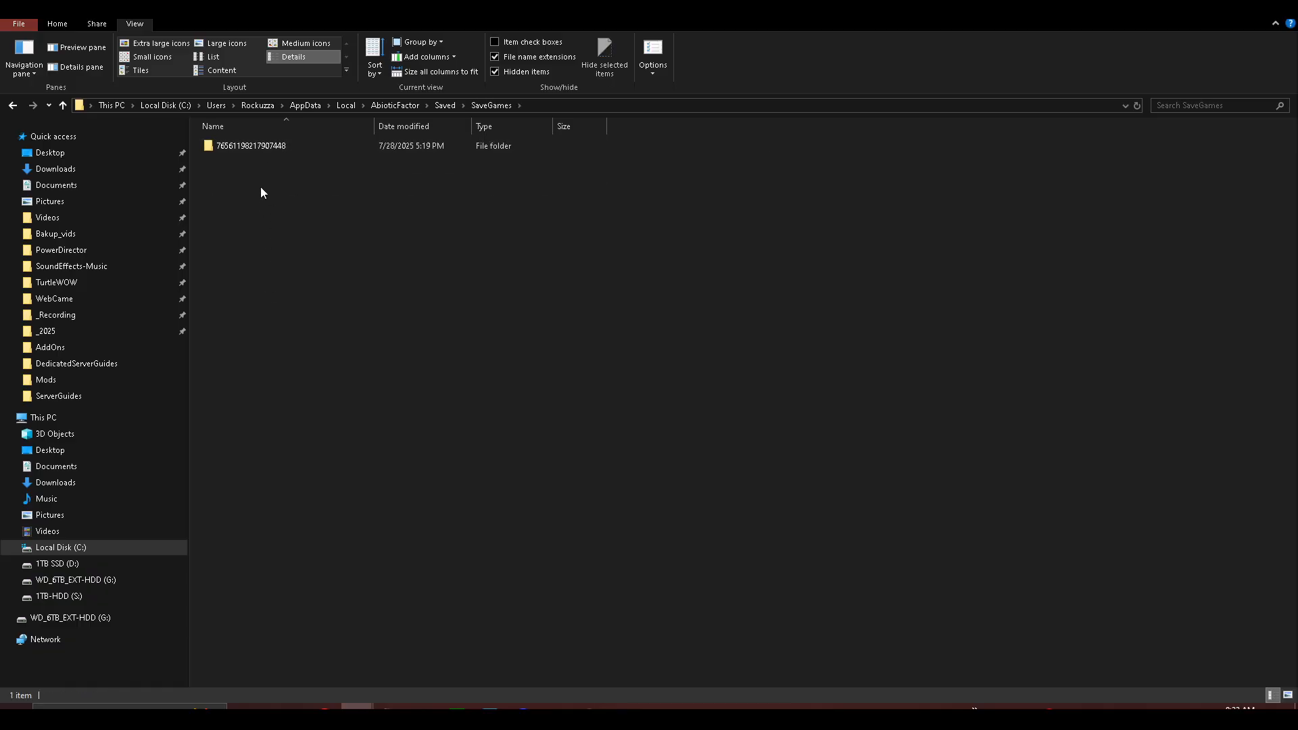
double_click(253, 144)
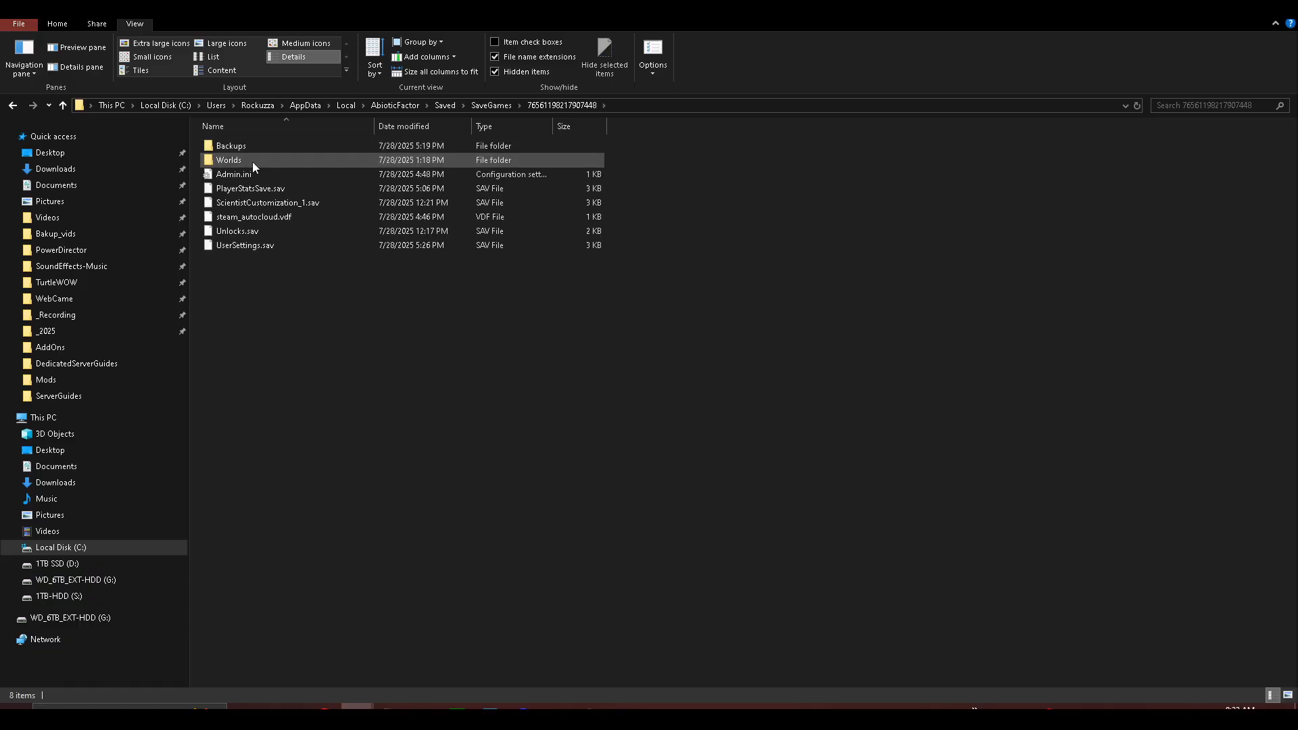
left_click(229, 159)
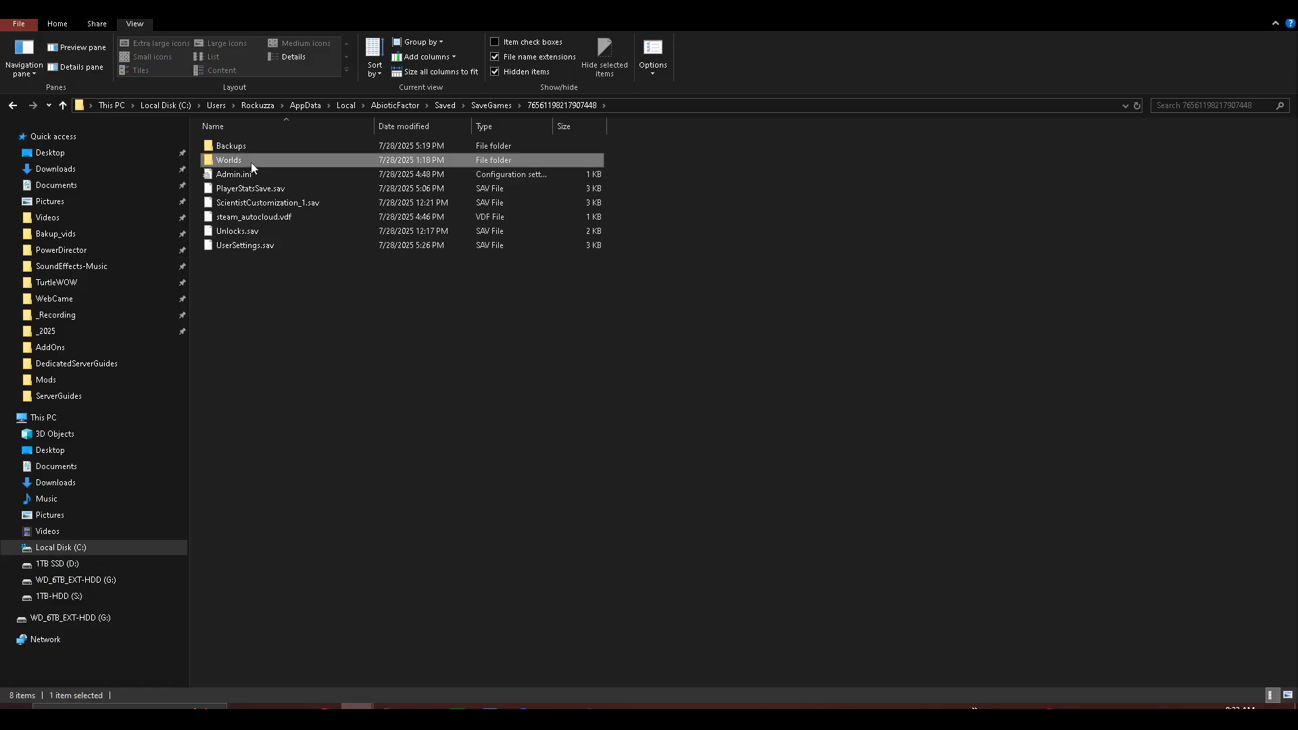
double_click(228, 160)
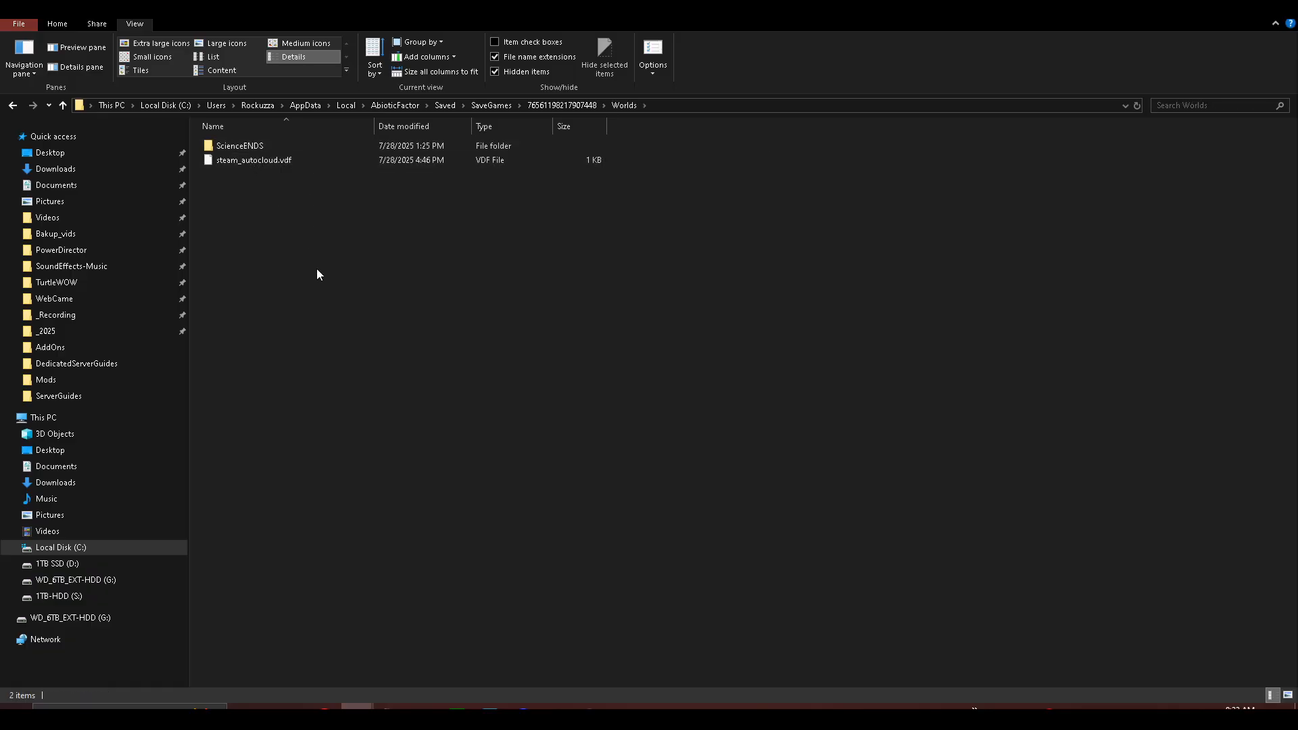
left_click(274, 160)
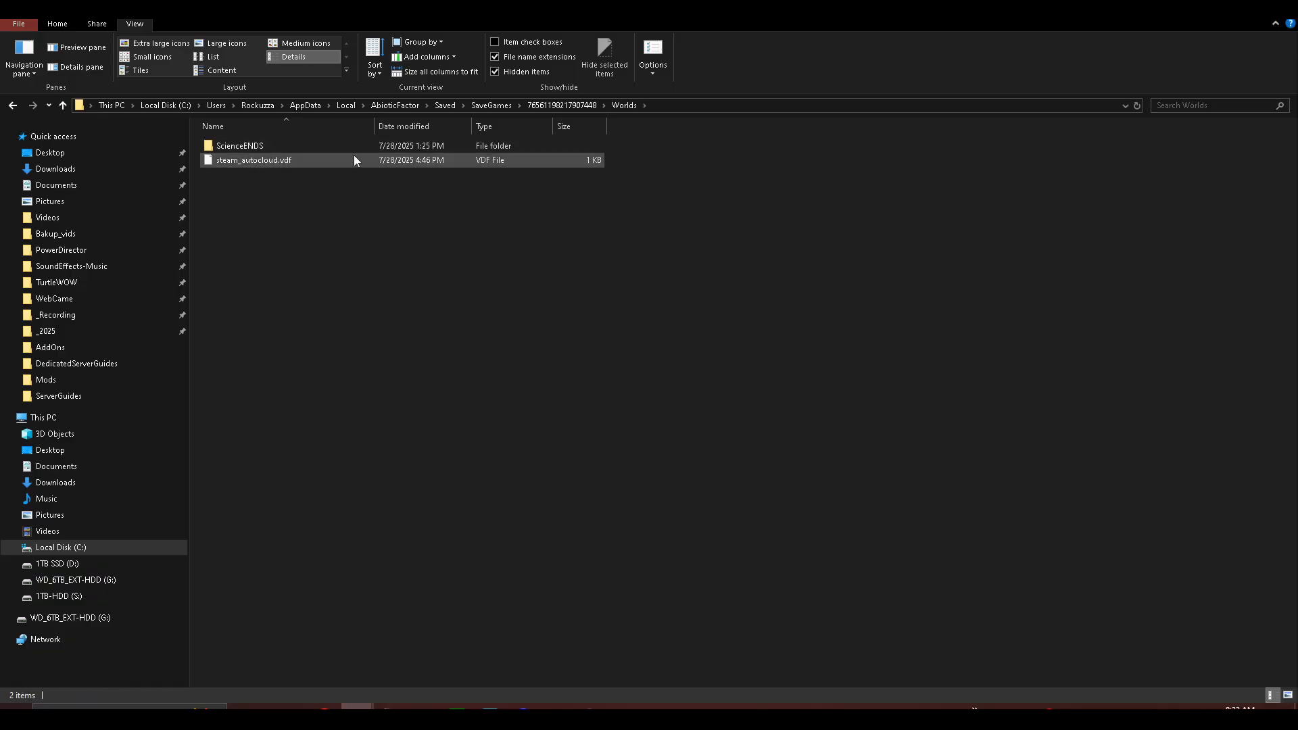
mouse_move(239, 146)
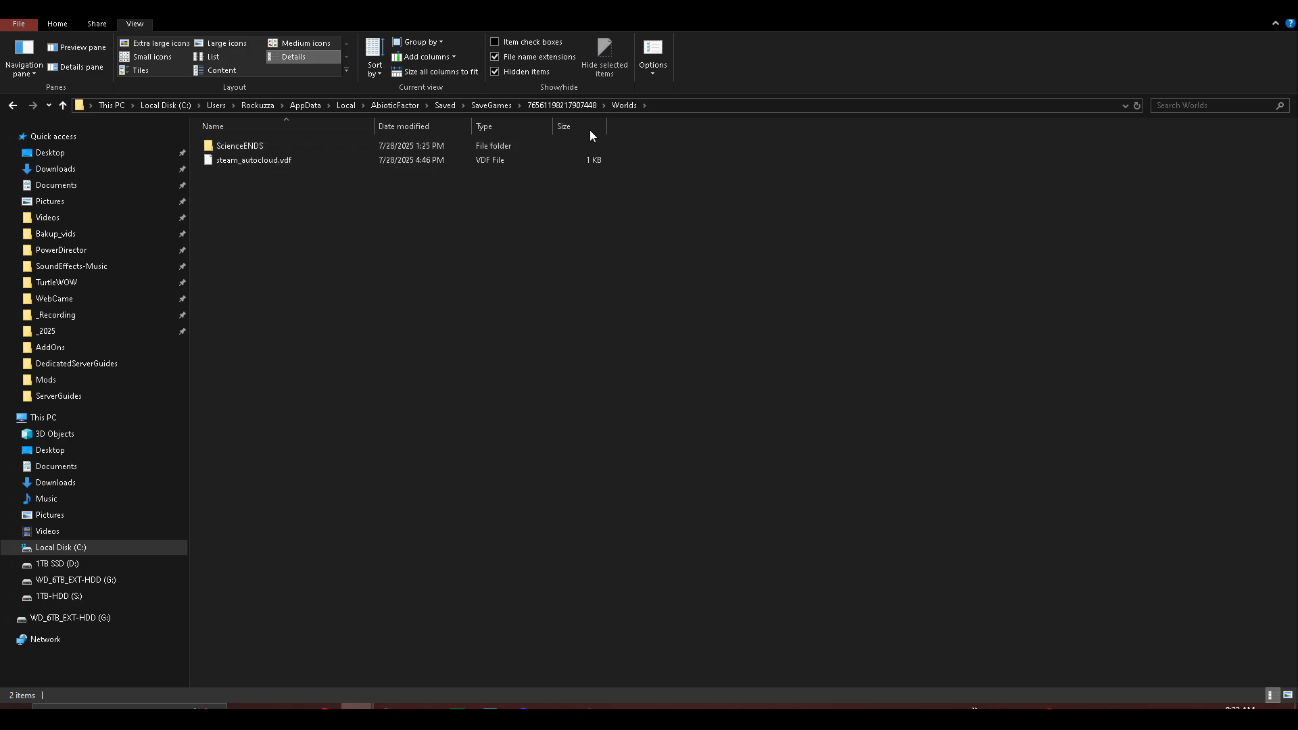
mouse_move(572, 108)
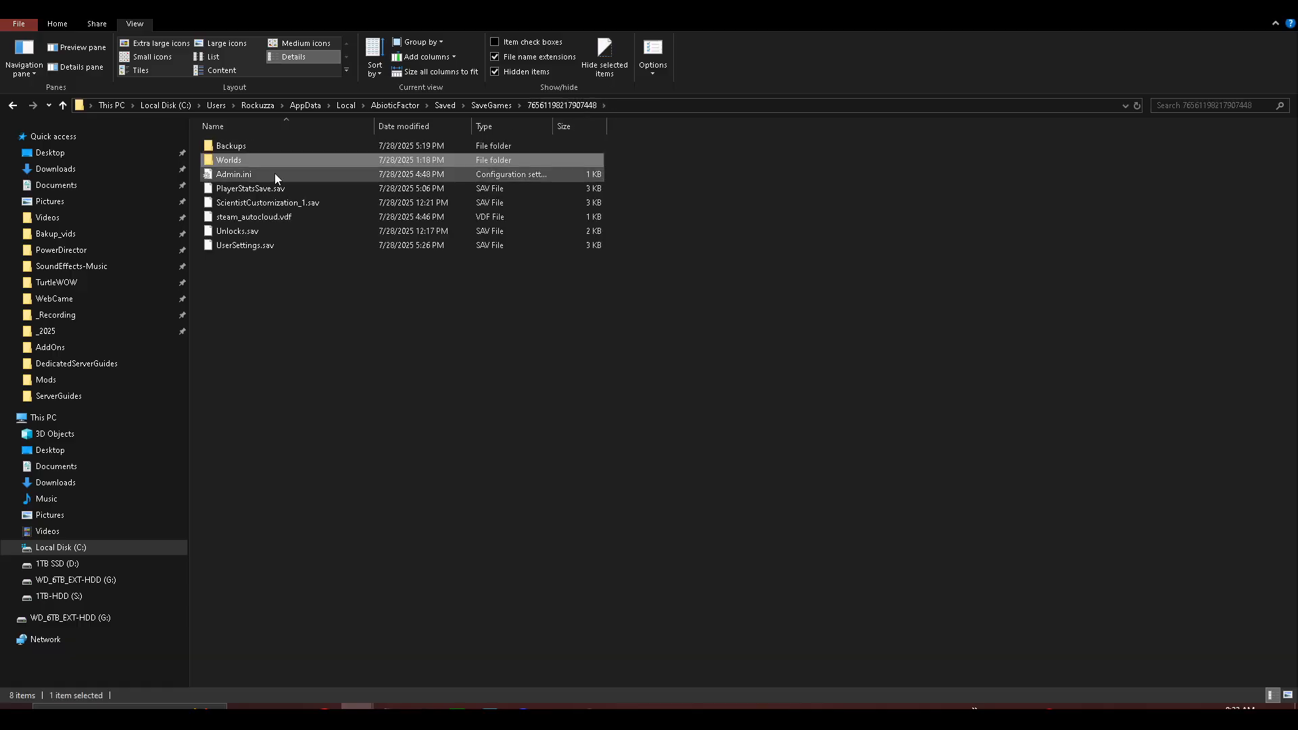
- Select all the single-player save files and switch to the server folder window
key("ctrl+a")
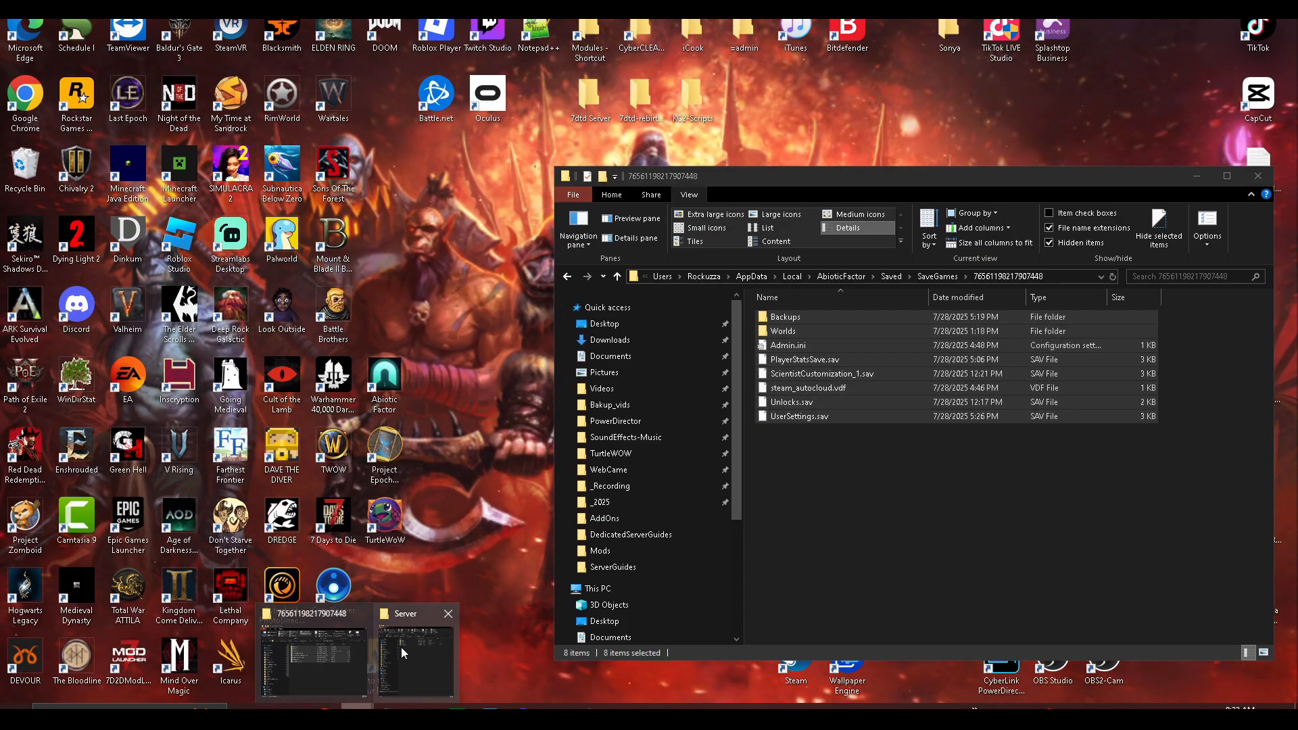
left_click(414, 650)
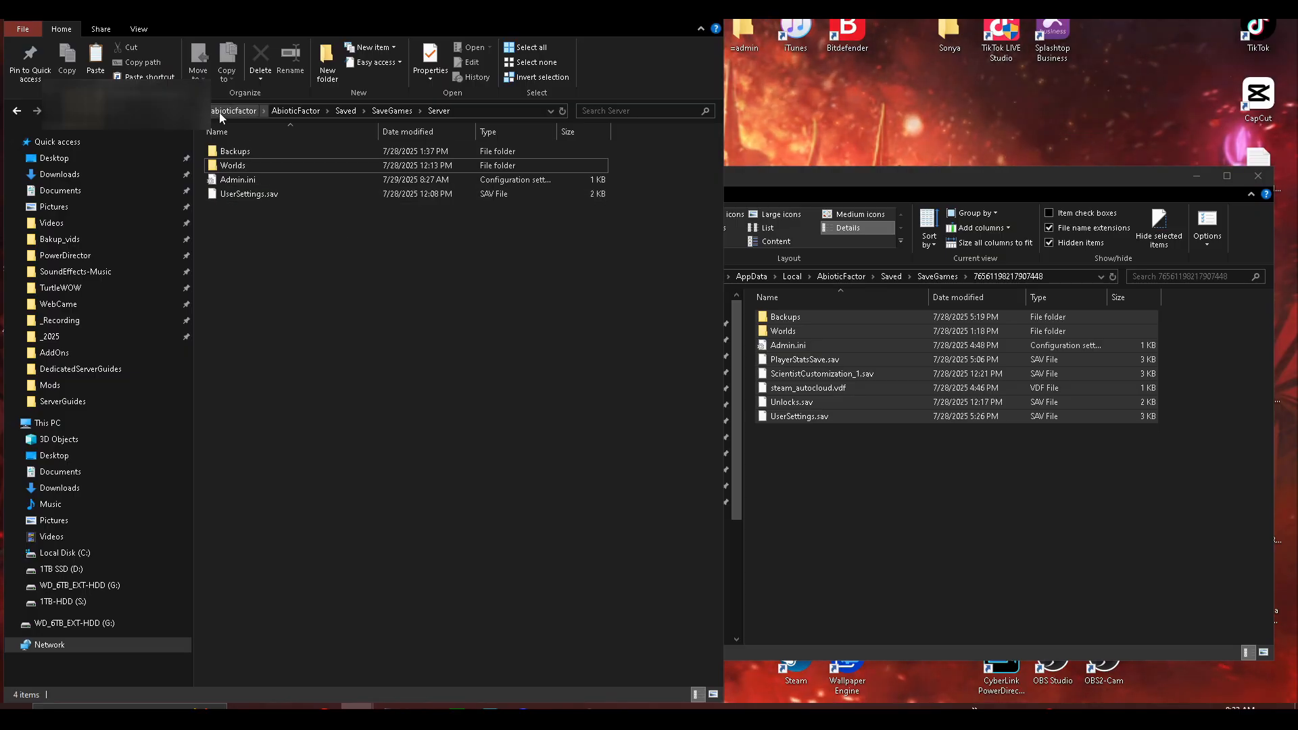
left_click(234, 109)
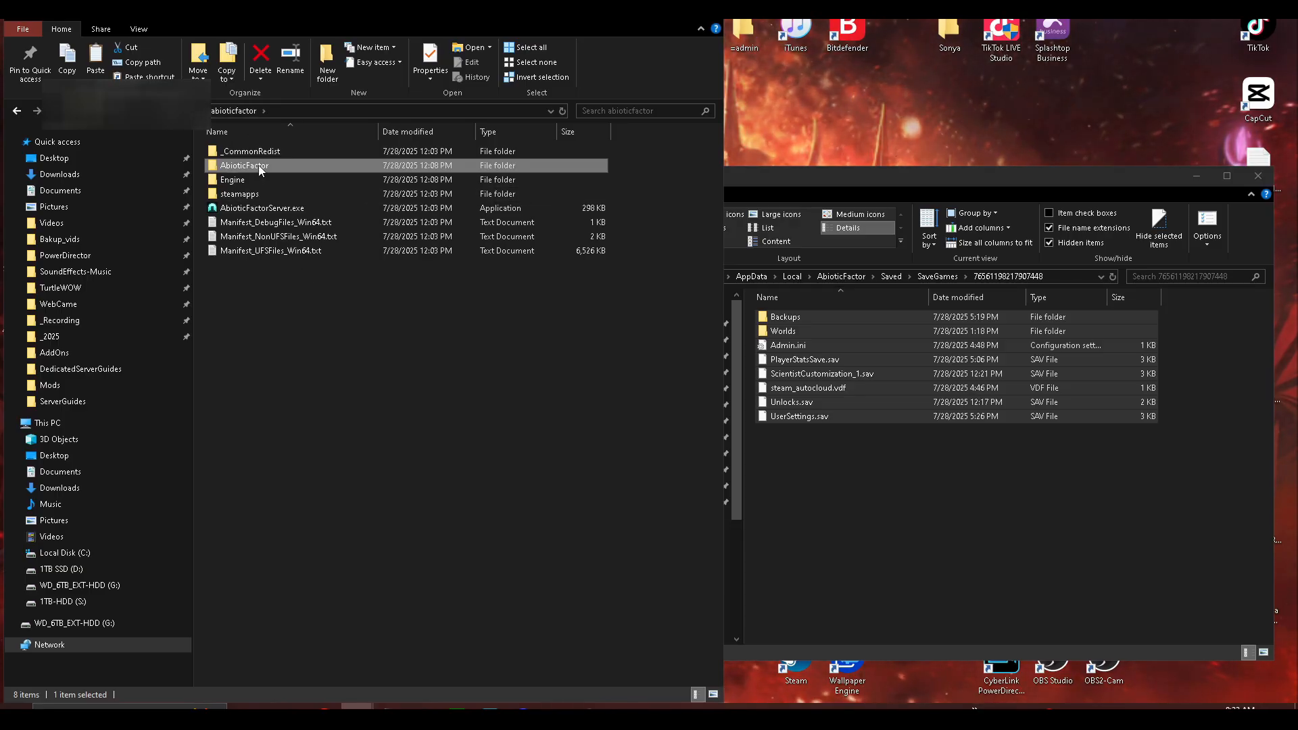
mouse_move(262, 170)
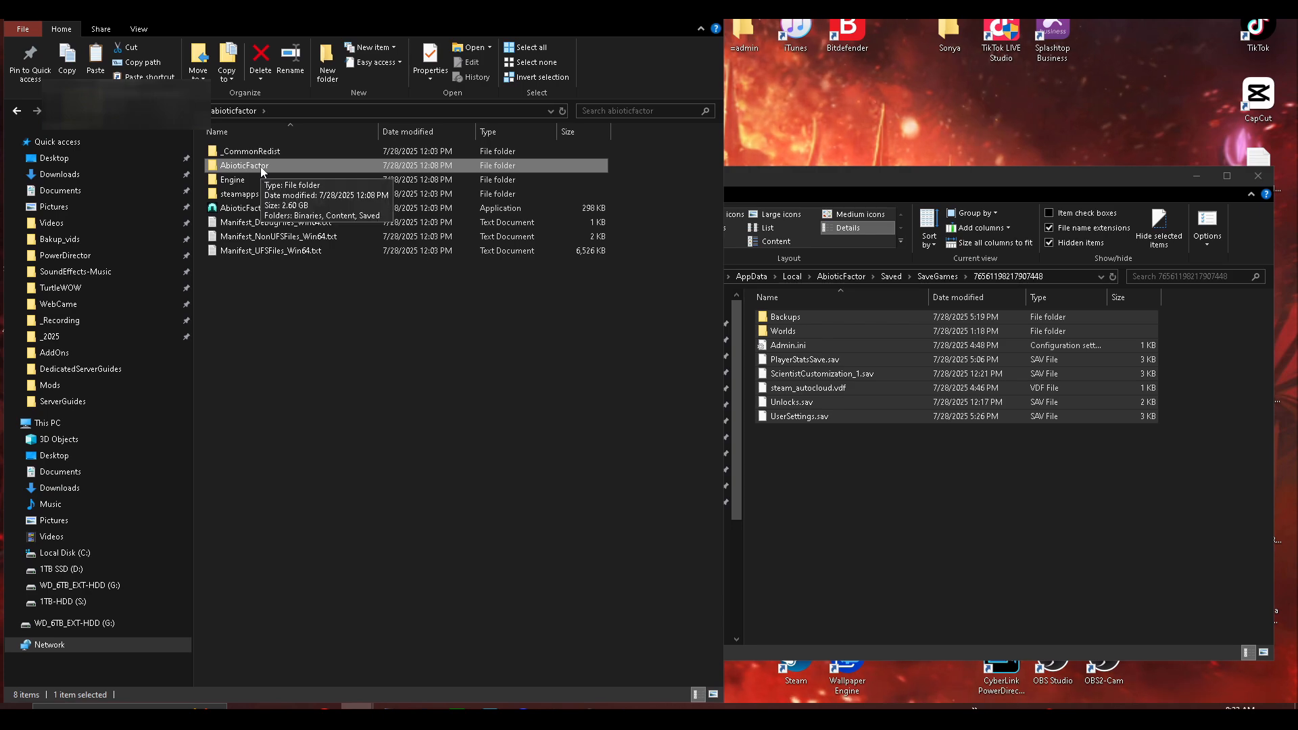
- Navigate into the server's AbioticFactor\Saved\SaveGames\Server folder
double_click(244, 165)
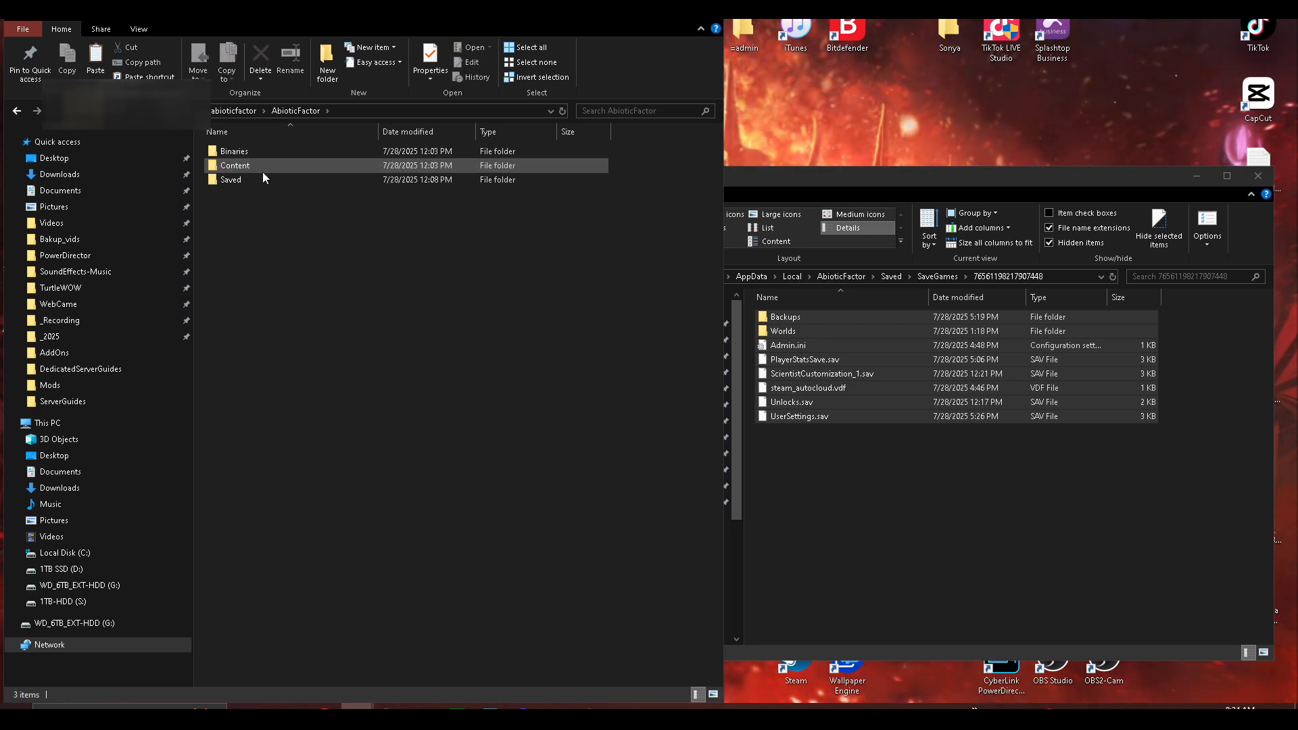
mouse_move(249, 170)
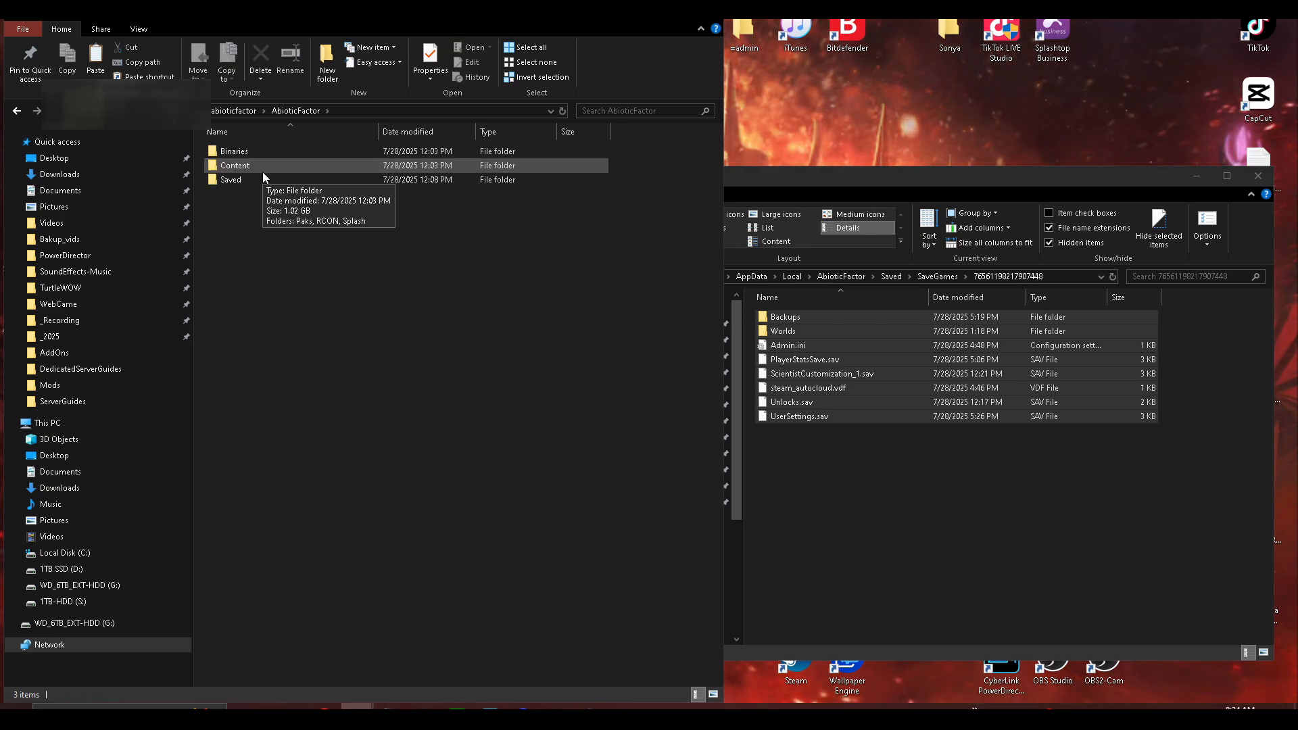
double_click(231, 180)
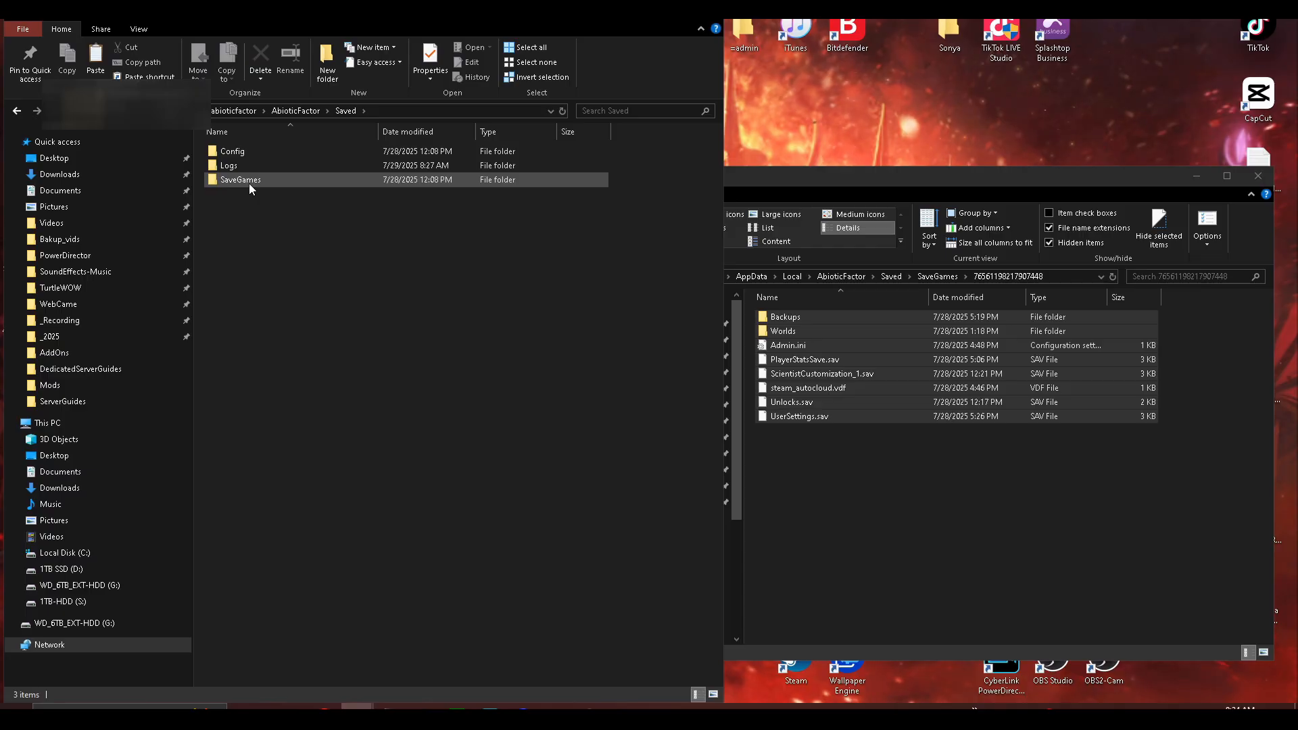
double_click(241, 180)
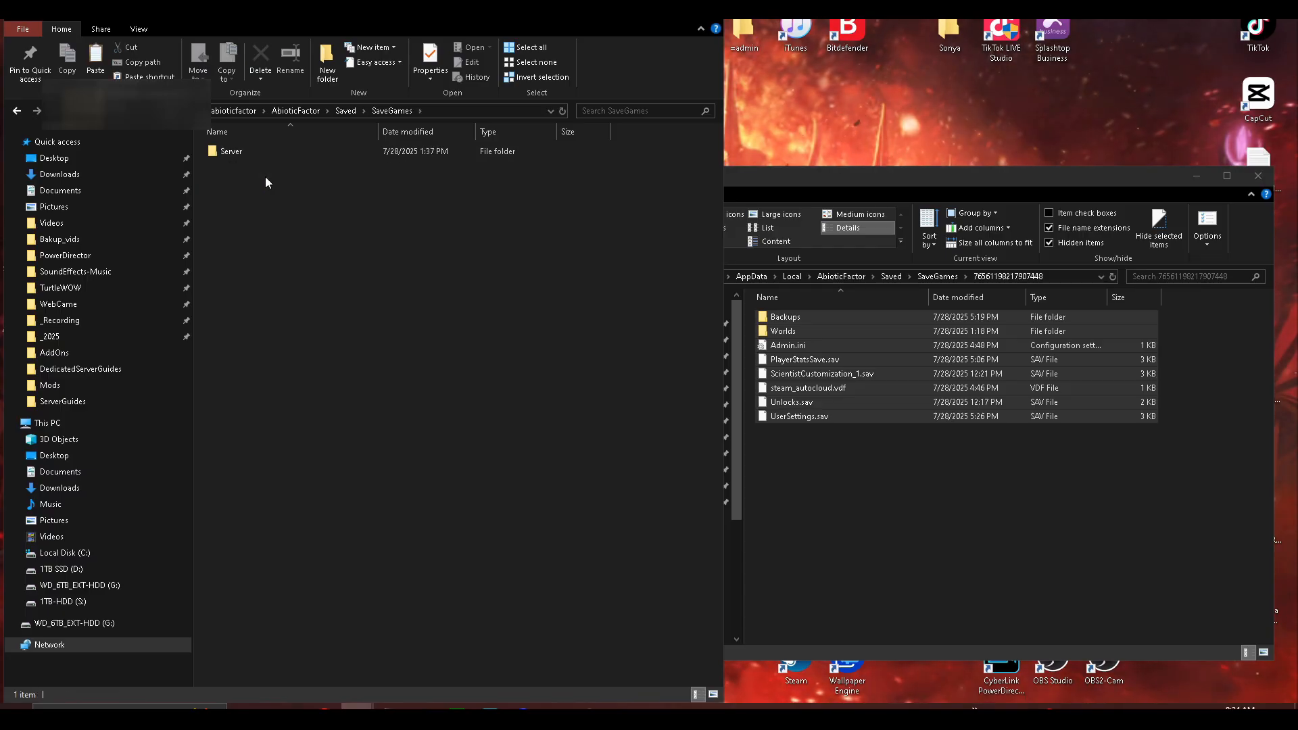
double_click(230, 150)
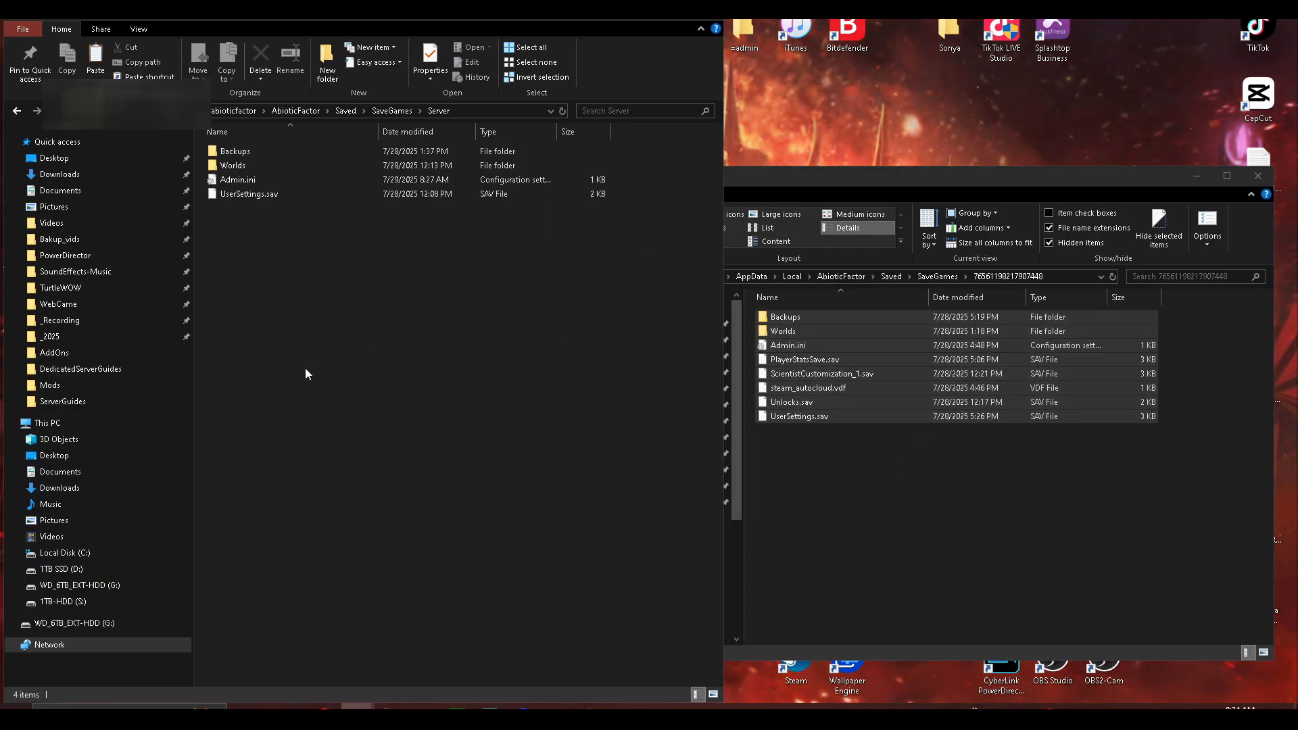
- Paste the save files into Server, replacing same-named files, and open its Worlds folder
left_click(95, 62)
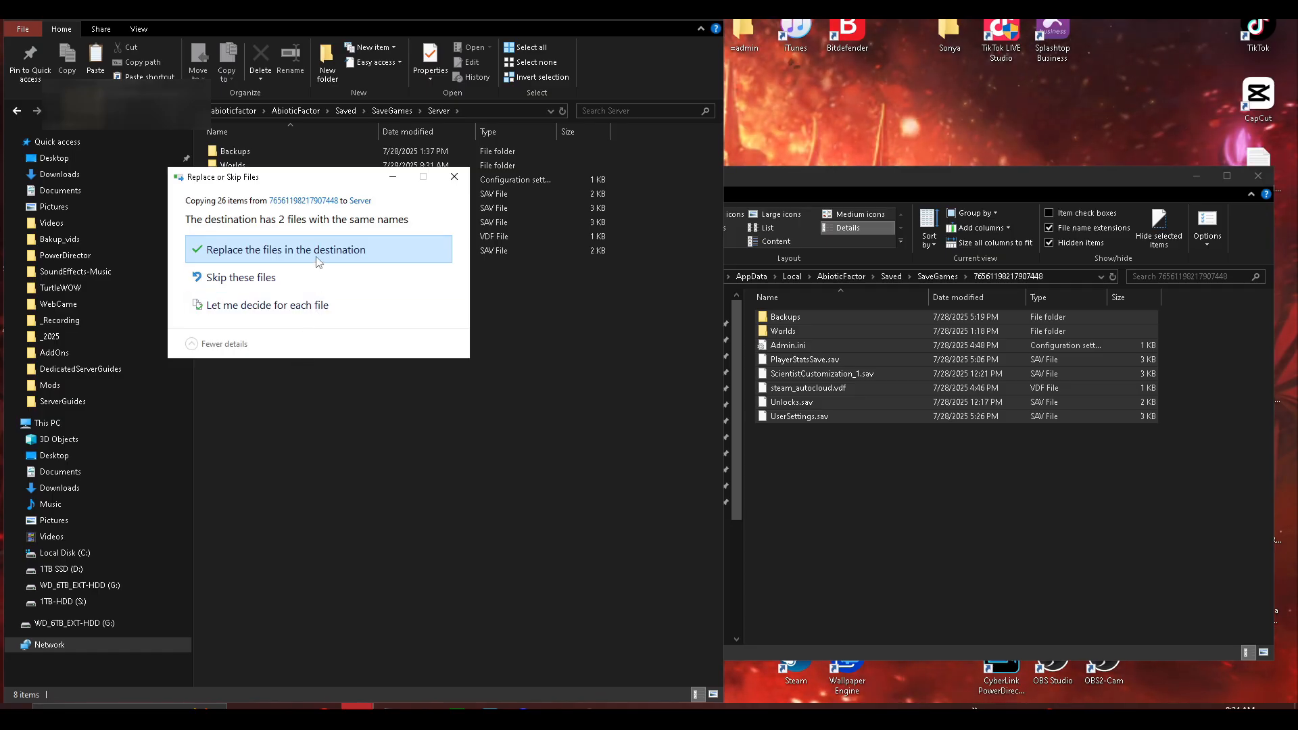
left_click(286, 249)
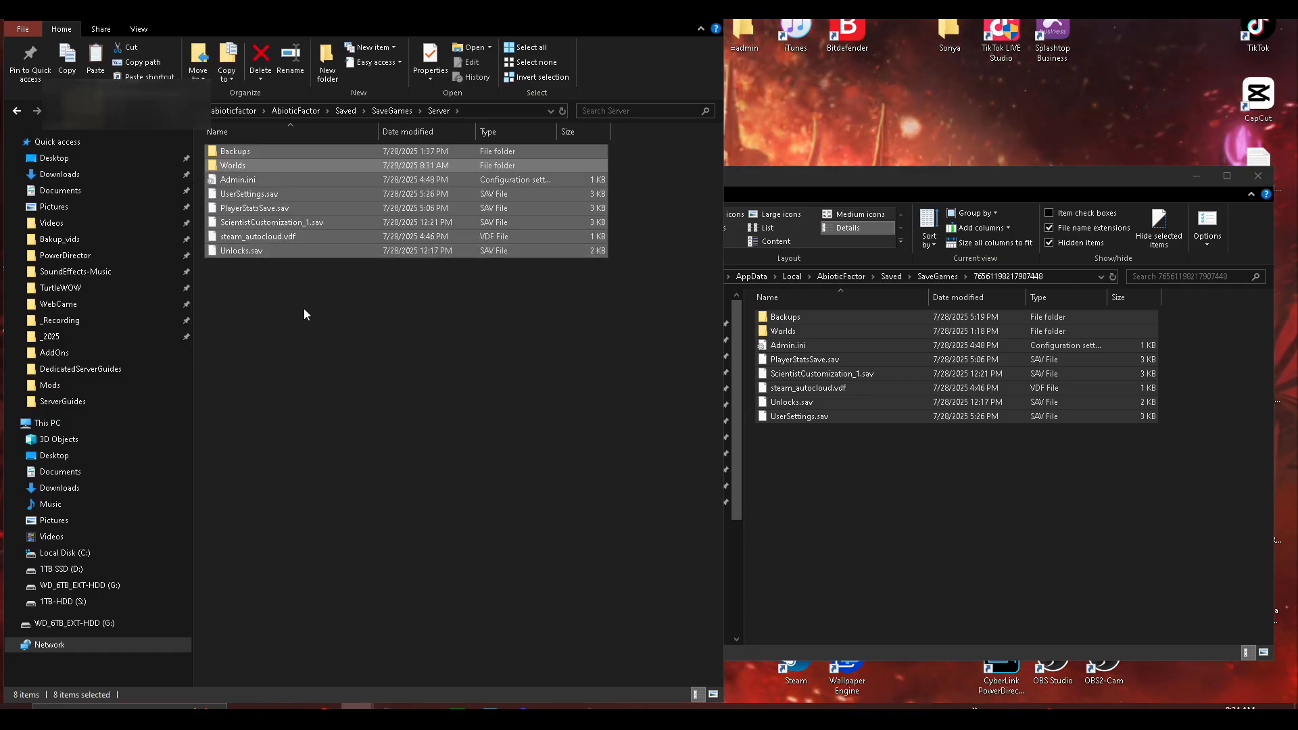
left_click(234, 165)
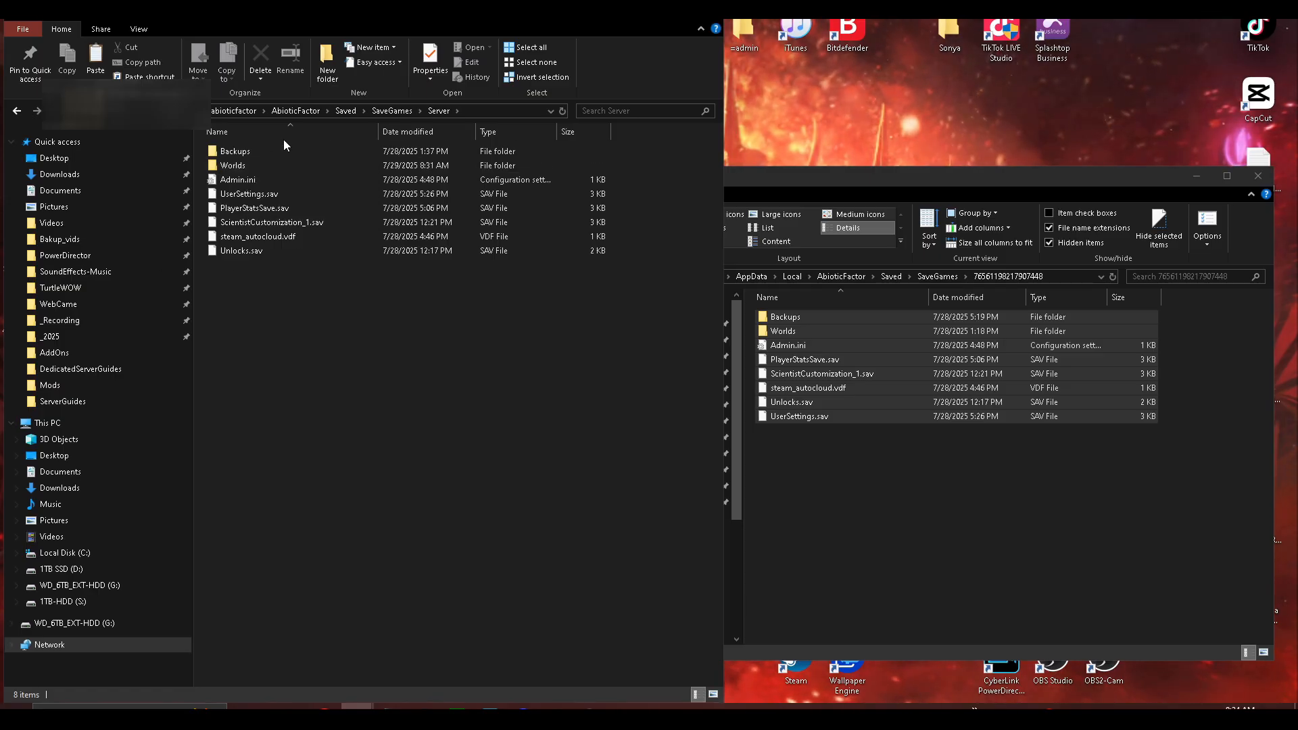
double_click(235, 165)
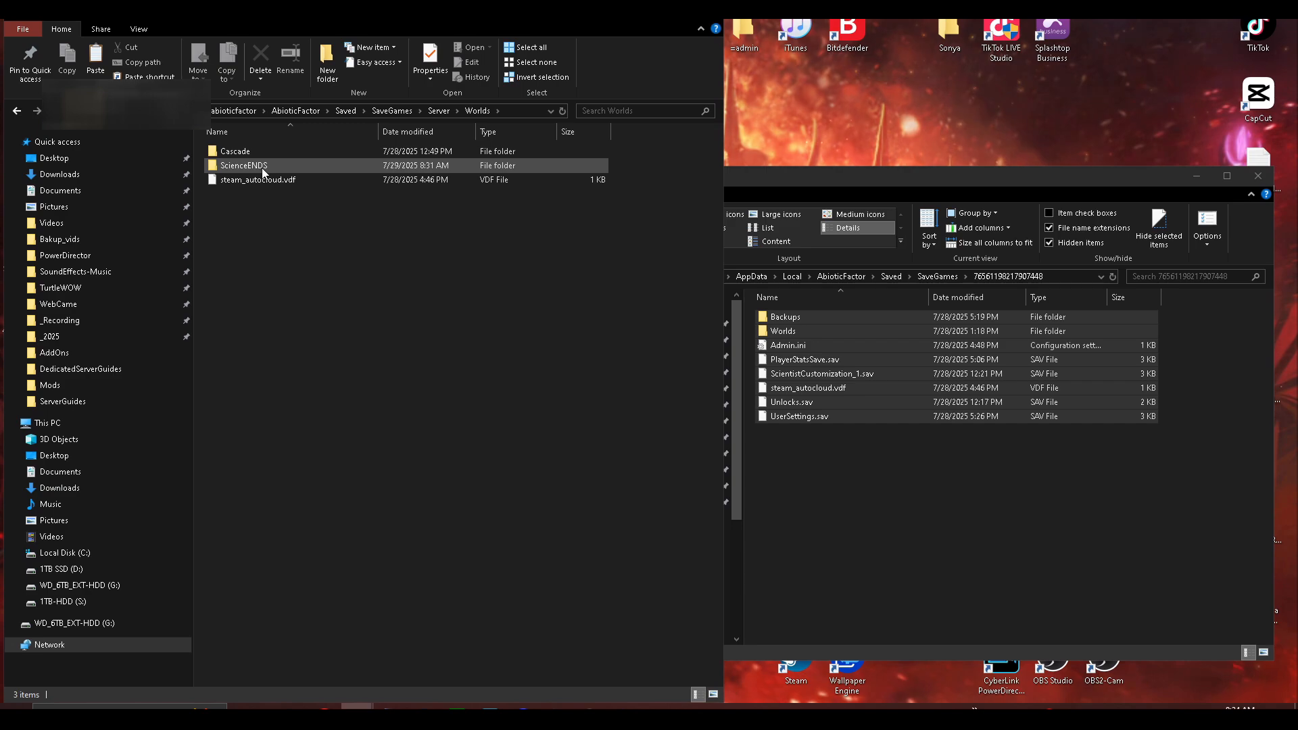
- Permanently delete the old Cascade world folder and rename ScienceENDS to 'Cascade'
left_click(242, 165)
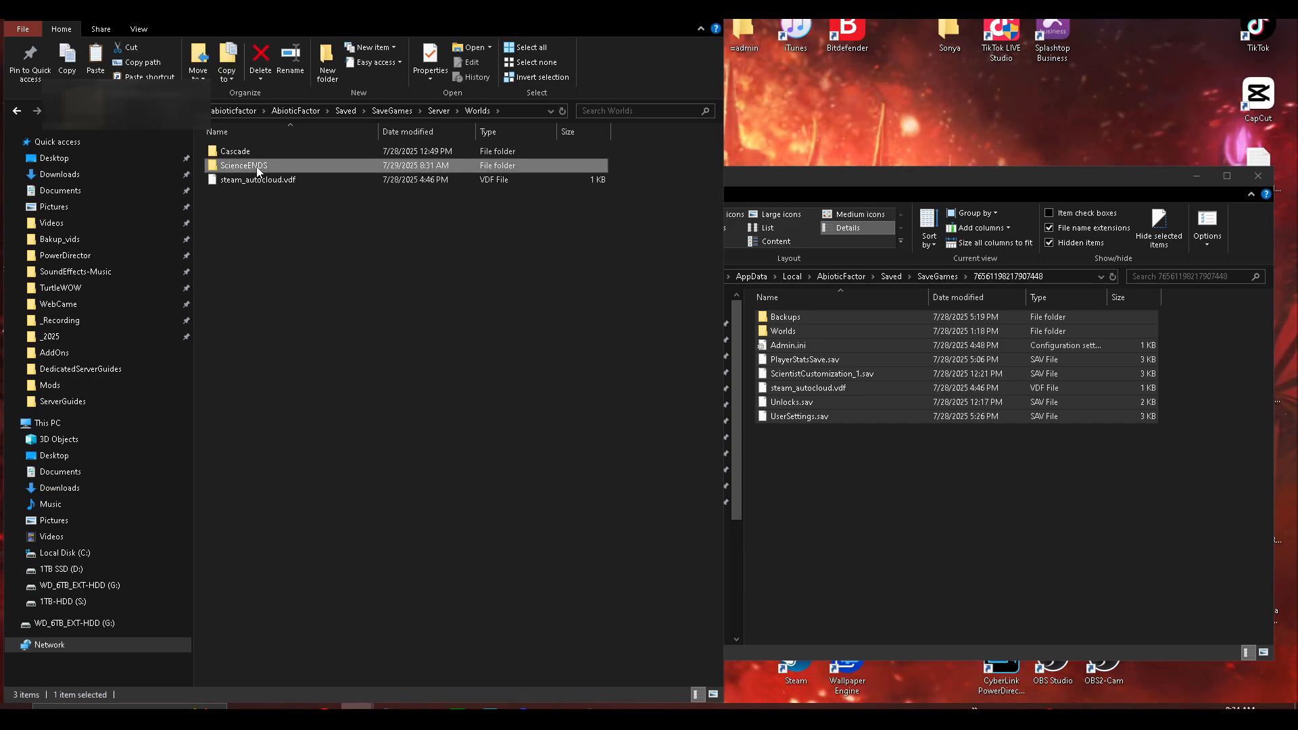
left_click(249, 150)
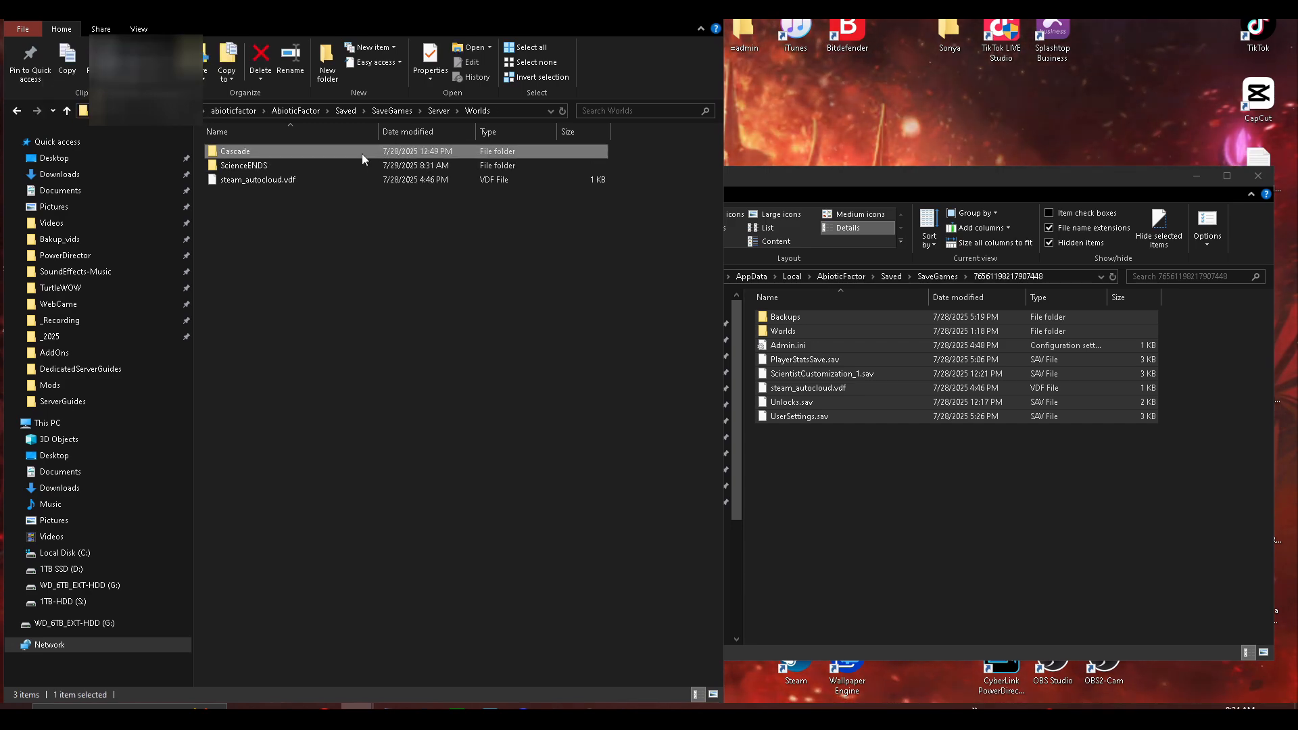
left_click(259, 53)
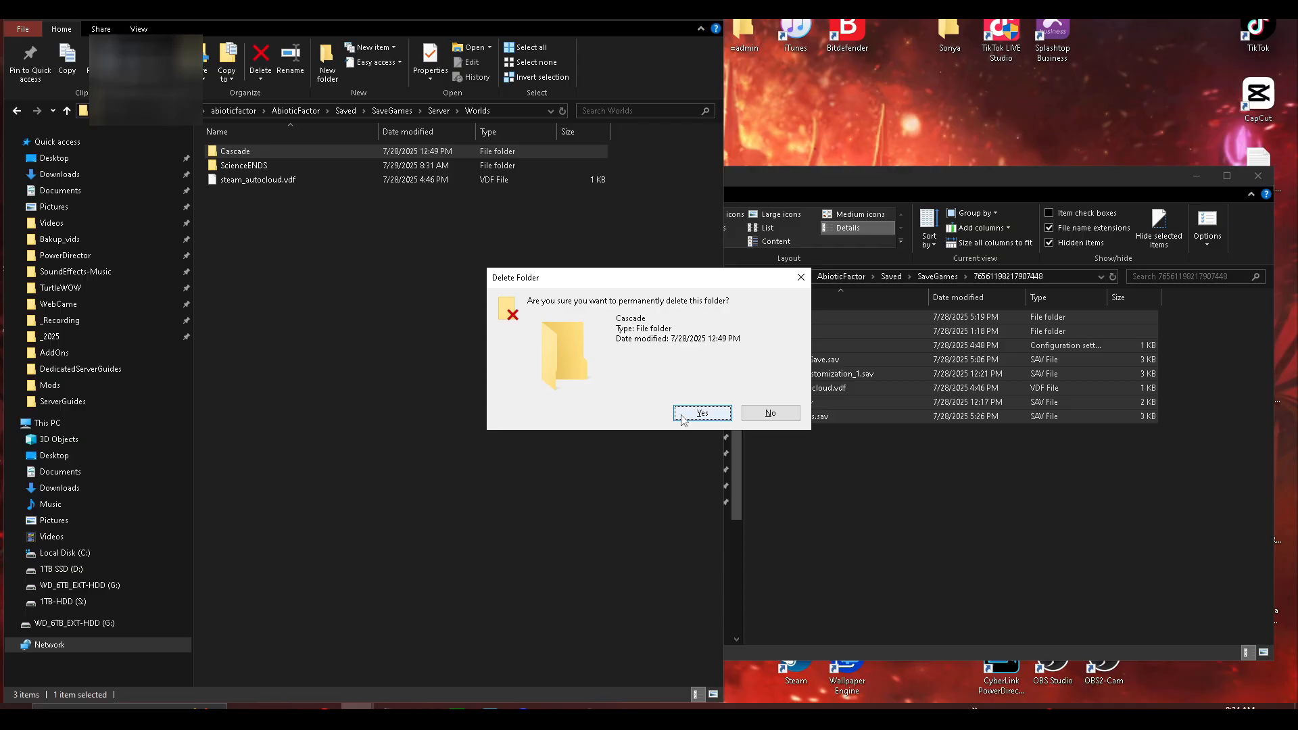
left_click(700, 414)
type("Casc")
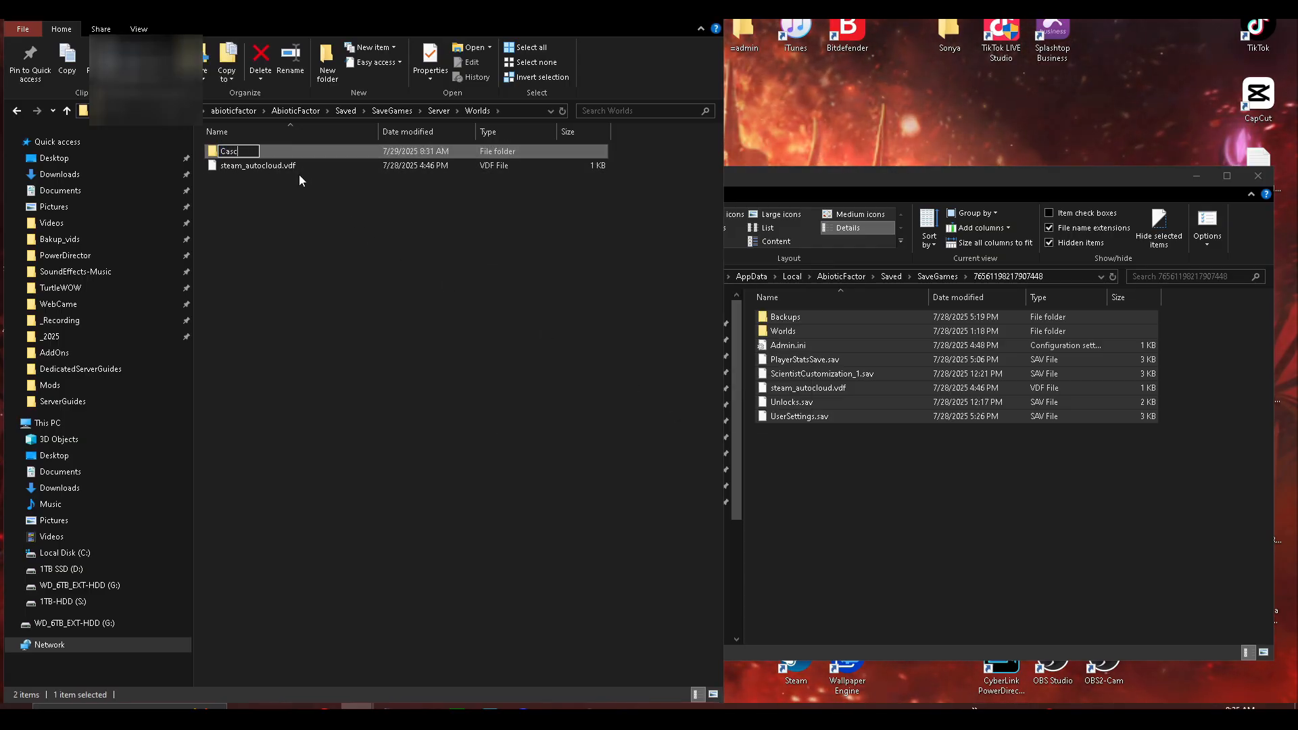
type("ade")
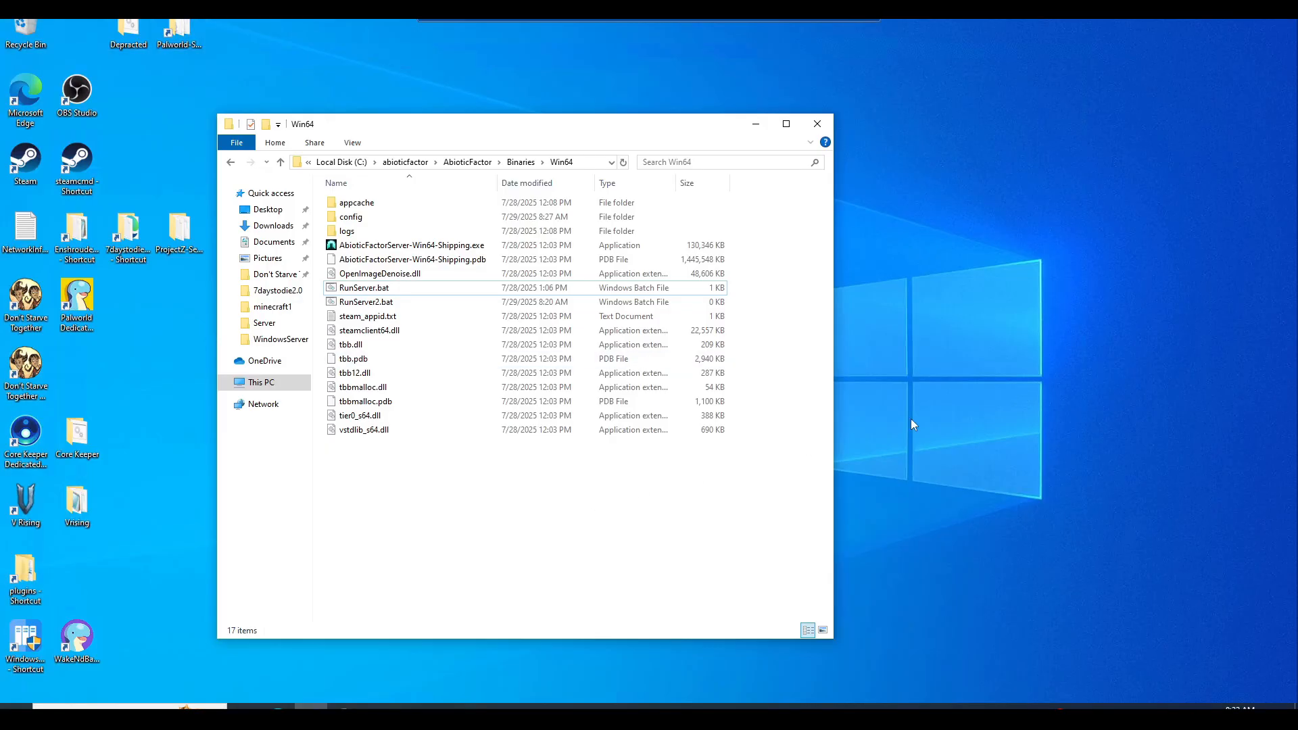
- Launch the dedicated server by running RunServer.bat from the Win64 folder
left_click(364, 286)
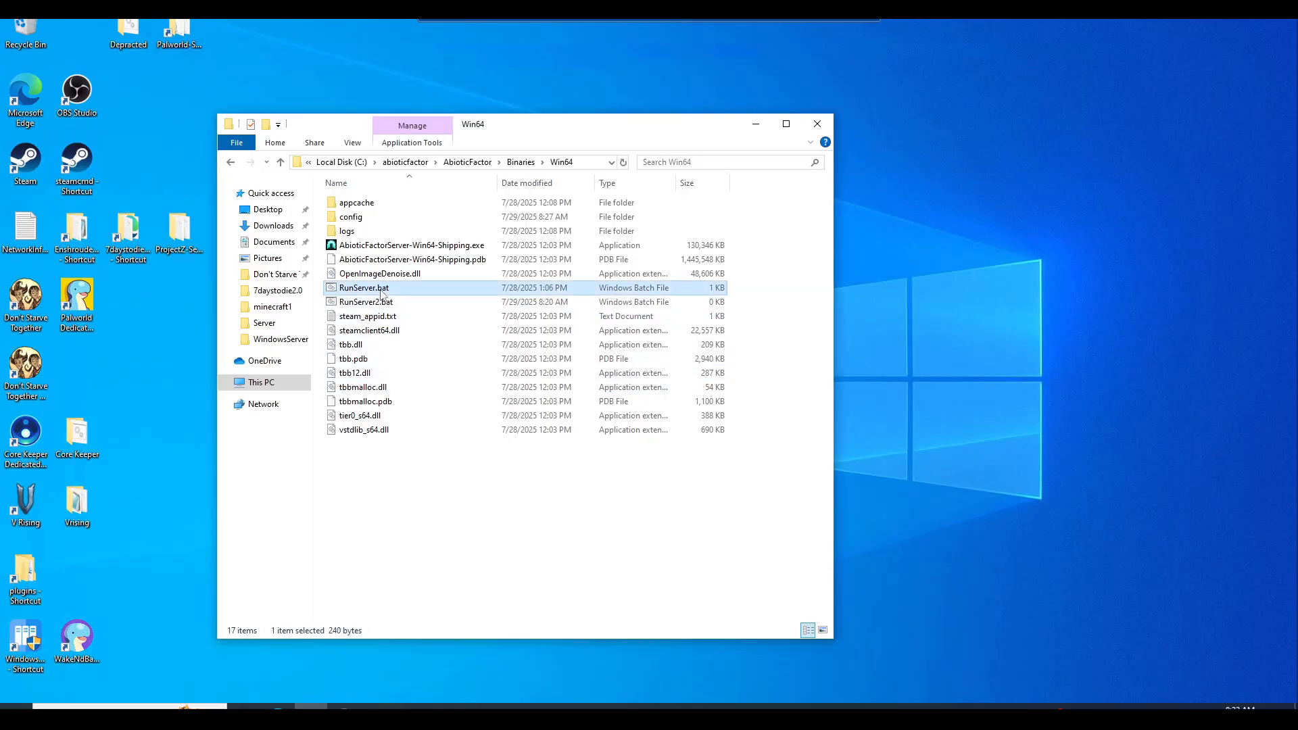
double_click(364, 287)
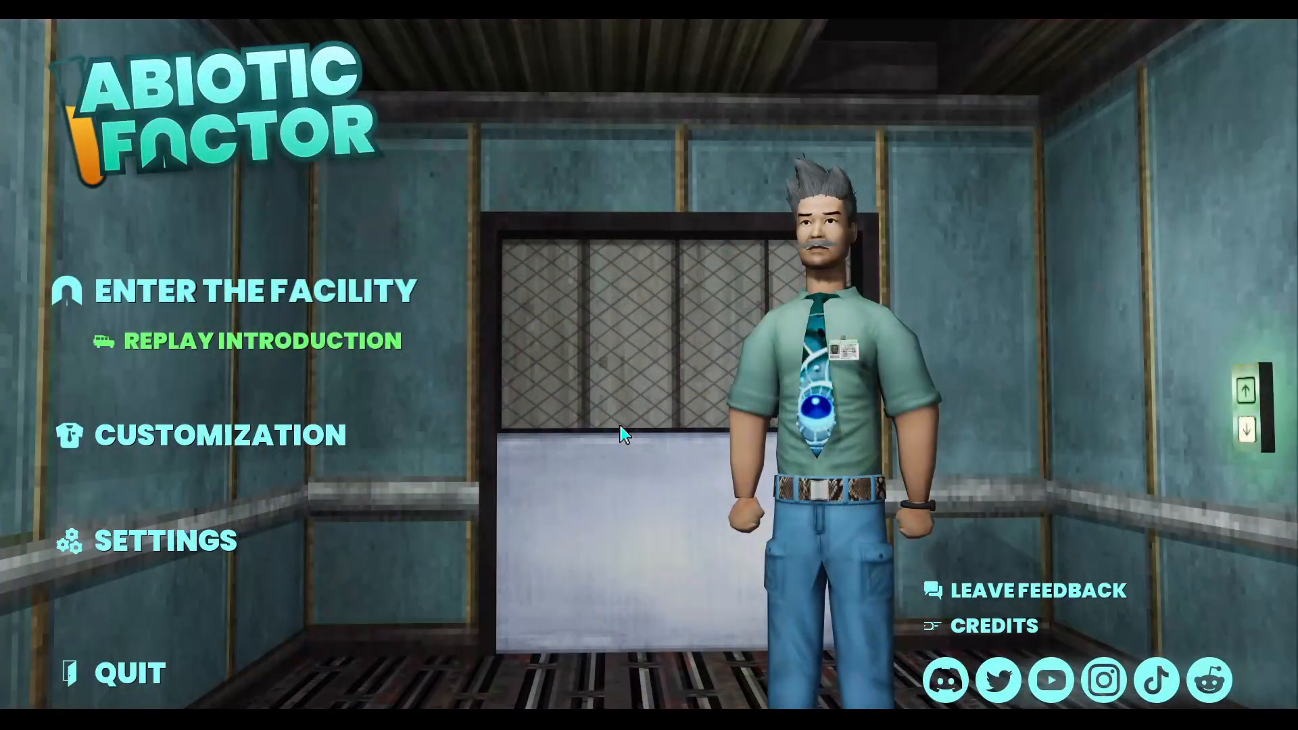
mouse_move(343, 323)
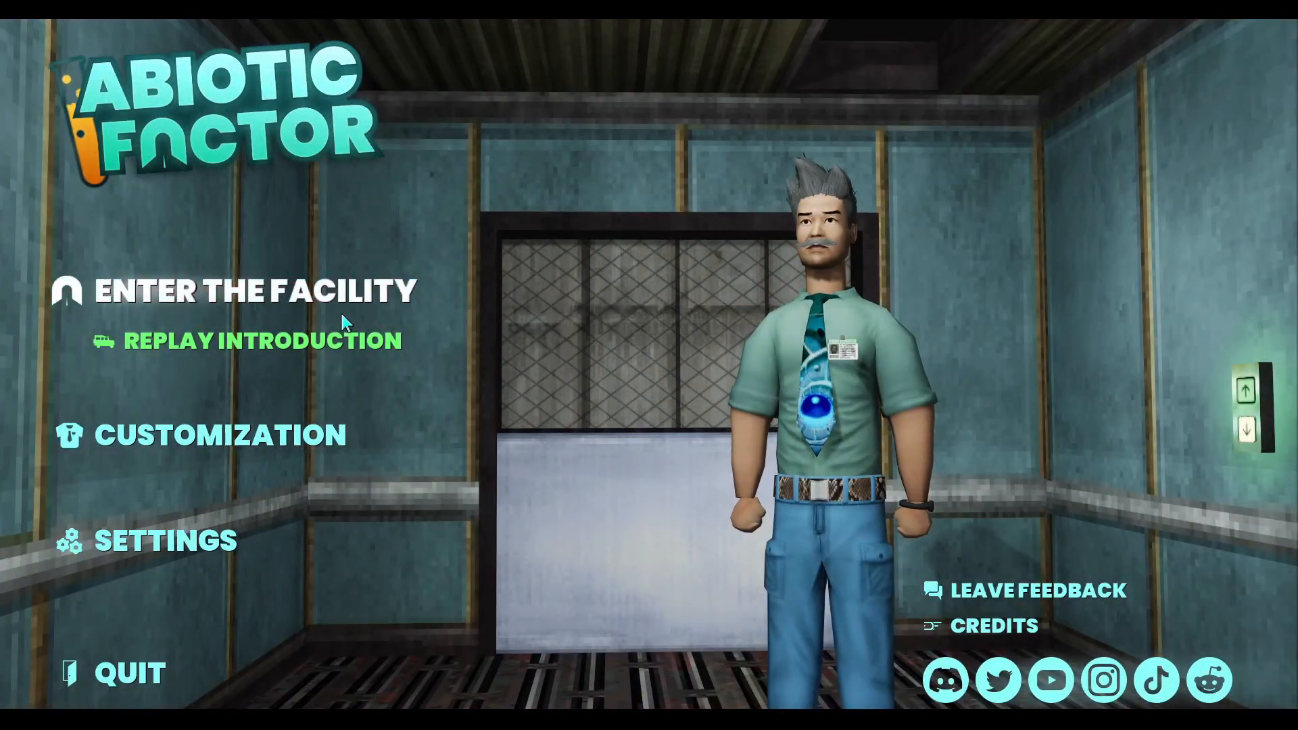
mouse_move(180, 304)
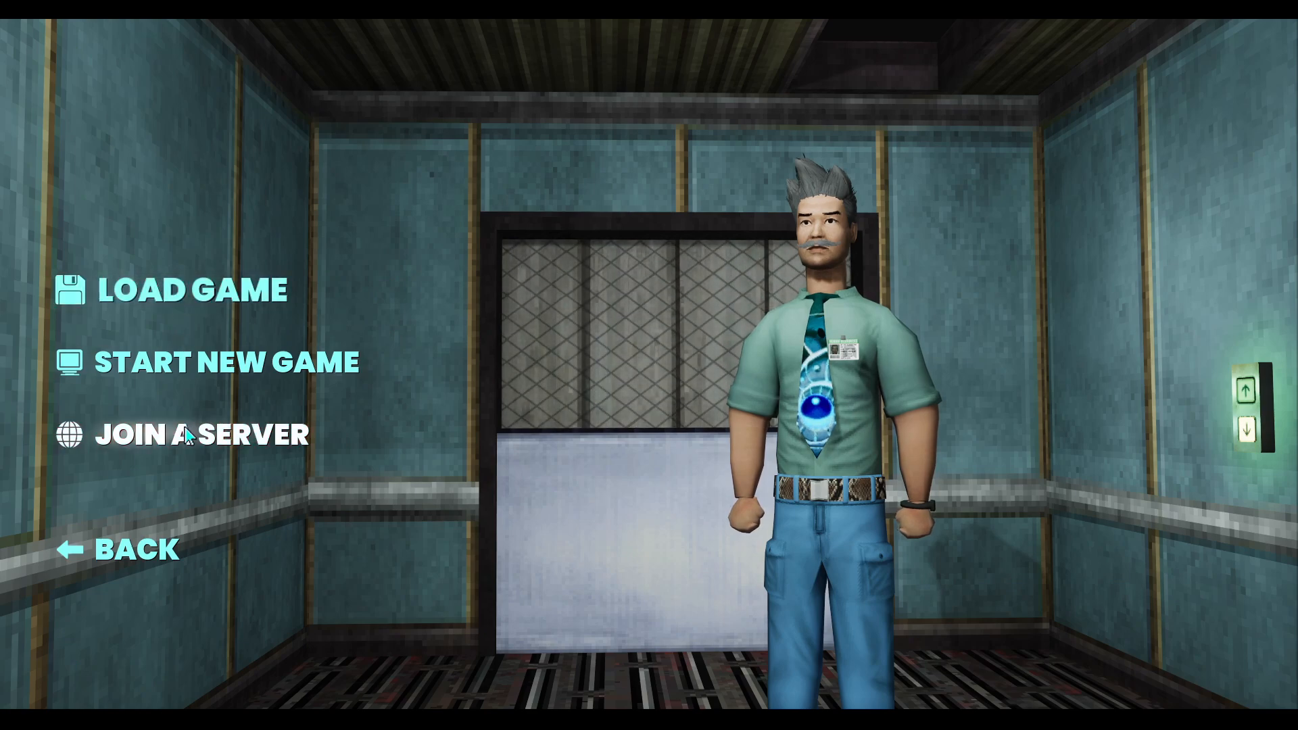
- Reach the Join a Server list showing 400 servers found
left_click(196, 434)
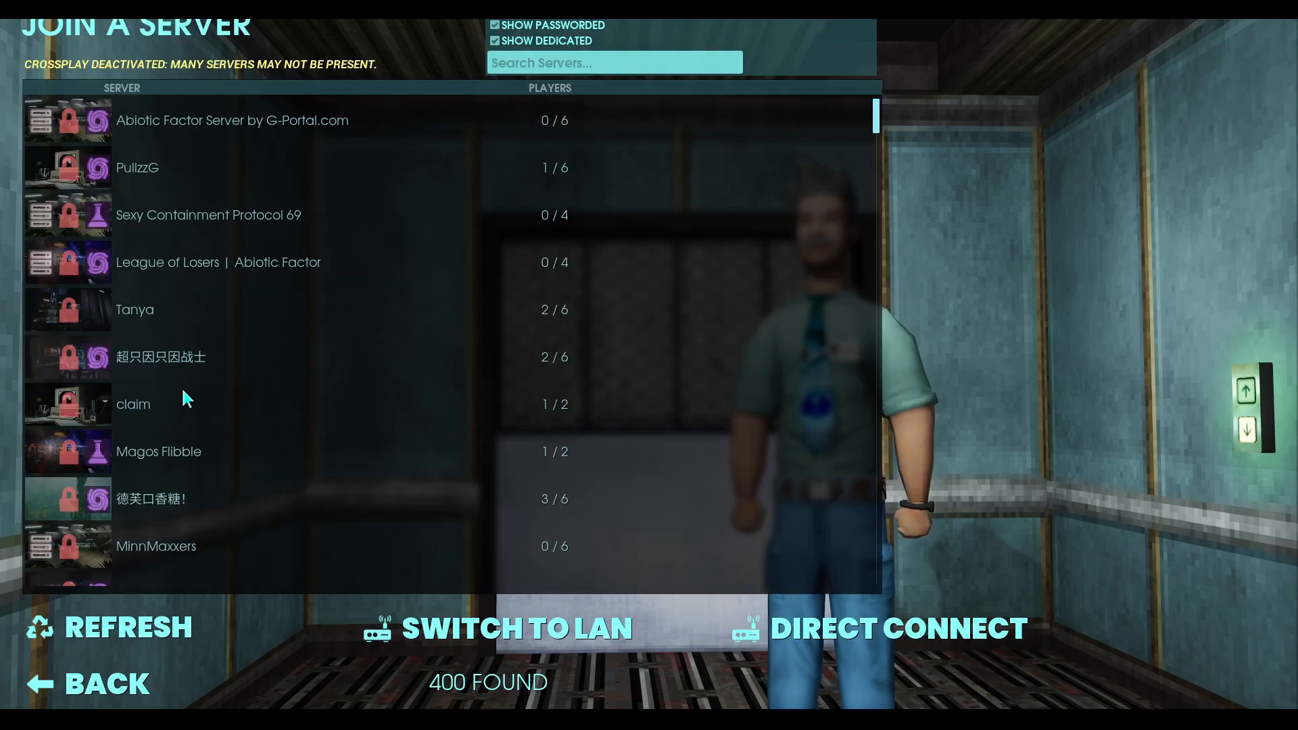
mouse_move(289, 496)
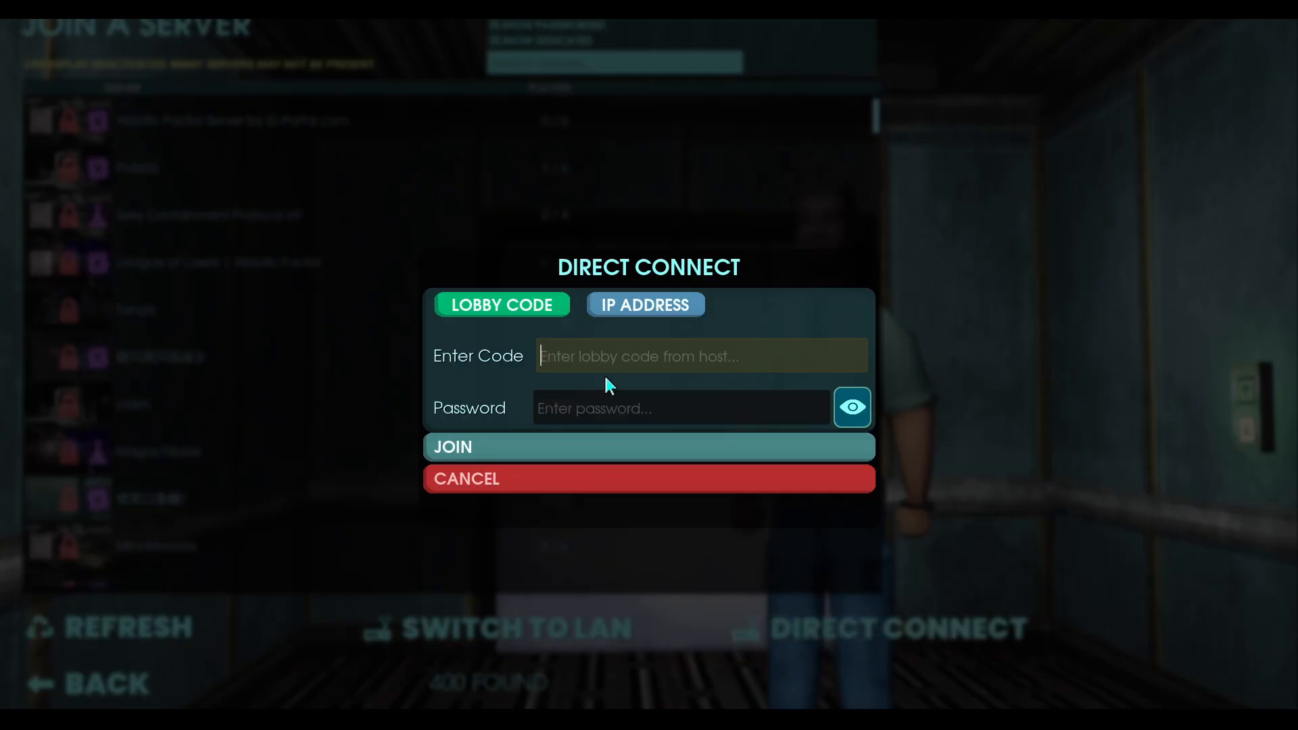
- Direct-connect by IP address on port 7777 with the password and join the server
left_click(645, 305)
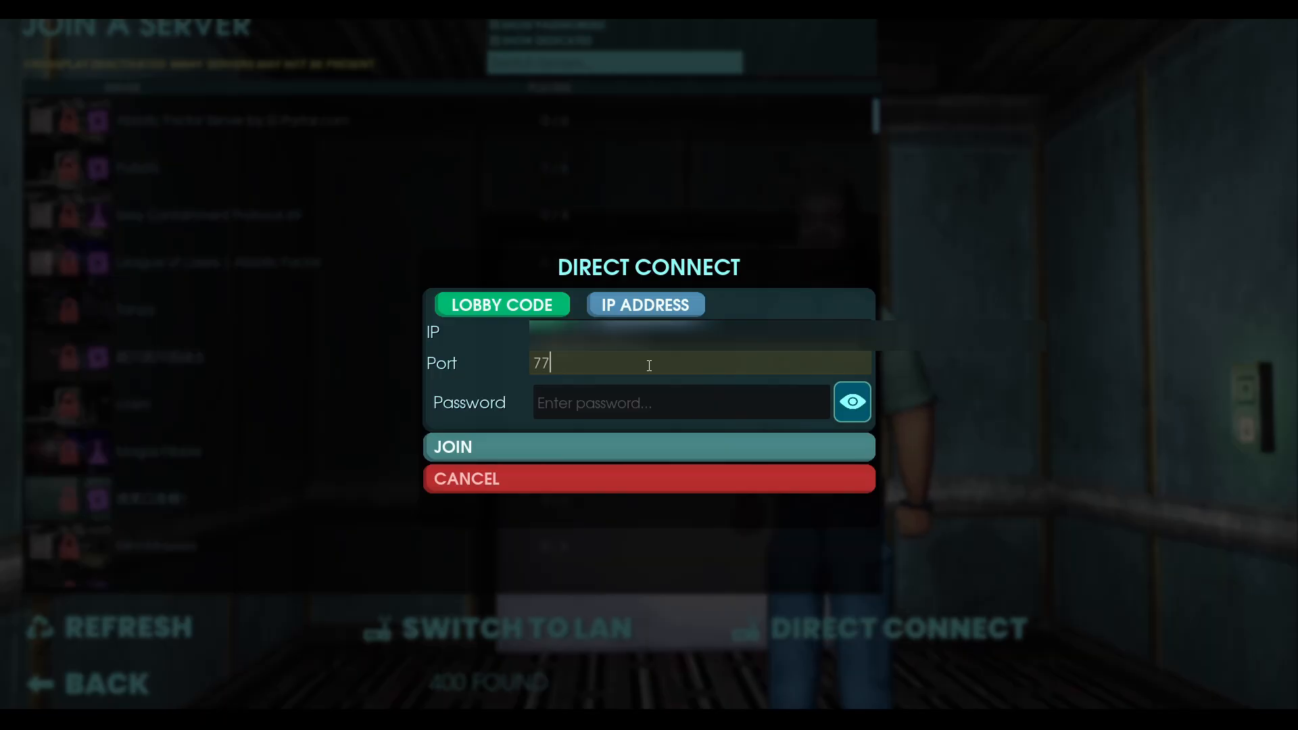
type("77")
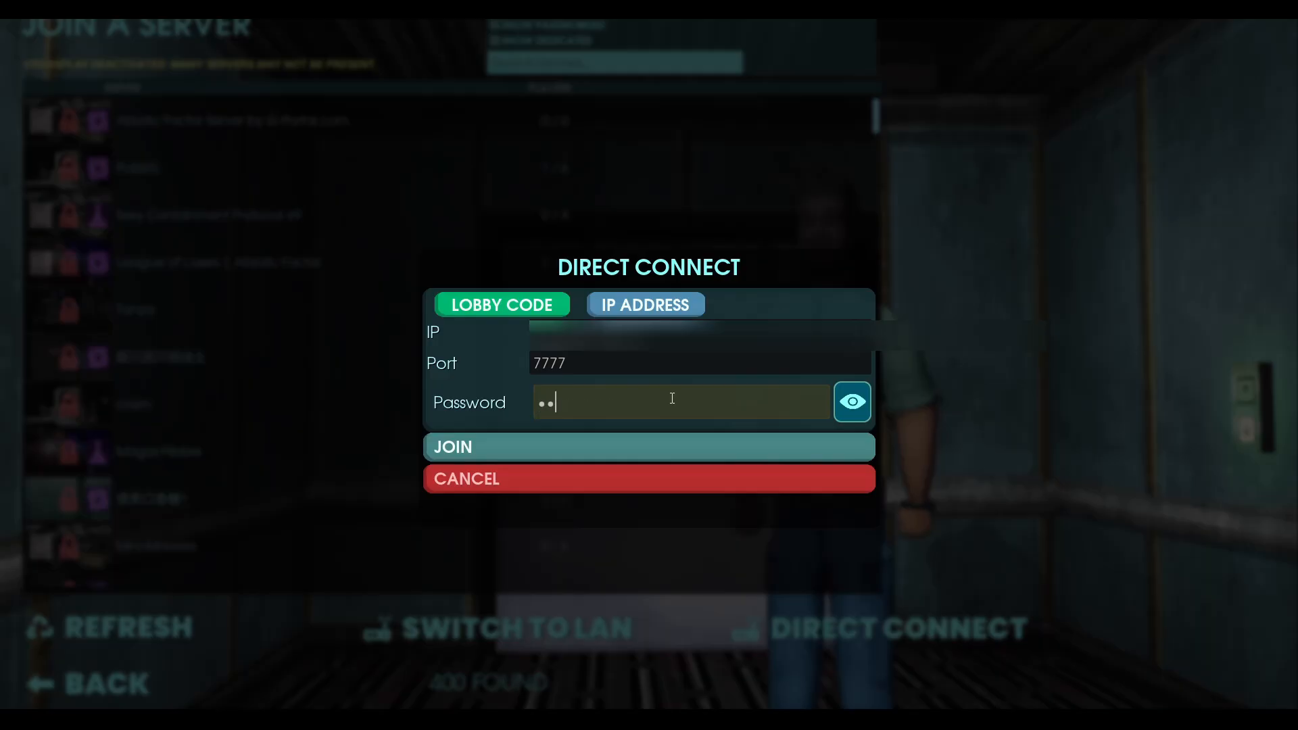
left_click(649, 446)
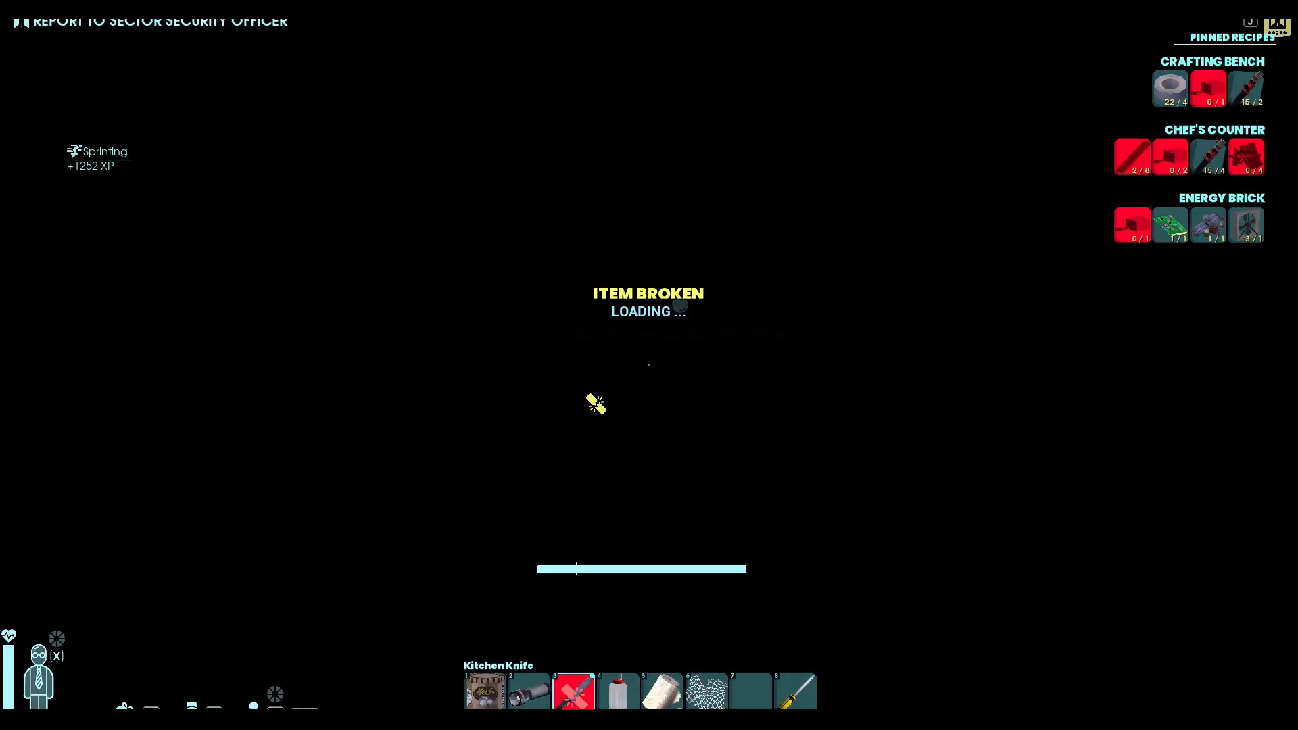